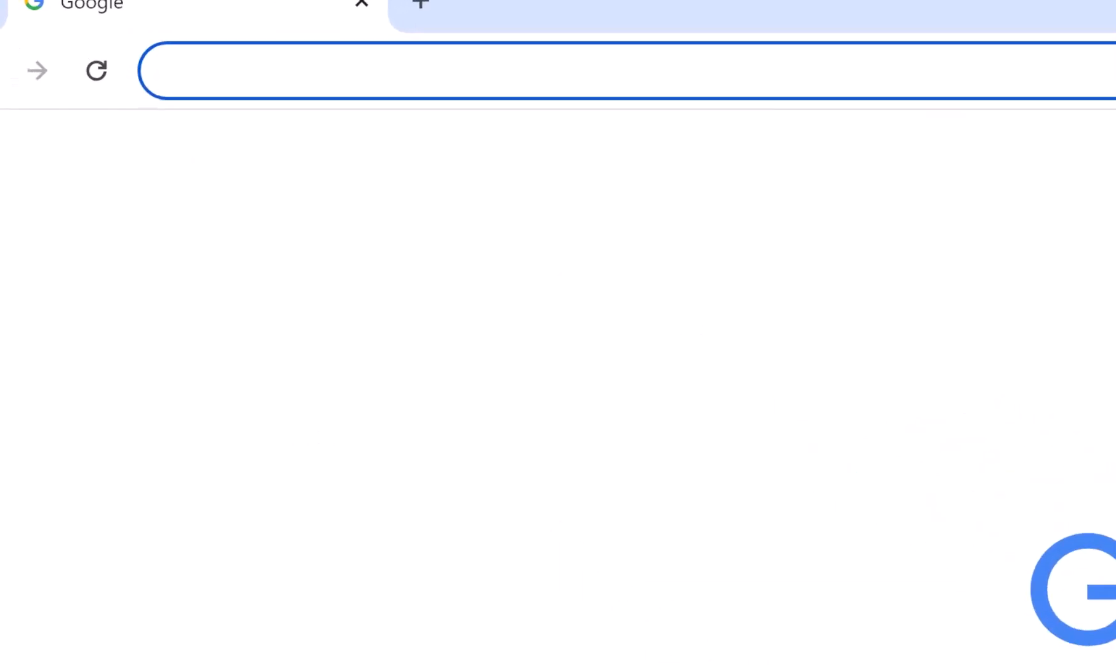
# - Open Domains44 and enter 'tradegurus' in the free domain search box
pyautogui.write('domains44.com')
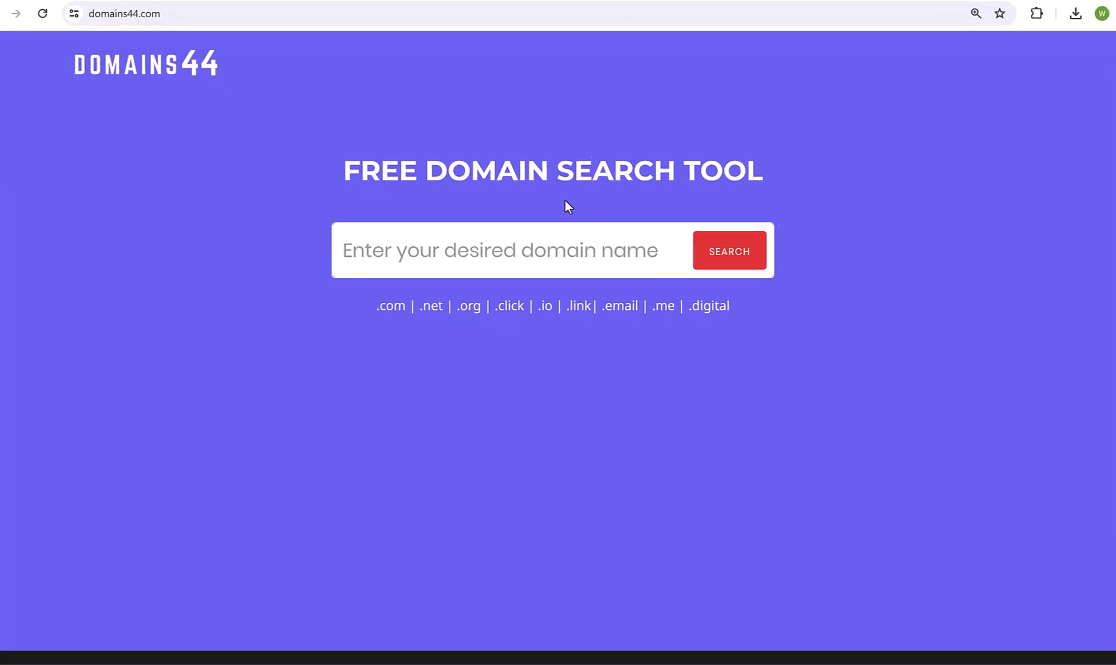
pyautogui.write('tra')
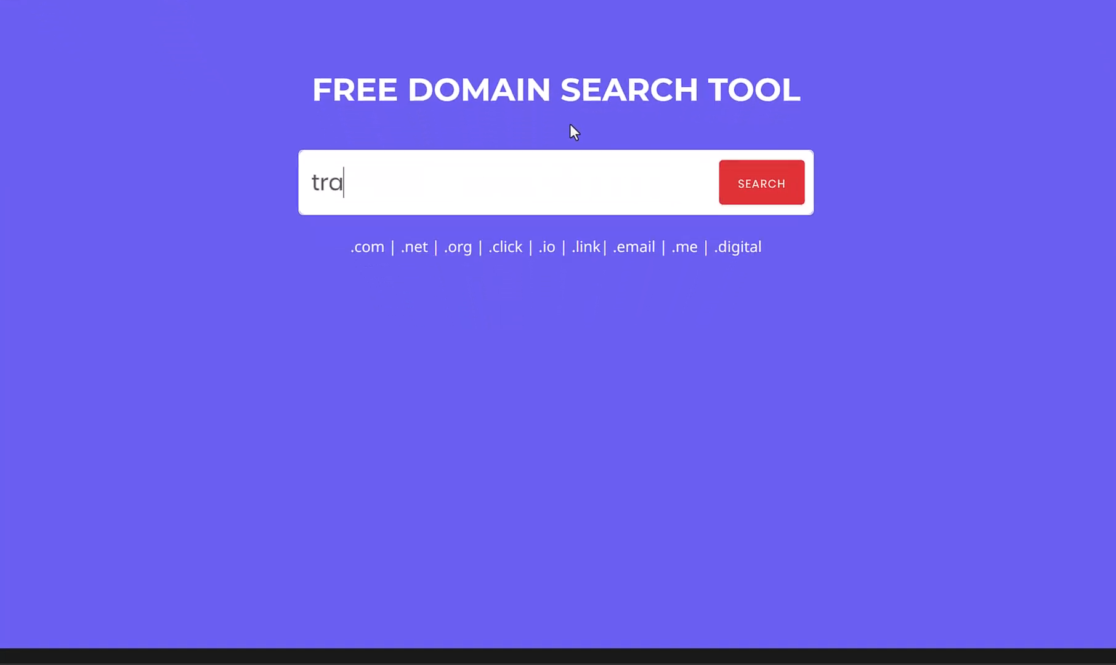
pyautogui.write('degurus')
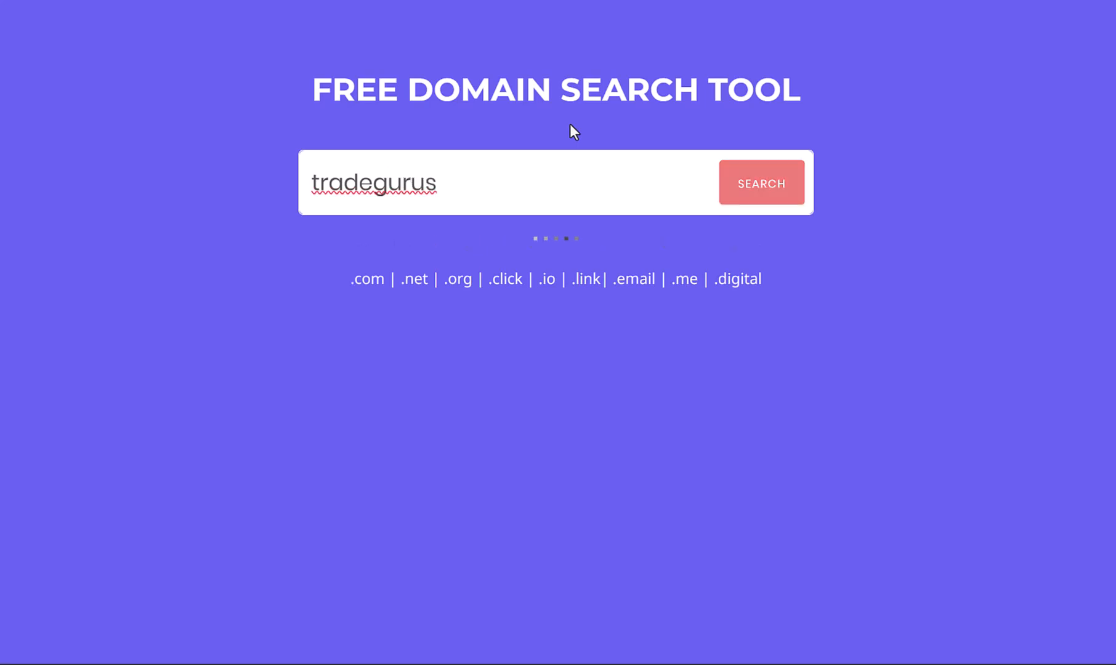
# - Run the tradegurus search: .com and .net are taken, .io, .org and others available
pyautogui.click(760, 183)
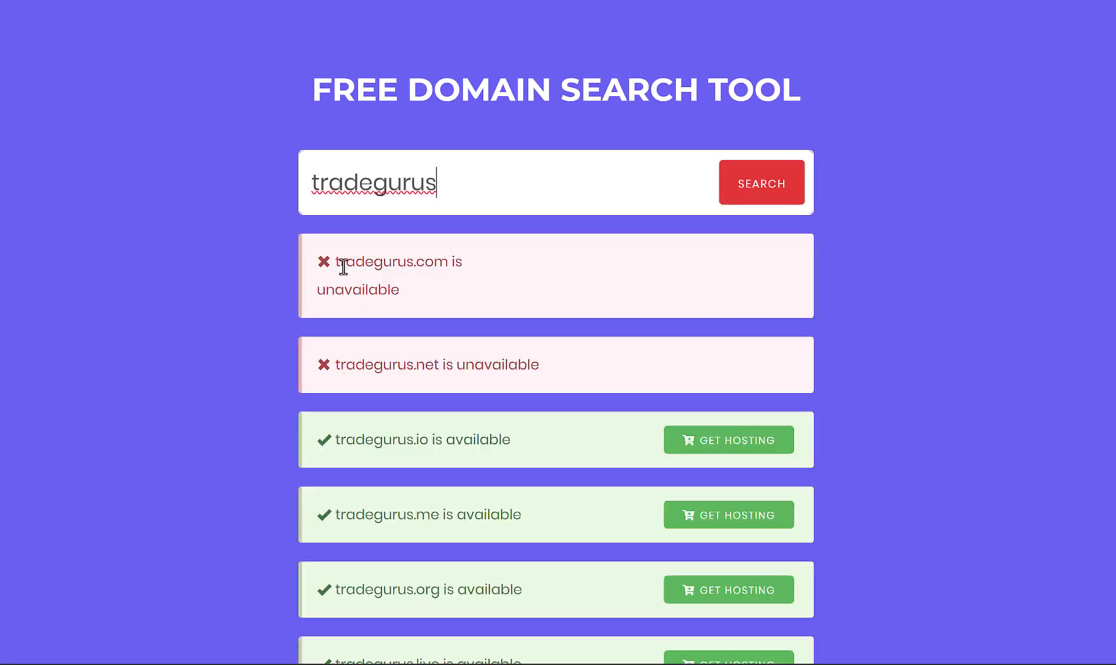
pyautogui.moveTo(335, 261); pyautogui.dragTo(384, 290)
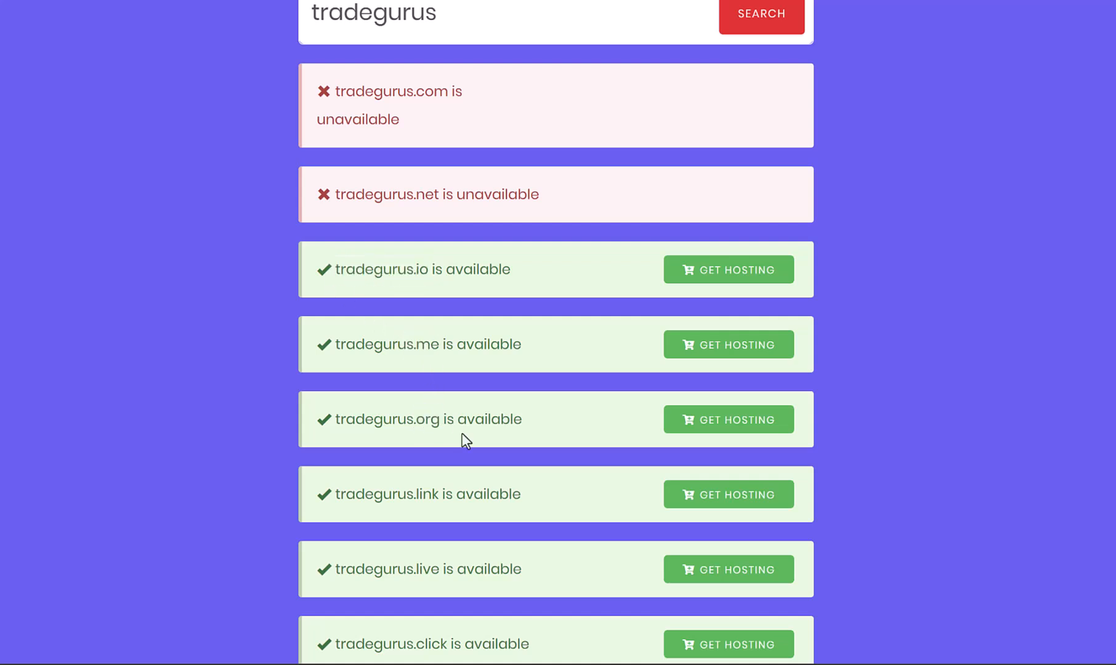
pyautogui.moveTo(456, 382)
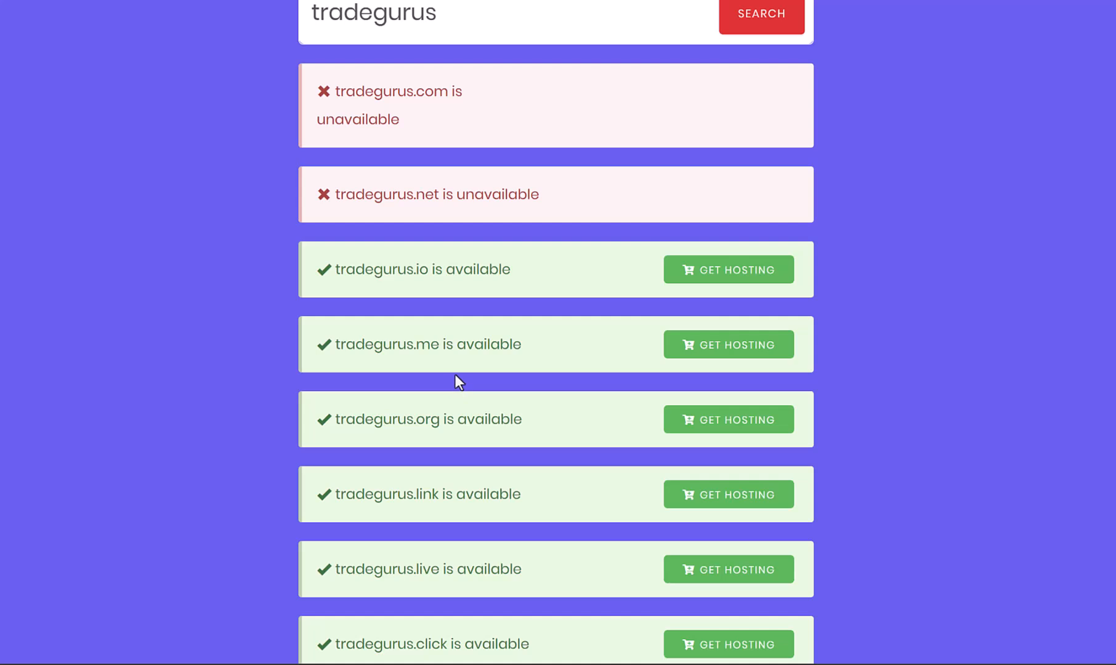
pyautogui.moveTo(733, 276)
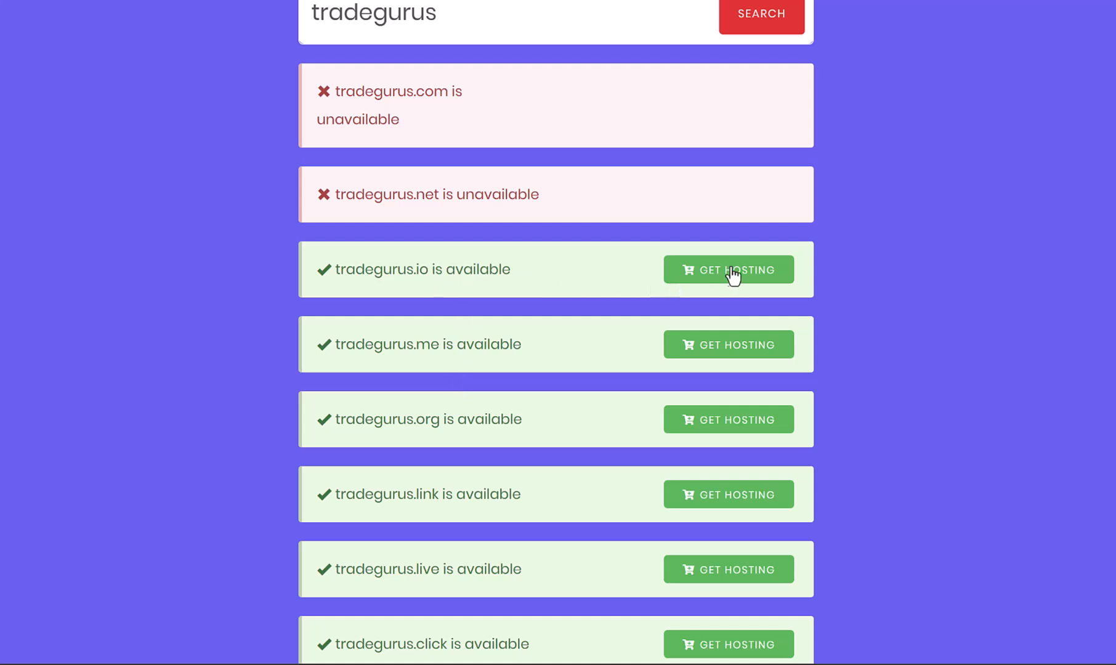
pyautogui.moveTo(506, 296)
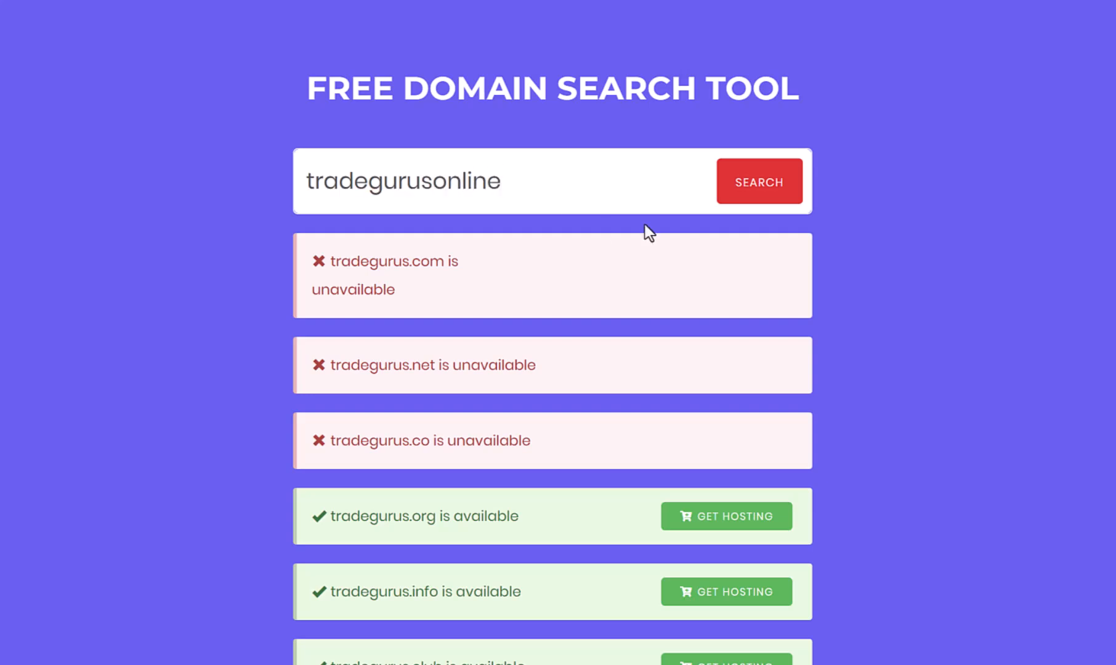
# - Check tradegurusonline, then change the name to trade-gurus and review its available extensions
pyautogui.click(758, 180)
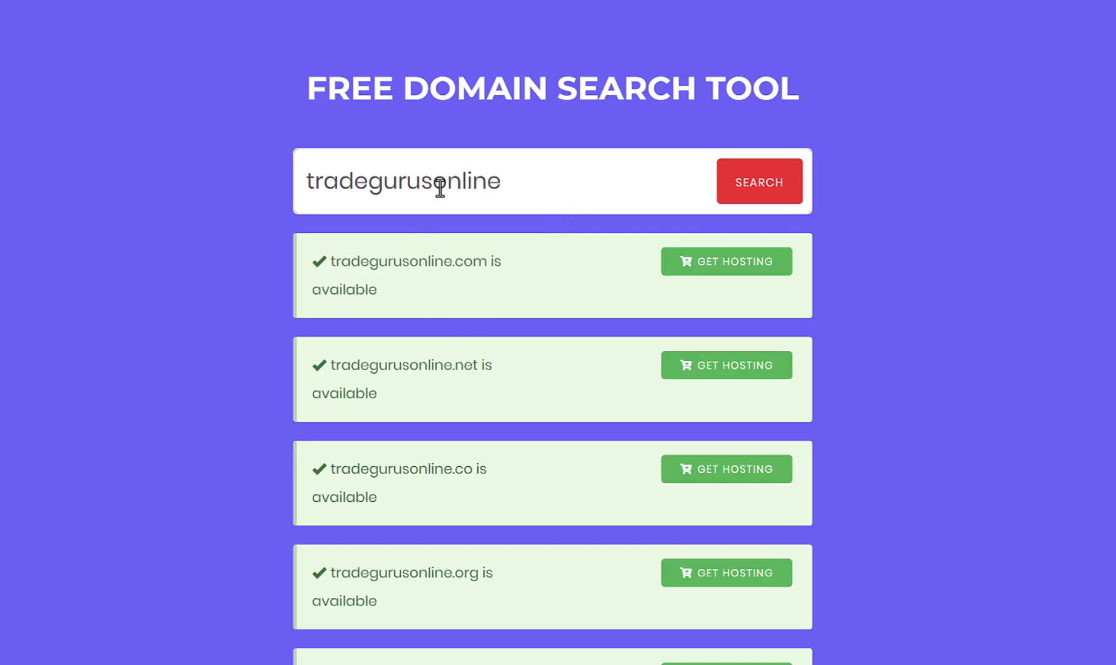
pyautogui.doubleClick(469, 180)
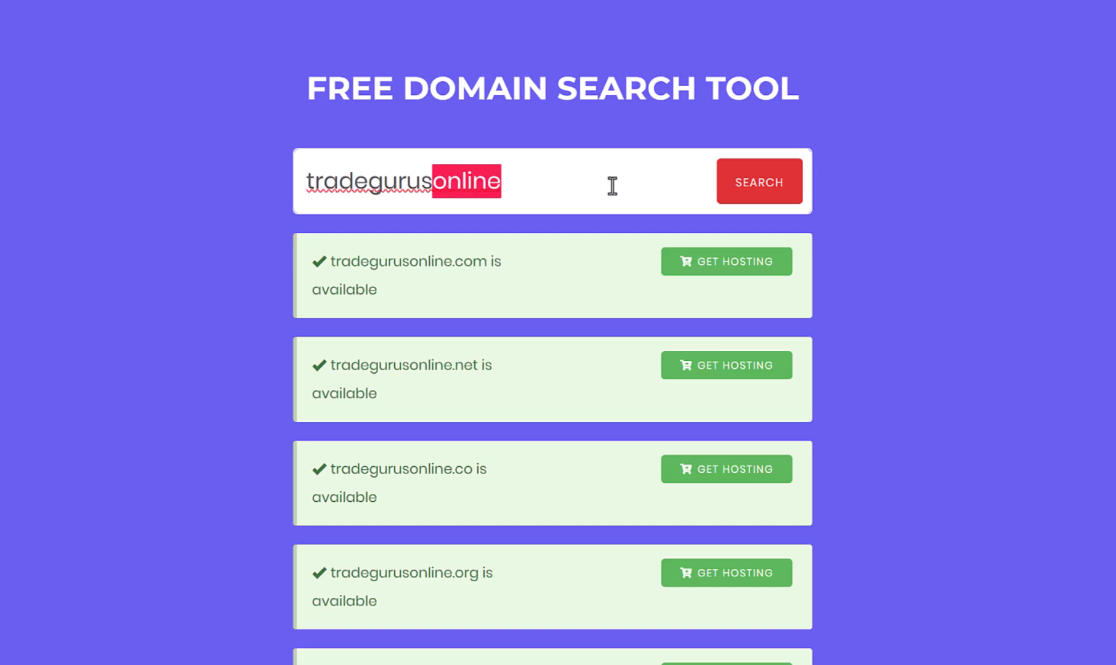
pyautogui.press('Backspace')
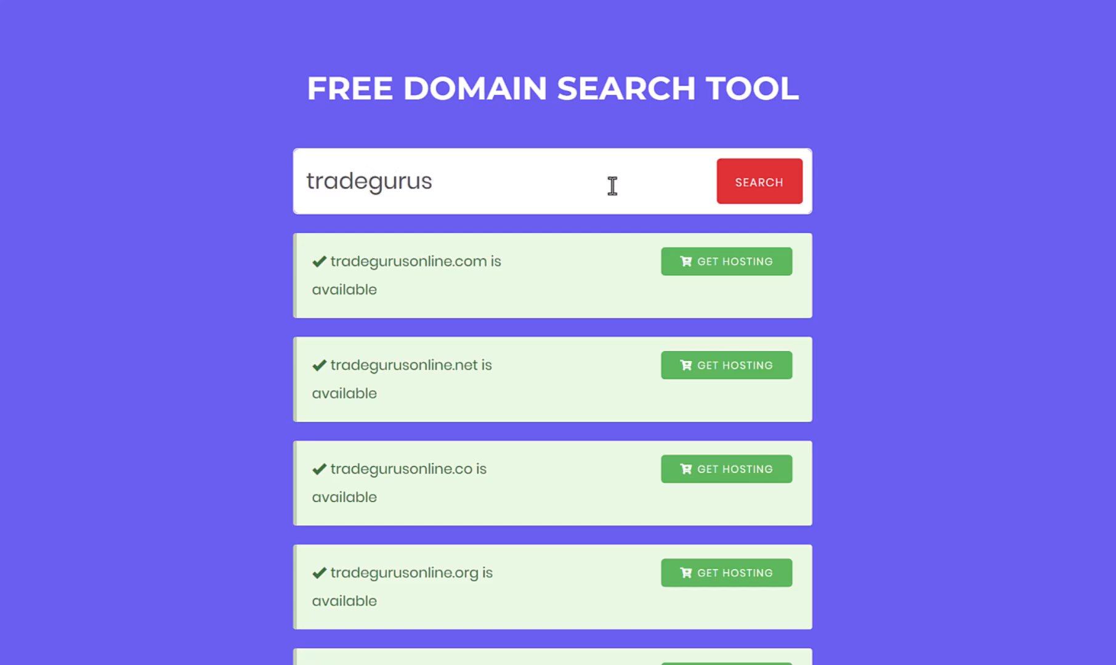
pyautogui.click(758, 181)
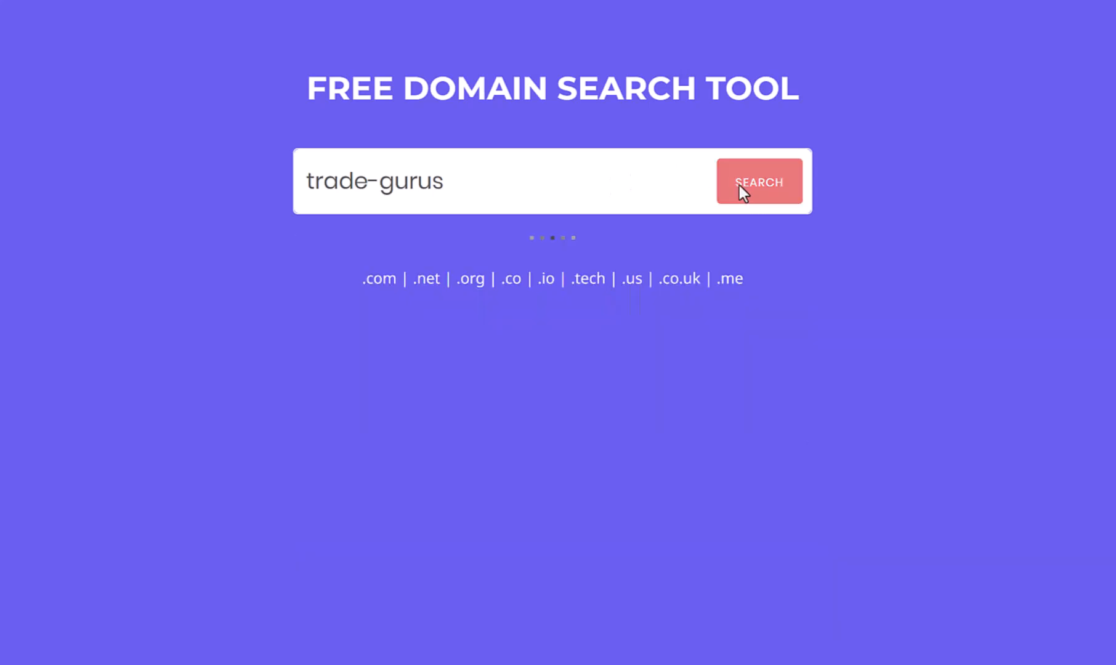
pyautogui.click(758, 182)
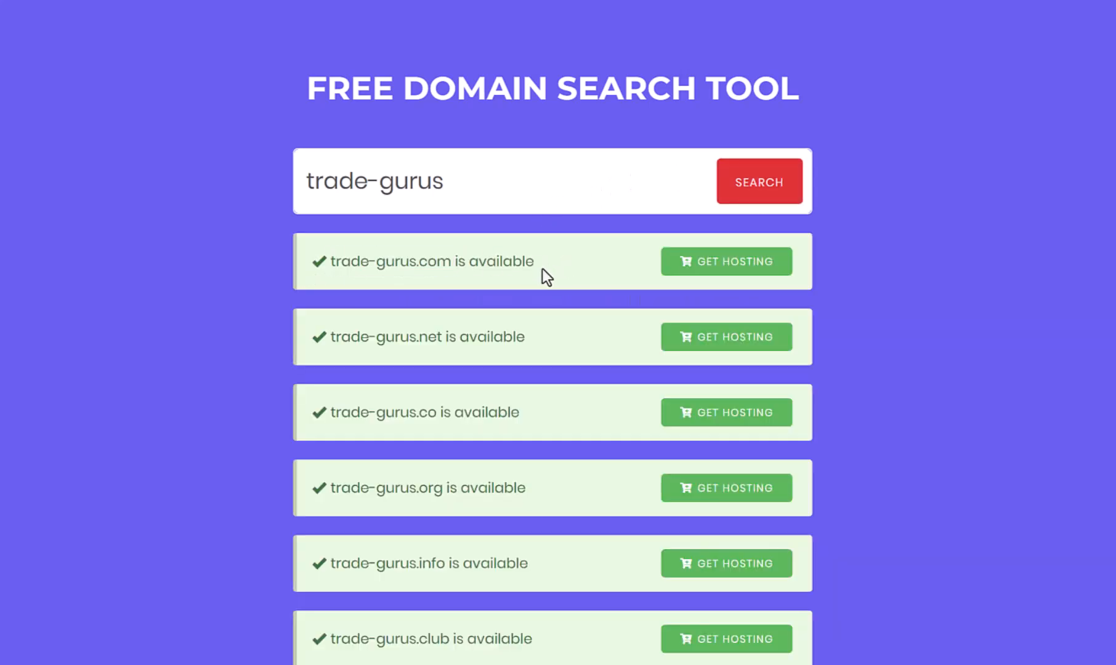
pyautogui.doubleClick(435, 261)
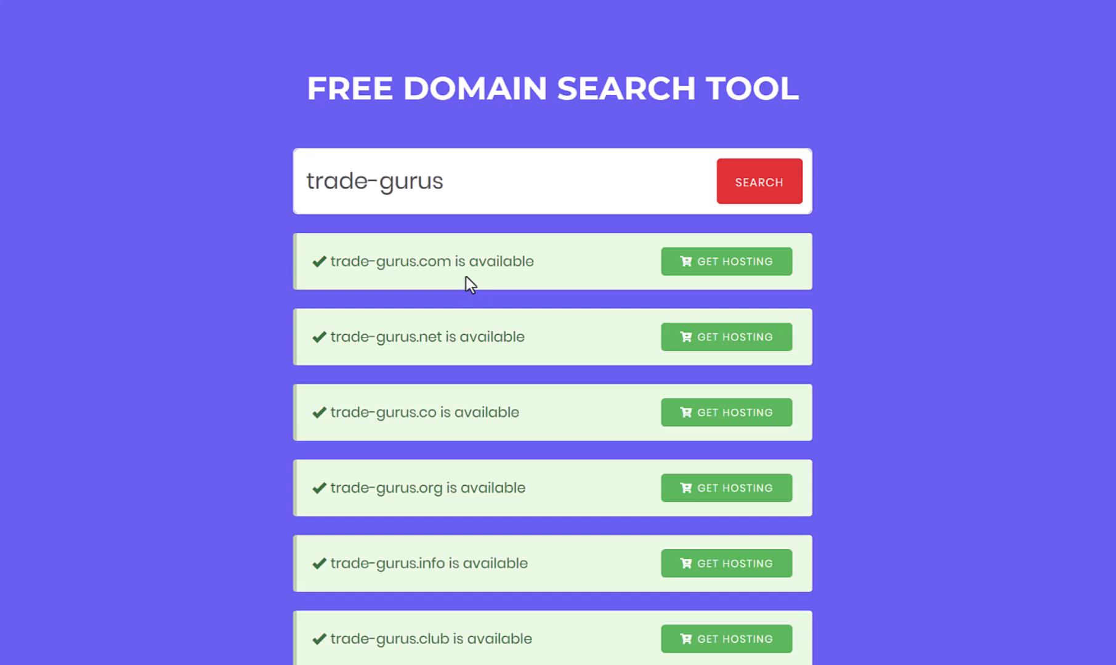
pyautogui.doubleClick(440, 261)
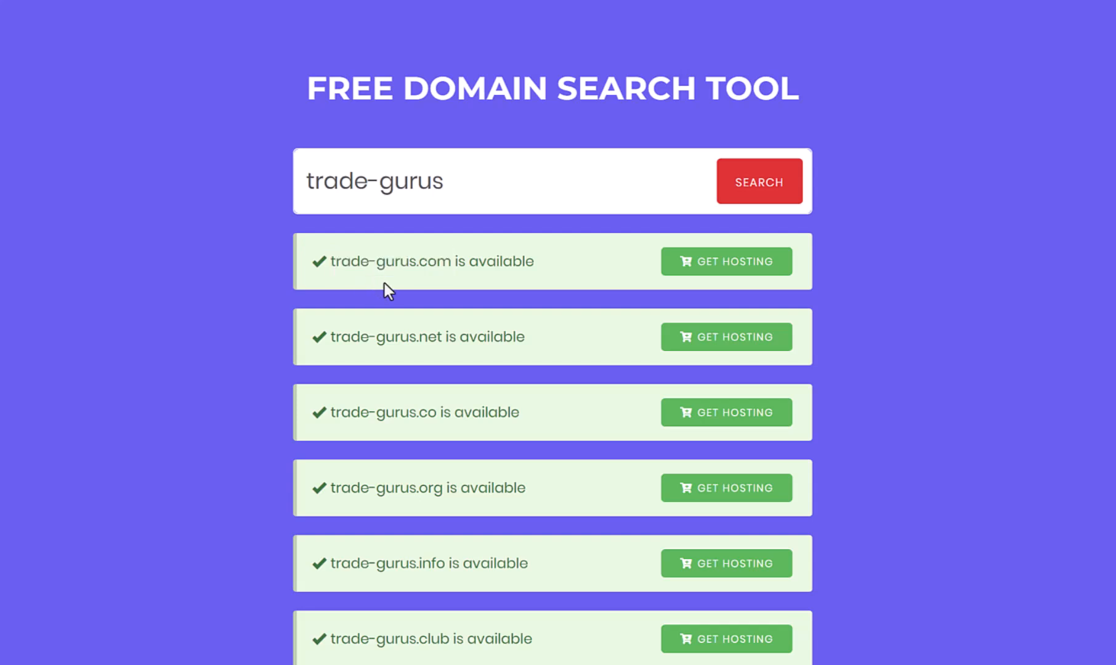
pyautogui.moveTo(633, 298)
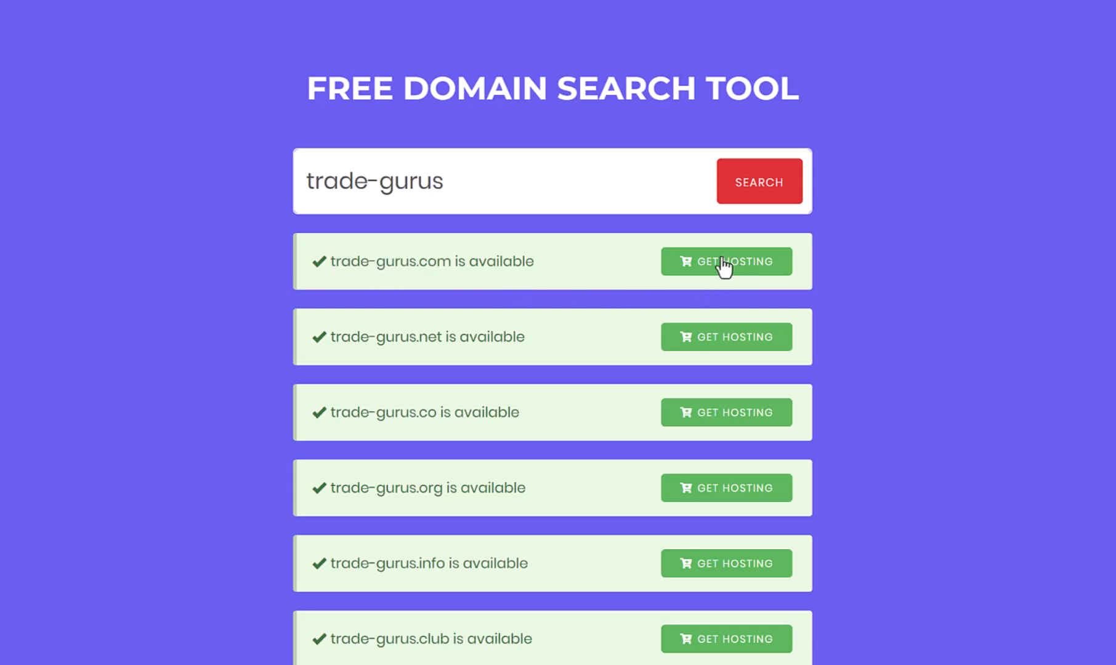
# - Choose Get Hosting for trade-gurus.com to reach Hostinger's $2.99/mo offer page
pyautogui.click(726, 261)
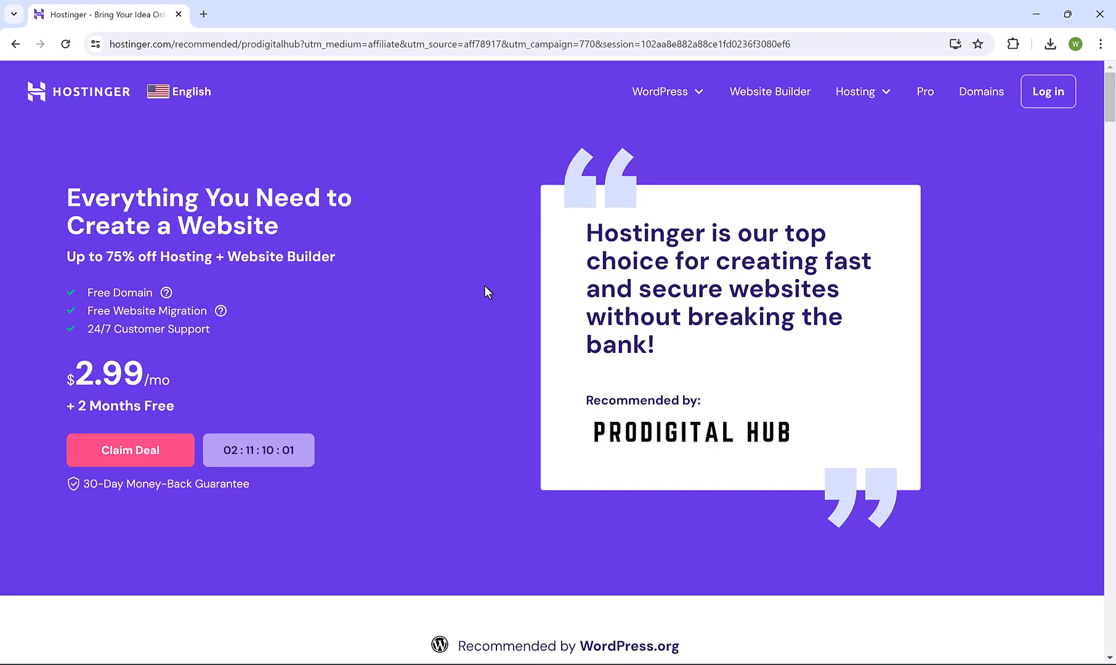
pyautogui.moveTo(64, 105)
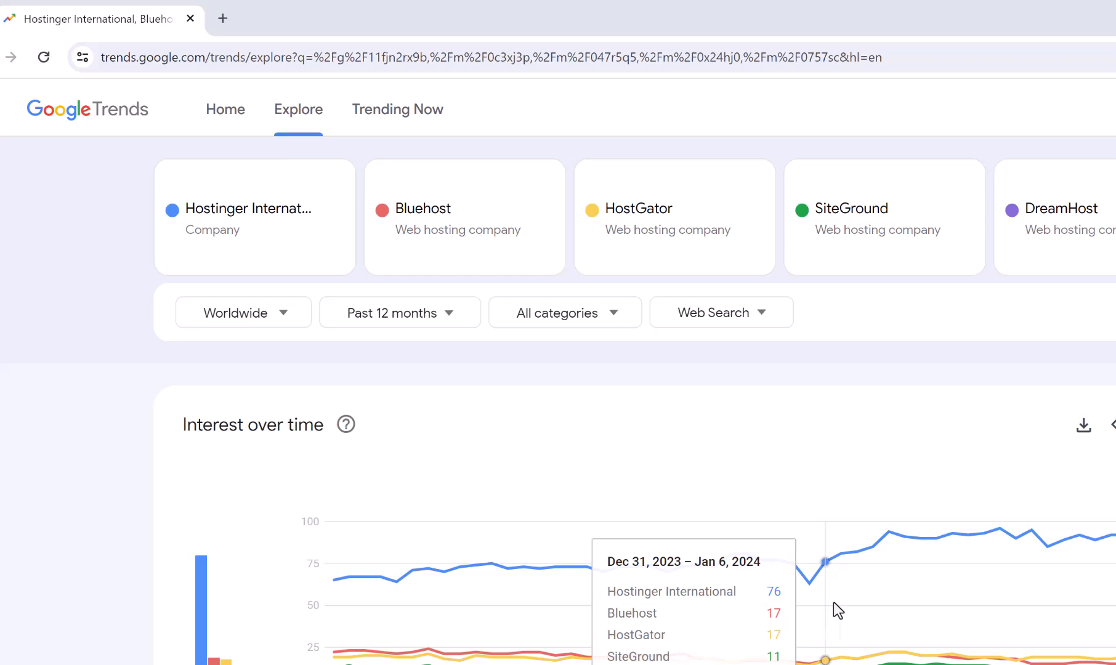
# - Scroll the Google Trends chart comparing Hostinger, Bluehost, HostGator, SiteGround and DreamHost
pyautogui.scroll(-3)
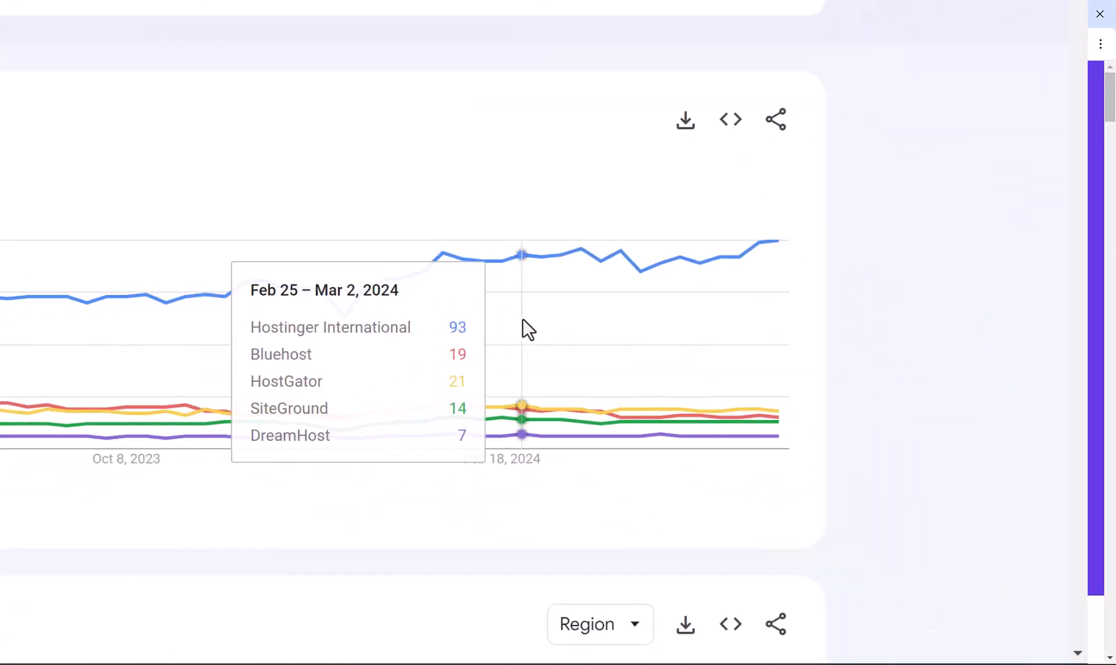
pyautogui.moveTo(722, 313)
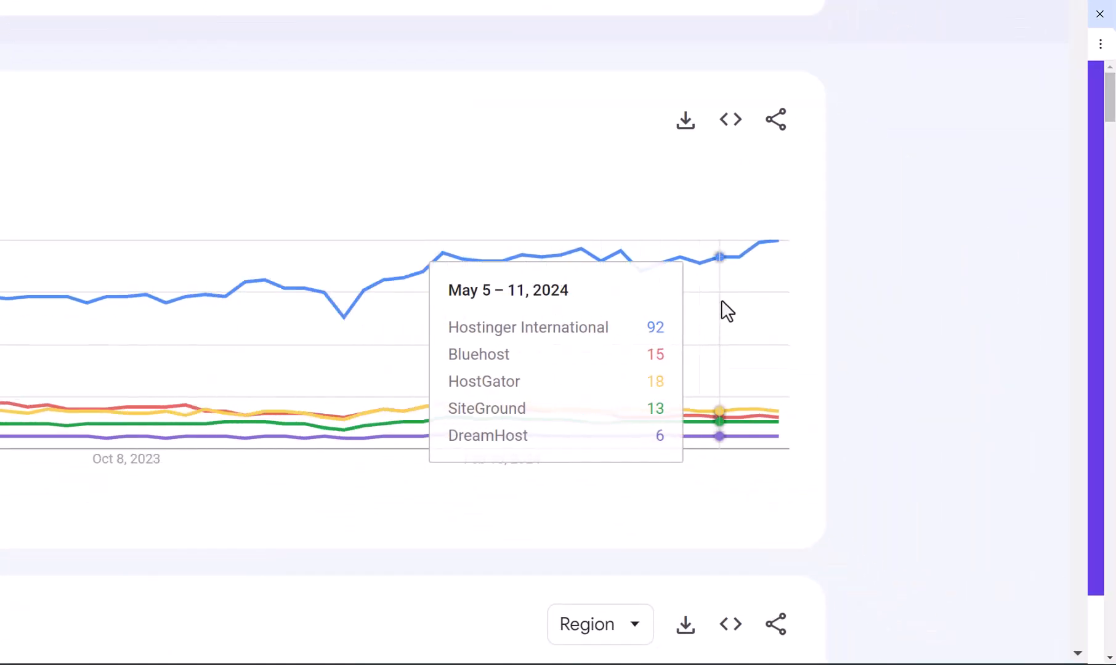
pyautogui.moveTo(754, 298)
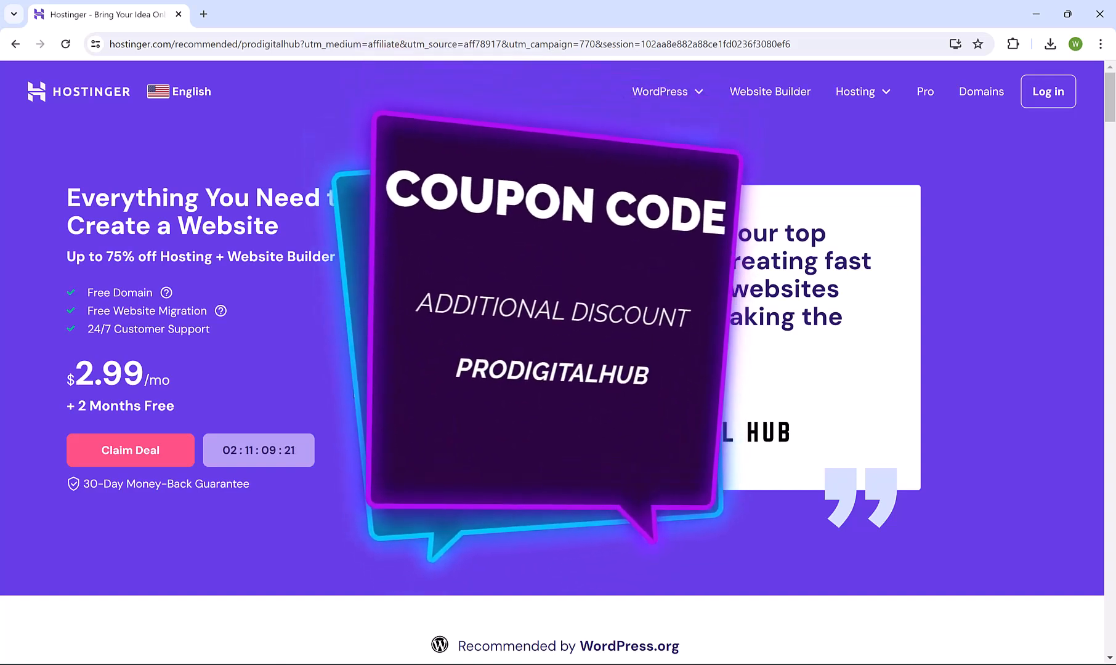
pyautogui.moveTo(336, 394)
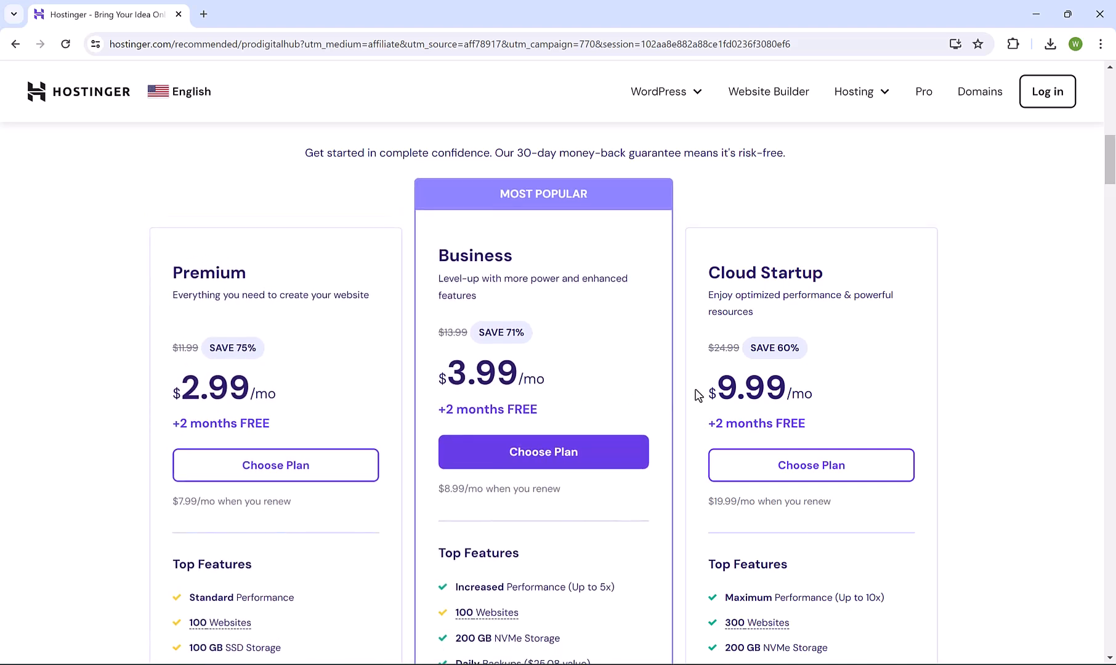
pyautogui.moveTo(441, 358)
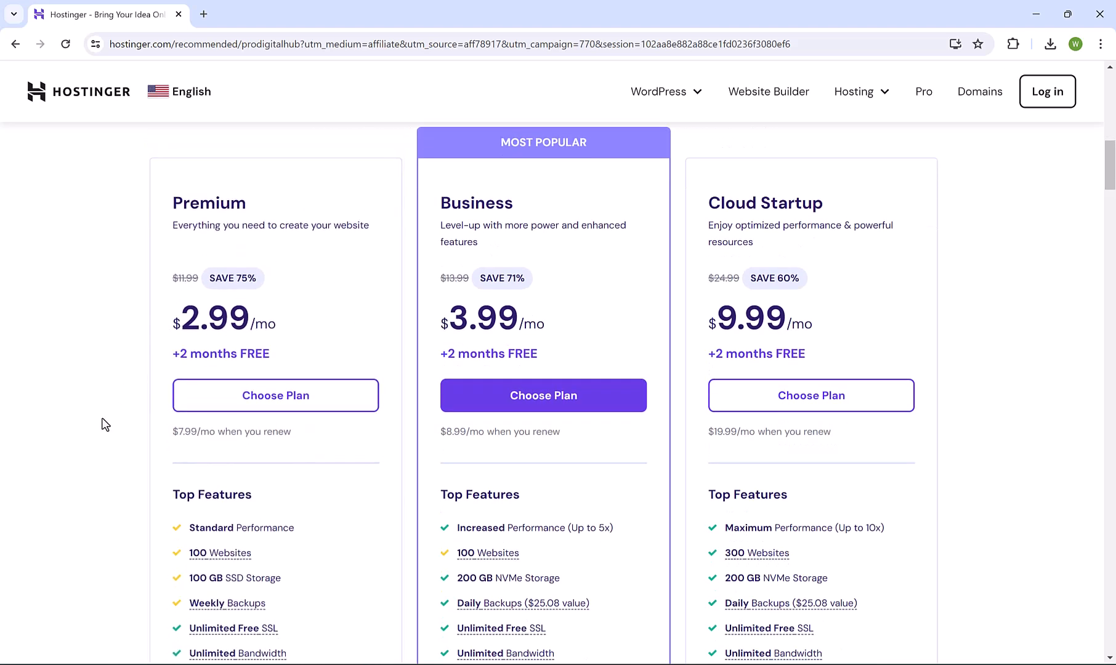
# - Scroll to Hostinger's pricing plans and pick Premium at $2.99/mo
pyautogui.scroll(-3)
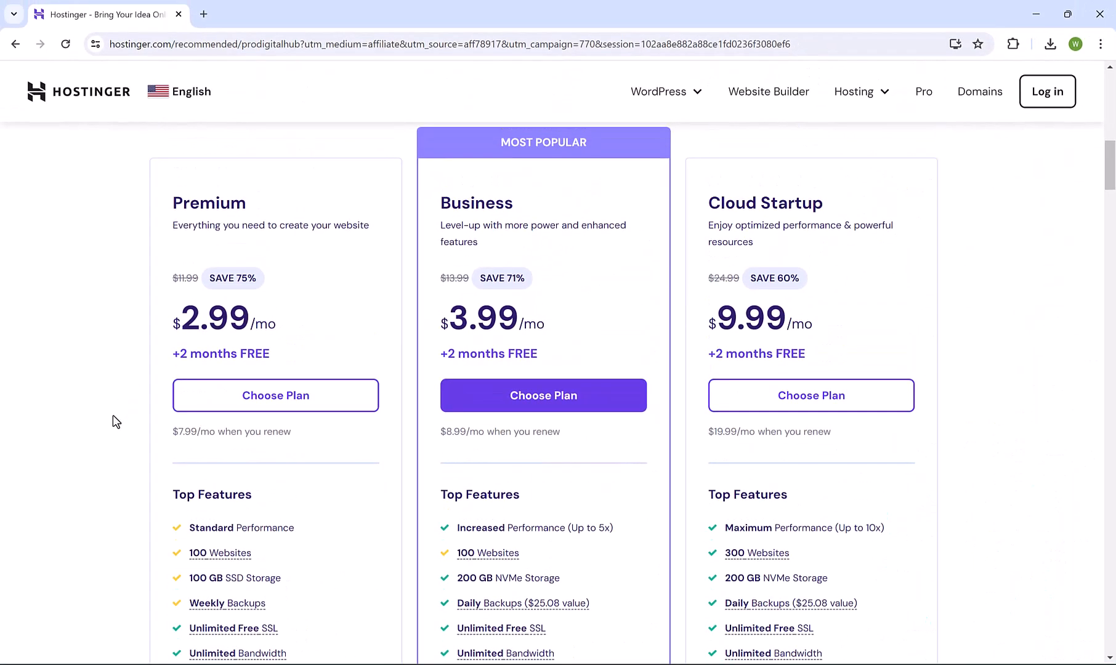
pyautogui.click(275, 395)
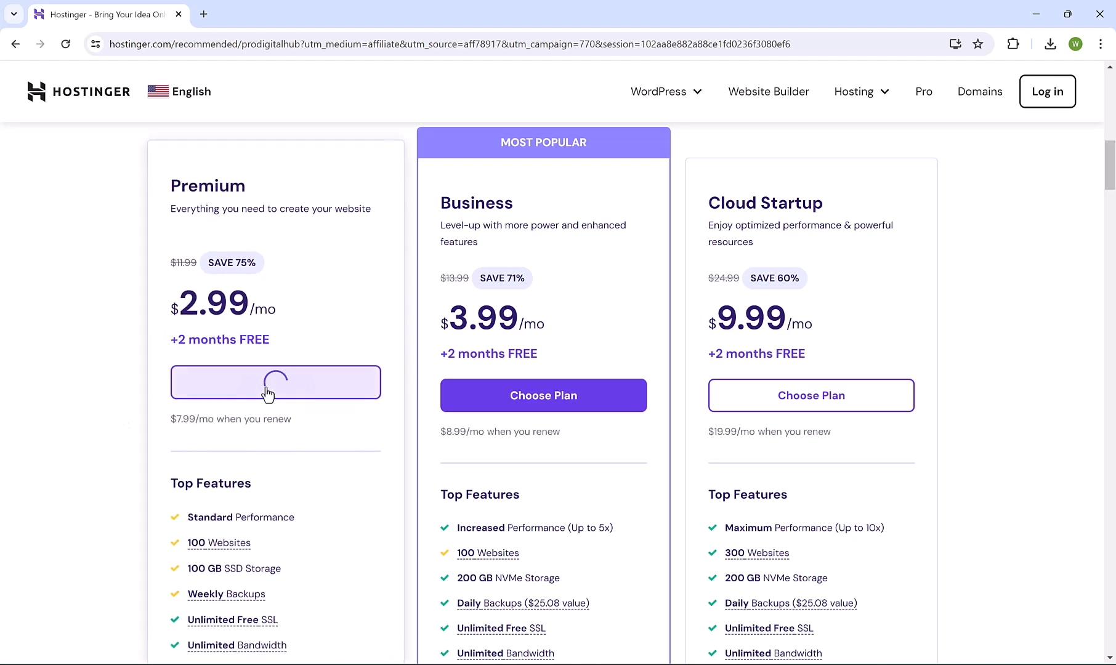
pyautogui.click(275, 381)
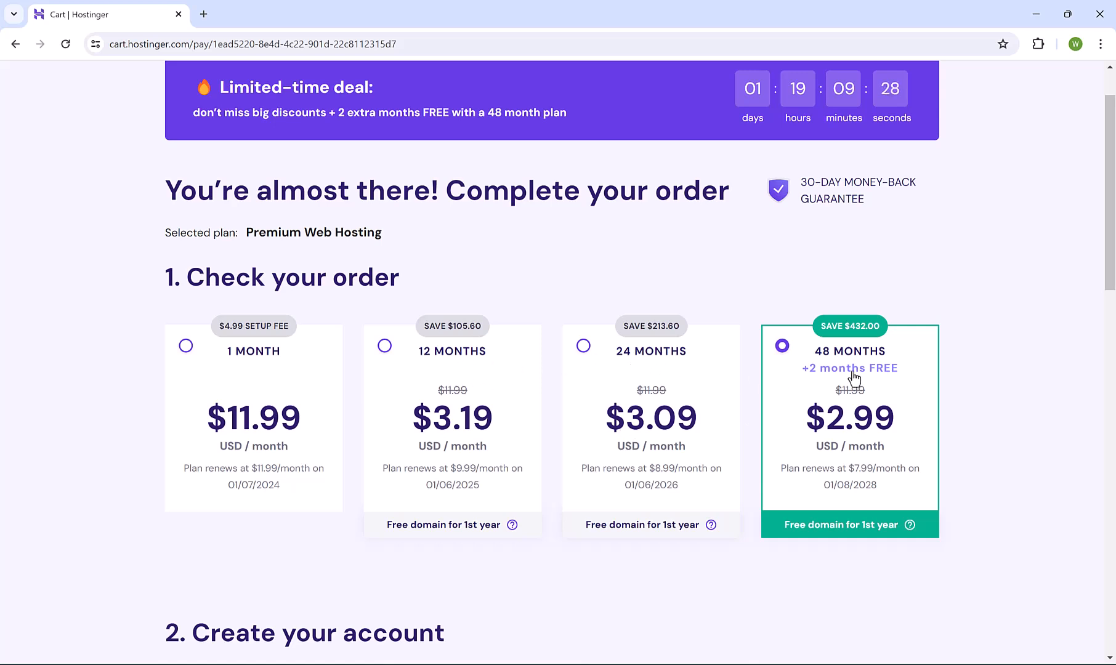
pyautogui.moveTo(805, 375)
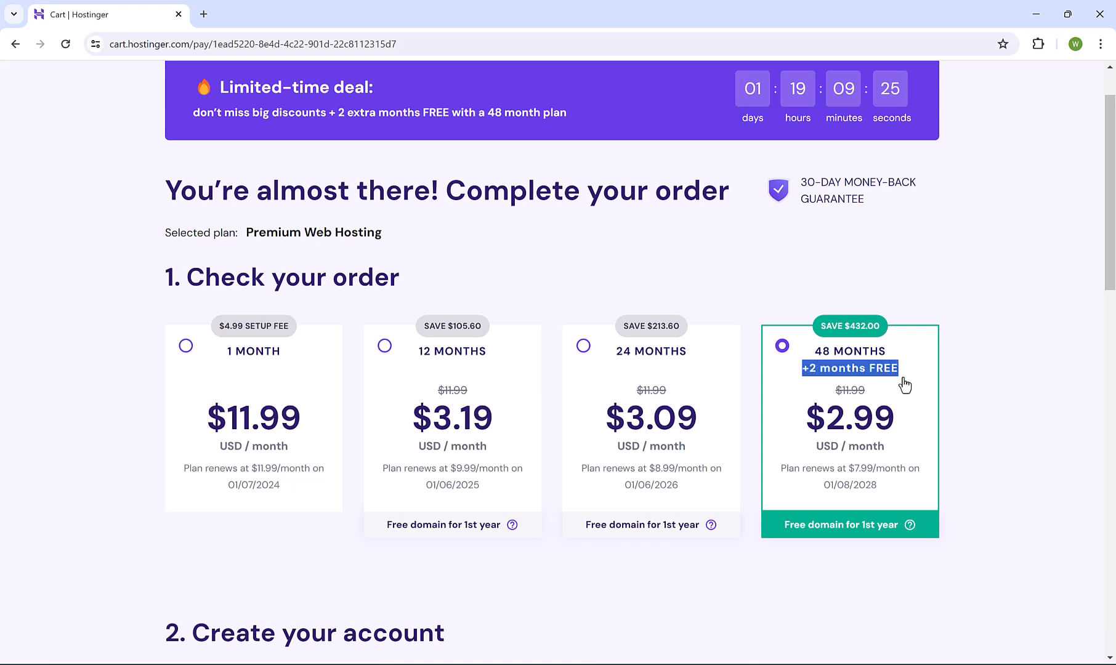
pyautogui.moveTo(749, 413)
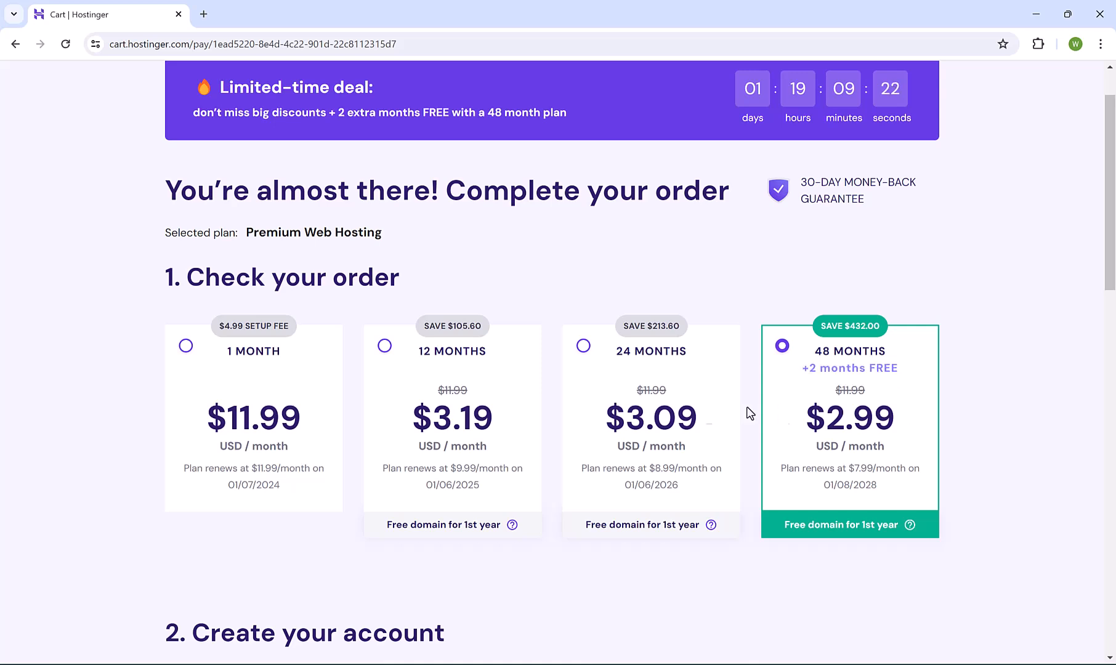
pyautogui.moveTo(672, 376)
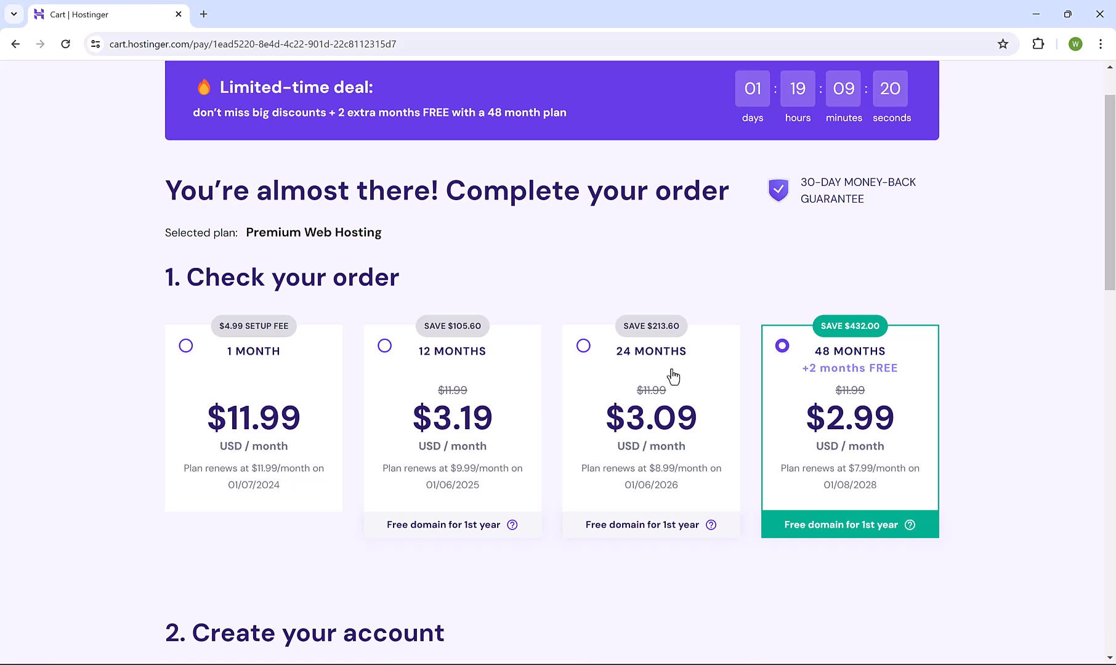
pyautogui.moveTo(276, 372)
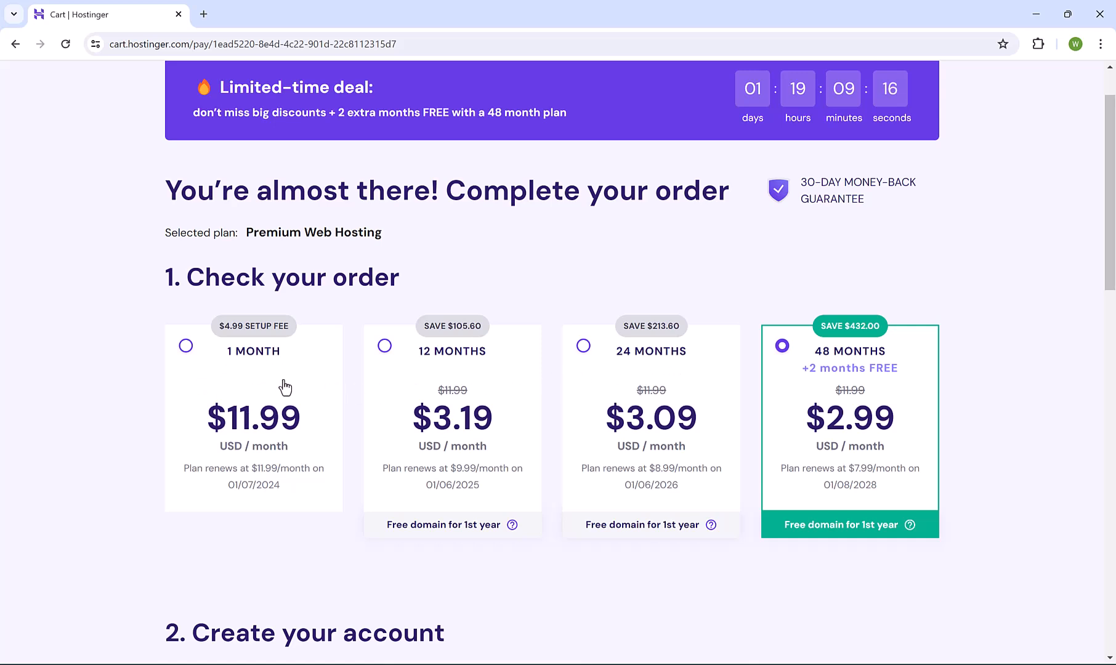
pyautogui.moveTo(295, 387)
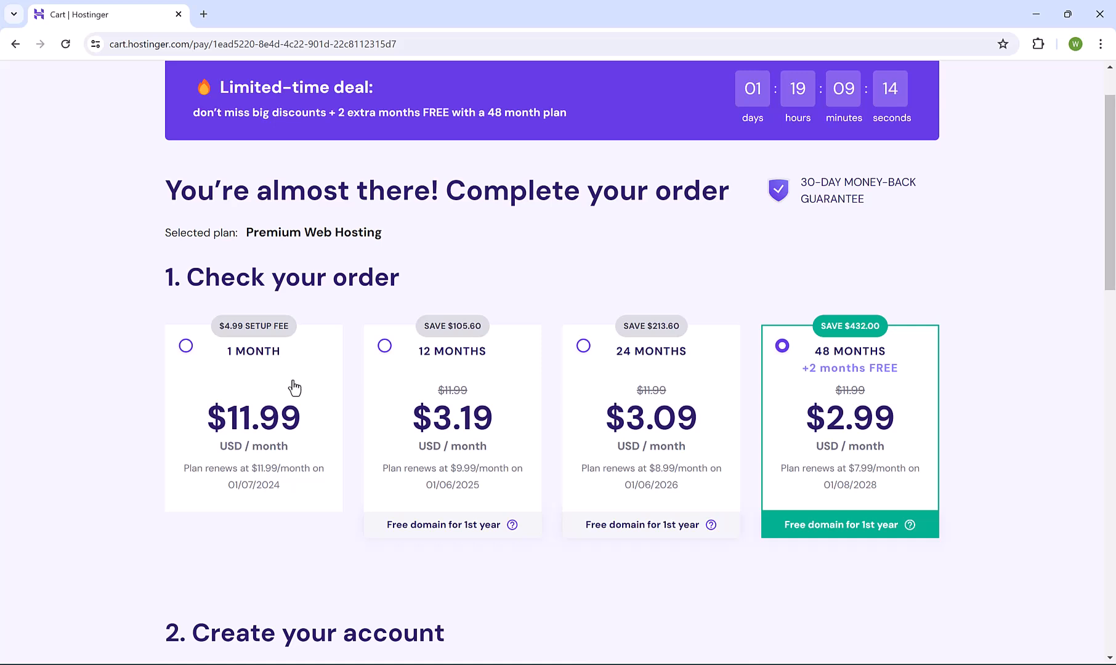
pyautogui.moveTo(810, 396)
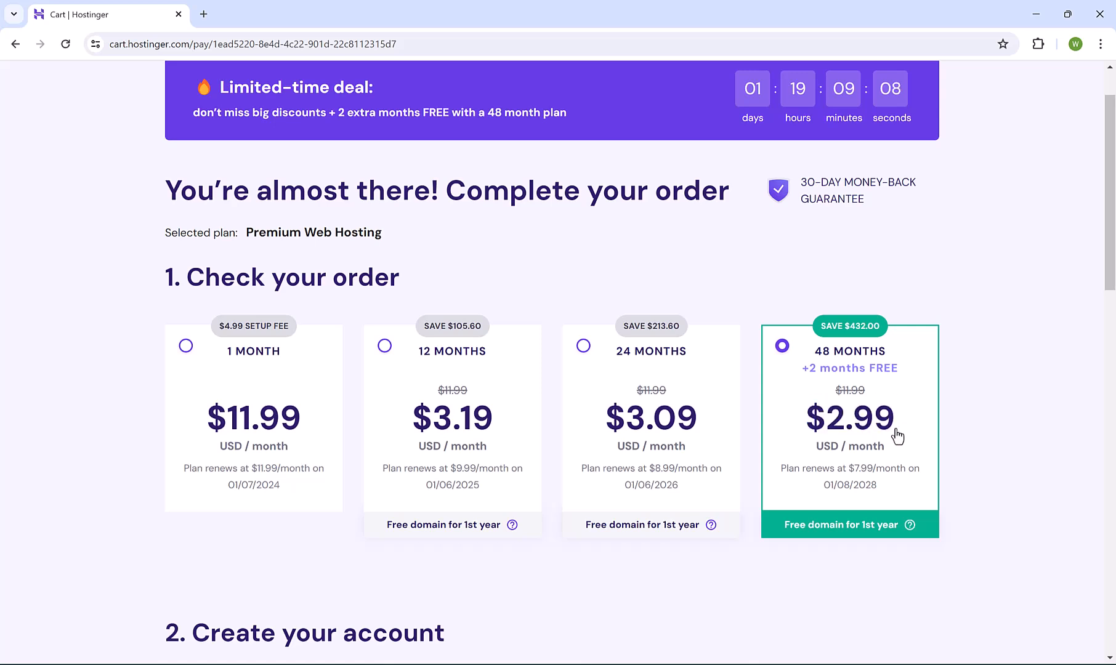
pyautogui.moveTo(783, 432)
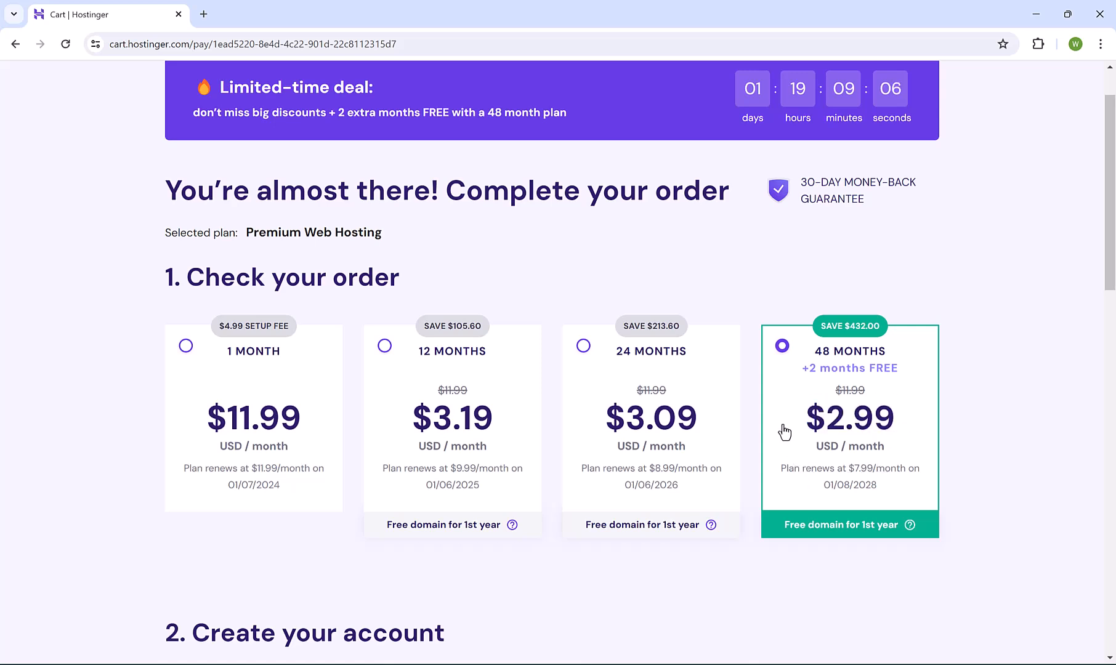
# - Apply coupon PRODIGITALHUB, raising the discount to 78% and the total to $129.17
pyautogui.scroll(-3)
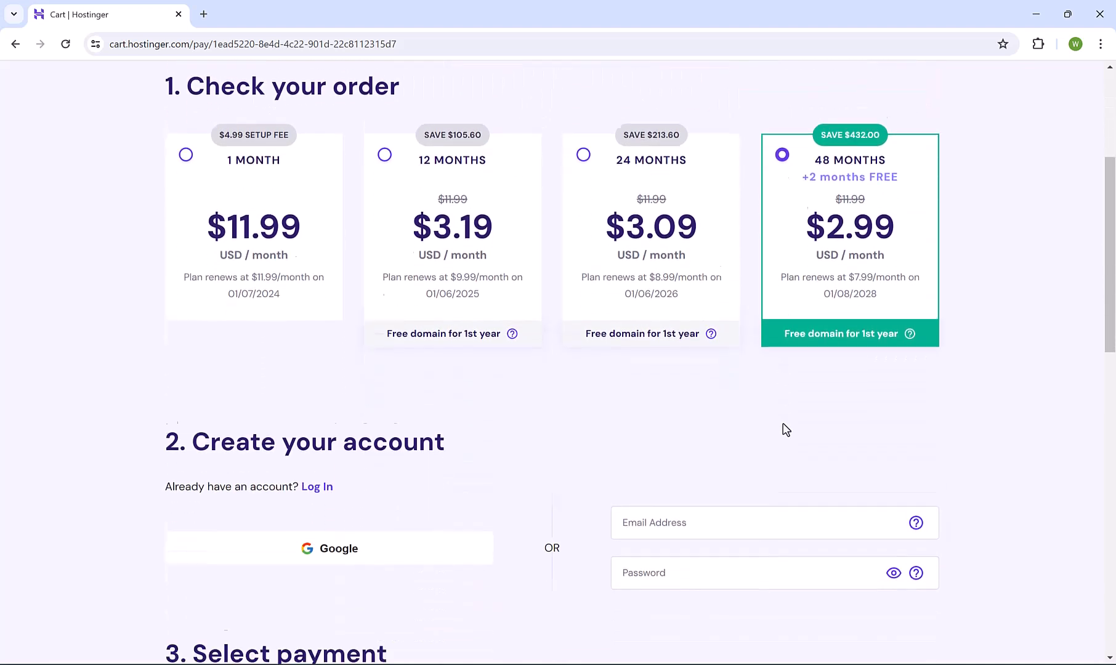
pyautogui.scroll(-3)
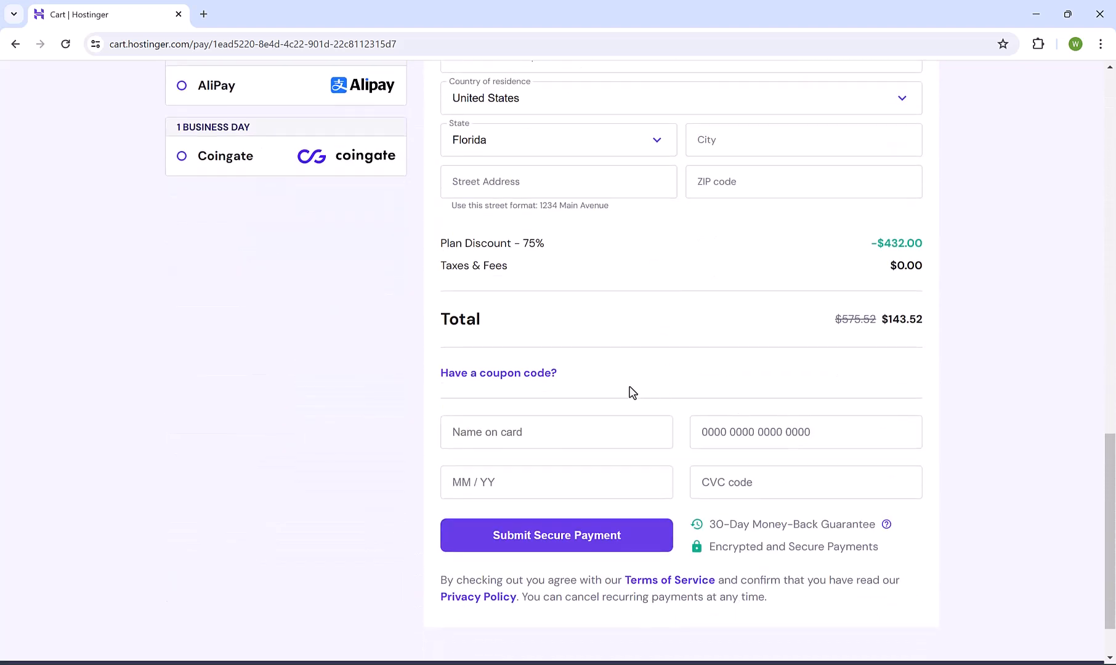
pyautogui.click(498, 372)
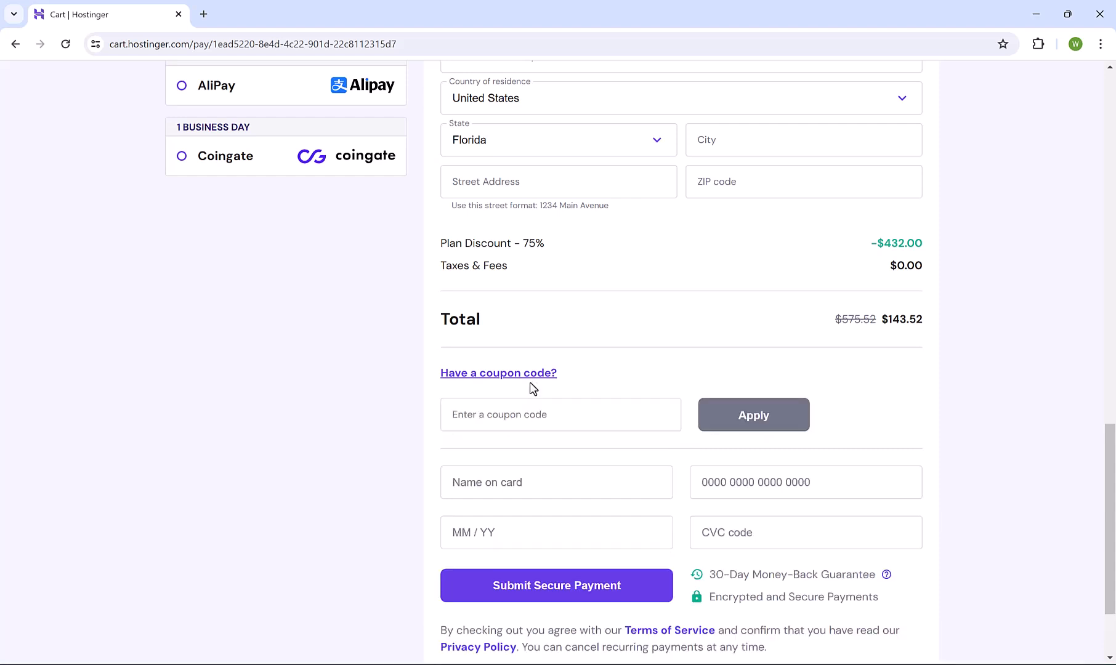
pyautogui.click(559, 414)
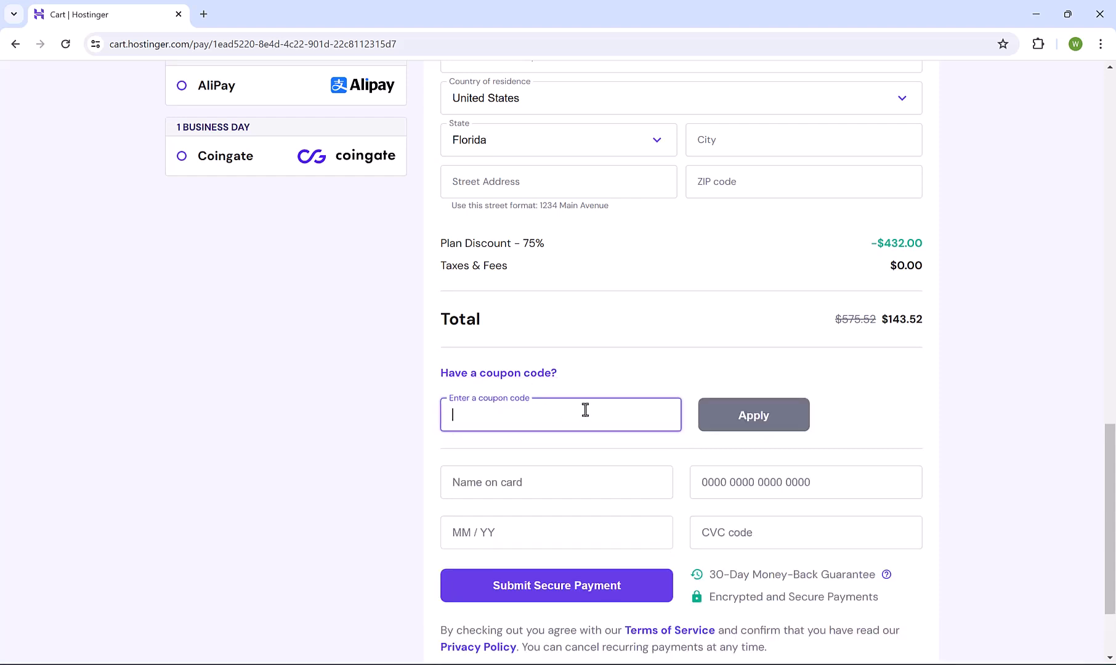
pyautogui.write('PRODIGITALHUB')
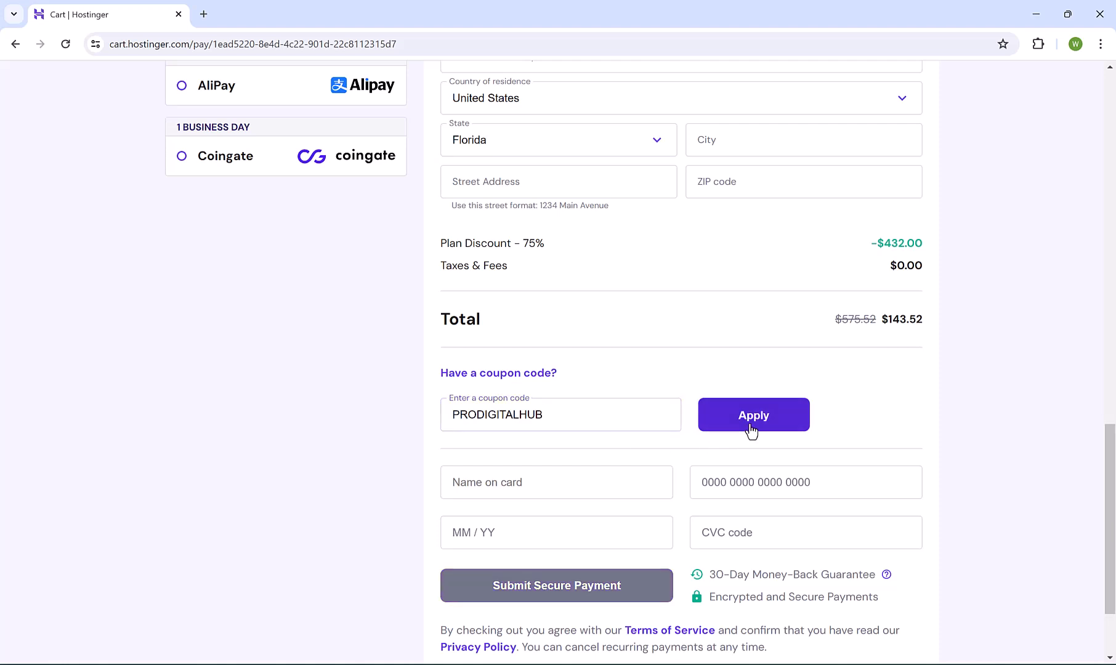
pyautogui.click(753, 414)
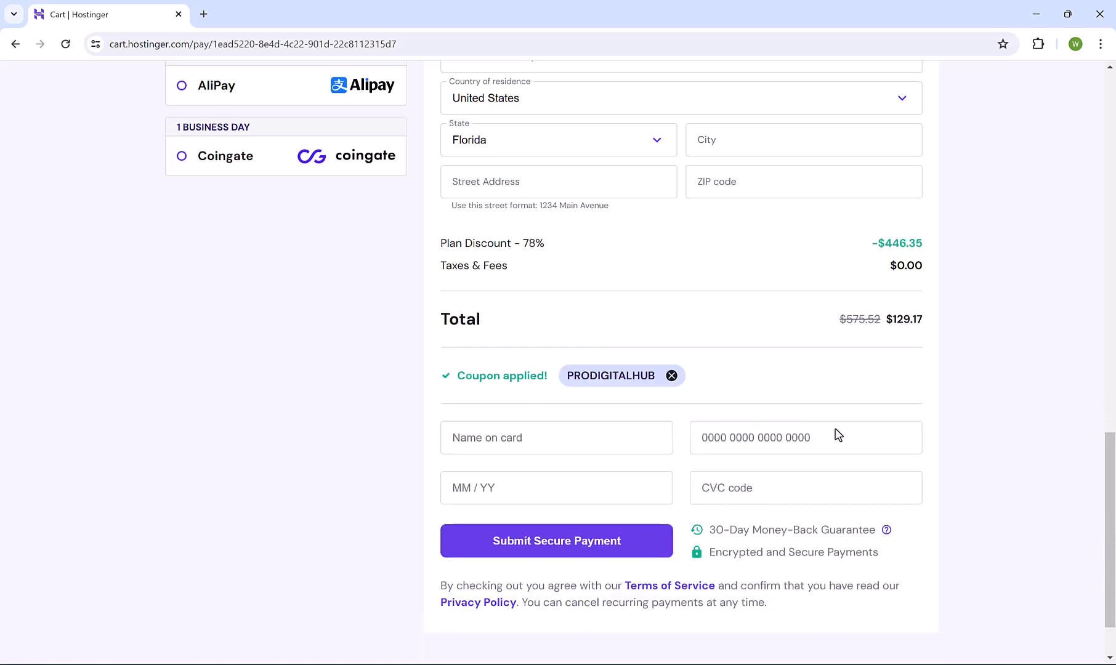
pyautogui.moveTo(903, 366)
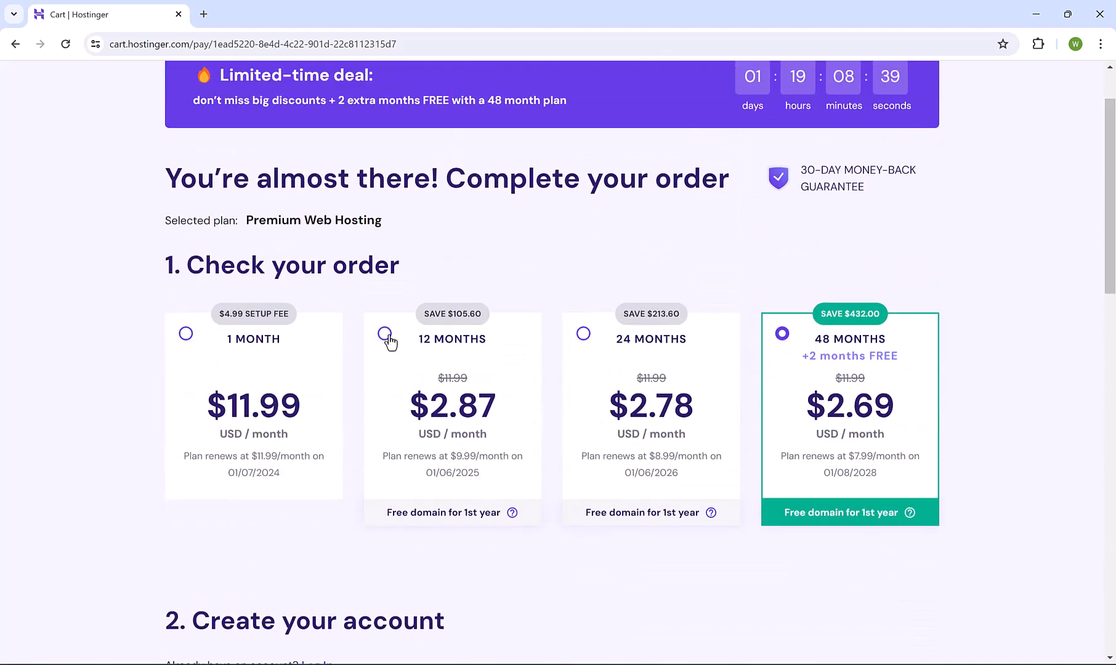
# - Select the 12-month Premium Web Hosting term priced at $38.28
pyautogui.click(383, 334)
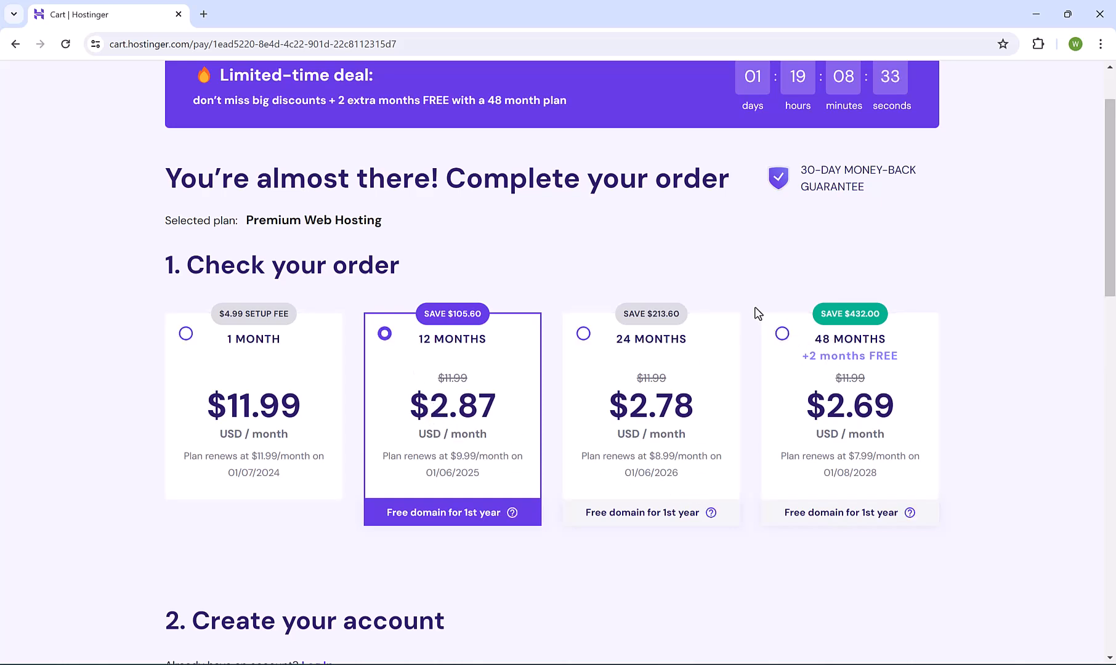
pyautogui.scroll(-3)
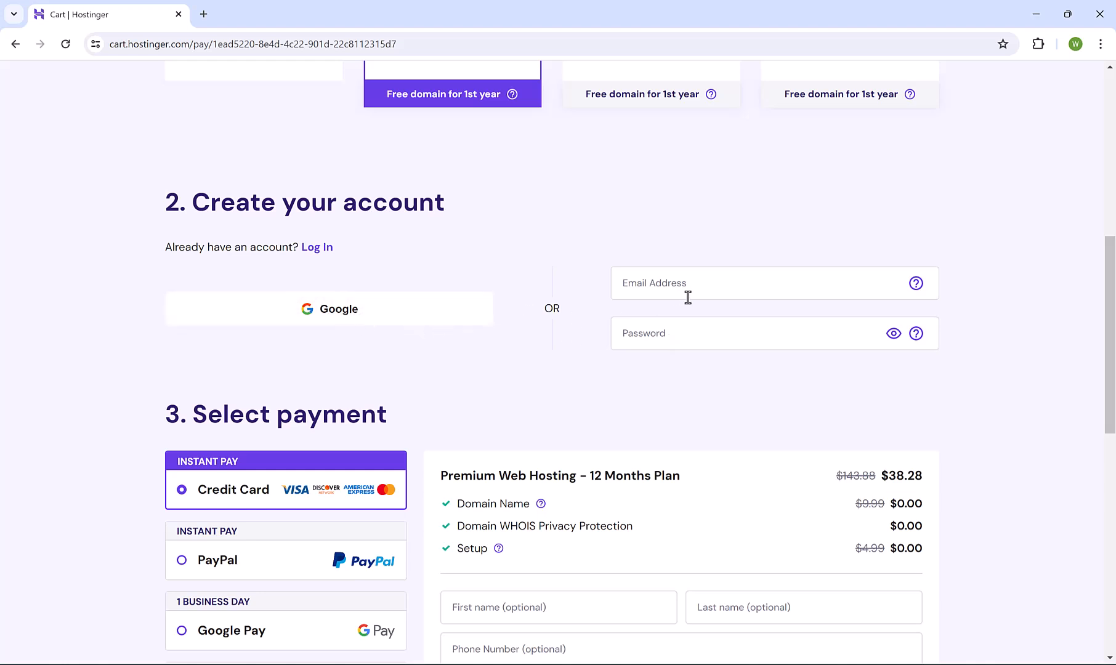
pyautogui.click(768, 283)
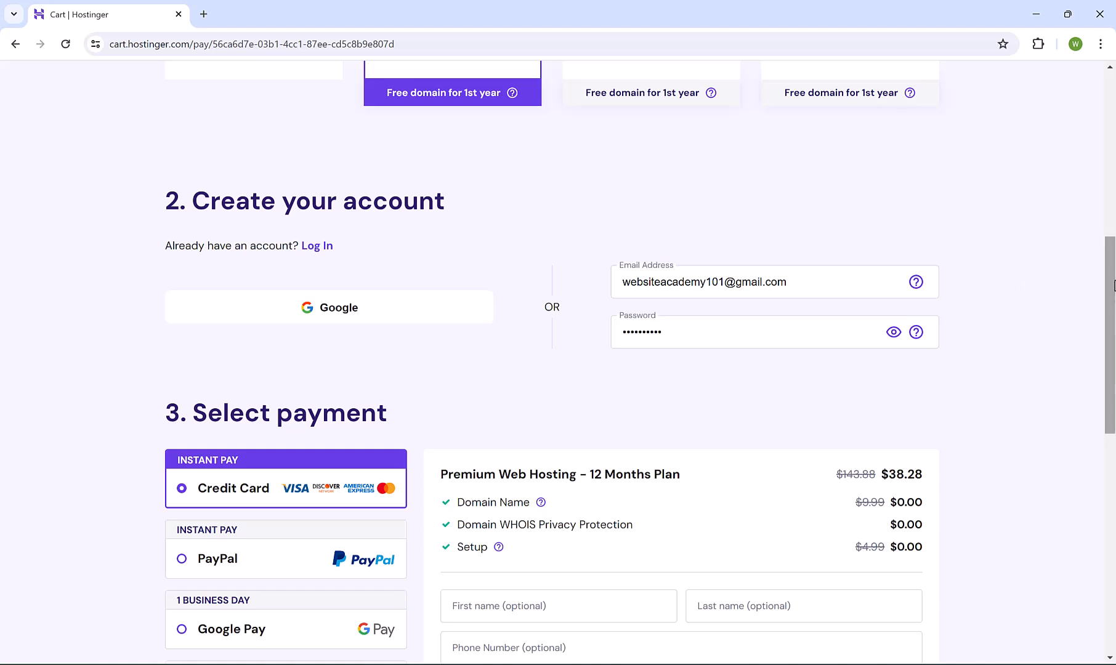
pyautogui.scroll(-3)
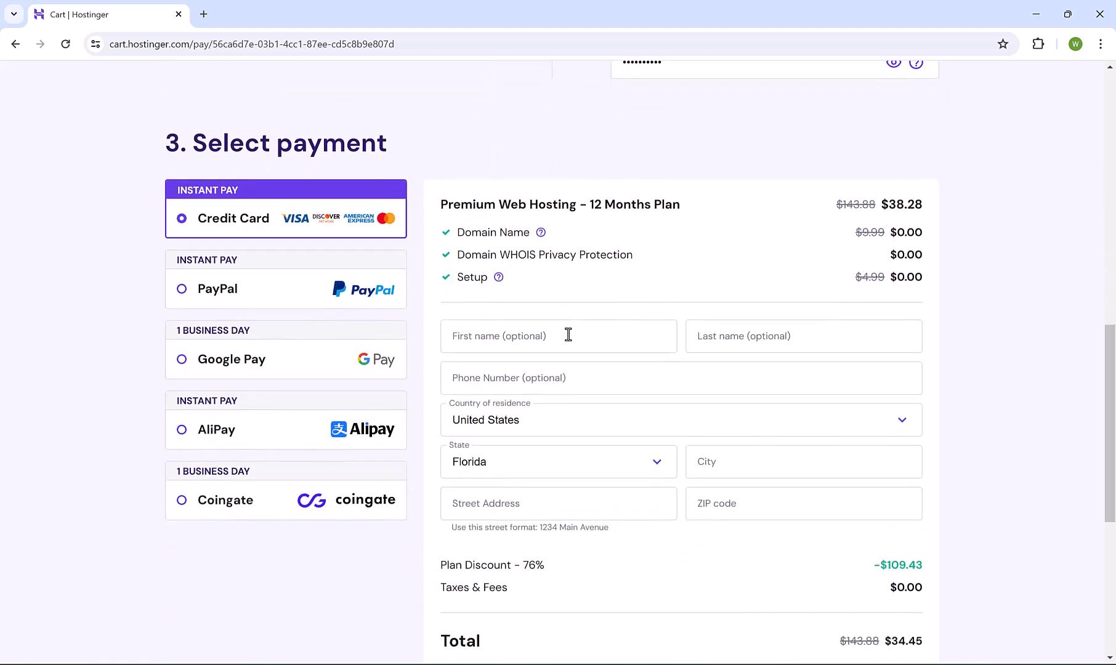
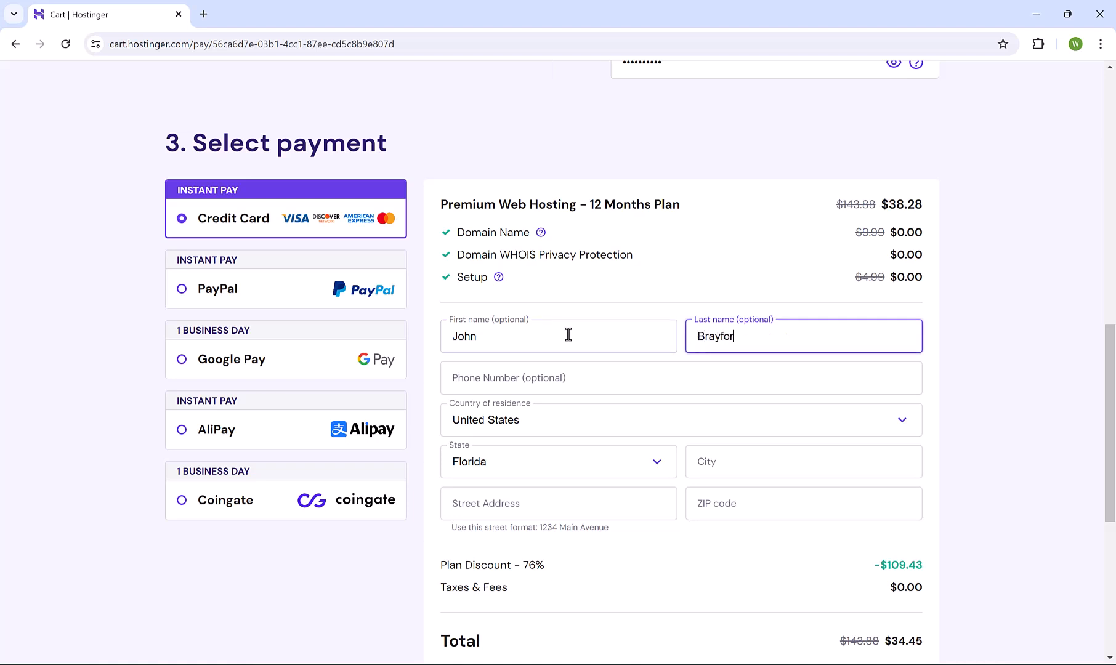
pyautogui.click(681, 378)
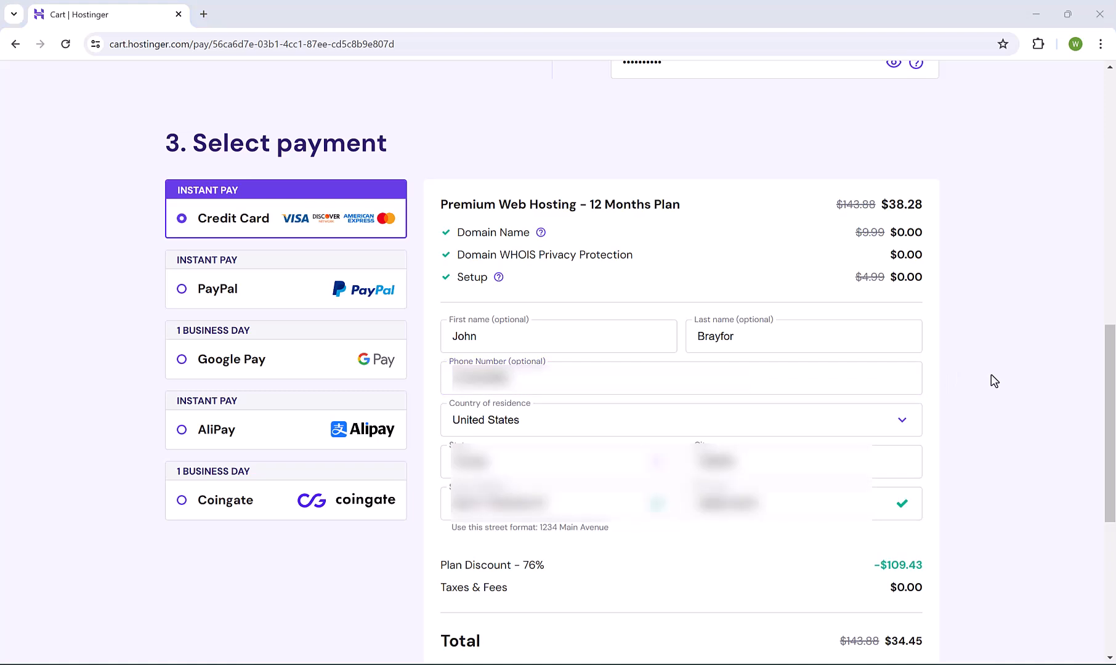
# - Finish the billing details and submit secure payment for the $34.45 order
pyautogui.scroll(-3)
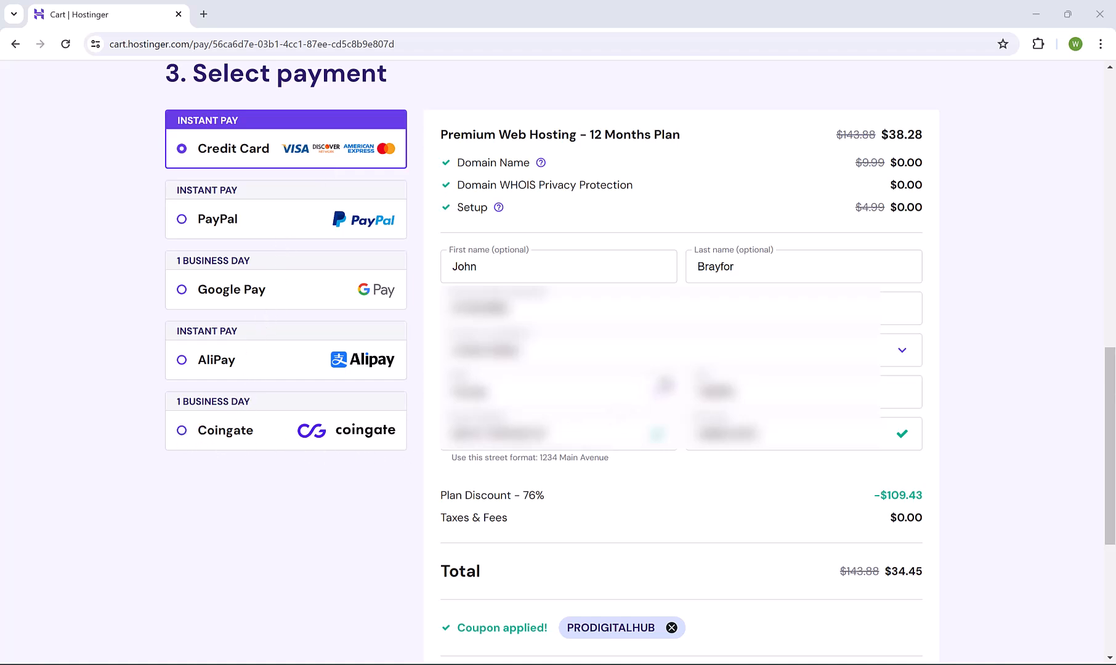
pyautogui.moveTo(420, 389)
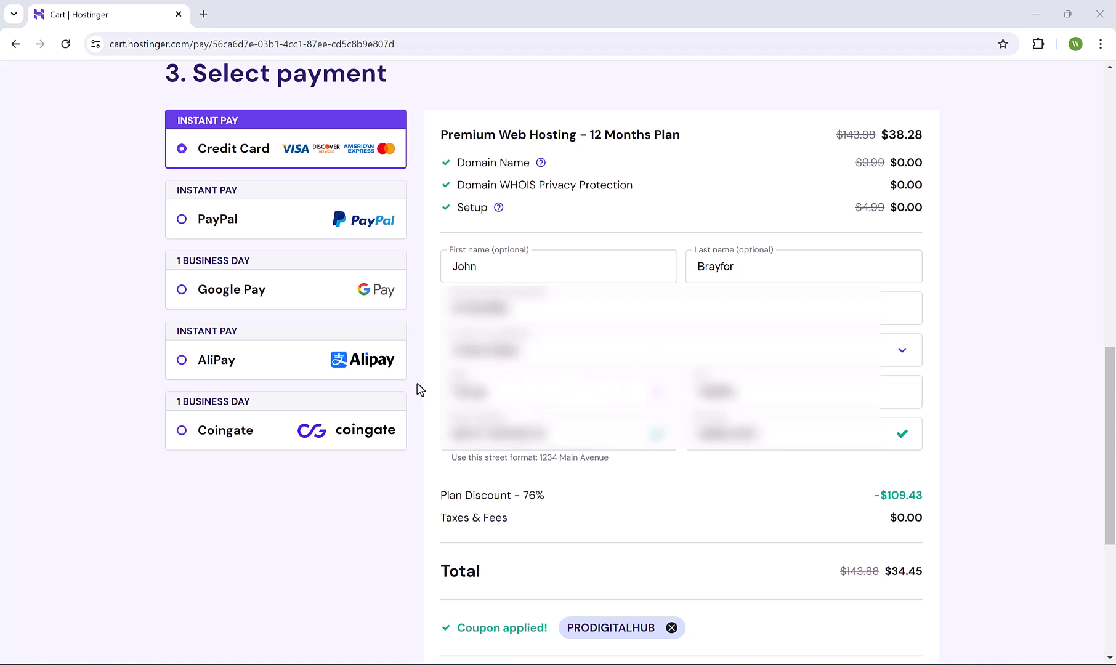
pyautogui.scroll(-3)
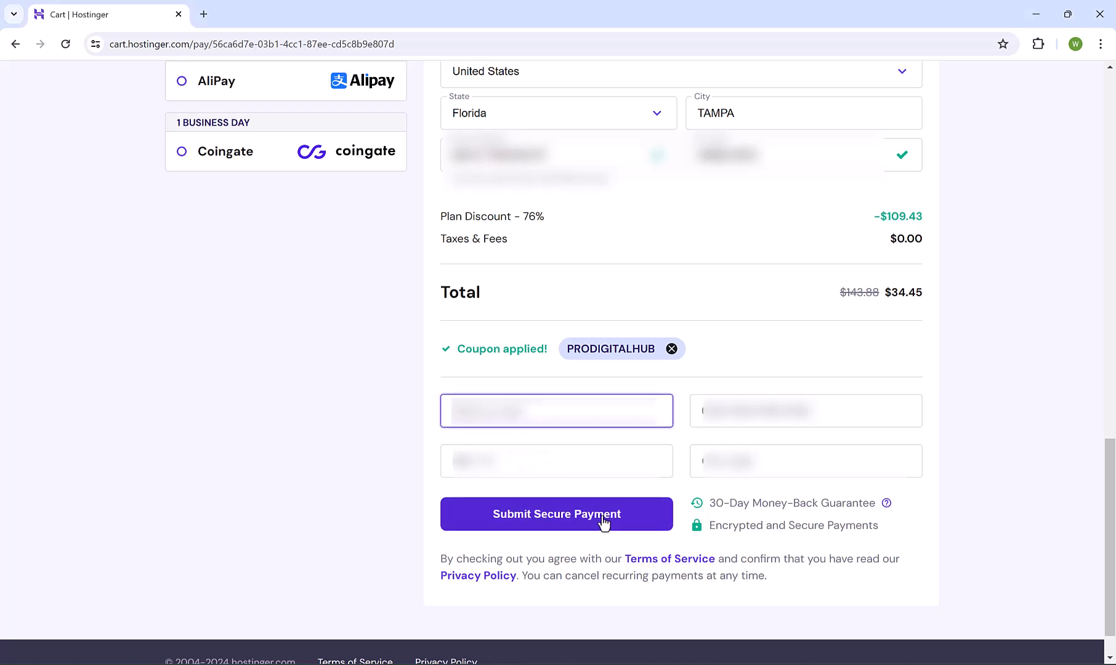
pyautogui.click(556, 514)
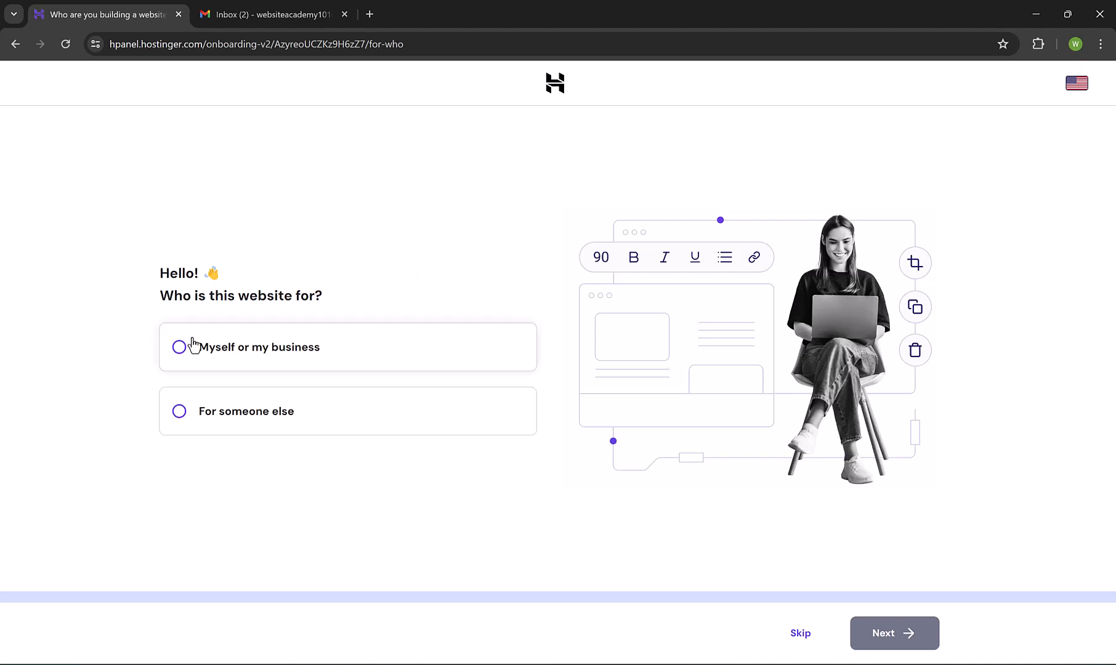
# - Mark the website as for myself or my business and choose to create a new site
pyautogui.click(179, 347)
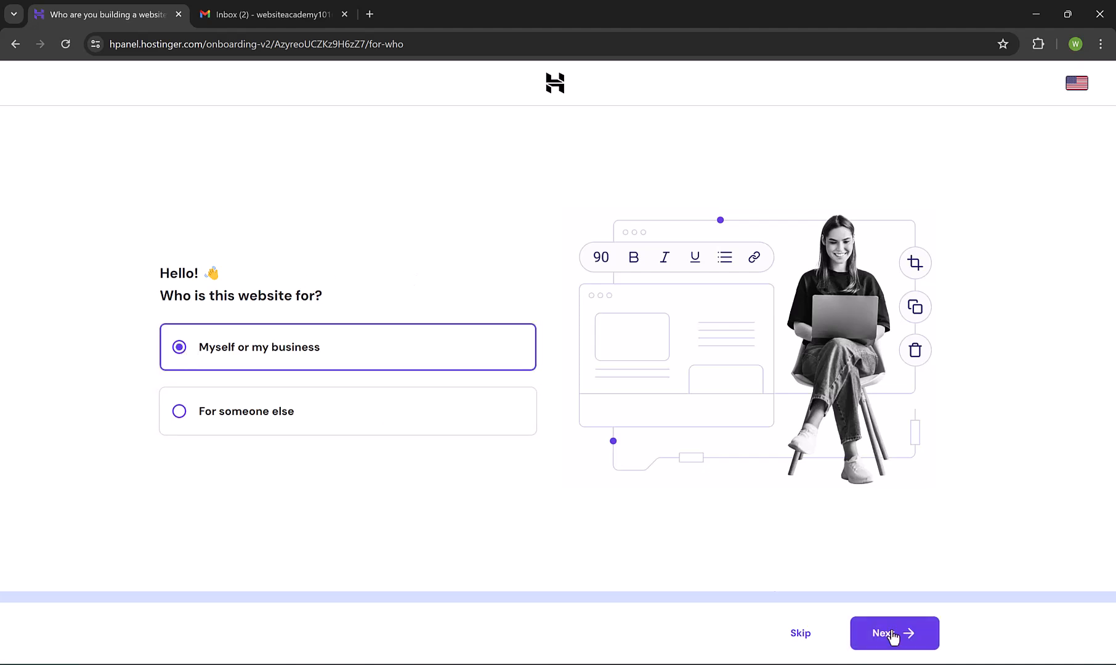
pyautogui.click(894, 633)
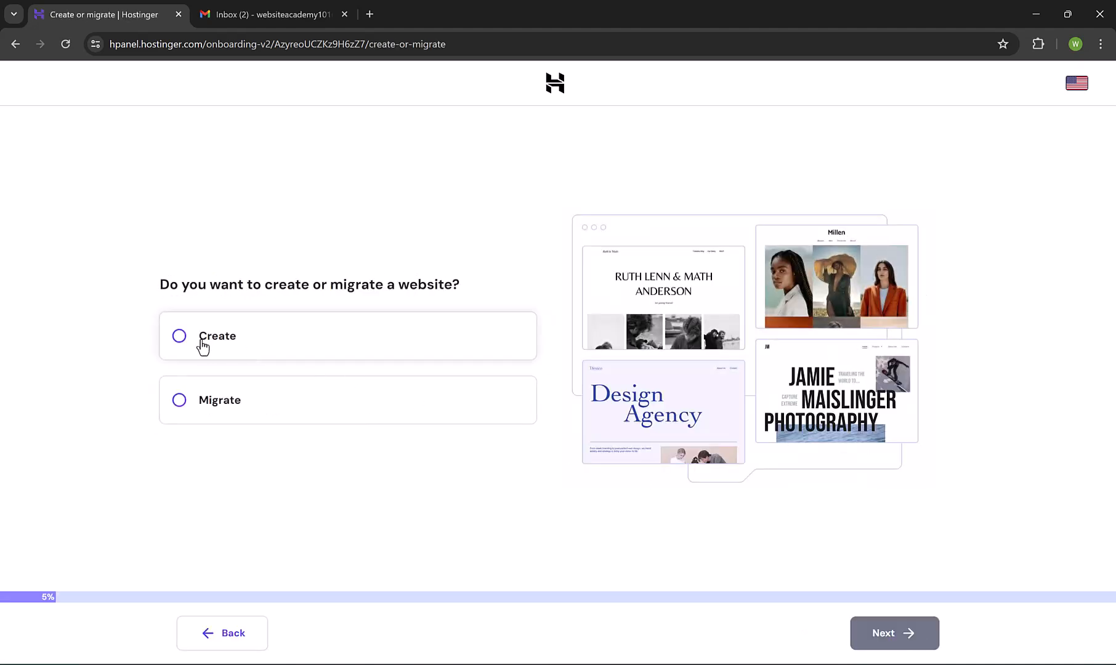
pyautogui.click(179, 335)
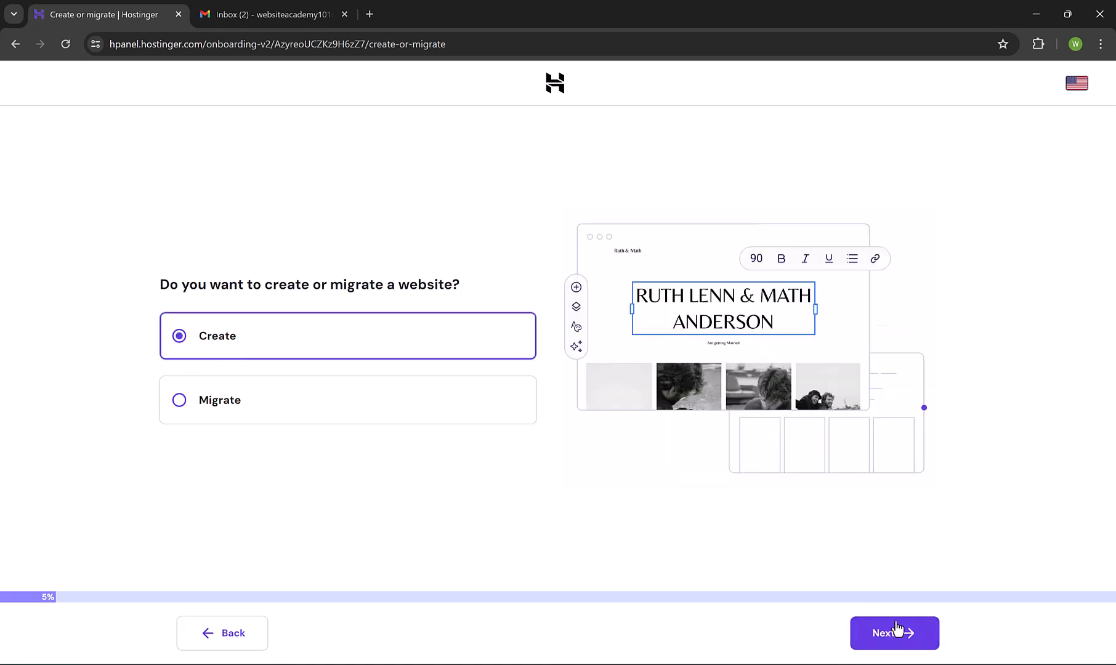
pyautogui.click(893, 633)
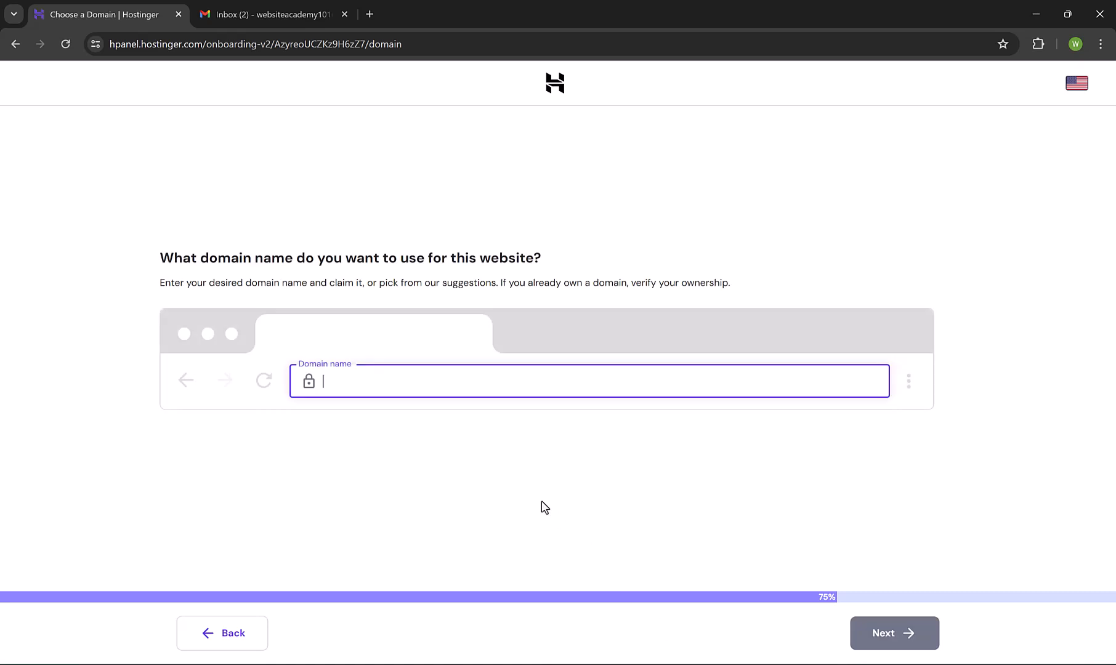
# - Enter trade-gurus.com as the website's domain and continue to its registration form
pyautogui.write('trade-')
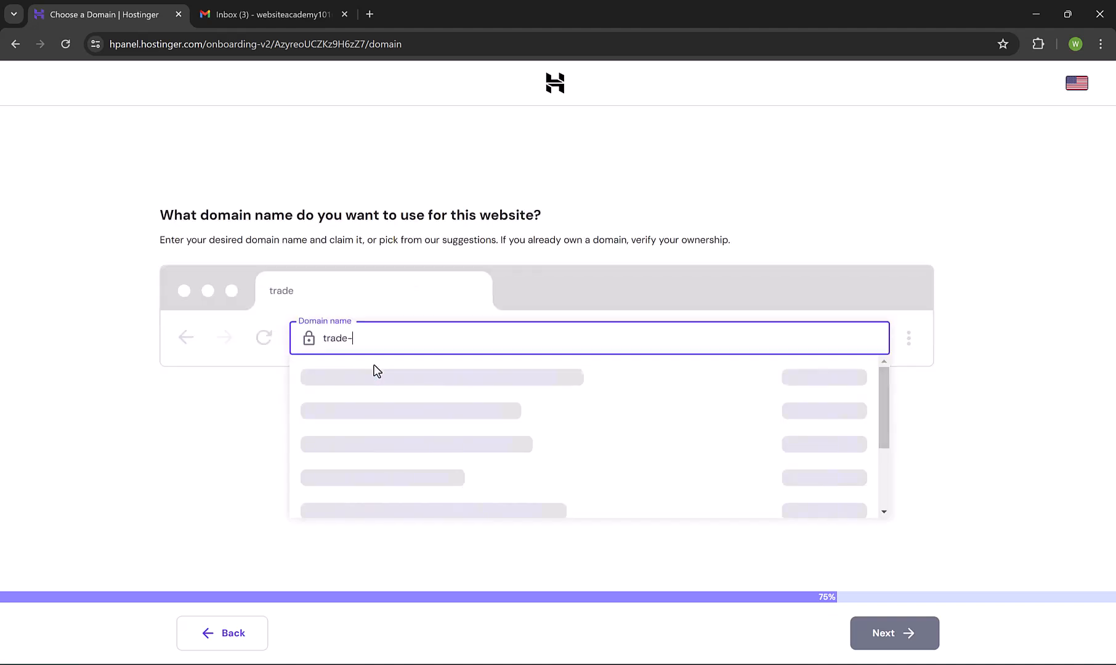
pyautogui.write('gurus')
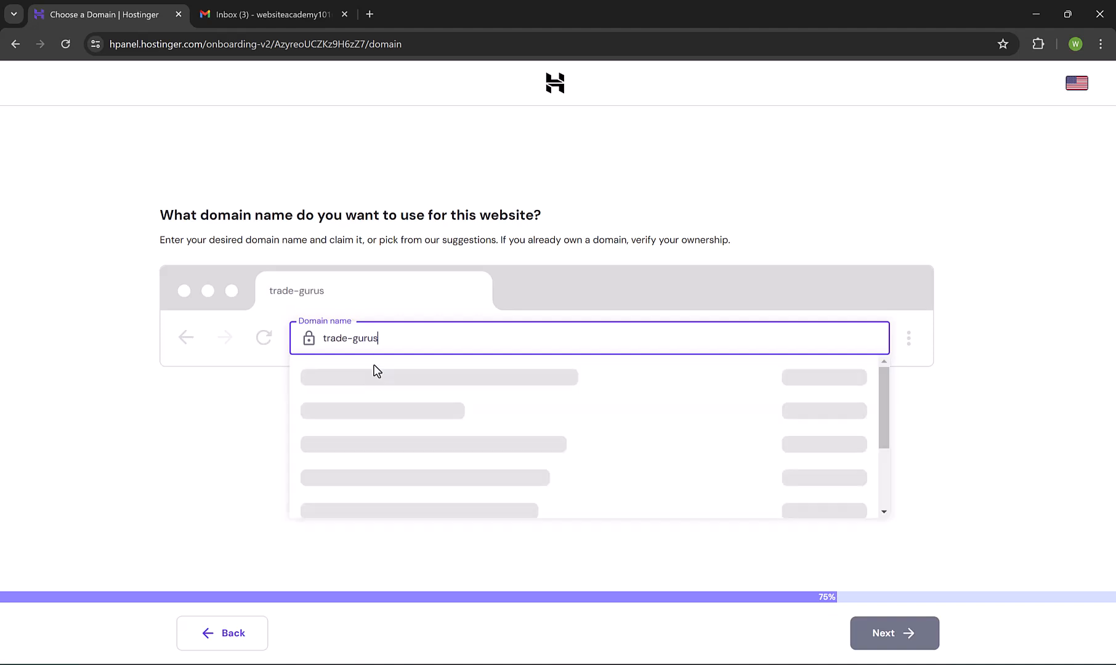
pyautogui.write('.com')
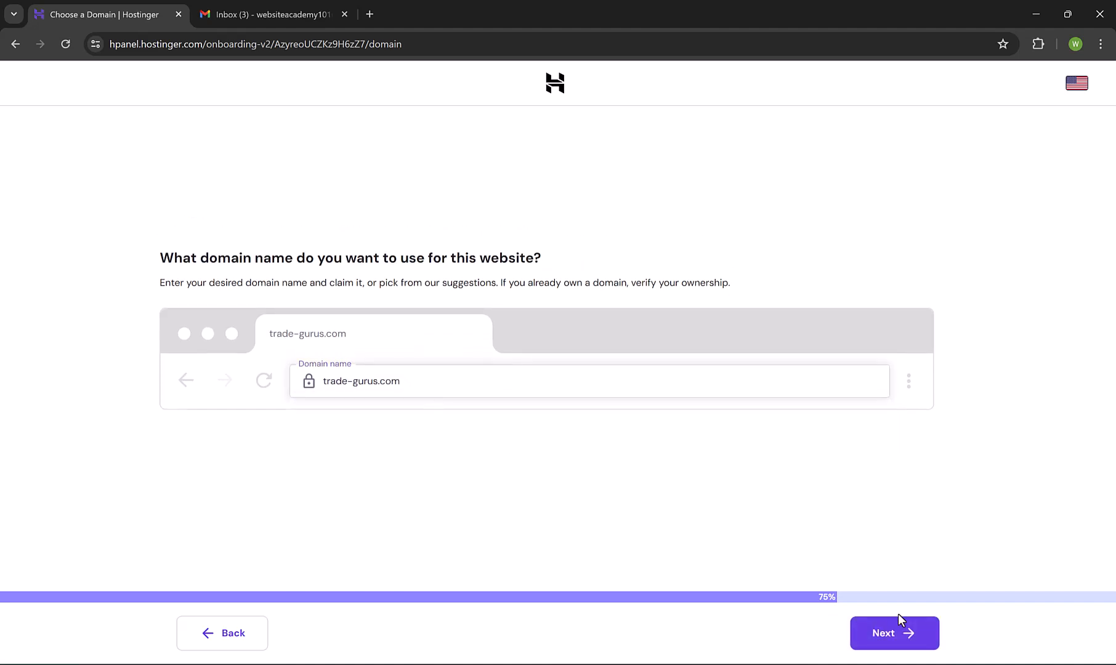
pyautogui.click(893, 633)
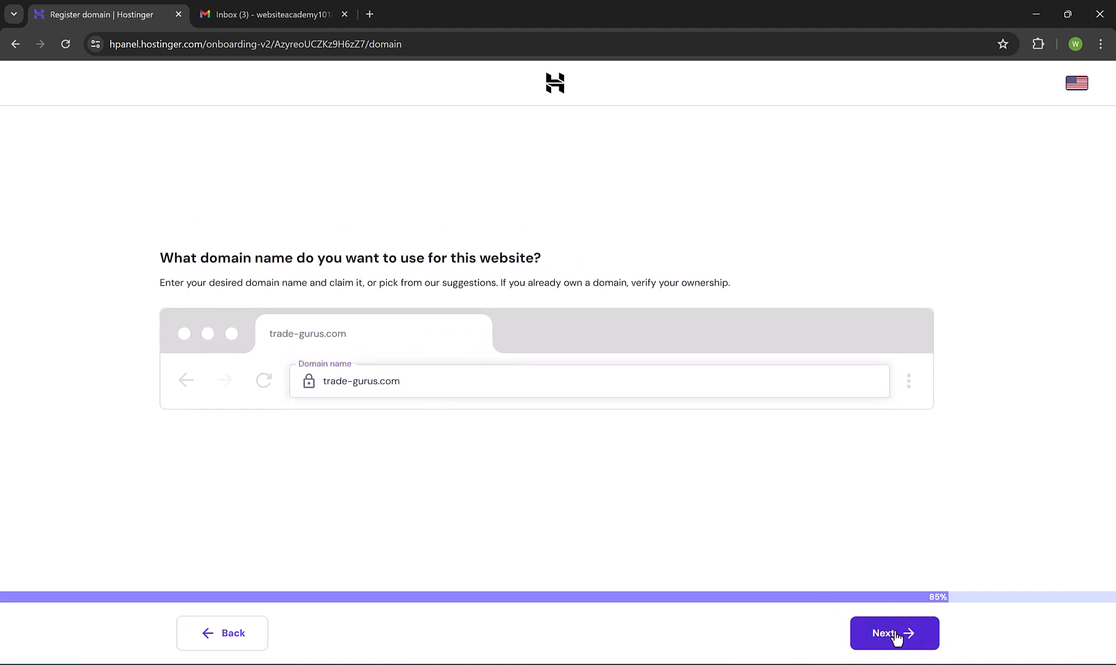
pyautogui.click(894, 633)
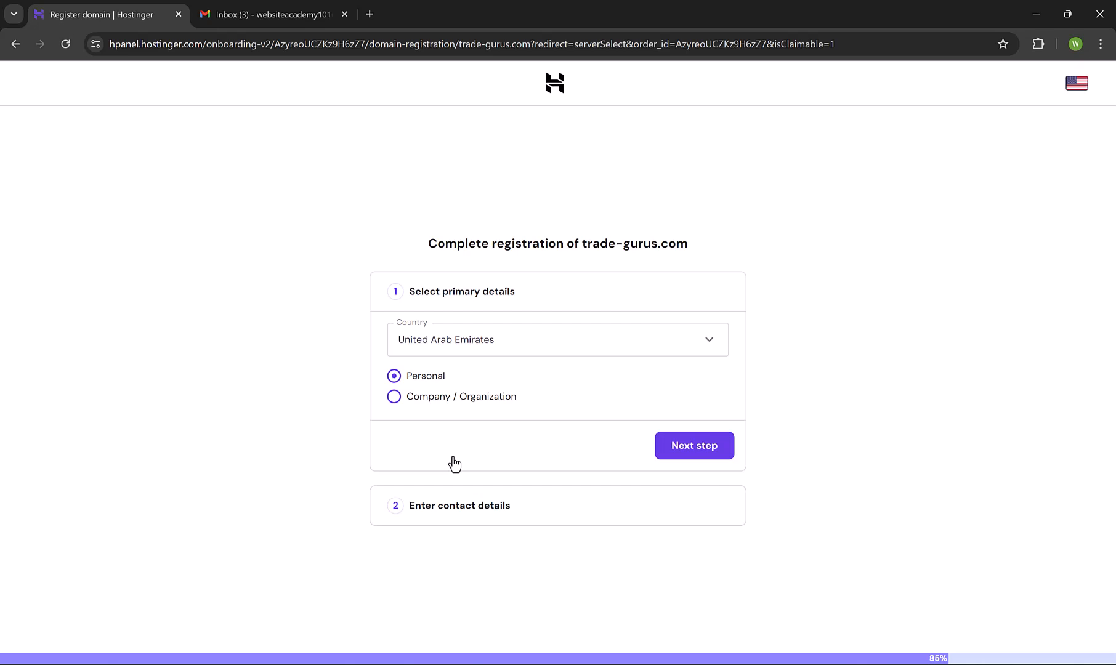
# - Keep Personal registration, fill in contact details, and finish registering trade-gurus.com
pyautogui.click(693, 445)
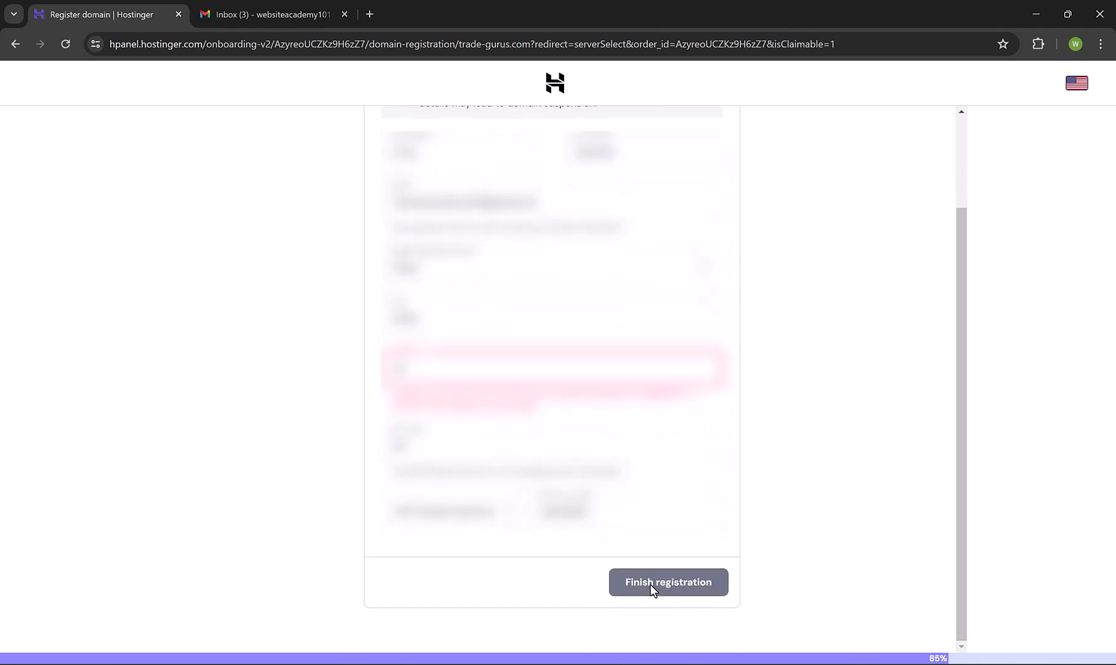
pyautogui.click(667, 582)
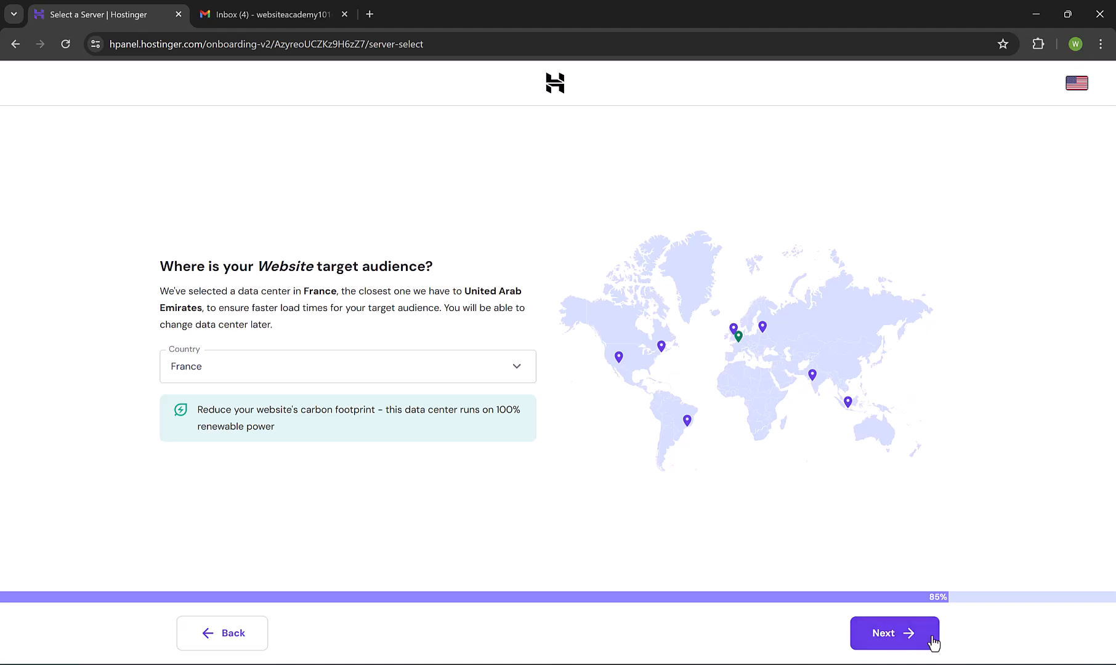
# - Accept the suggested France data center so the website starts building
pyautogui.click(894, 633)
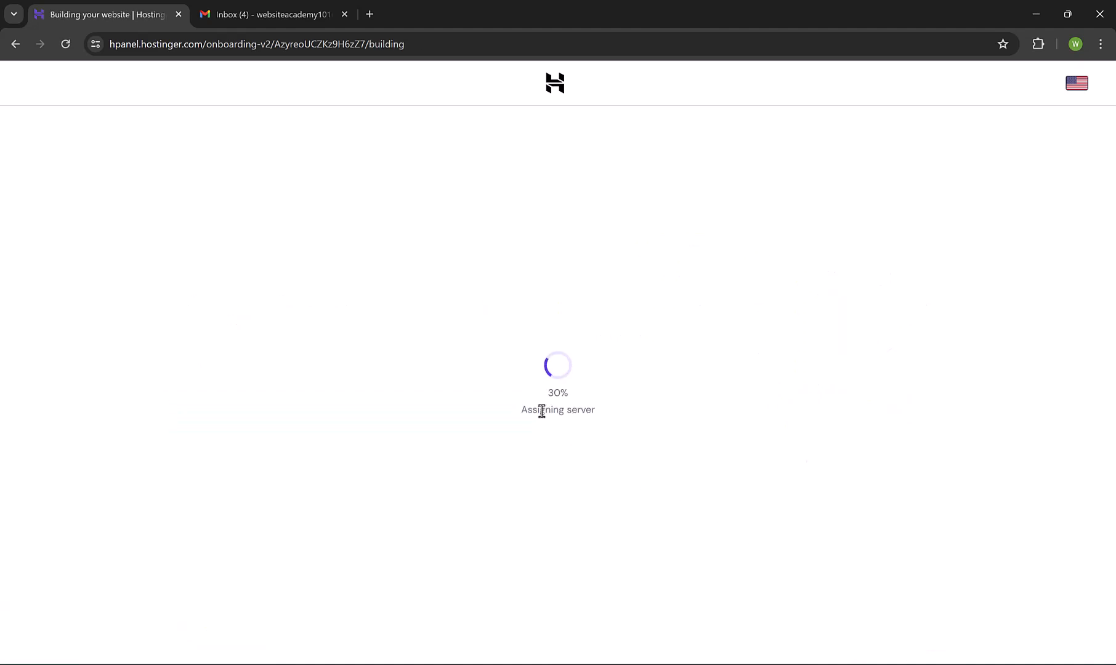
pyautogui.moveTo(466, 347)
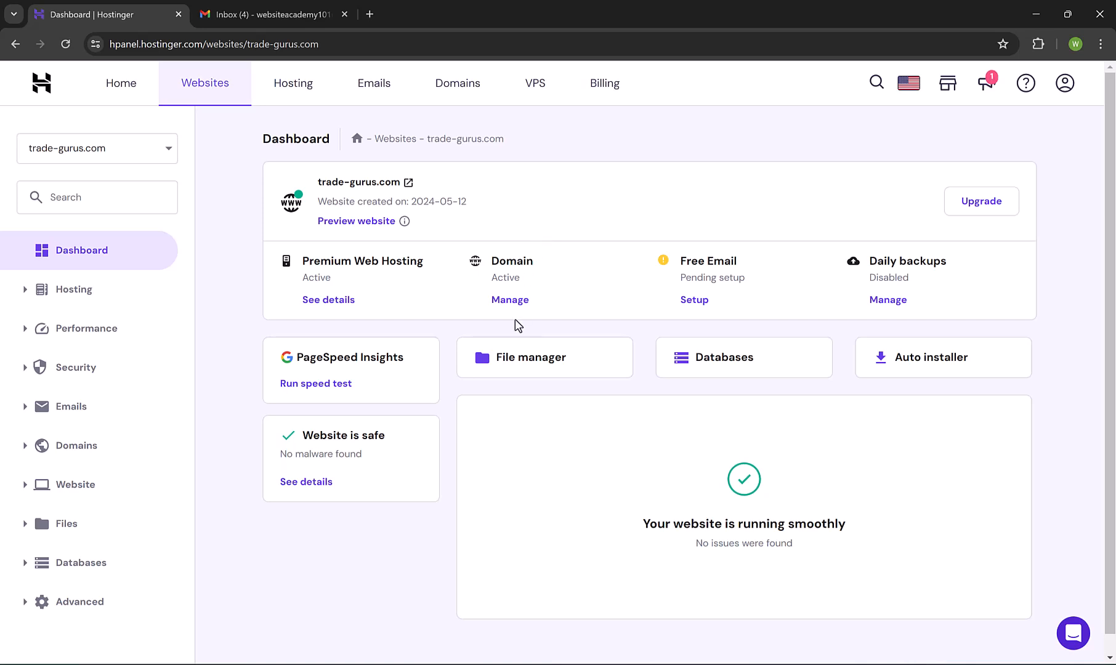
pyautogui.moveTo(548, 233)
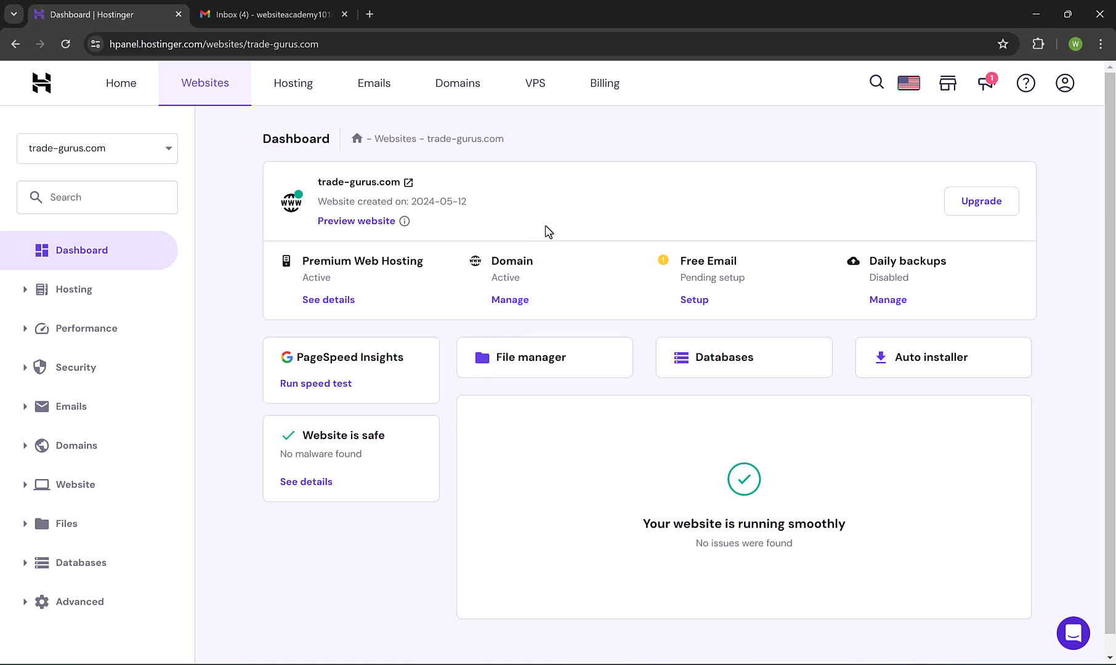
pyautogui.moveTo(485, 202)
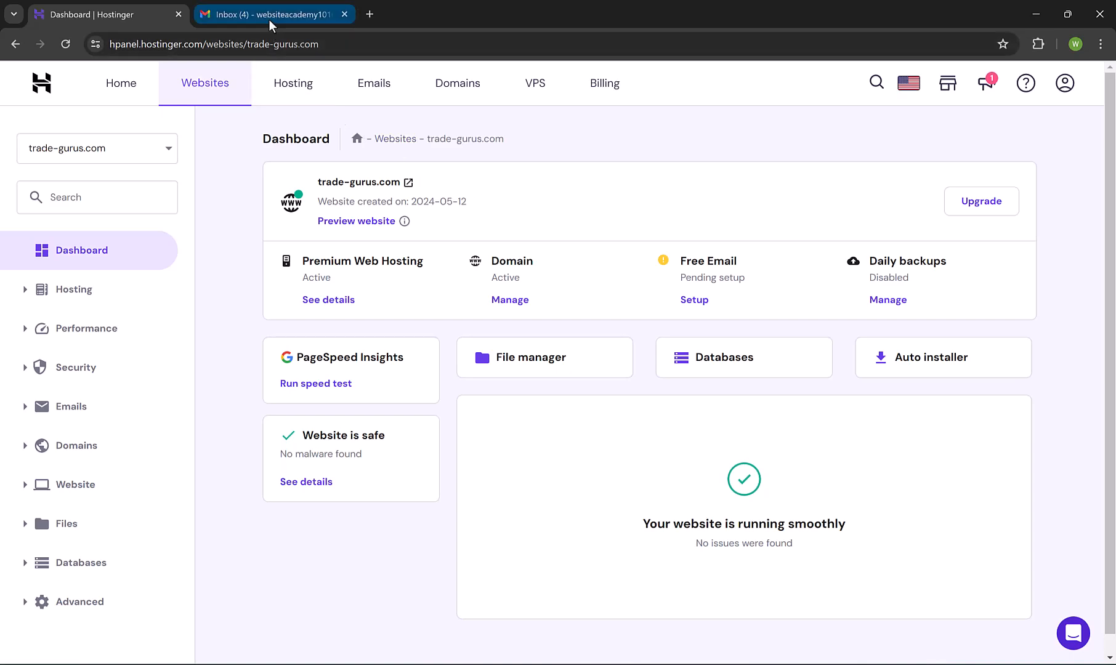
# - In Gmail, verify the Hostinger account email and follow the registrant contact verification link
pyautogui.click(271, 14)
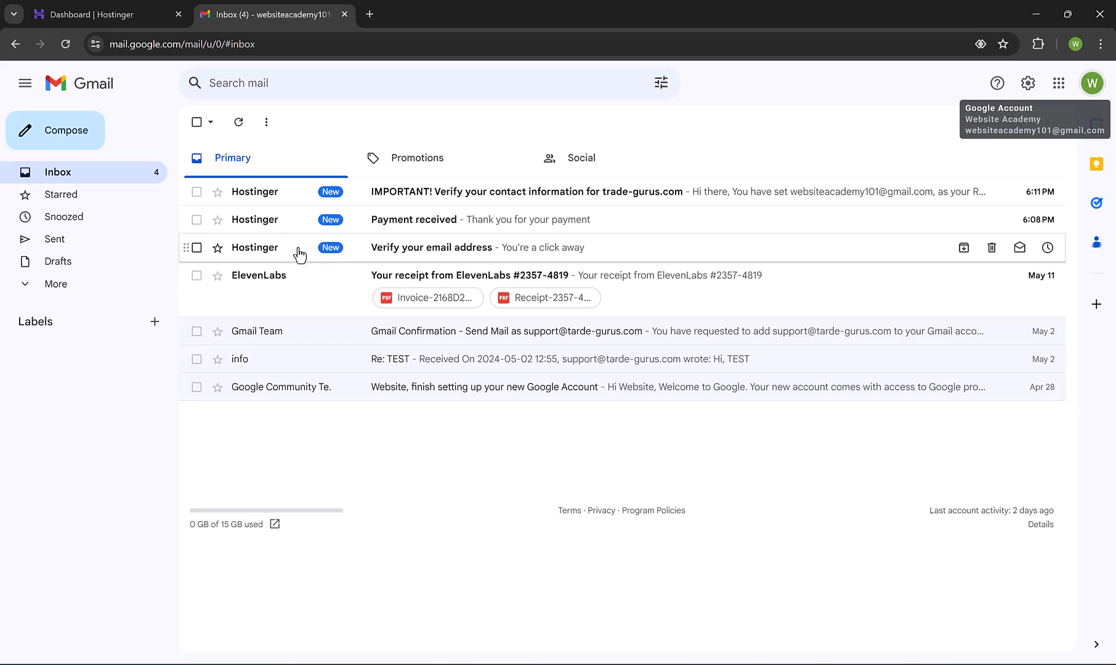
pyautogui.moveTo(405, 258)
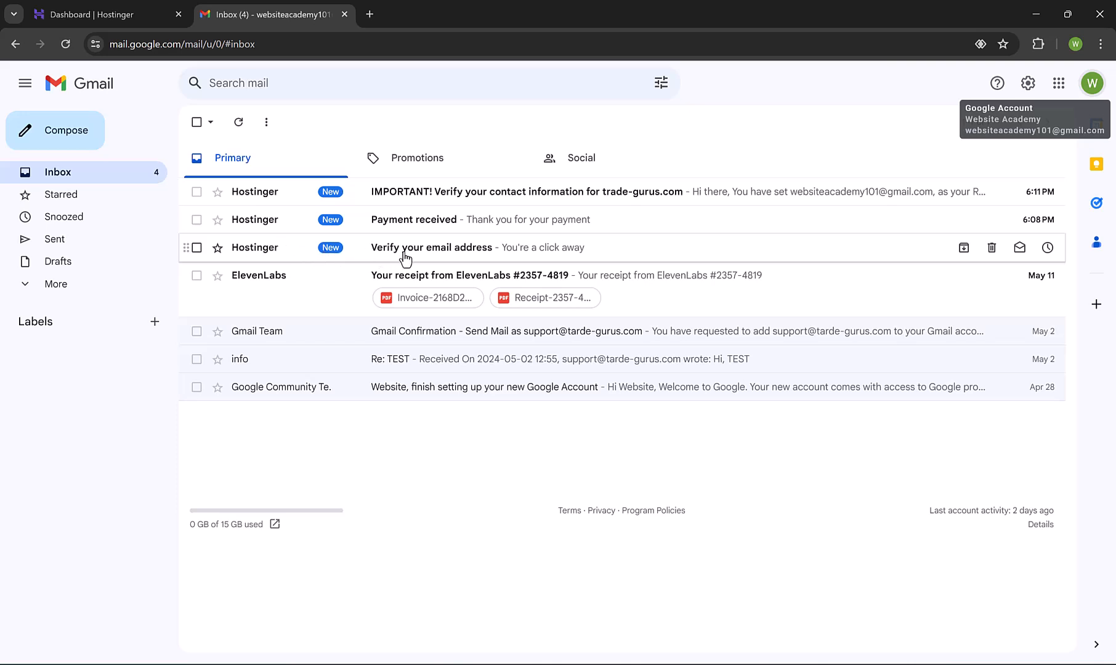
pyautogui.click(431, 247)
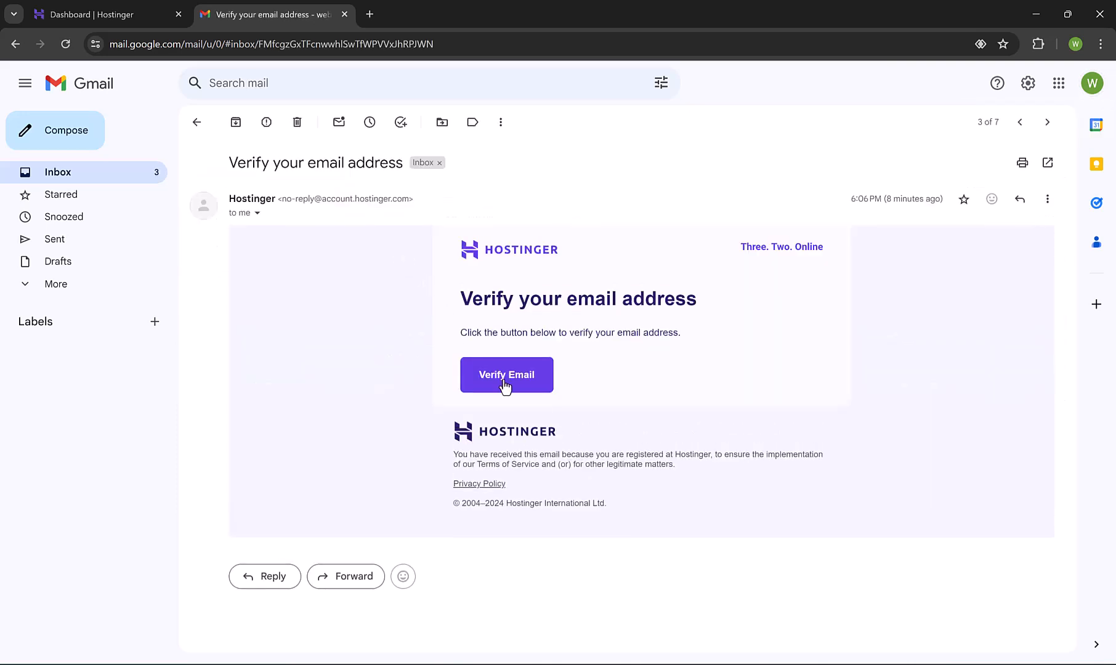
pyautogui.click(506, 375)
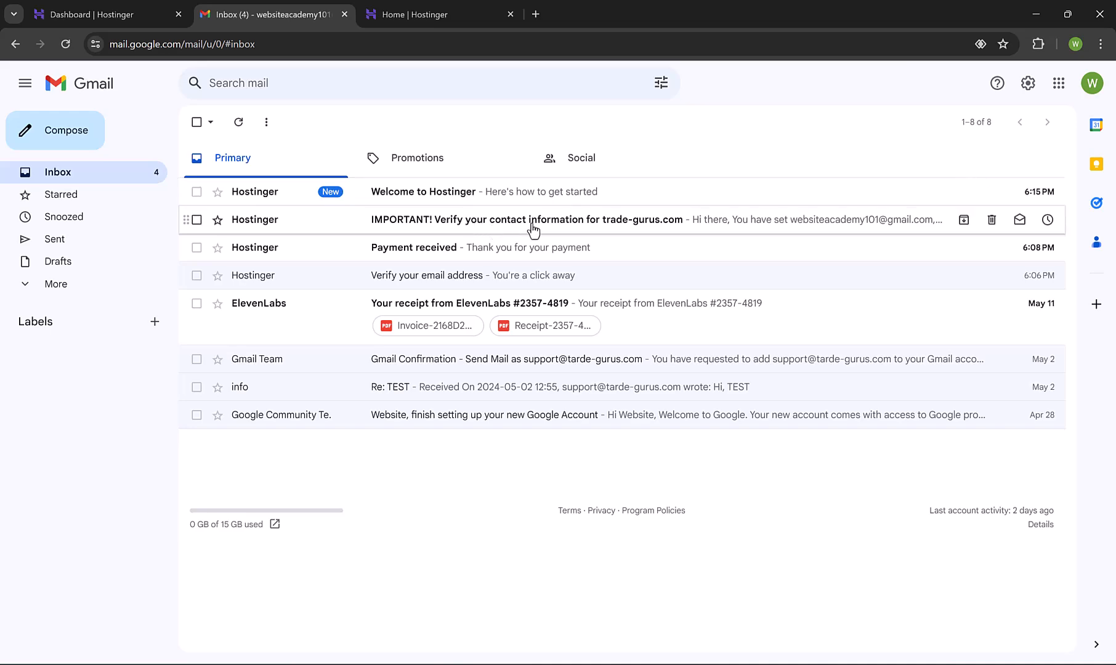
pyautogui.click(525, 219)
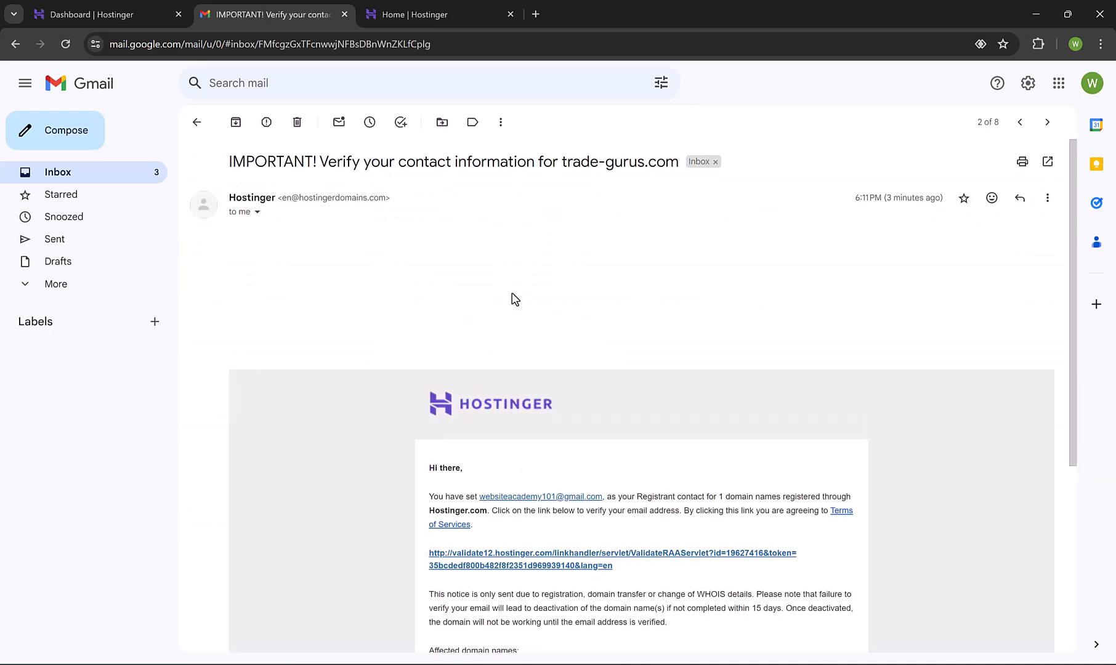
pyautogui.click(612, 559)
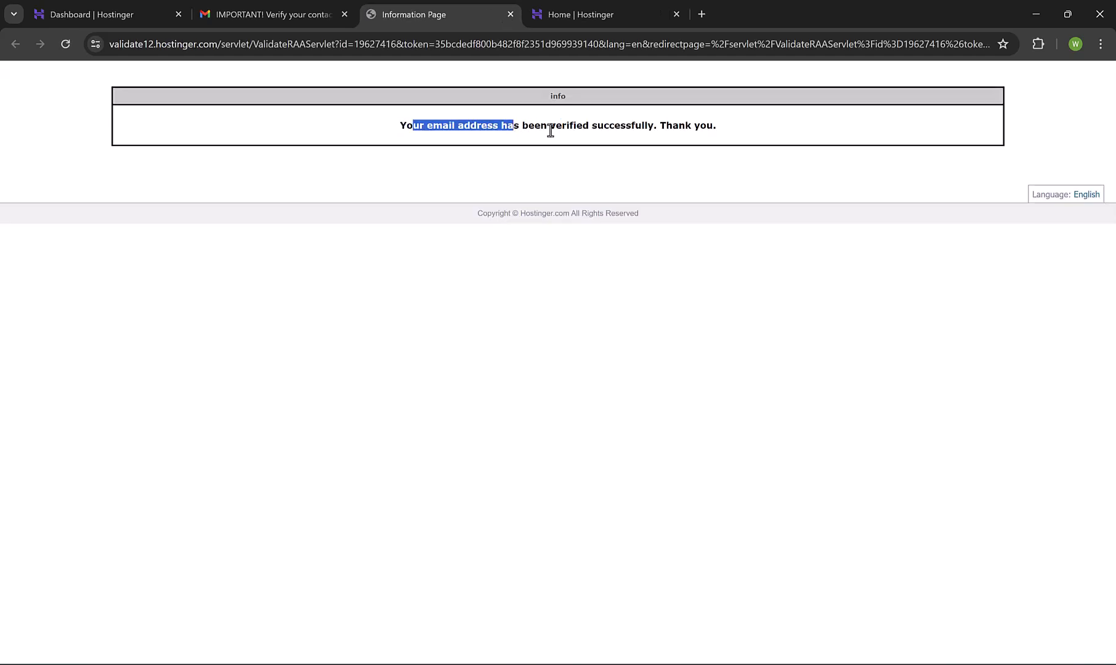
pyautogui.moveTo(543, 77)
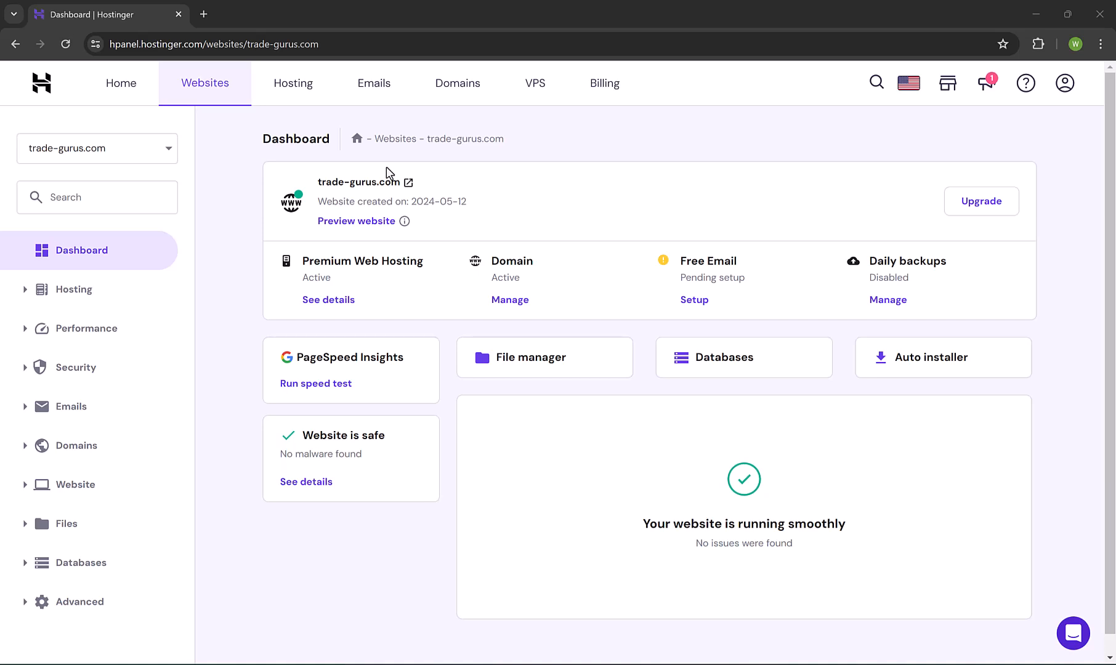
pyautogui.moveTo(293, 86)
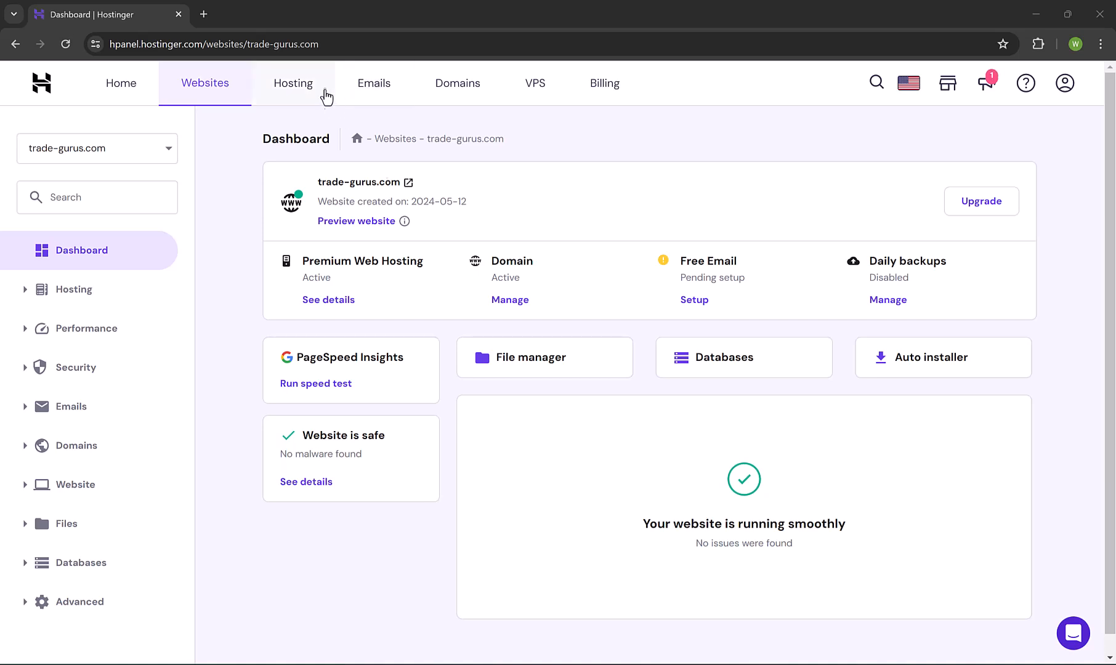
# - Set up email for trade-gurus.com and choose the Hostinger Free plan
pyautogui.click(374, 83)
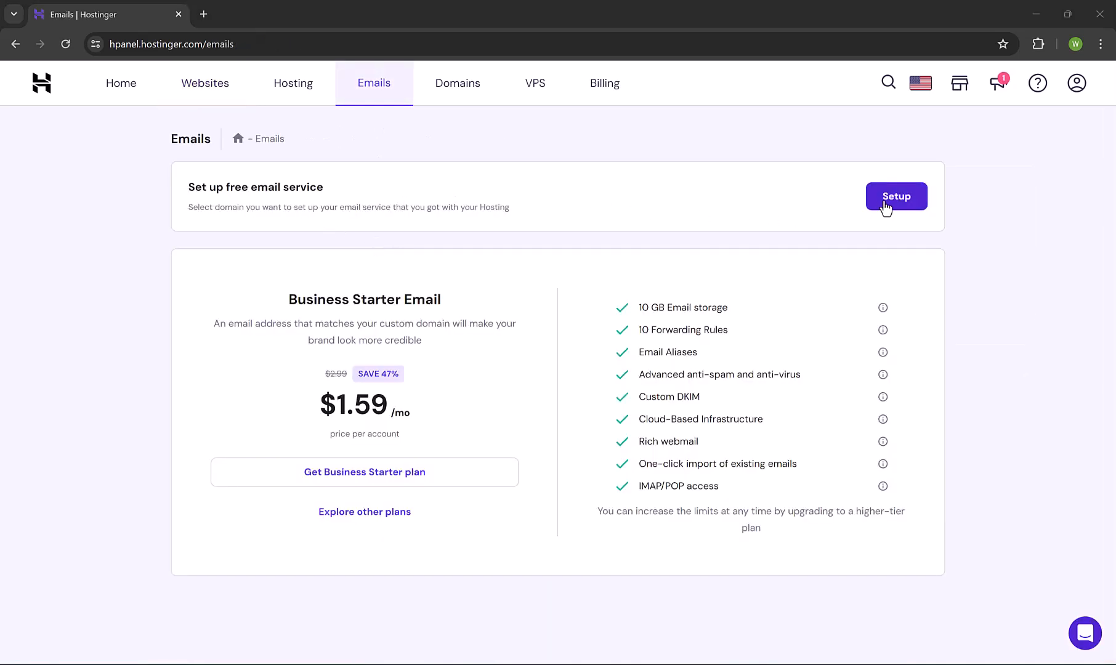
pyautogui.click(896, 196)
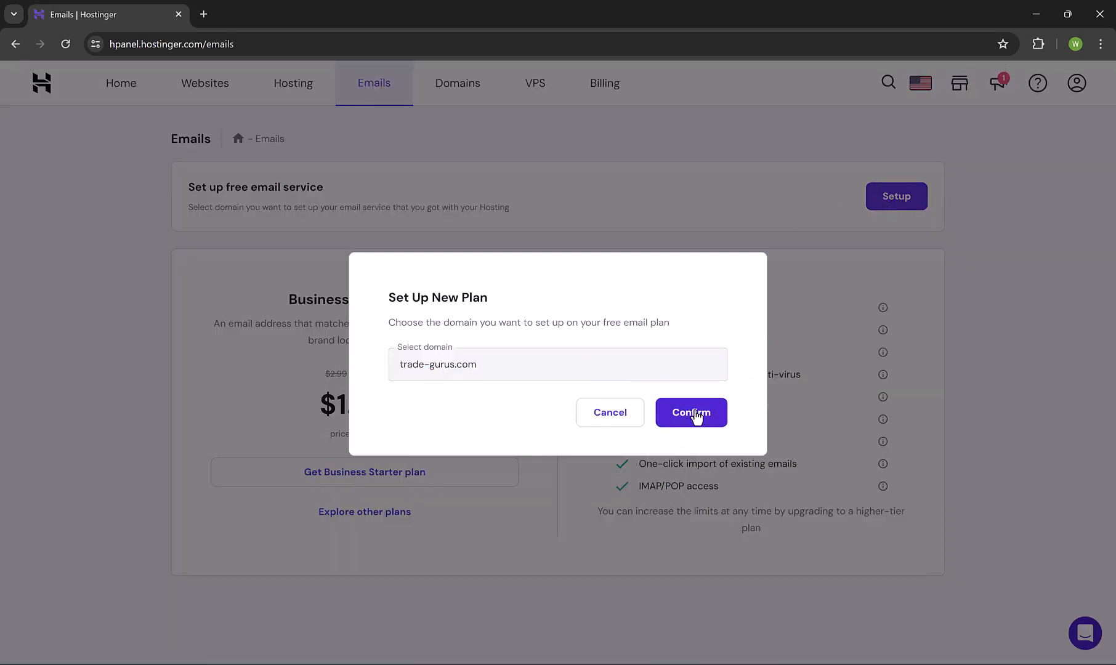
pyautogui.click(690, 413)
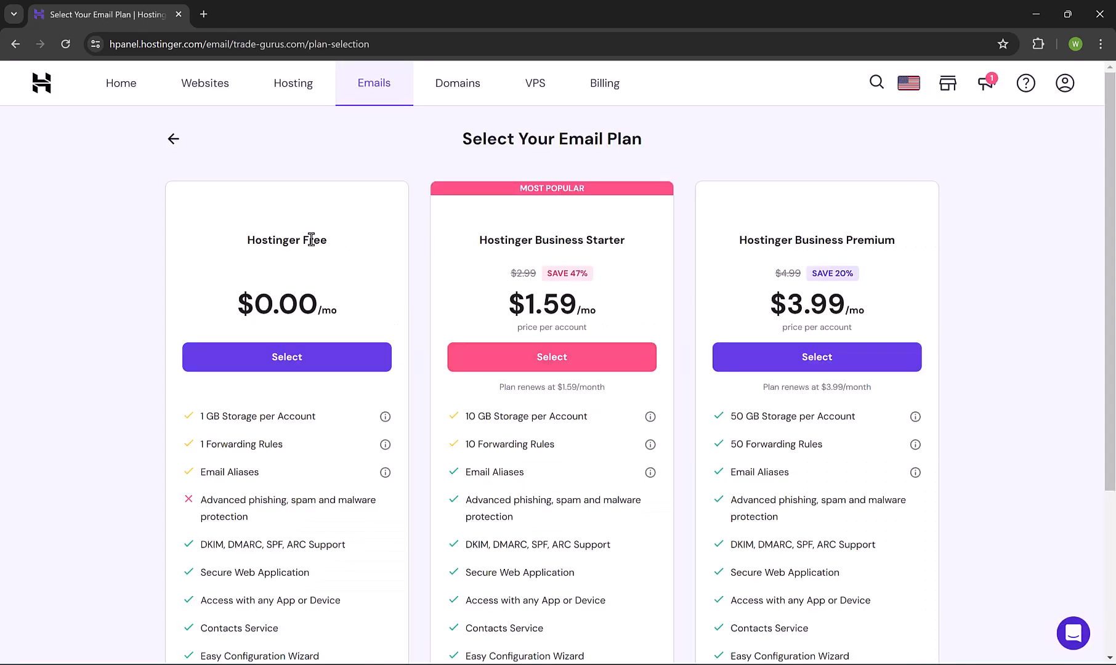
pyautogui.moveTo(297, 312)
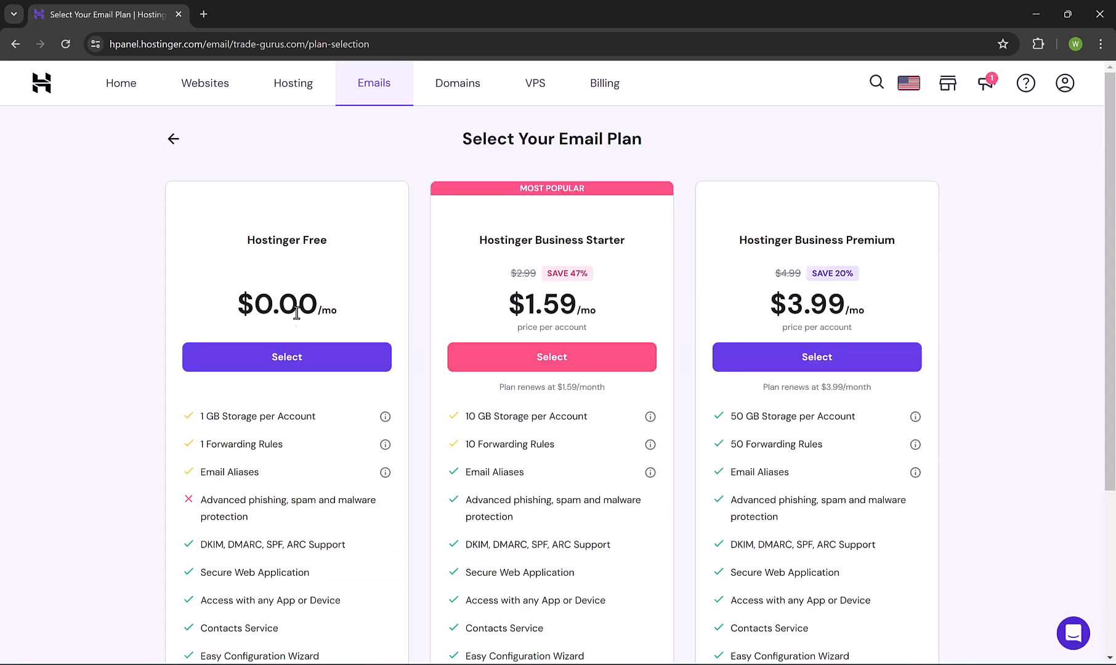
pyautogui.moveTo(287, 364)
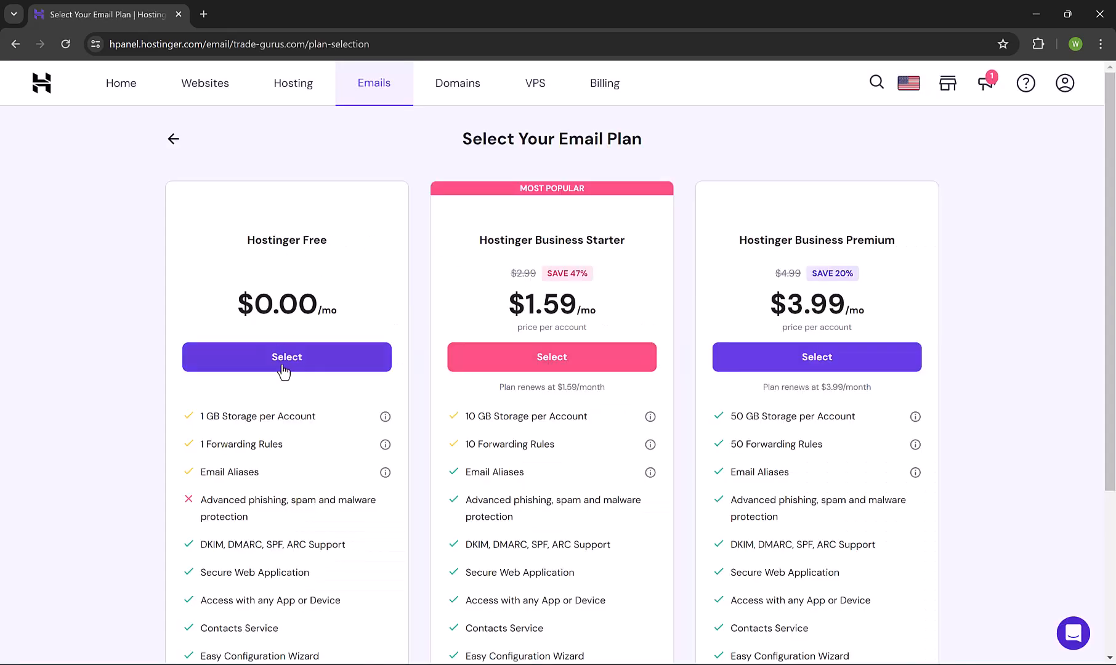
pyautogui.click(286, 357)
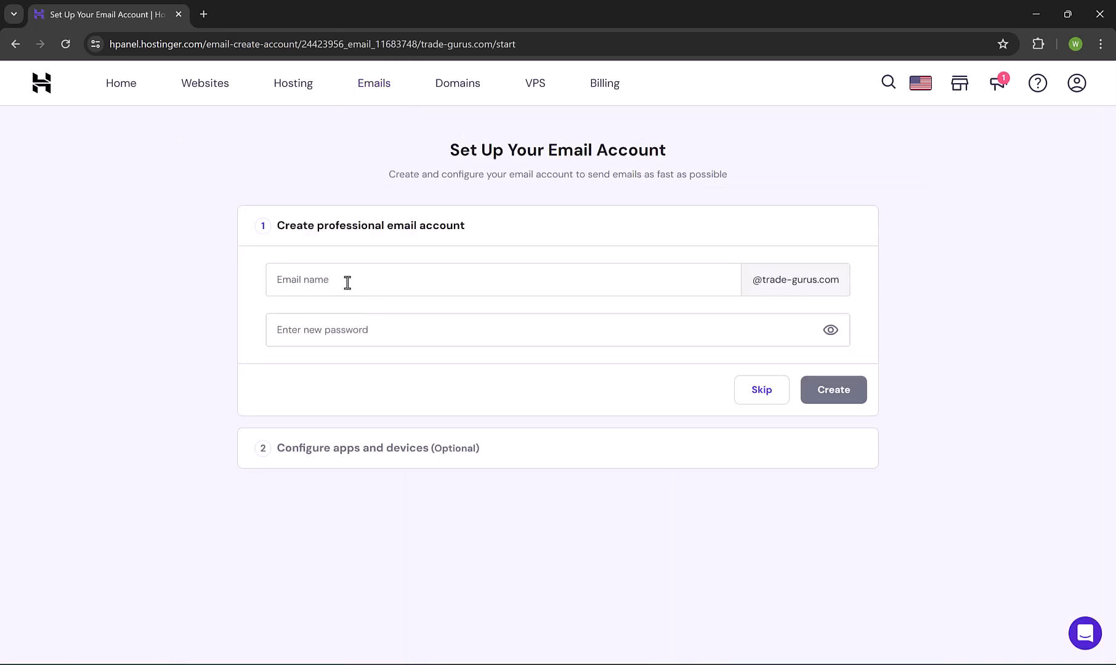
# - Create the 'support' mailbox with a password and skip app configuration
pyautogui.write('support')
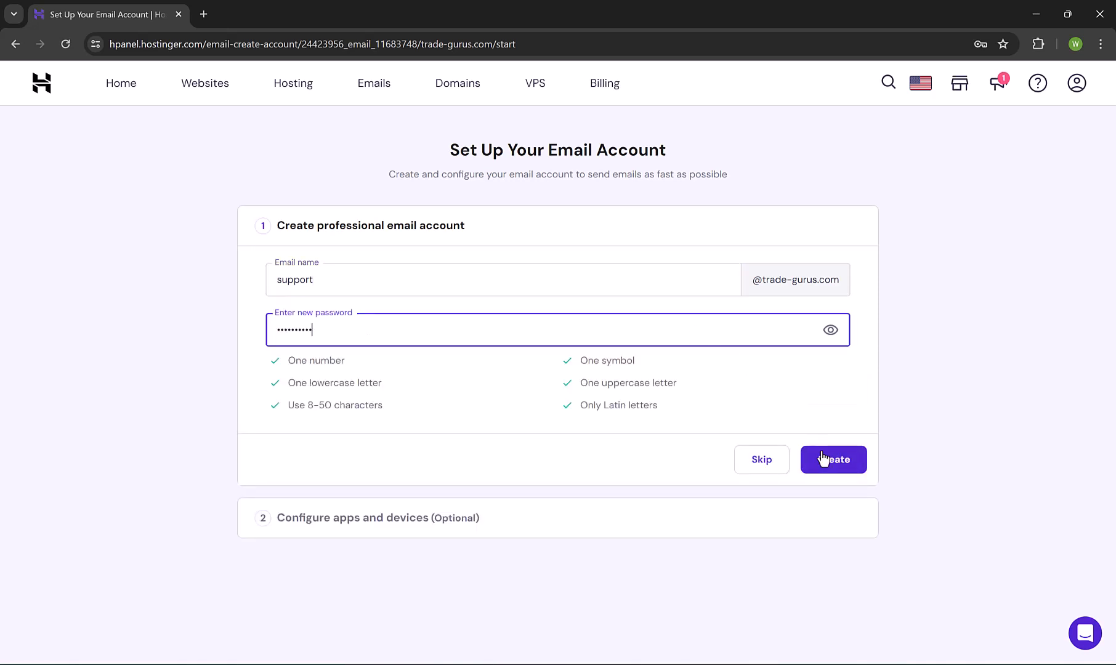
pyautogui.click(832, 459)
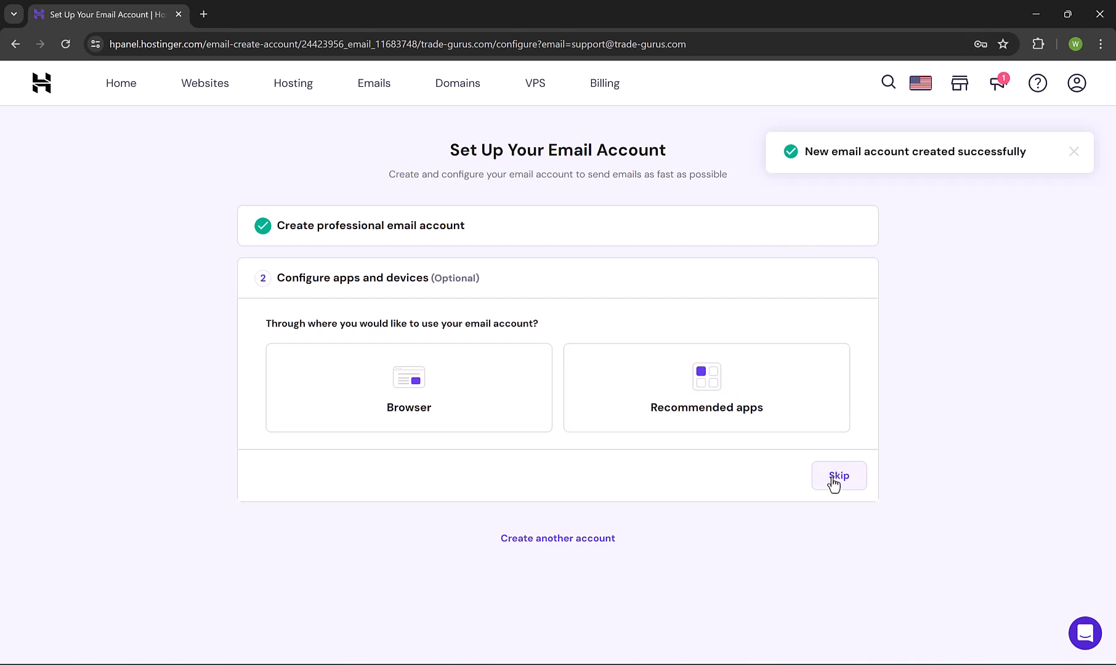
pyautogui.click(838, 475)
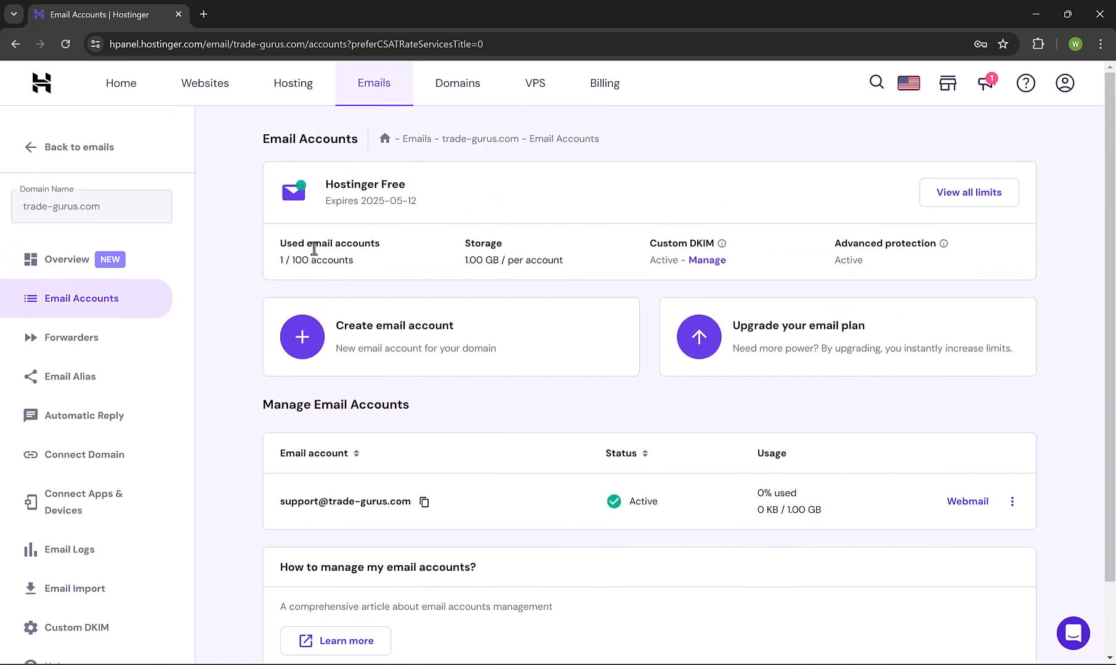
pyautogui.moveTo(312, 260)
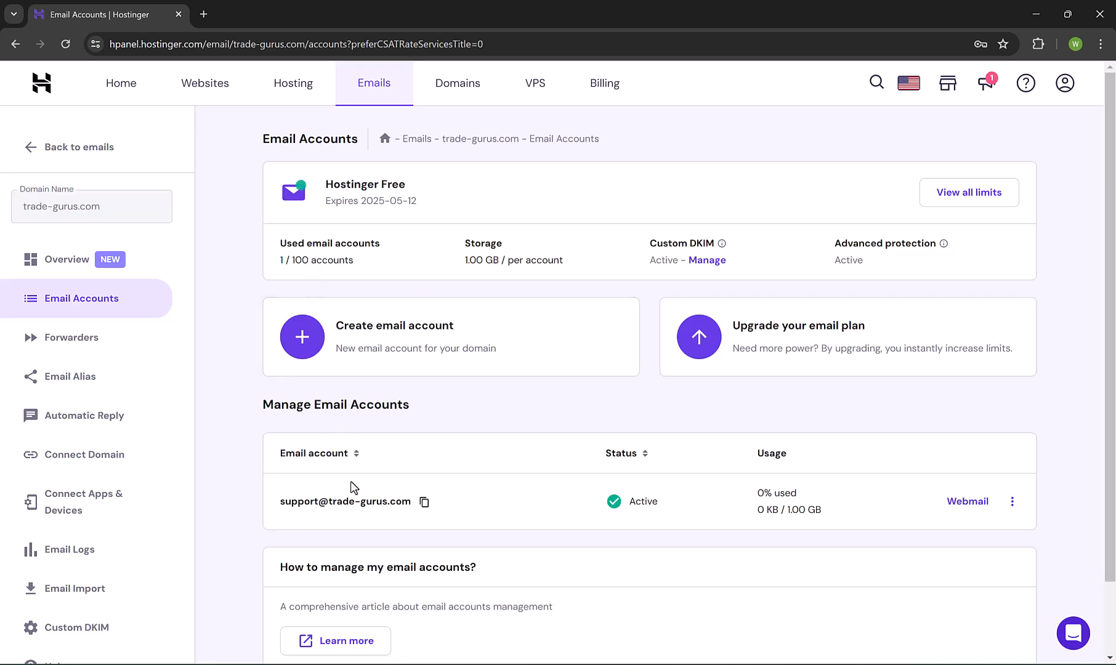
pyautogui.moveTo(677, 501)
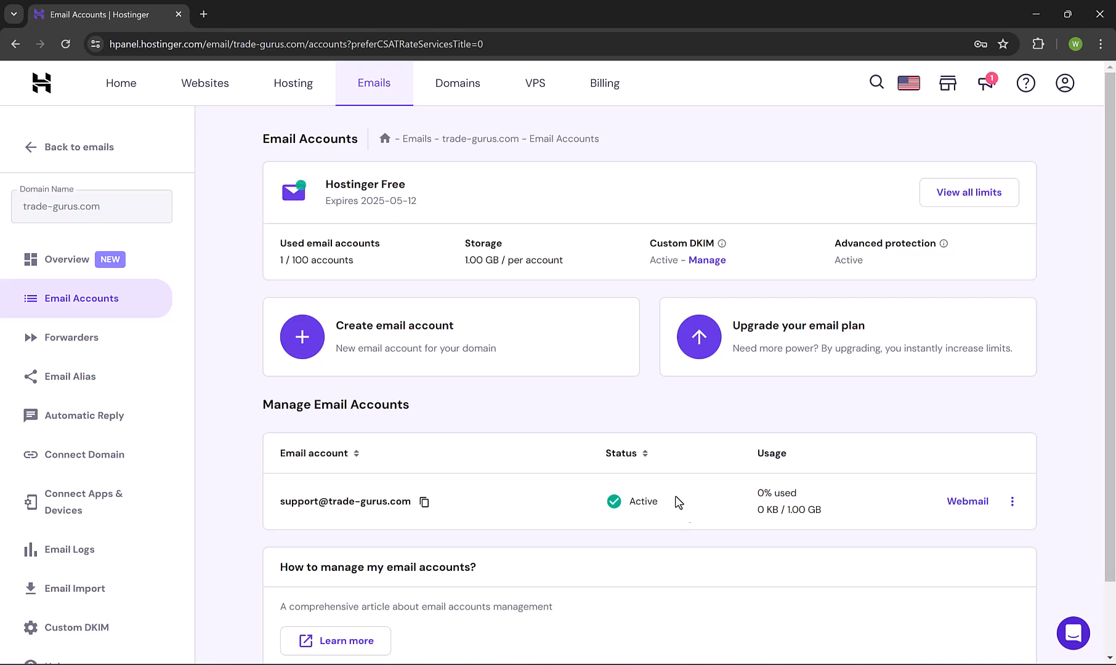
pyautogui.moveTo(967, 501)
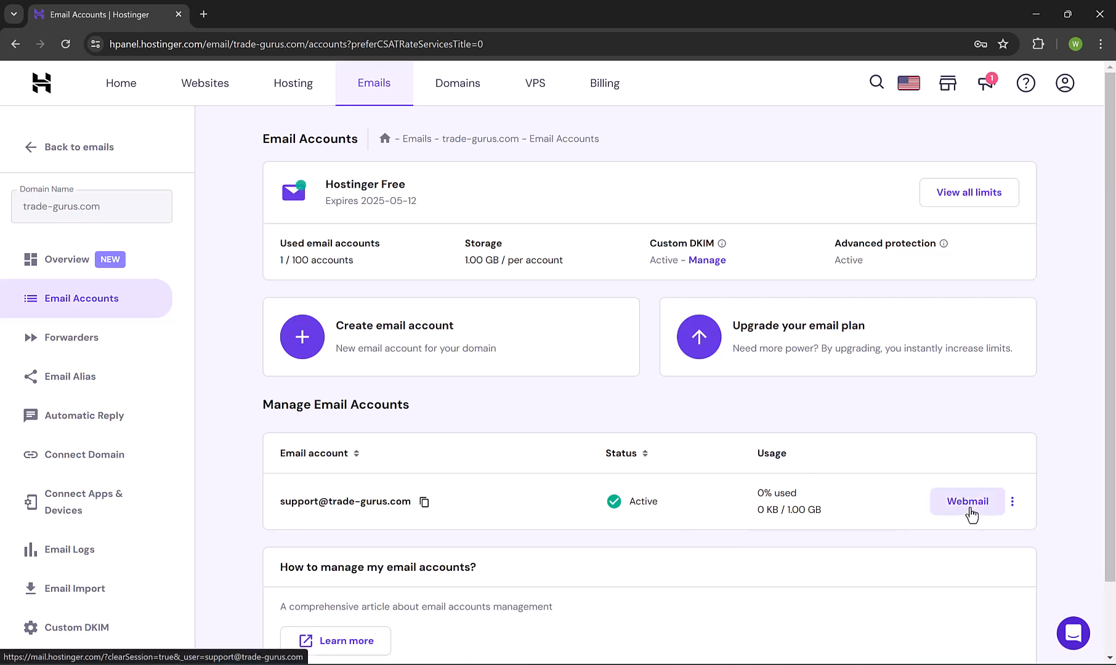
# - Open Webmail for the support account in a new tab
pyautogui.click(966, 500)
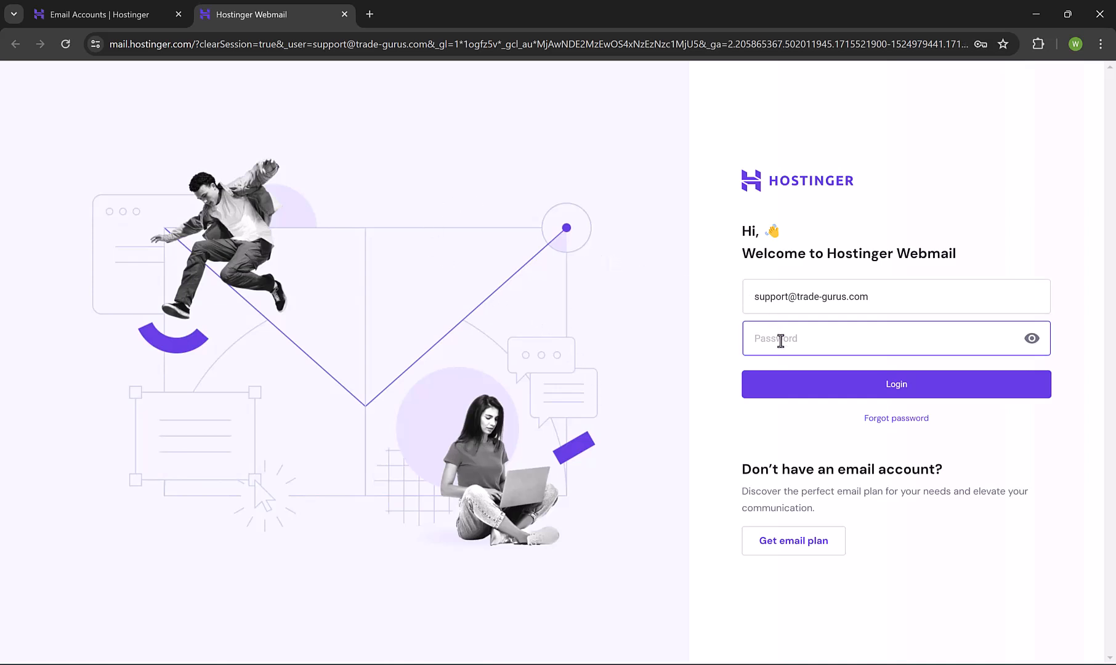
pyautogui.write('password')
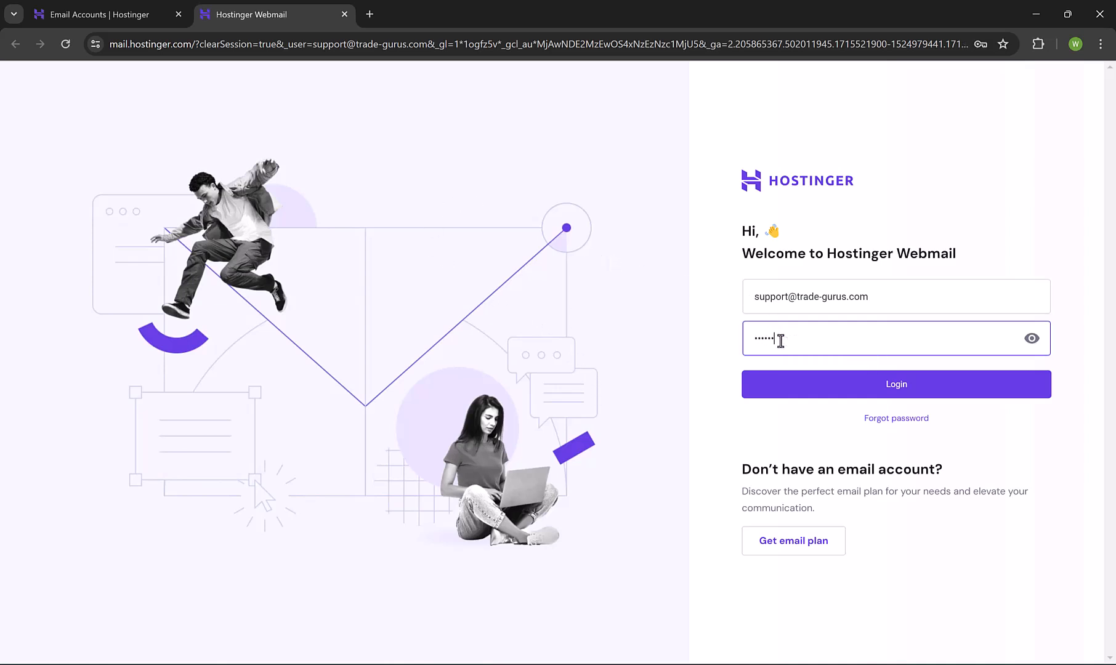
pyautogui.click(896, 384)
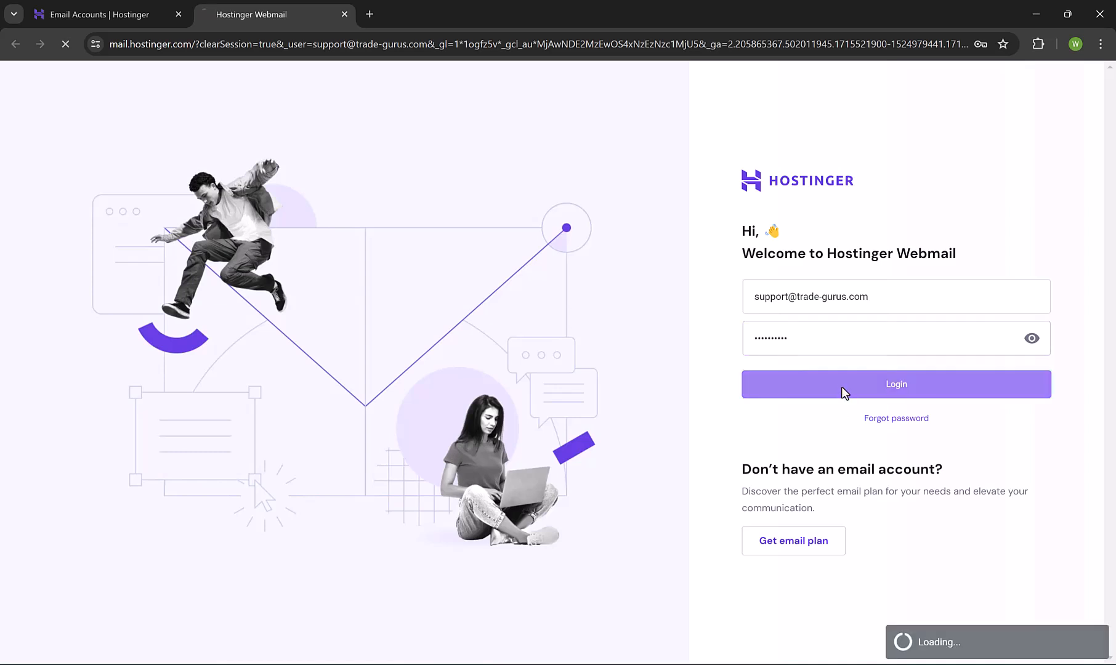
pyautogui.click(895, 384)
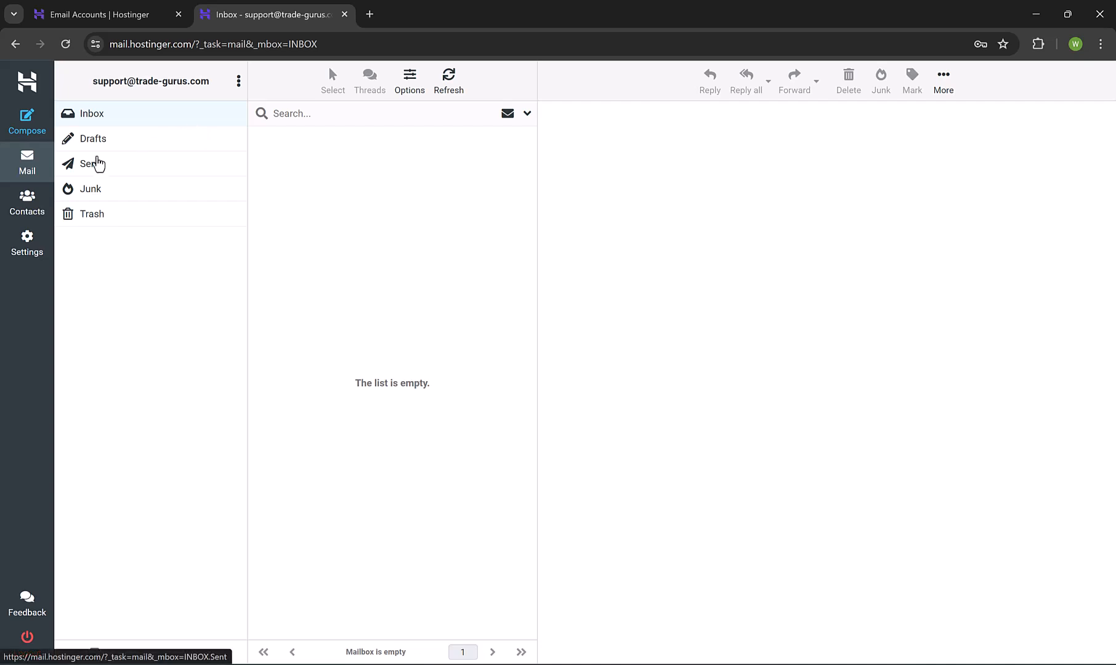
pyautogui.moveTo(27, 120)
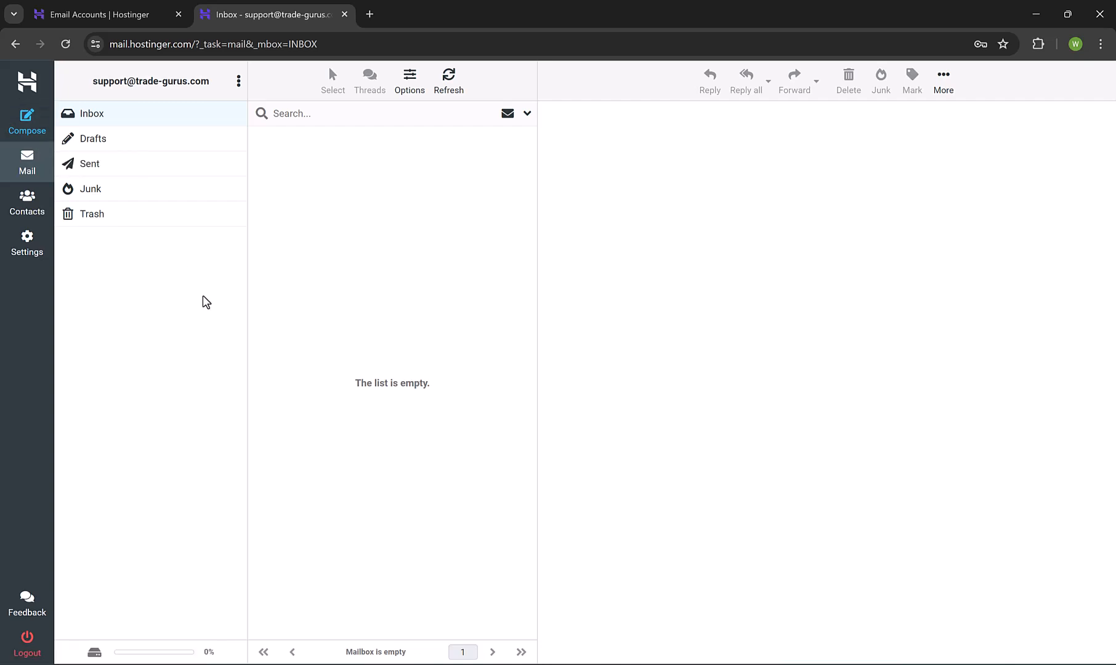
pyautogui.moveTo(28, 121)
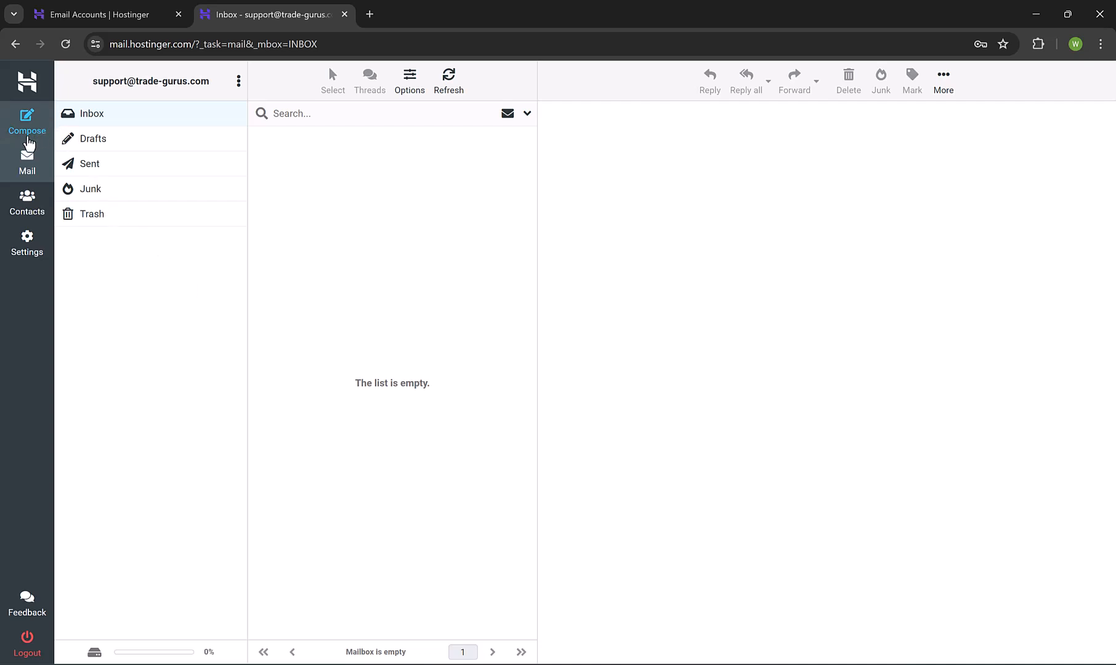
pyautogui.click(26, 121)
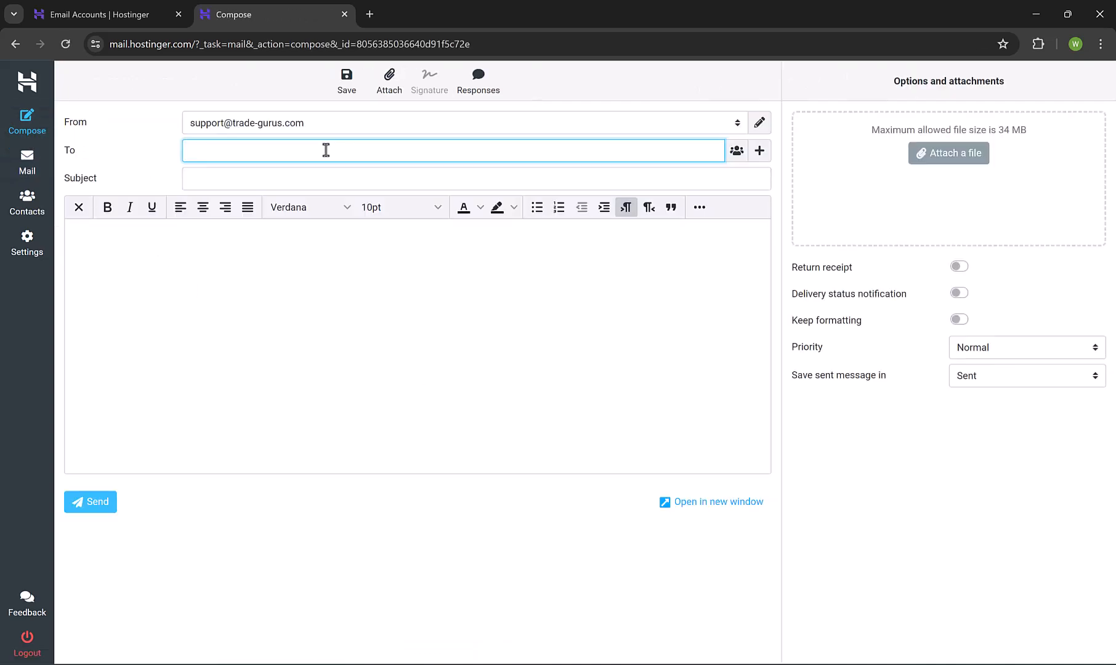
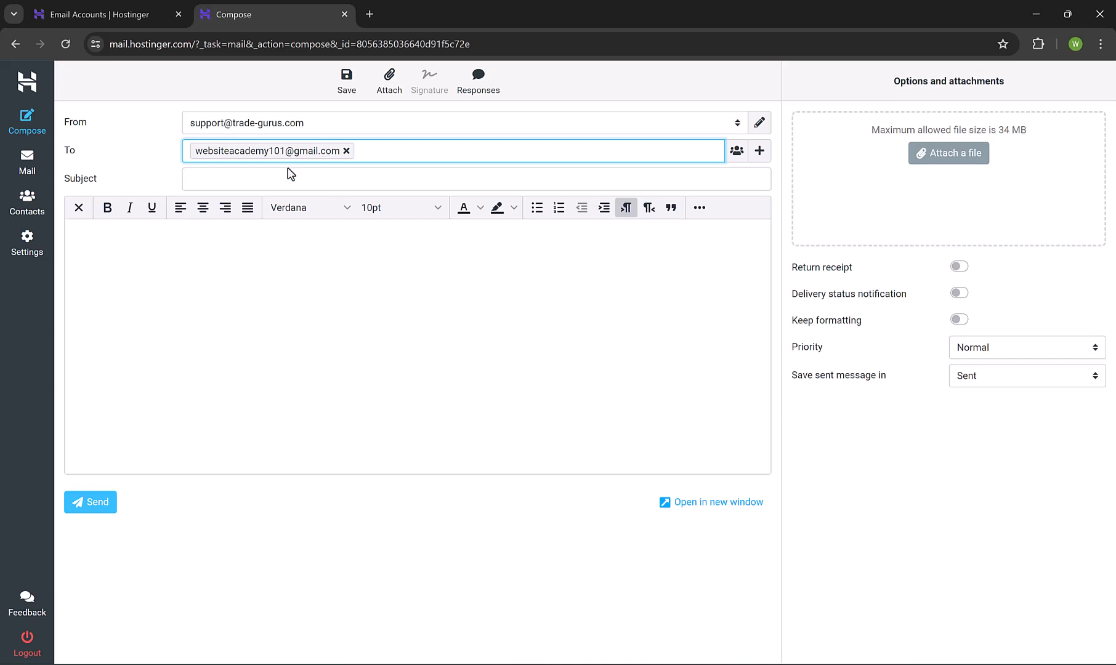
pyautogui.write('Tes')
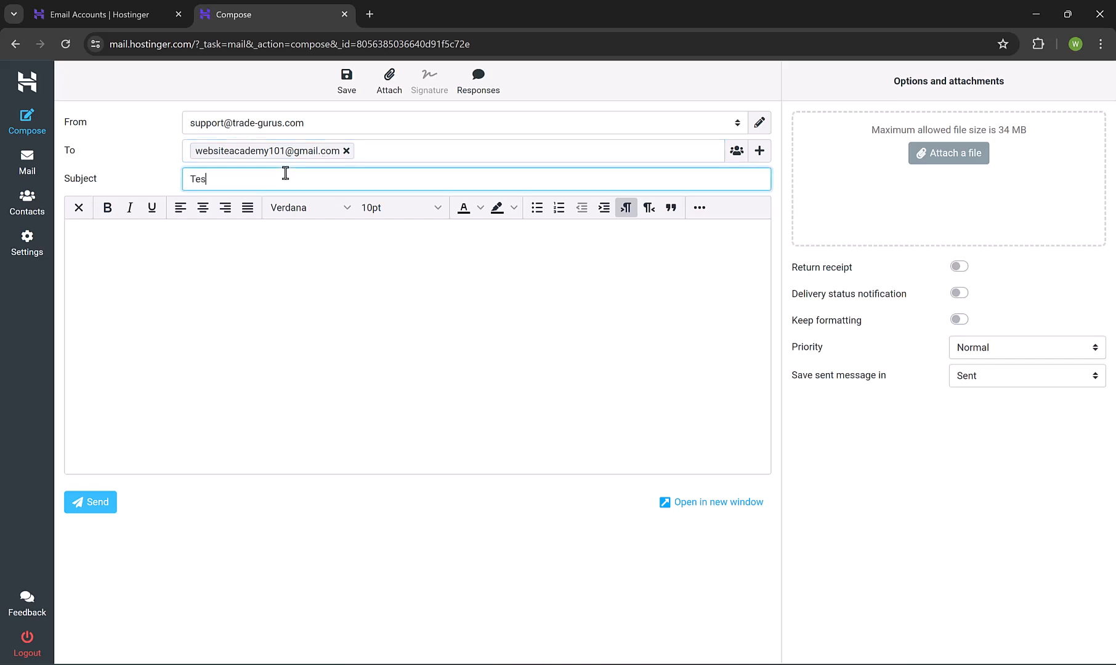
pyautogui.write('Hi,')
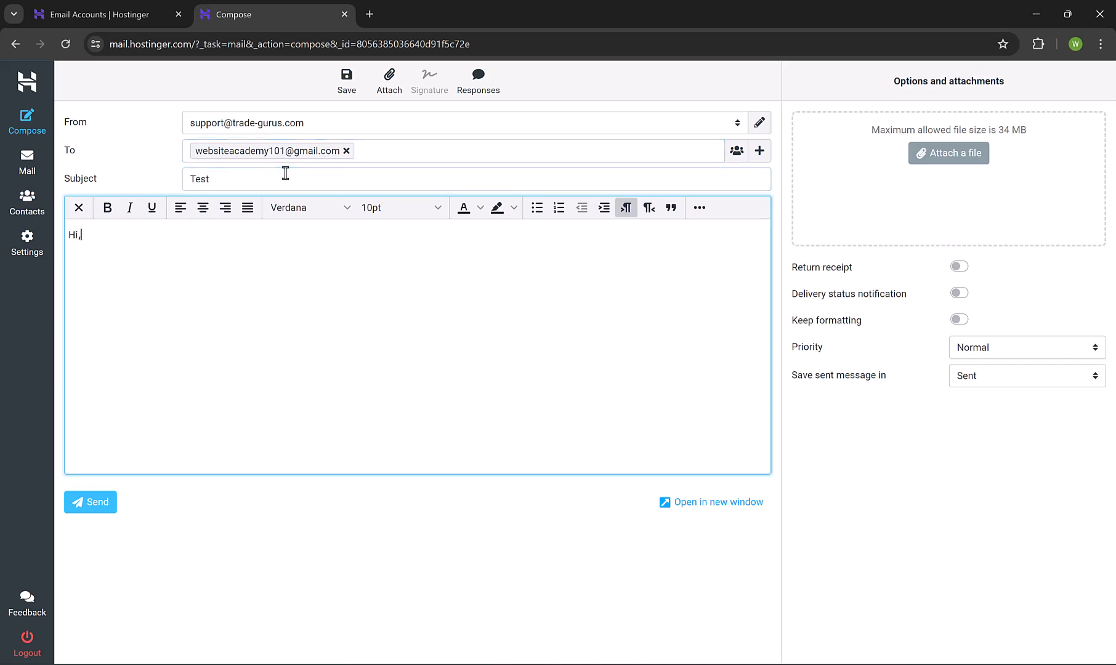
pyautogui.write('Great Job')
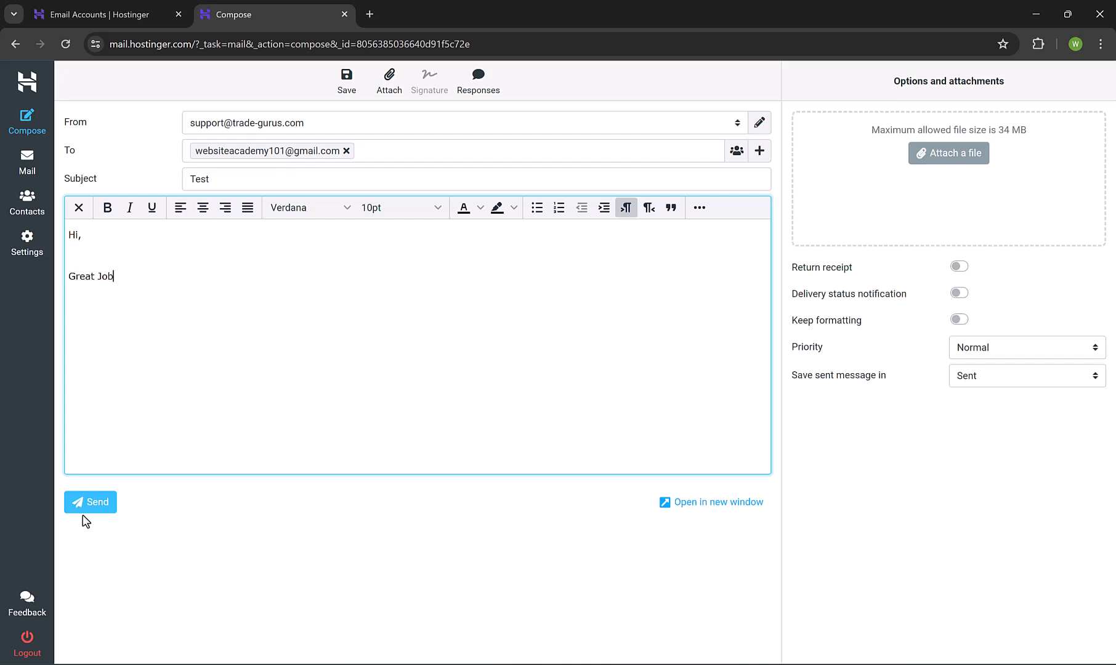
pyautogui.click(90, 501)
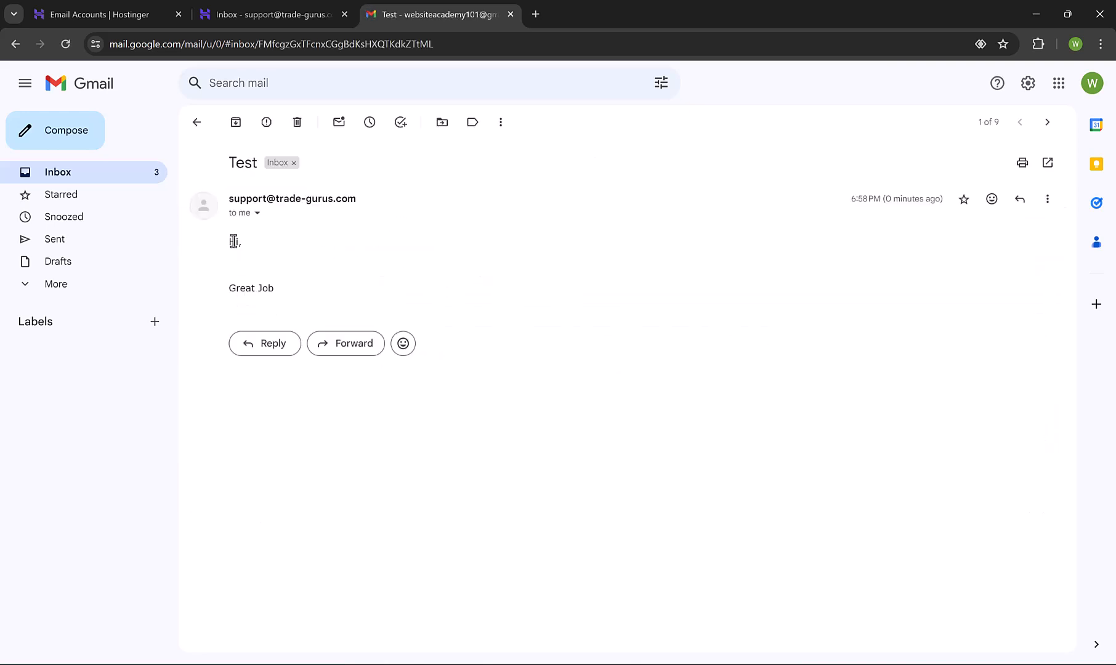
# - Reply 'Thanks' to the Test email in Gmail, then return to the webmail tab
pyautogui.click(264, 344)
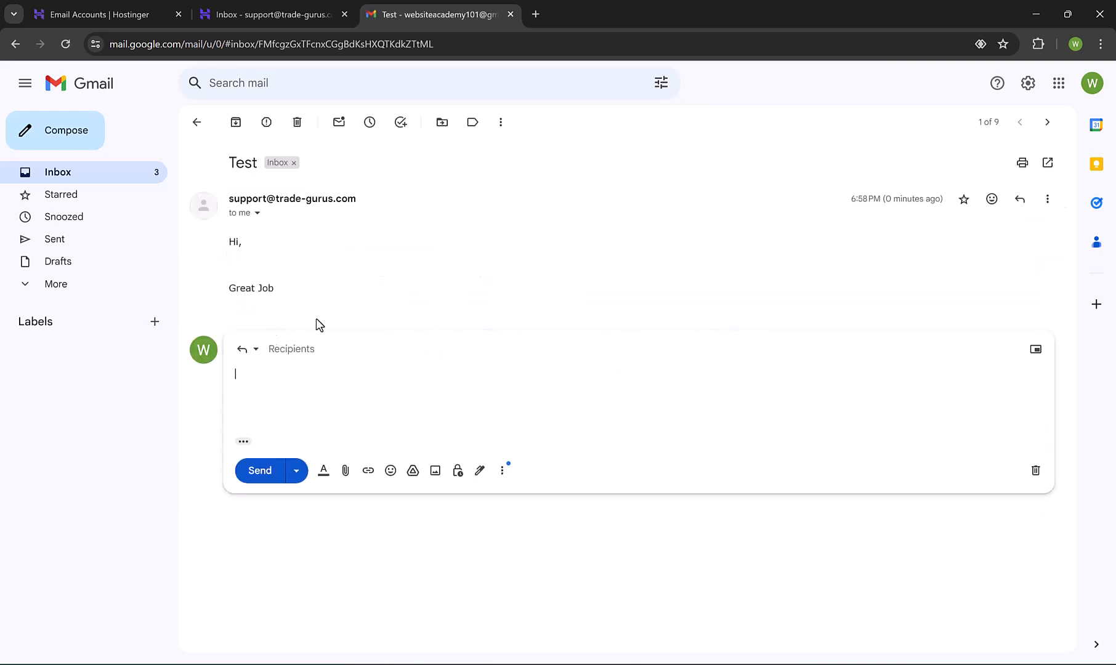
pyautogui.write('Than')
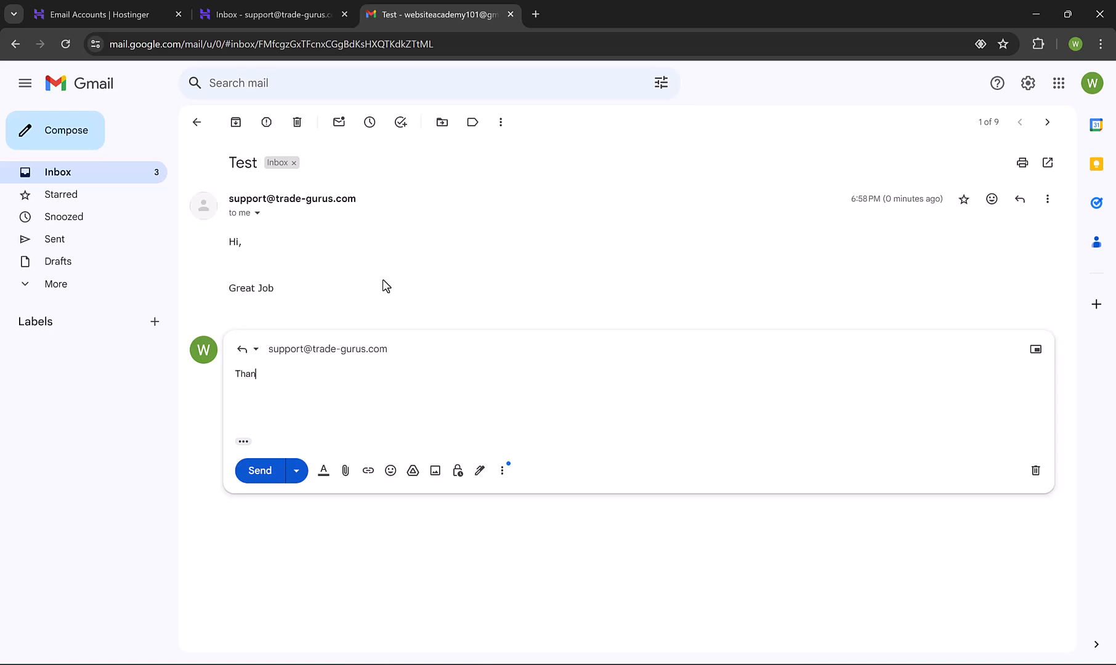
pyautogui.click(260, 470)
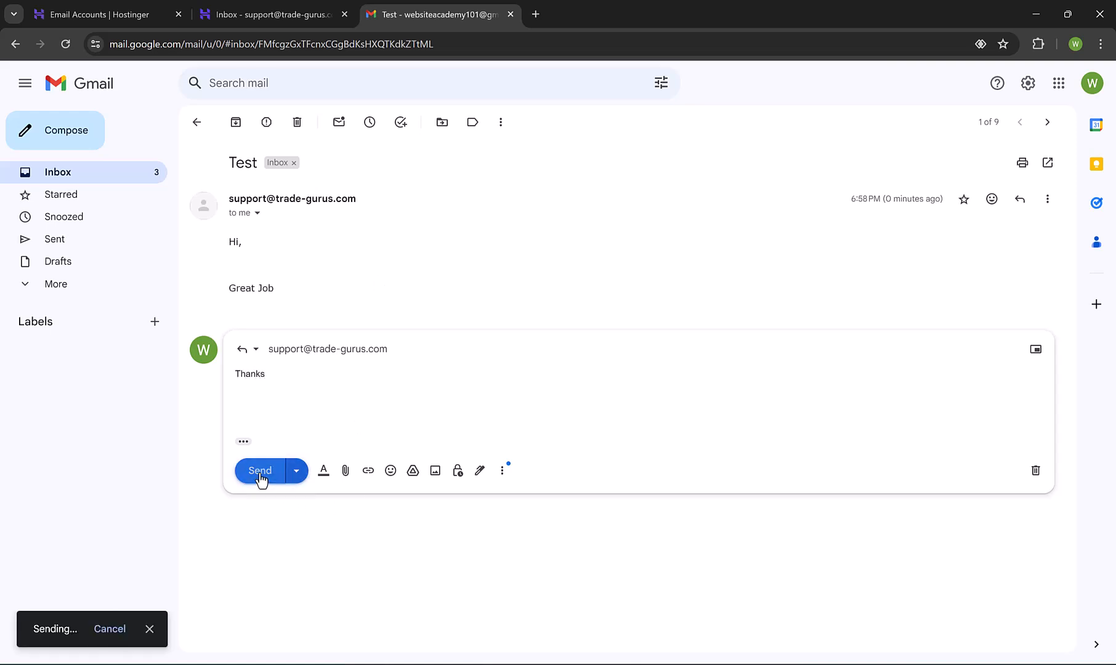
pyautogui.click(271, 15)
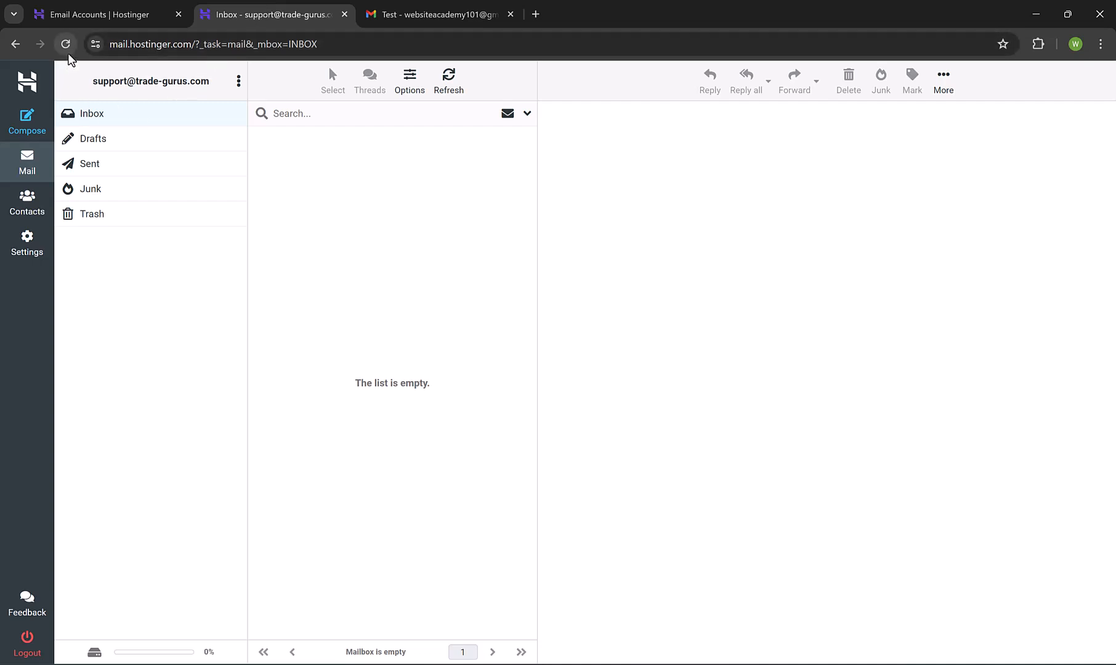
# - Reload Webmail and open Gmail's 'Re: Test' reply in the support inbox
pyautogui.click(448, 79)
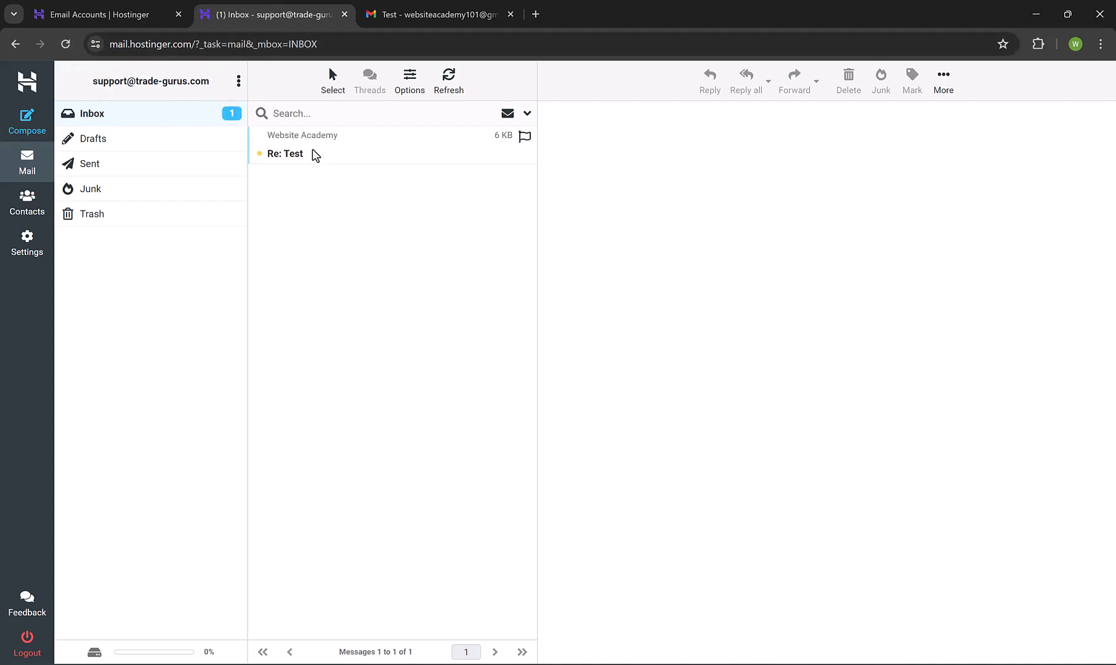
pyautogui.click(320, 144)
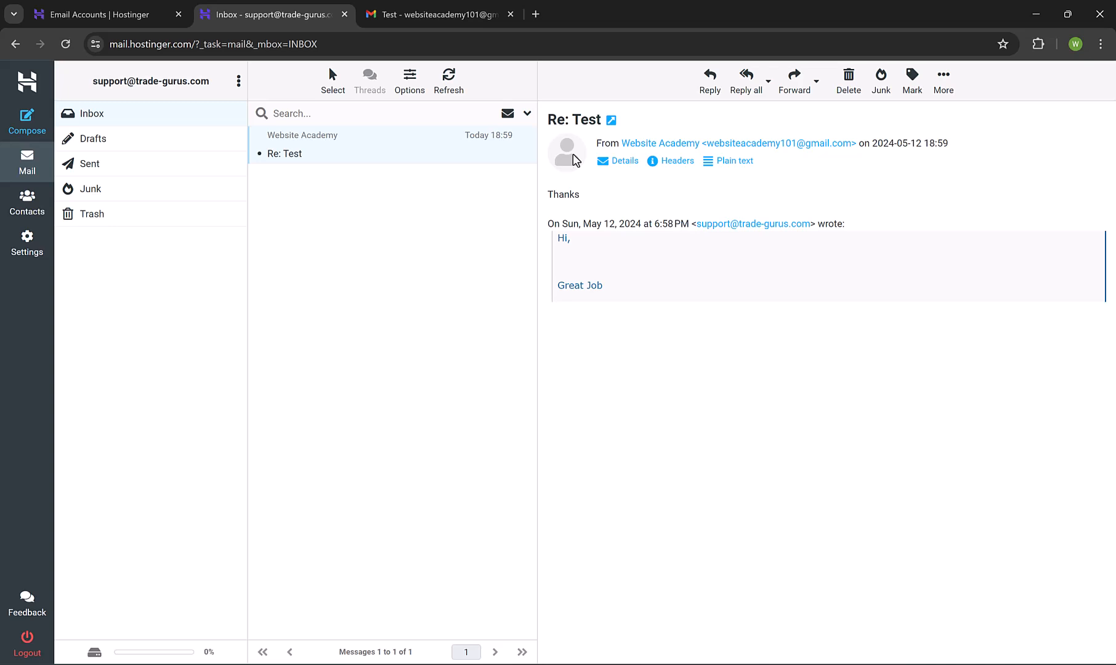
pyautogui.moveTo(461, 179)
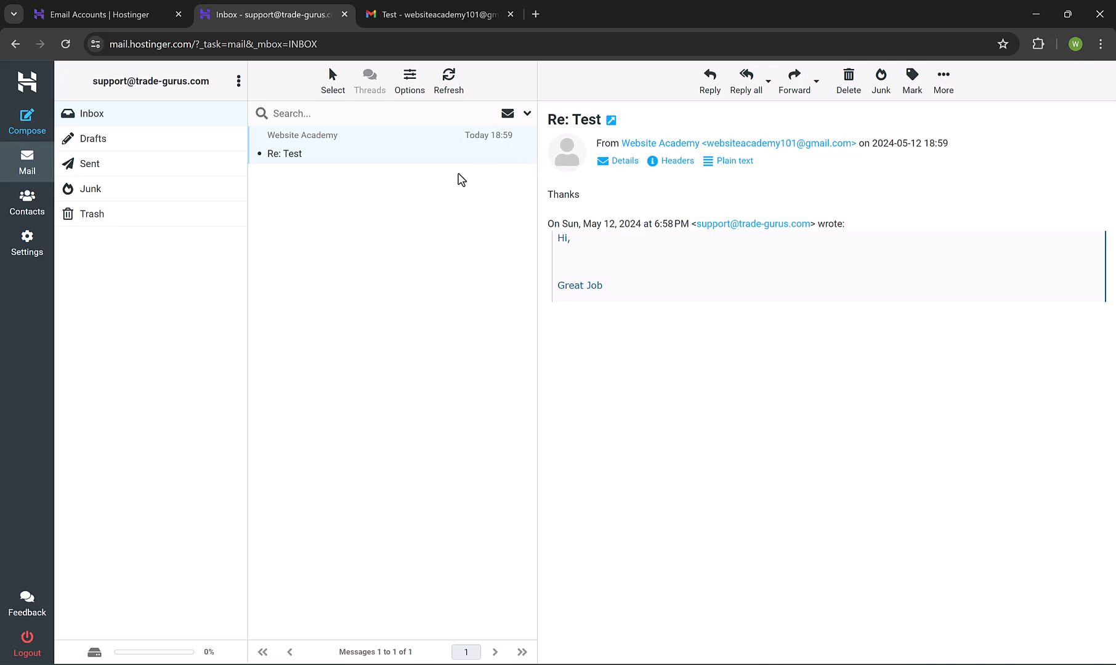
pyautogui.moveTo(450, 96)
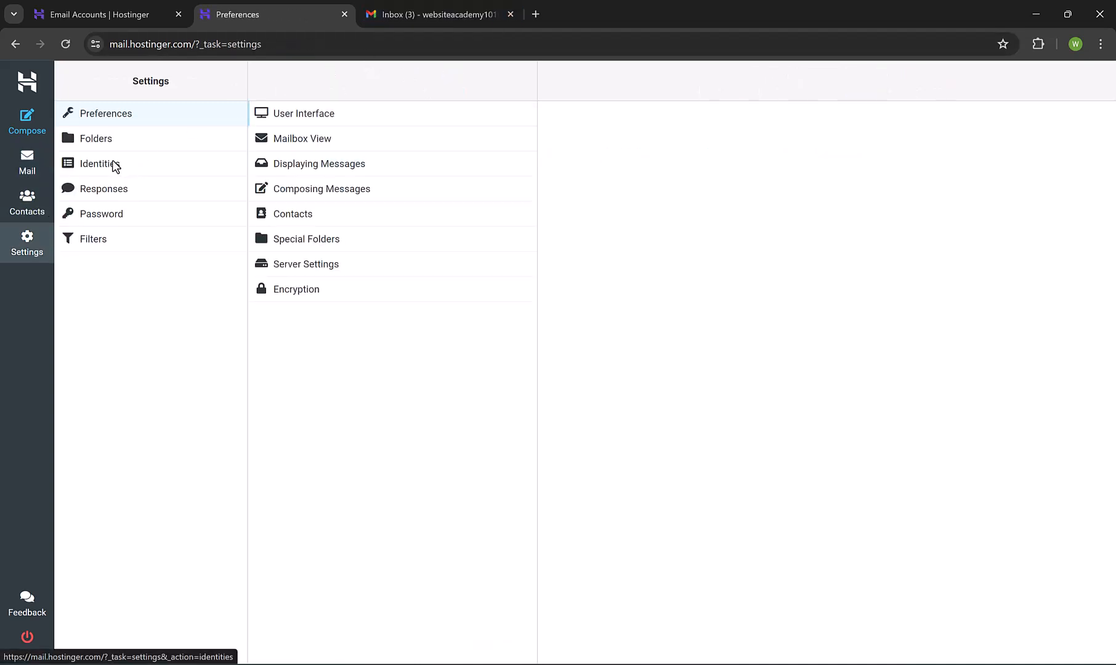
pyautogui.click(99, 163)
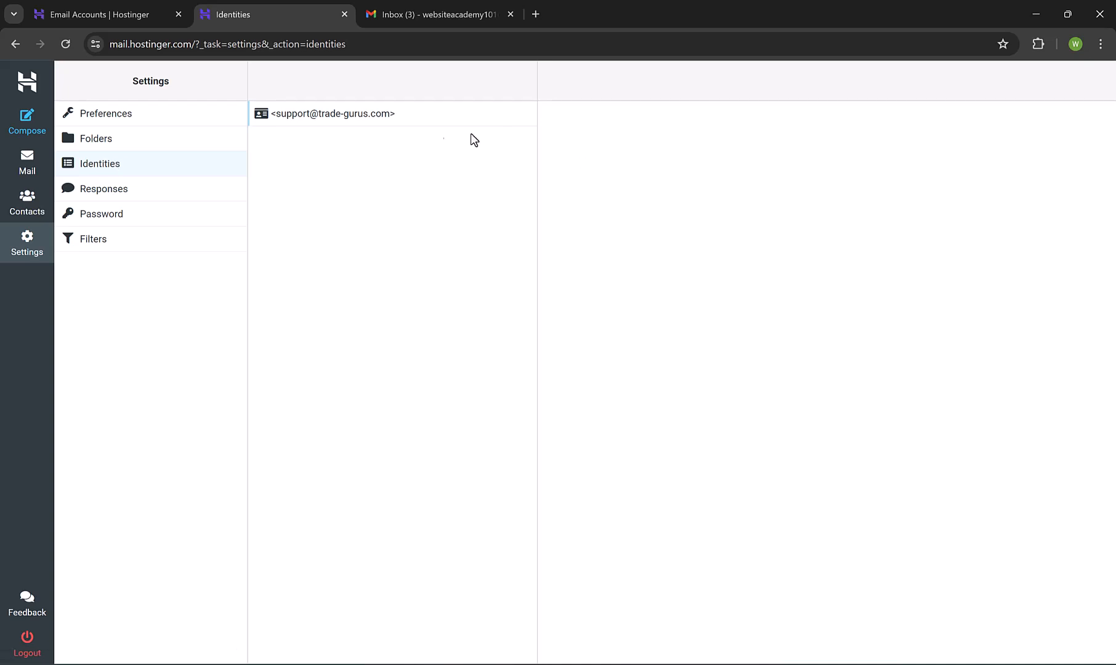
pyautogui.click(334, 113)
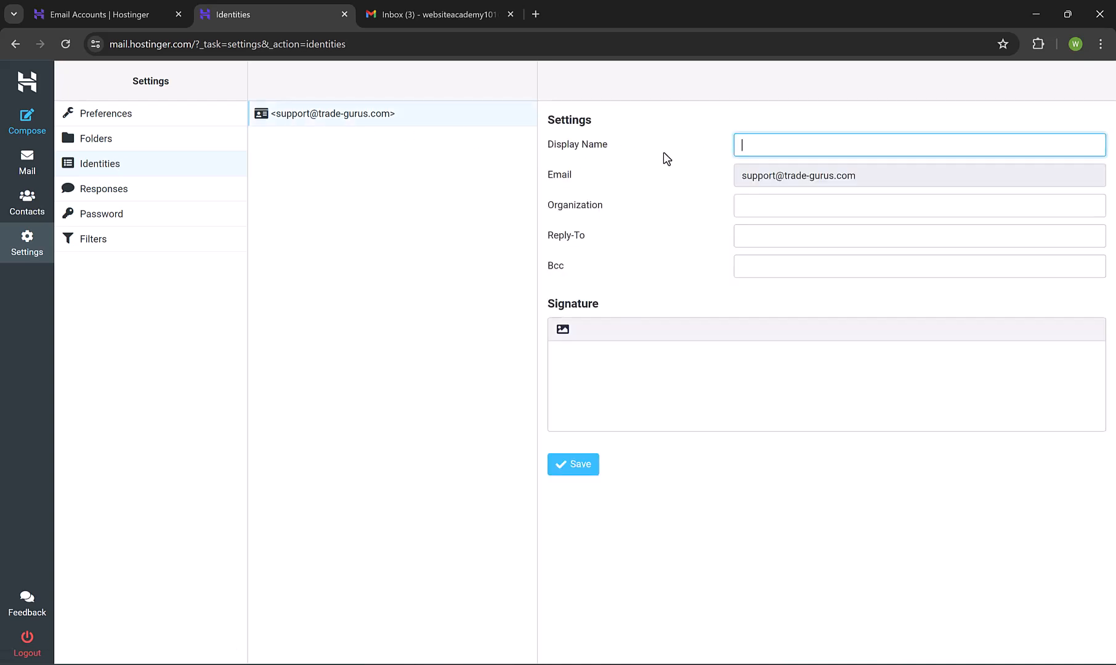
pyautogui.moveTo(759, 153)
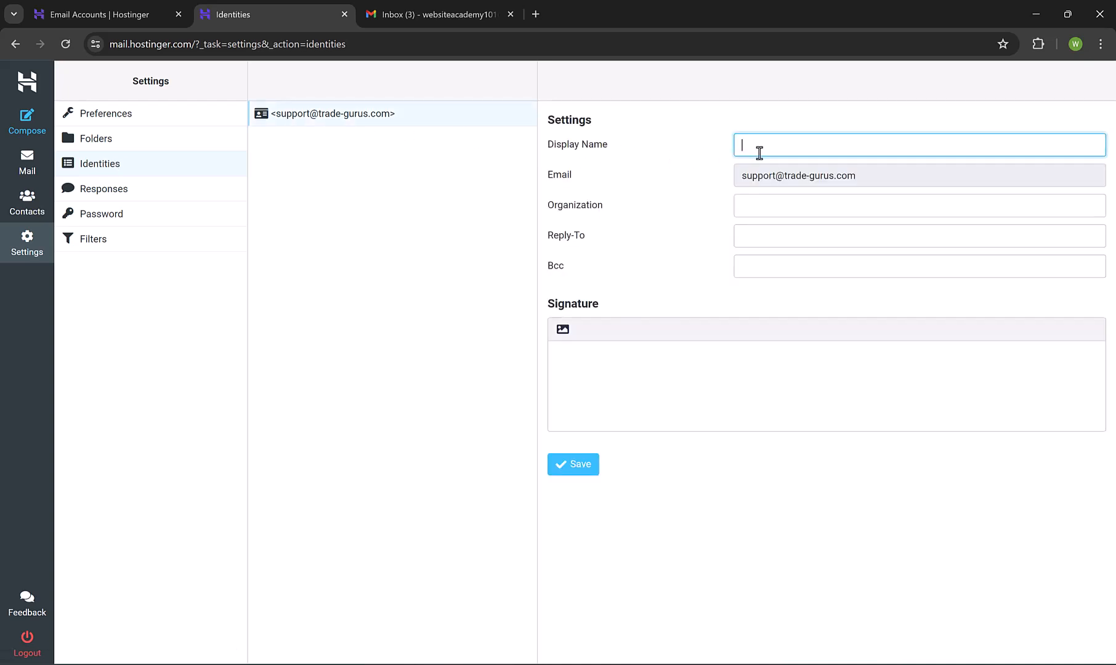
pyautogui.write('Support - Trade Gurus')
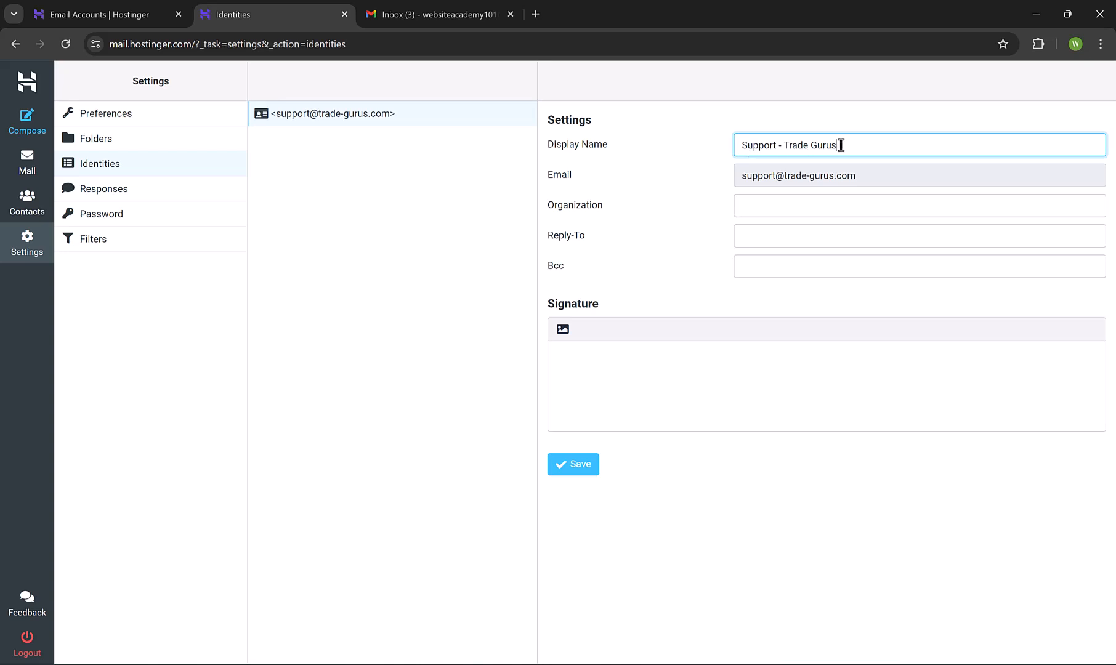
pyautogui.click(917, 205)
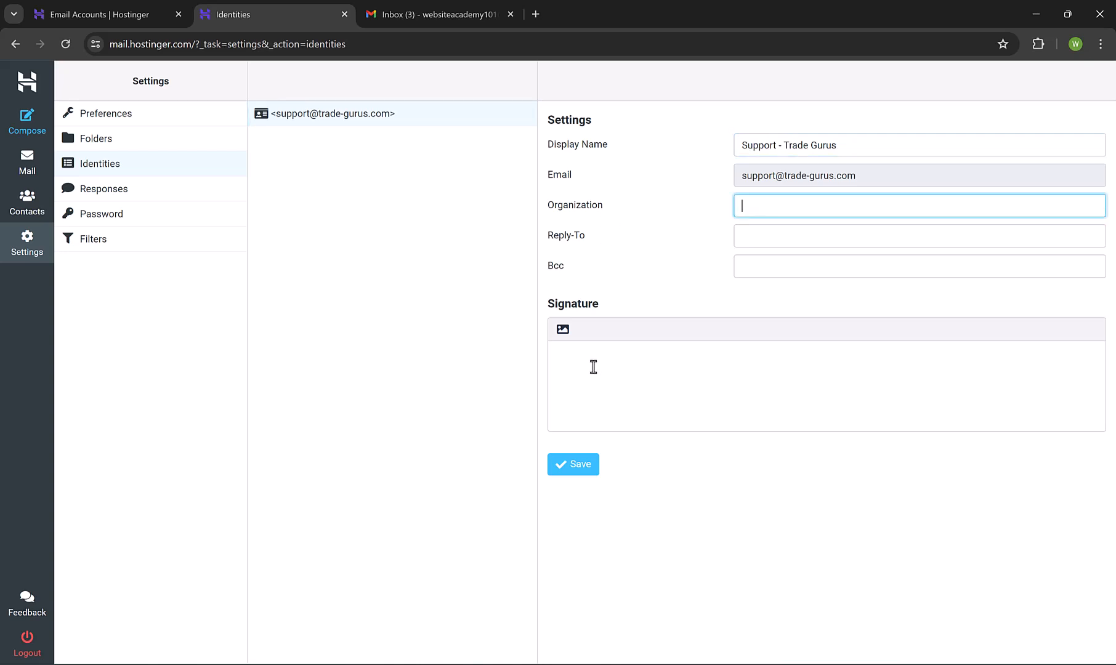
pyautogui.moveTo(595, 330)
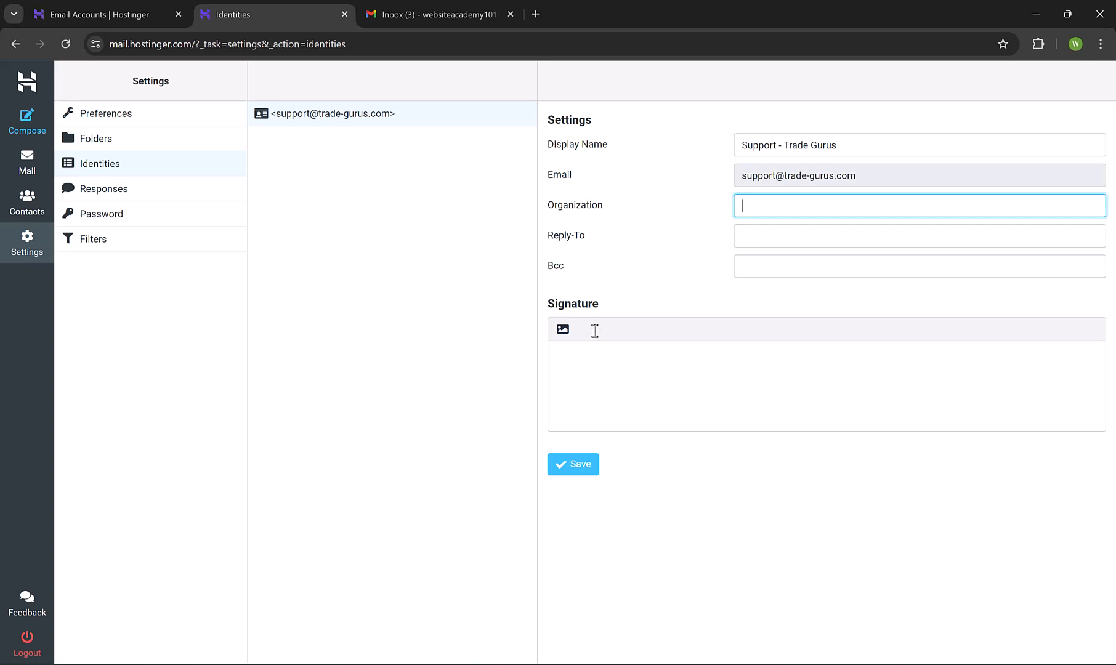
pyautogui.moveTo(655, 307)
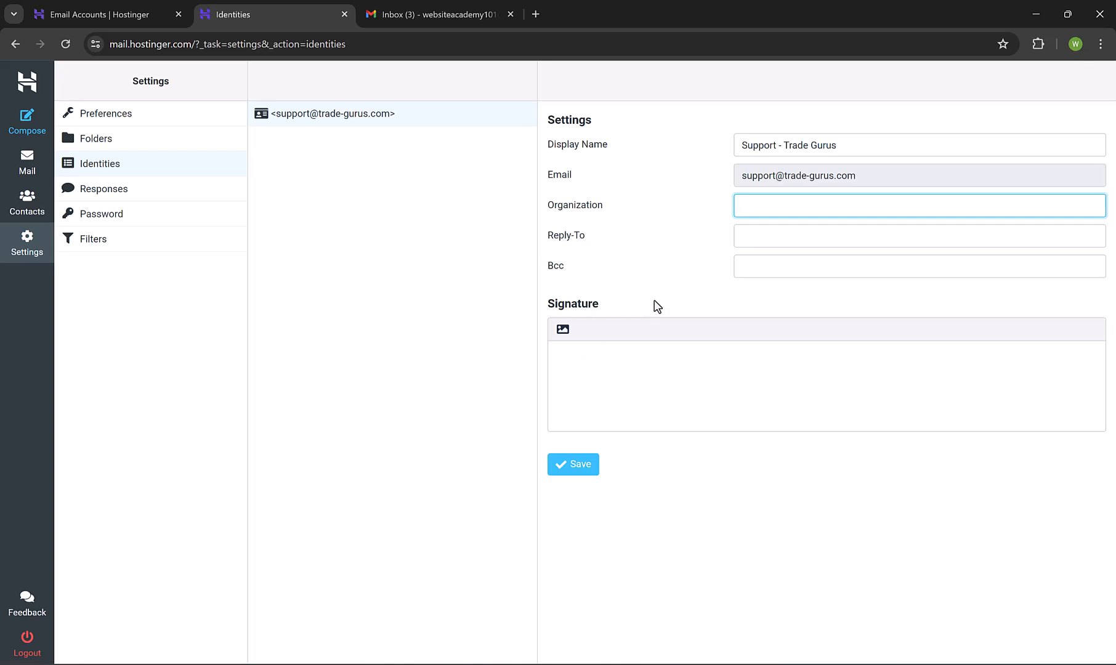
pyautogui.click(918, 206)
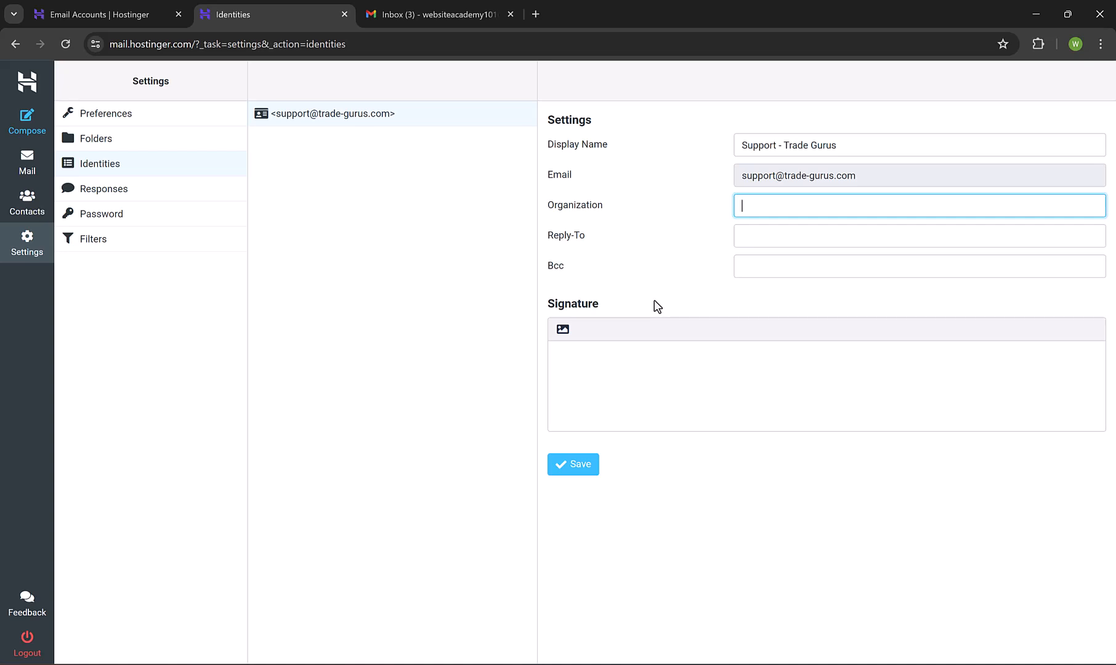
pyautogui.moveTo(274, 21)
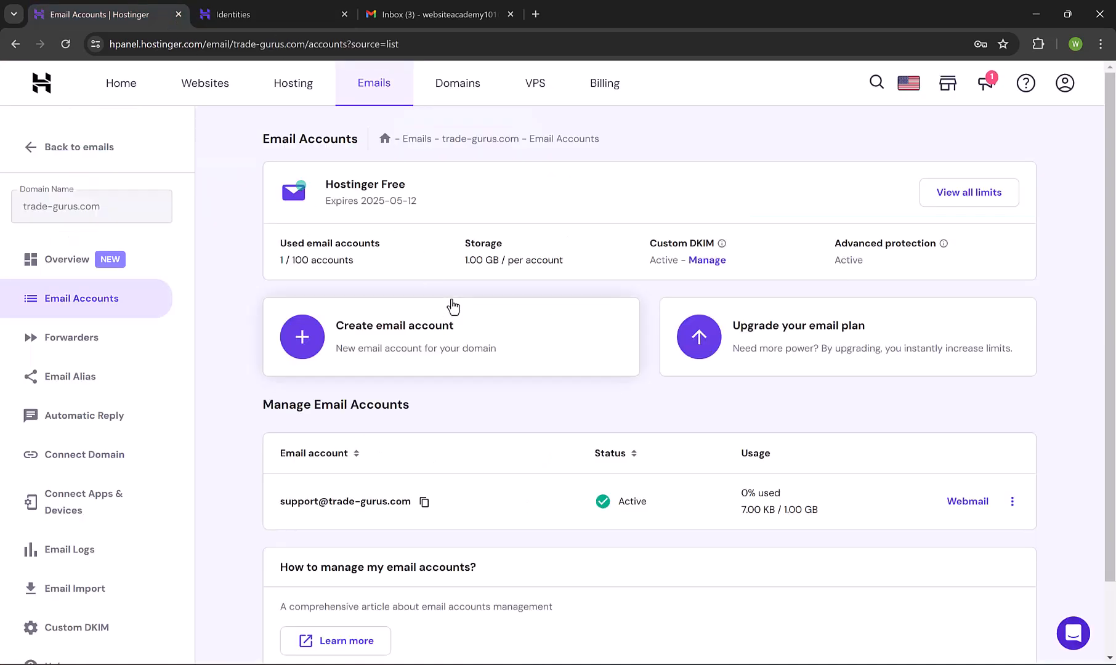
pyautogui.scroll(-3)
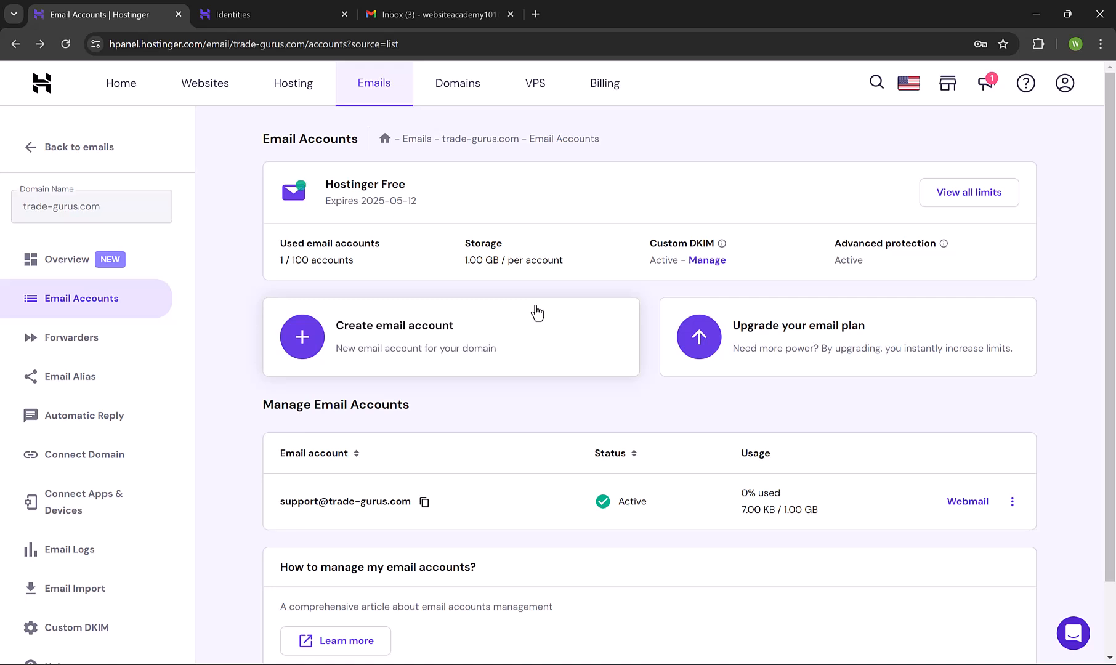
pyautogui.click(424, 501)
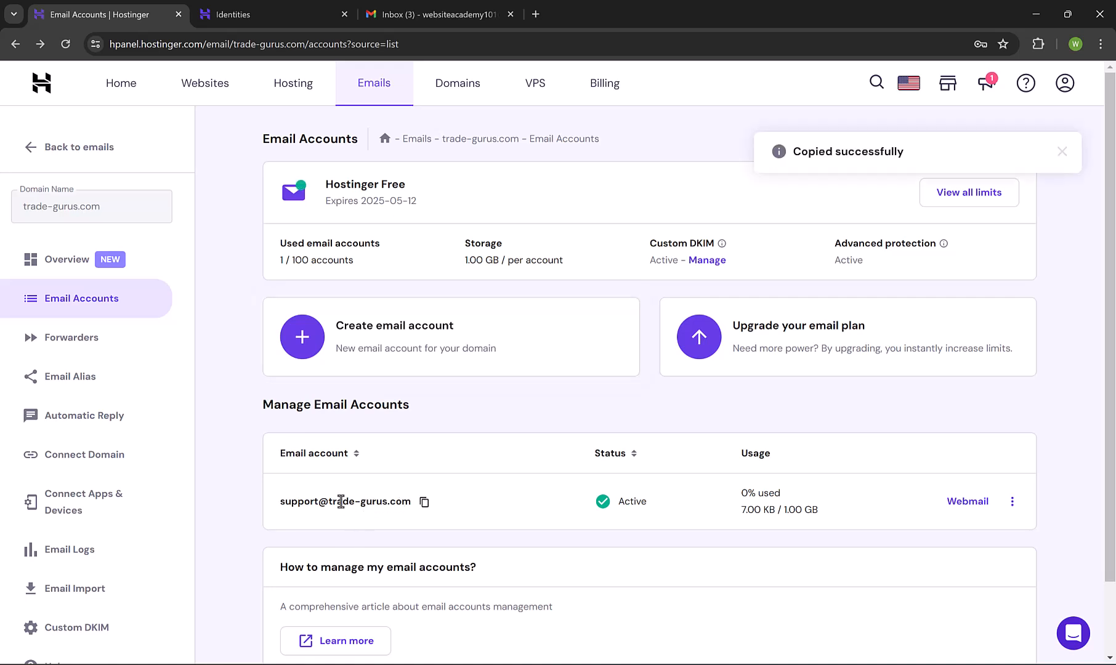
pyautogui.moveTo(82, 501)
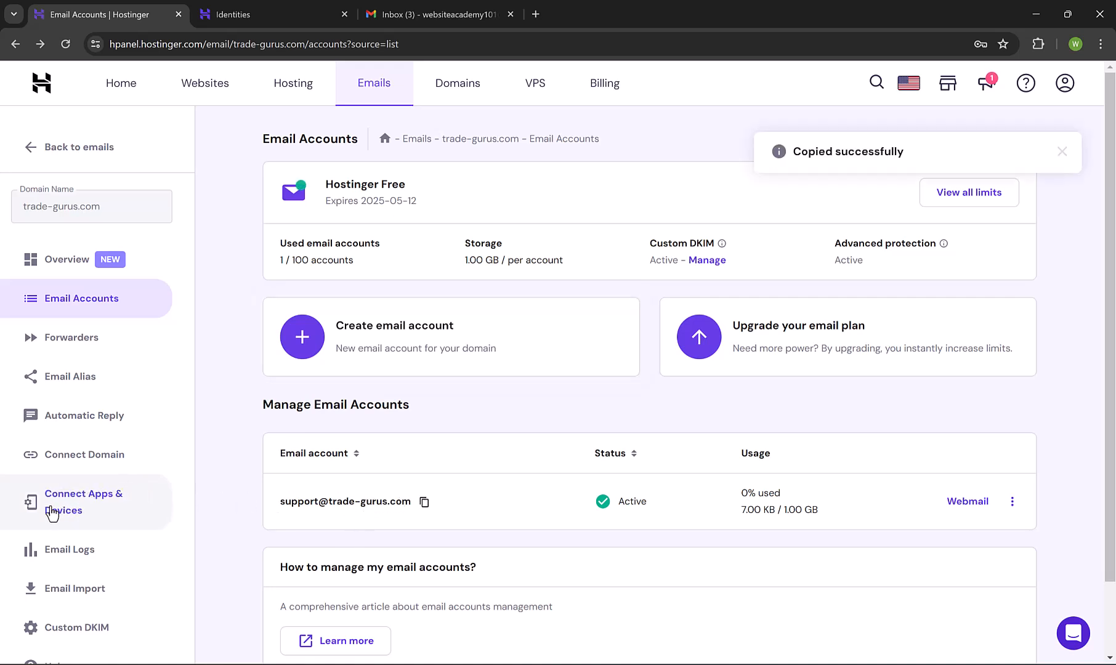
pyautogui.click(83, 501)
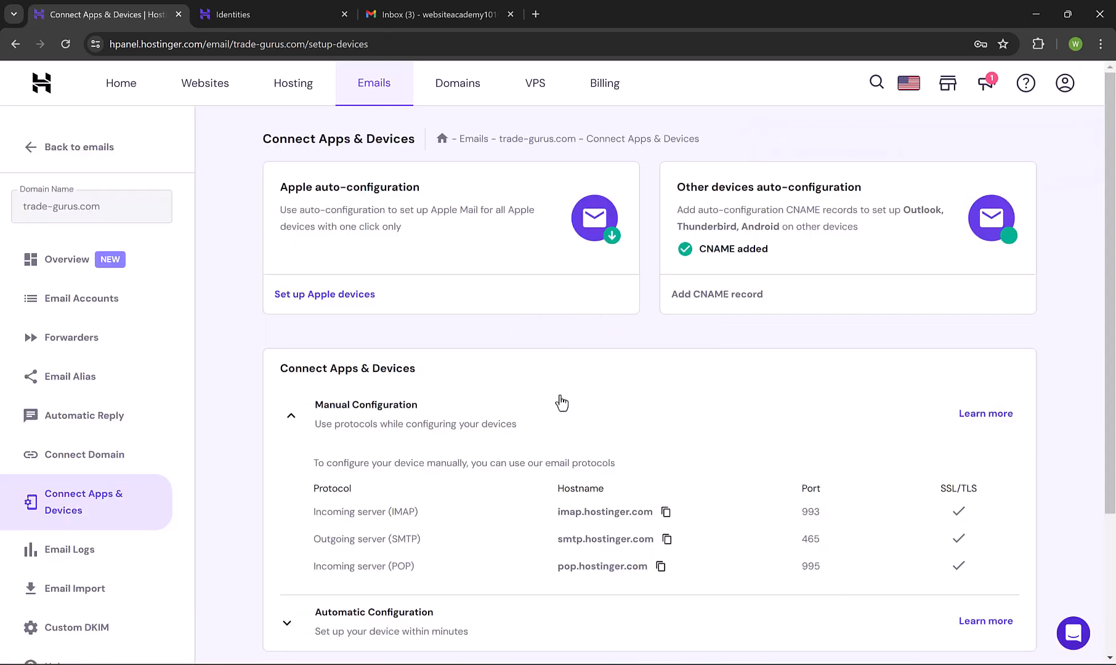
pyautogui.scroll(-3)
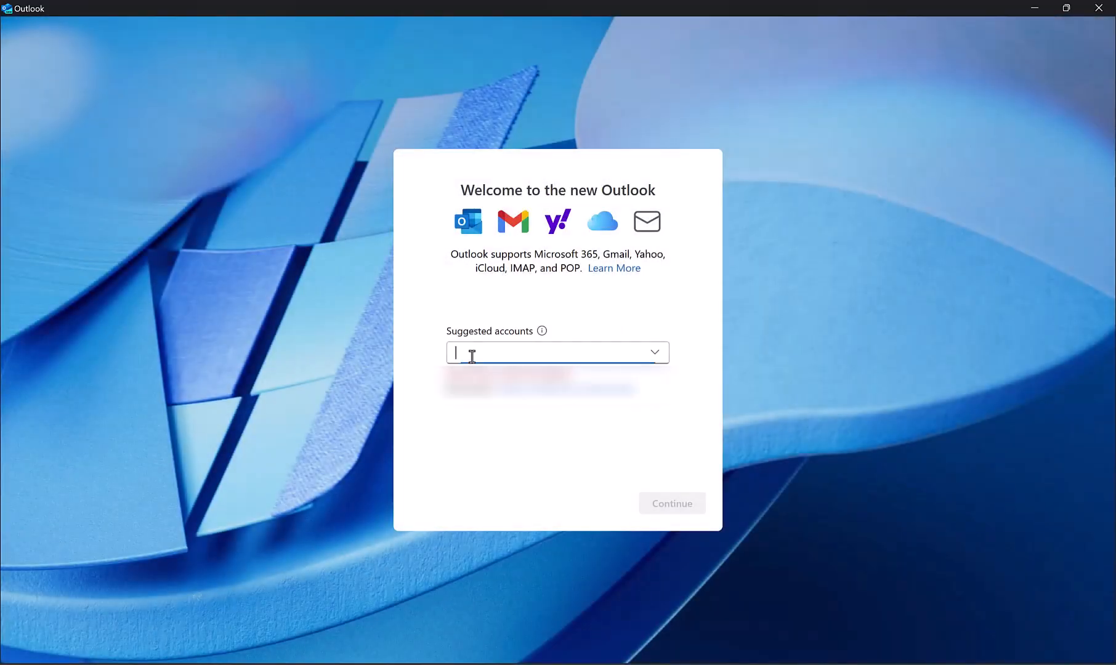
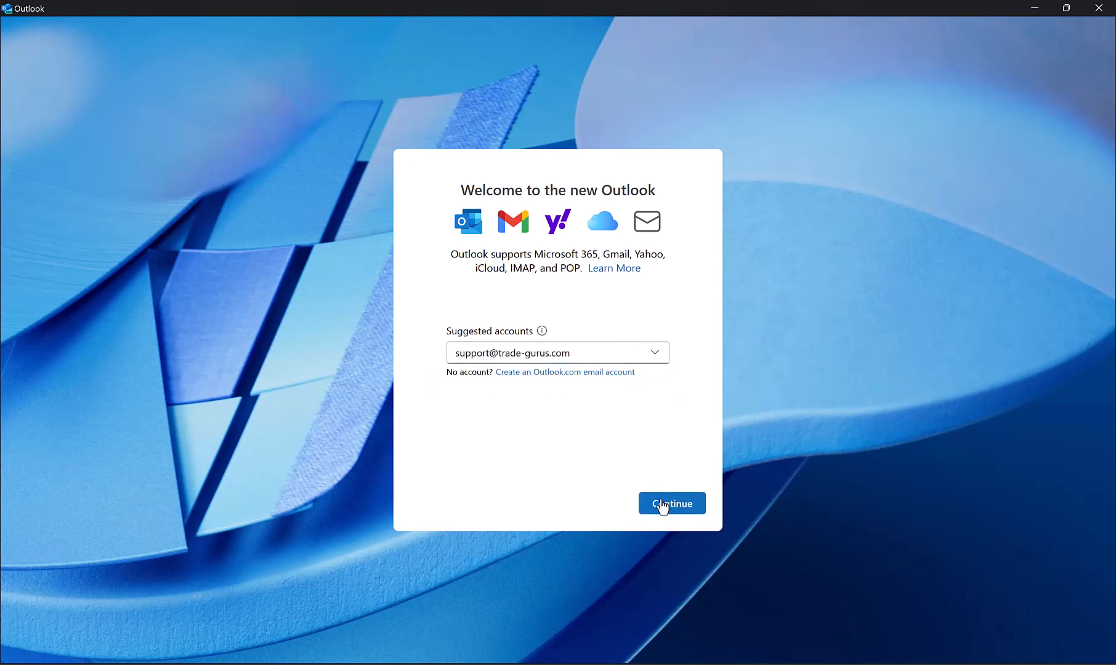
pyautogui.click(669, 503)
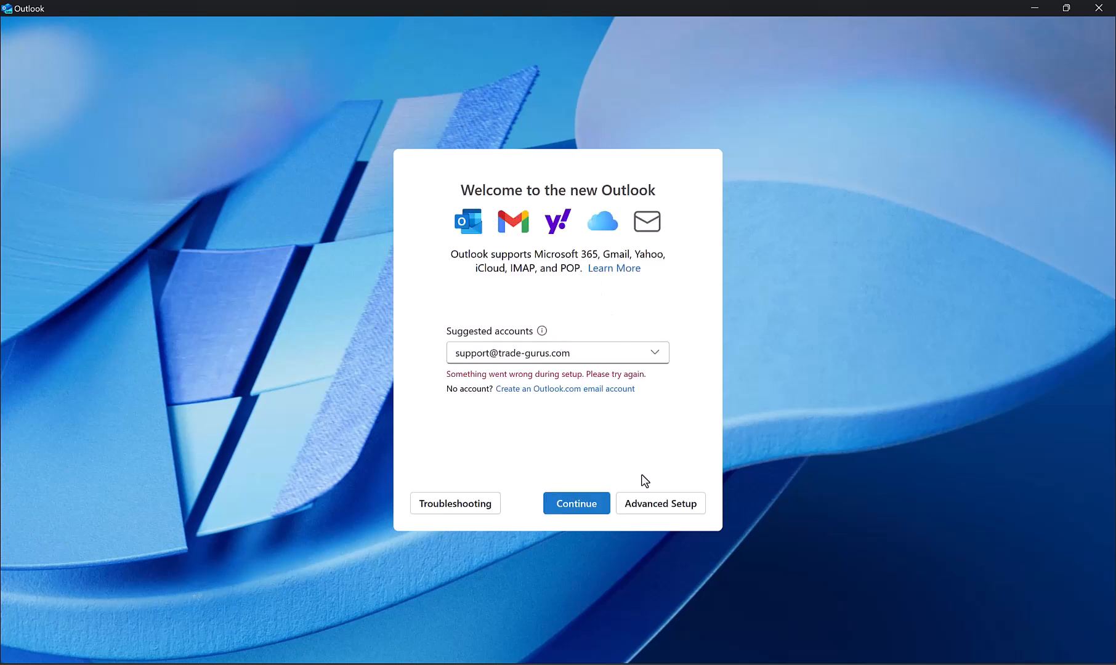
pyautogui.click(659, 503)
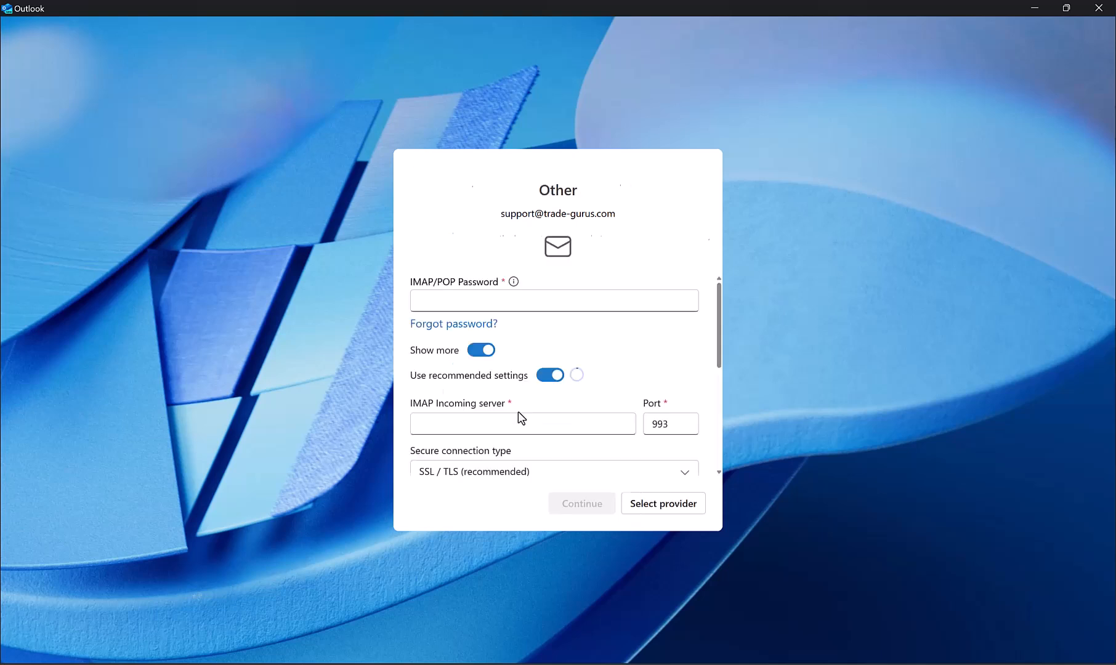
# - Fill in IMAP imap.hostinger.com:993 and SMTP smtp.hostinger.com:465 with the SMTP password
pyautogui.write('imap.hostinger.com')
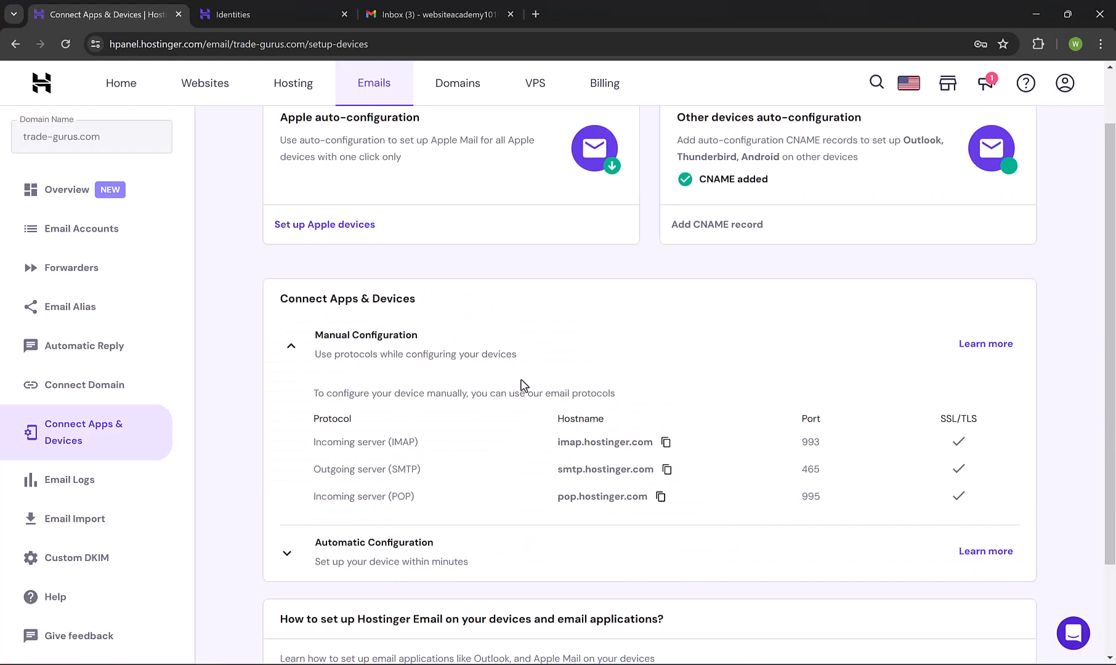
pyautogui.moveTo(339, 463)
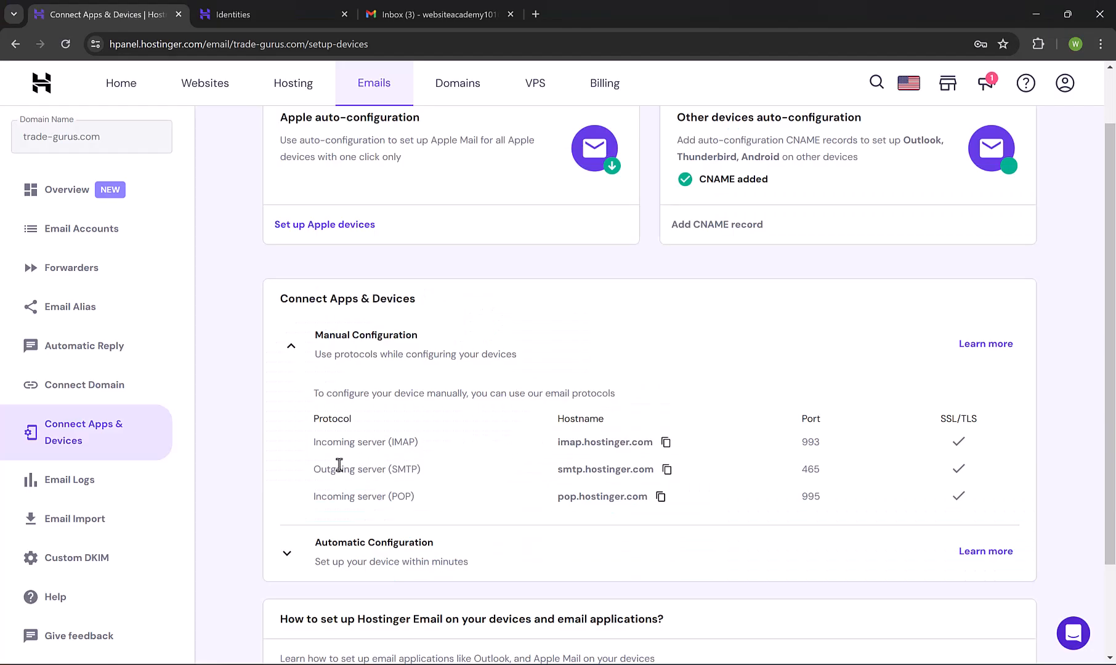
pyautogui.moveTo(666, 441)
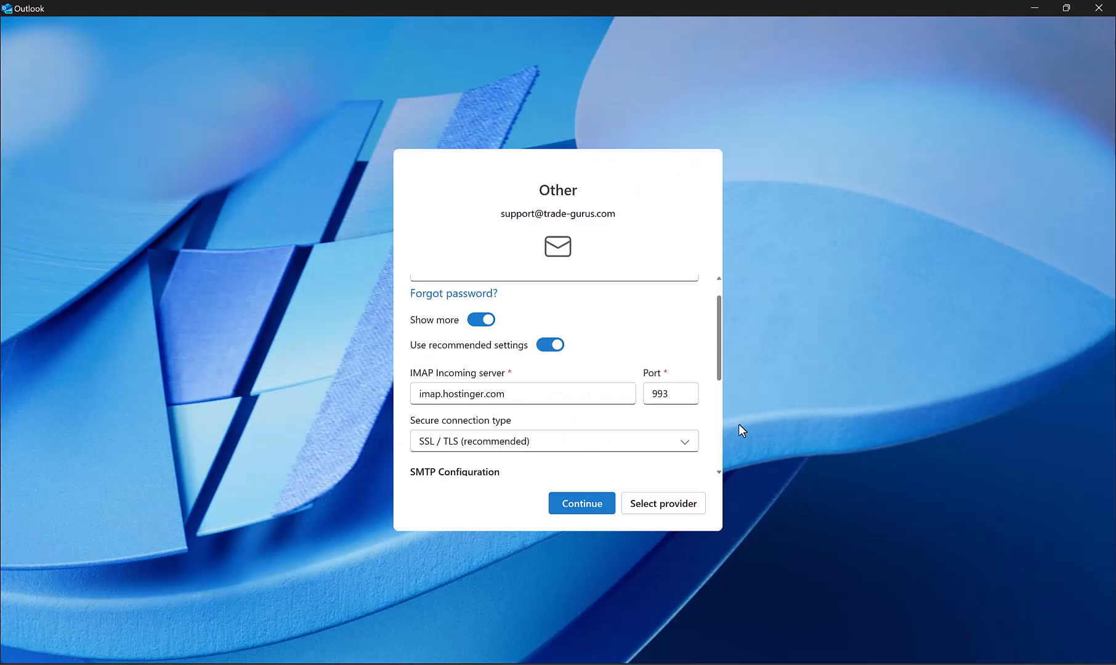
pyautogui.scroll(-3)
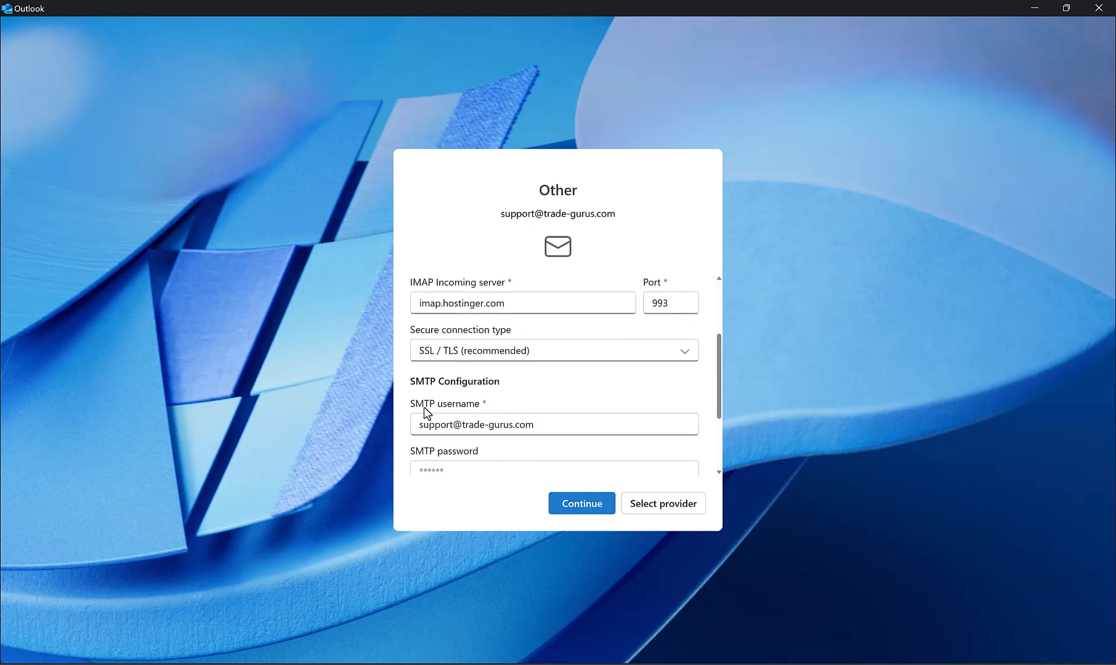
pyautogui.scroll(-3)
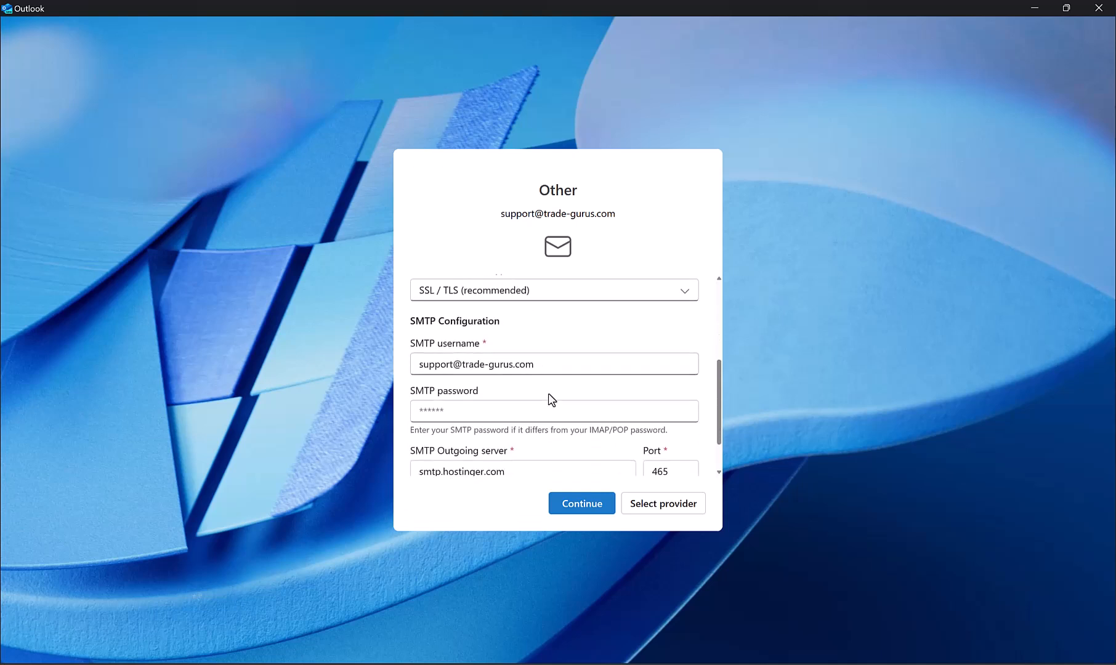
pyautogui.click(554, 410)
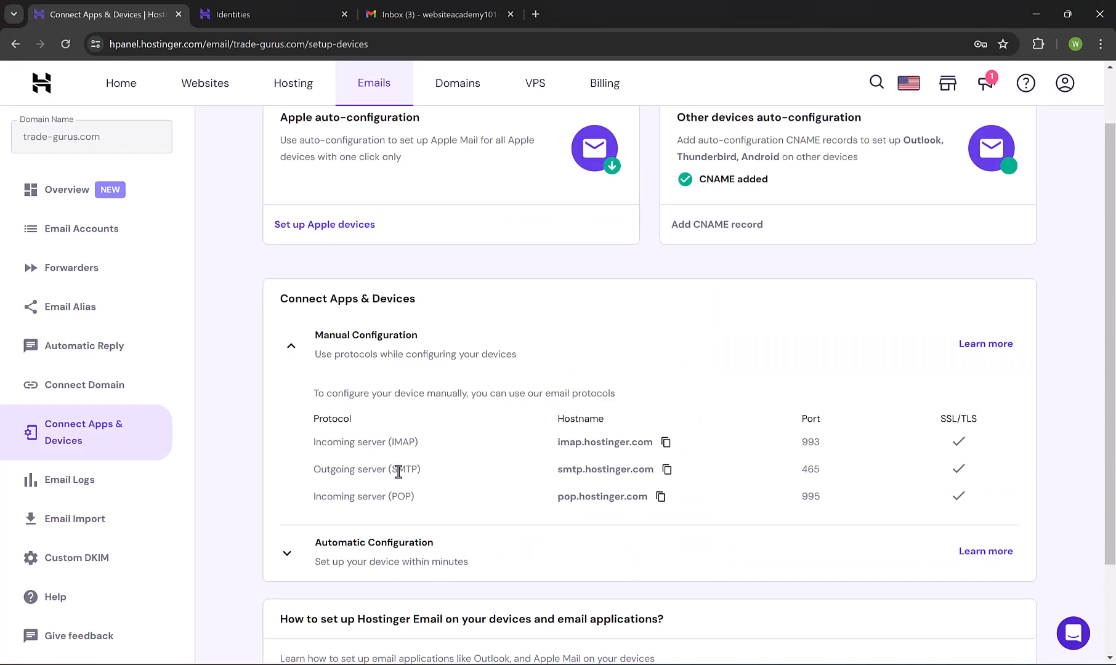
pyautogui.click(666, 468)
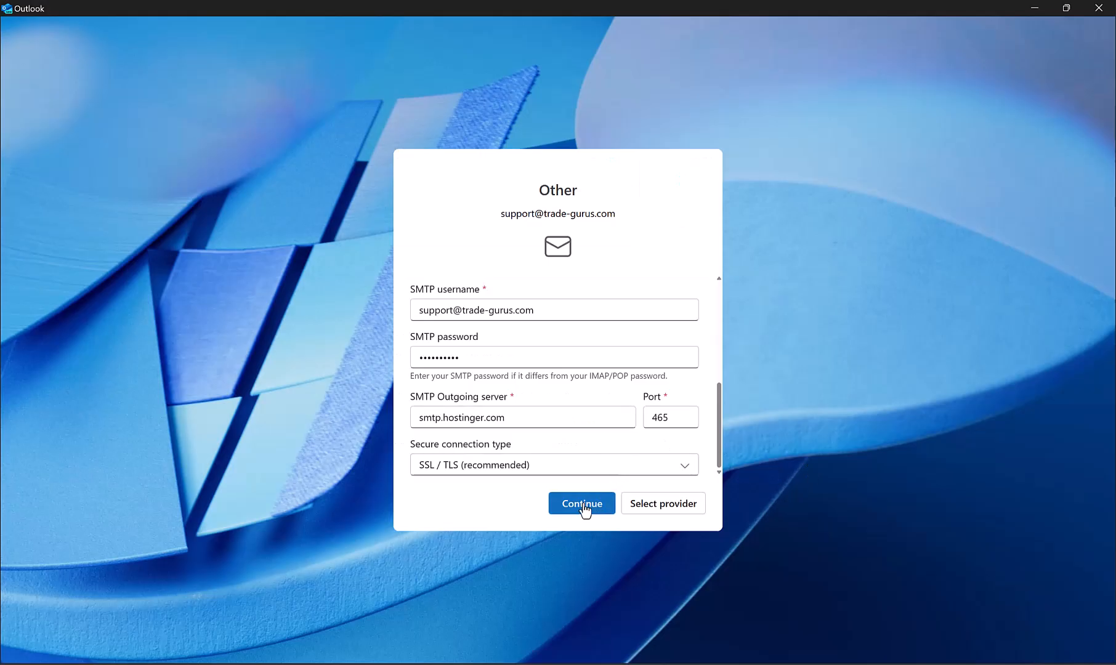
# - Submit the settings, allow cloud sync, decline optional data and skip remaining Outlook prompts
pyautogui.click(580, 503)
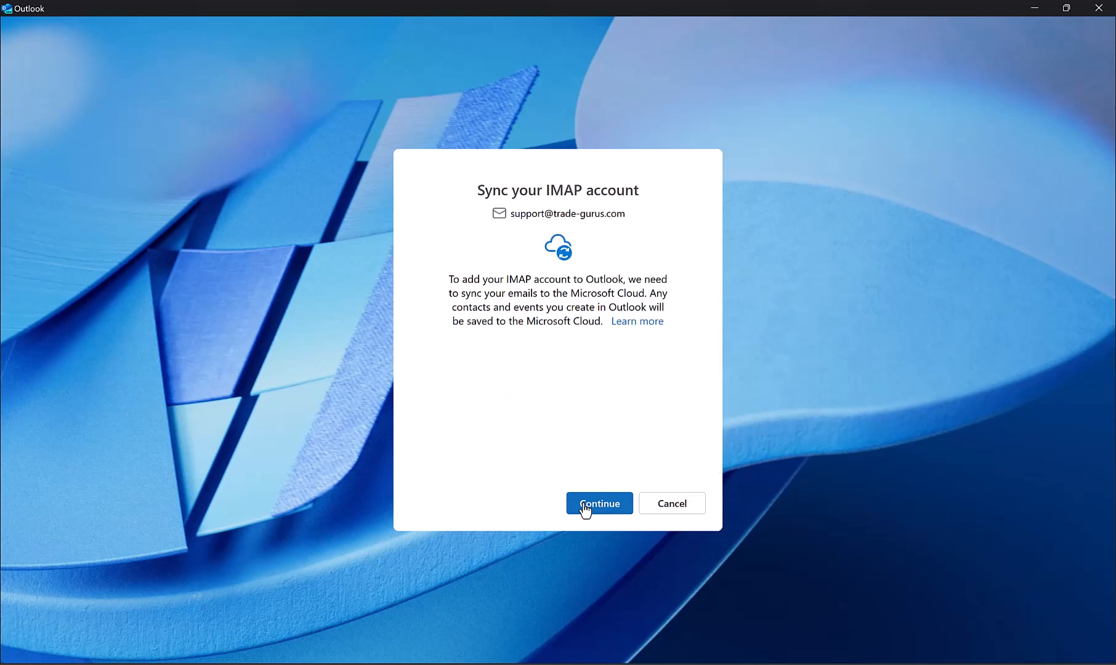
pyautogui.click(598, 503)
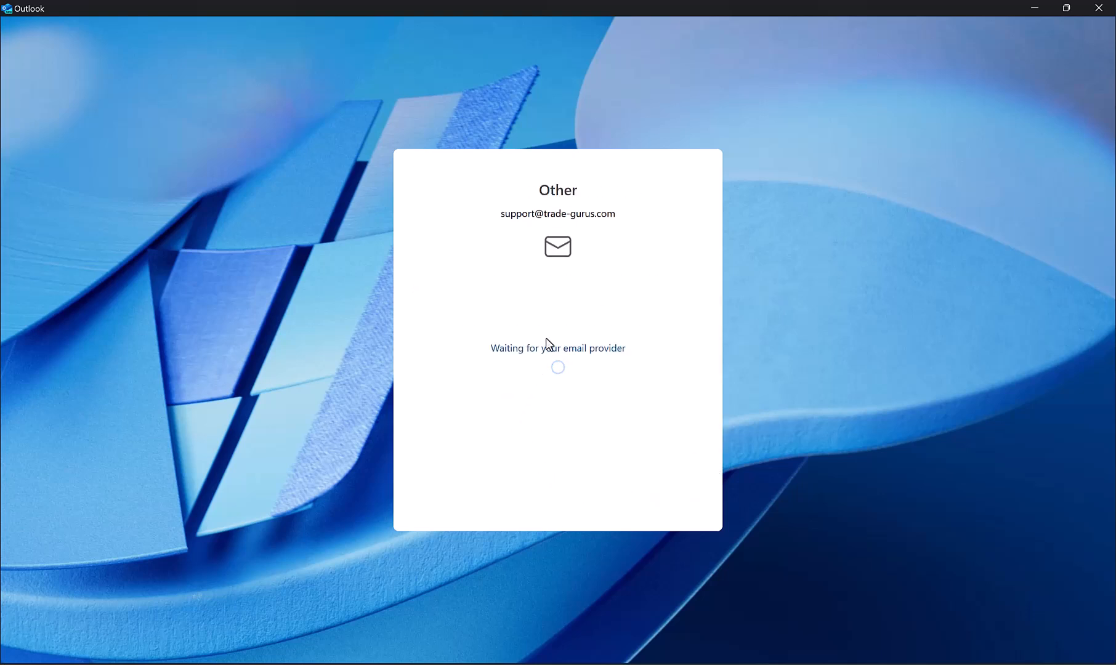
pyautogui.moveTo(591, 371)
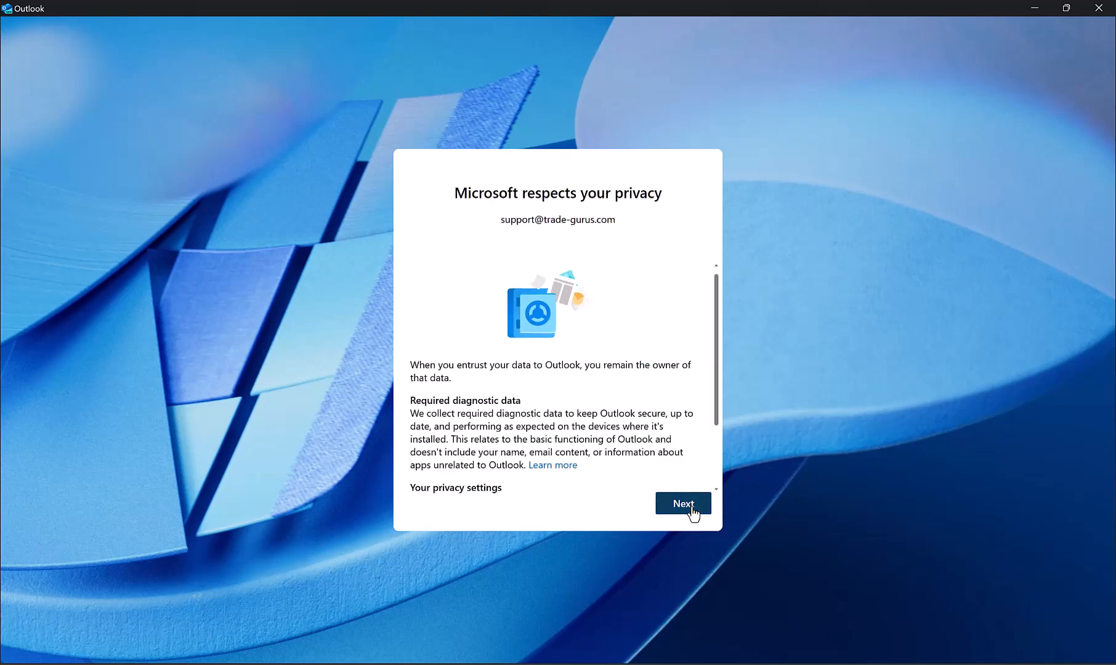
pyautogui.click(682, 503)
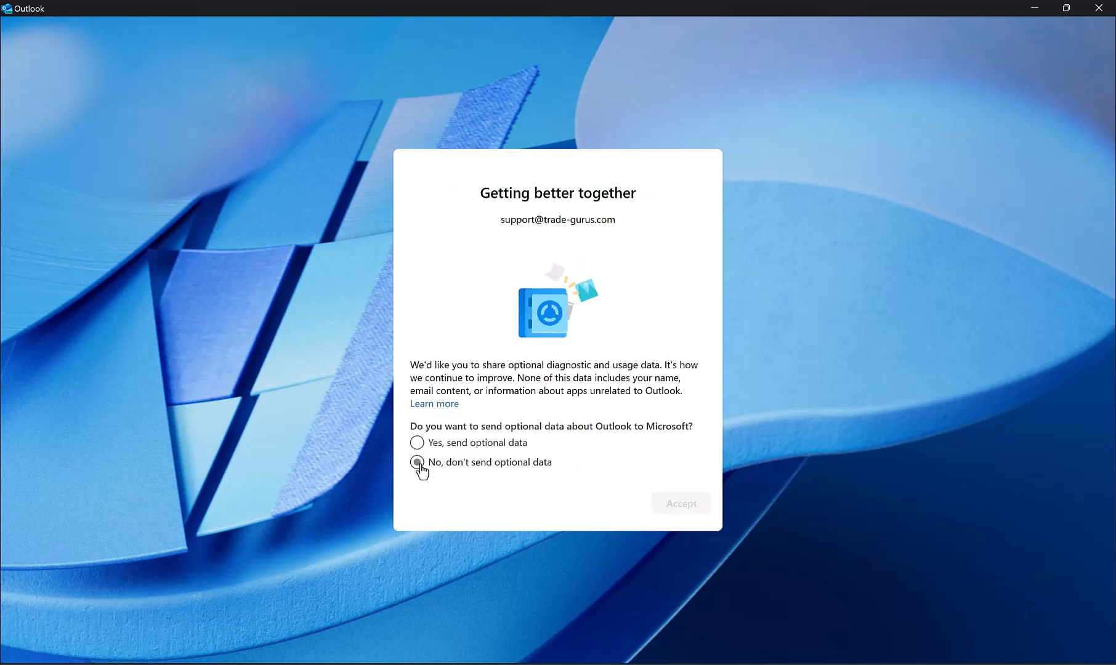
pyautogui.click(416, 462)
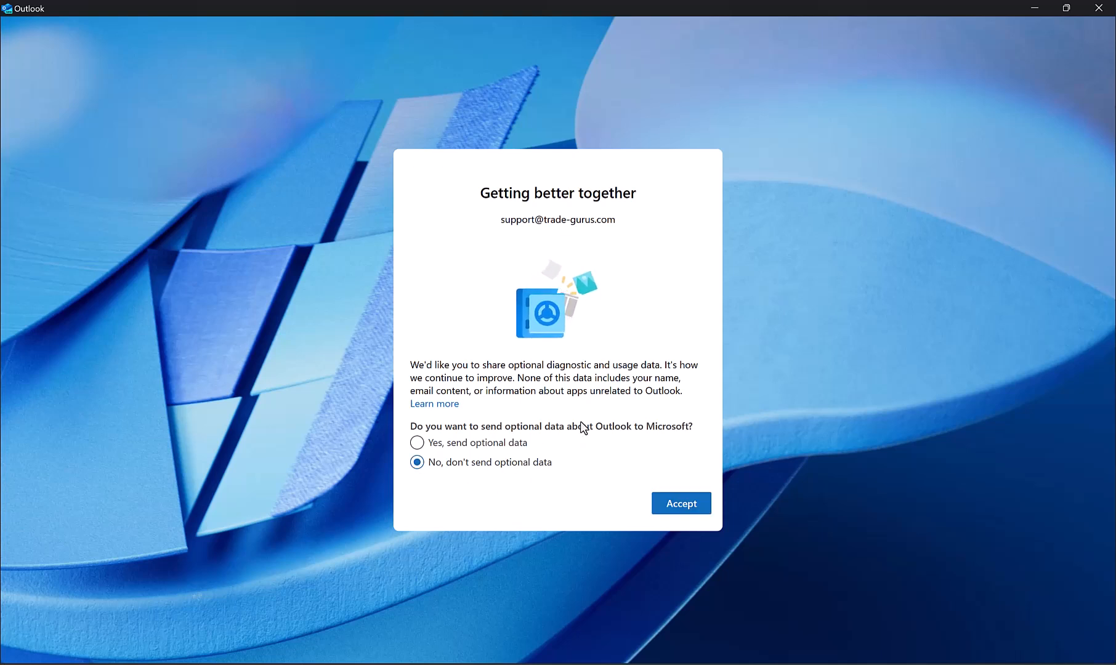
pyautogui.click(680, 503)
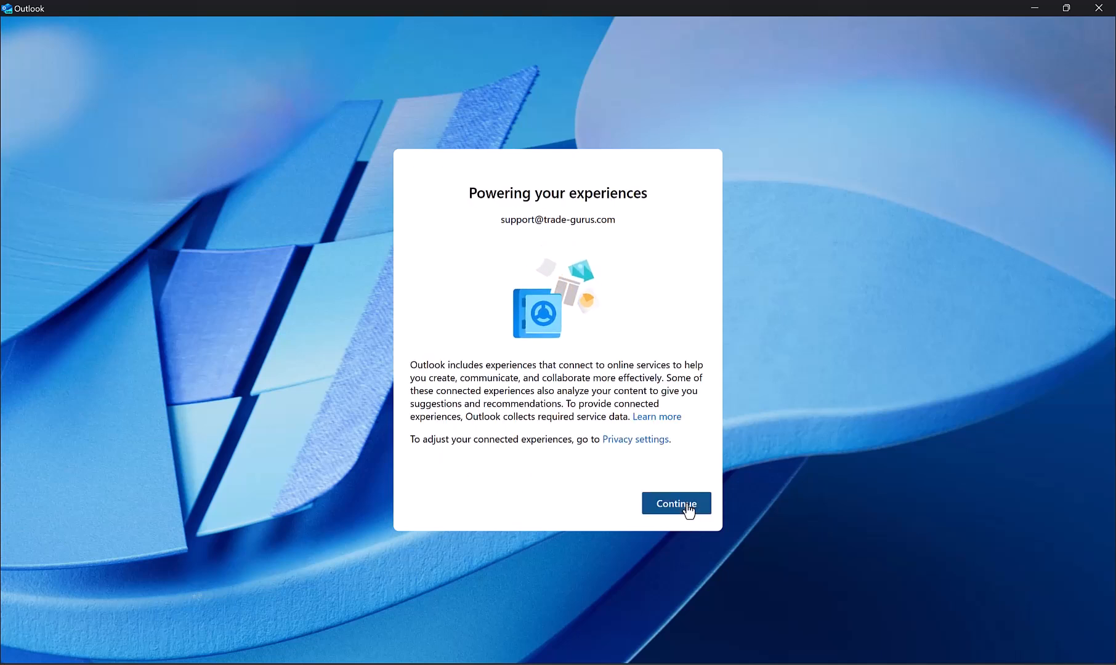
pyautogui.click(675, 504)
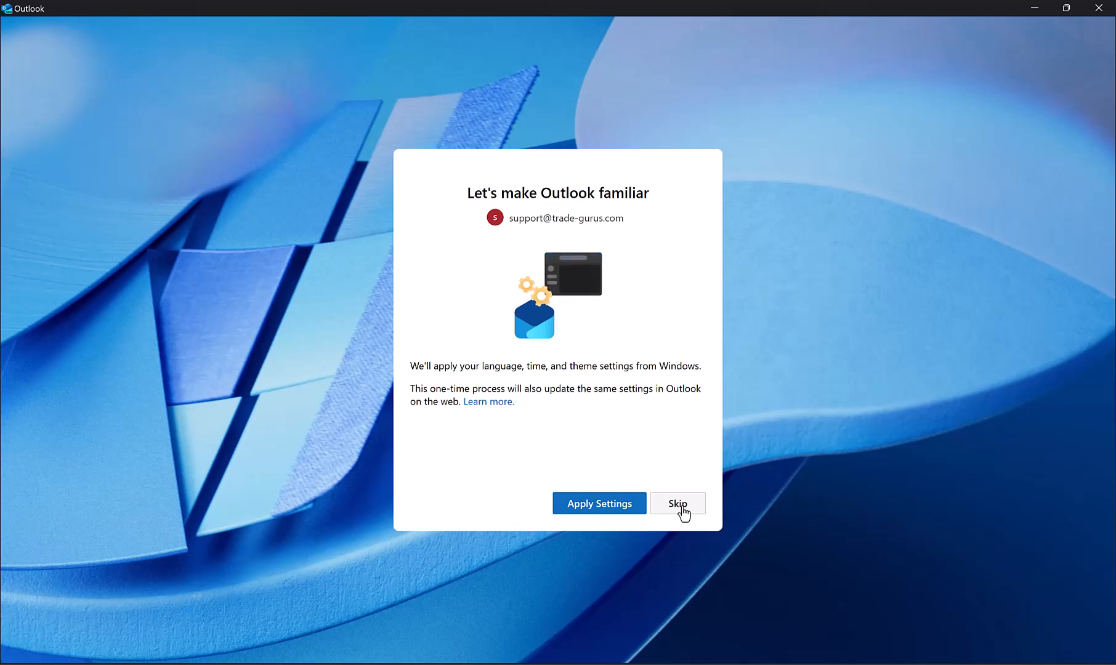
pyautogui.click(676, 503)
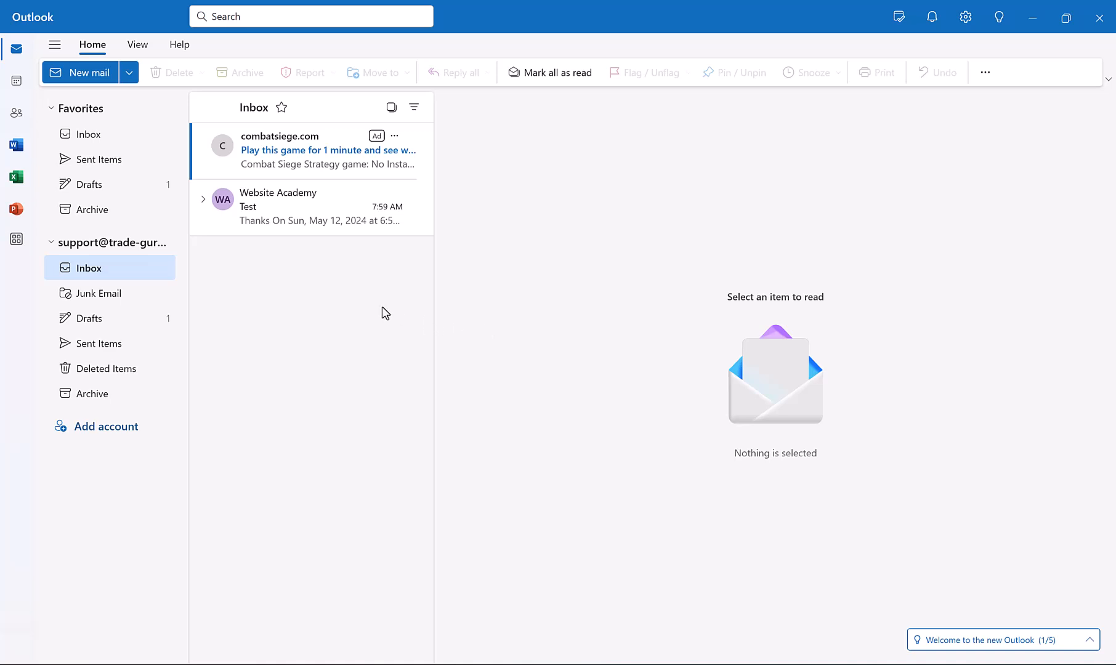
# - Switch to the Gmail inbox showing the two-message Test thread with support
pyautogui.click(100, 343)
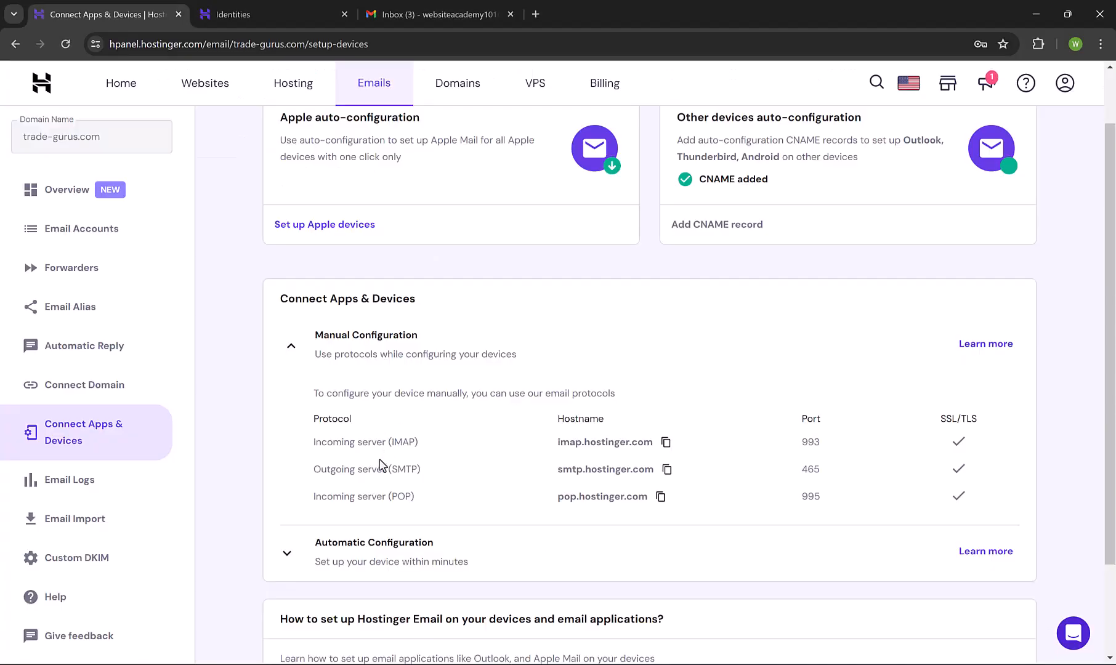
pyautogui.moveTo(690, 475)
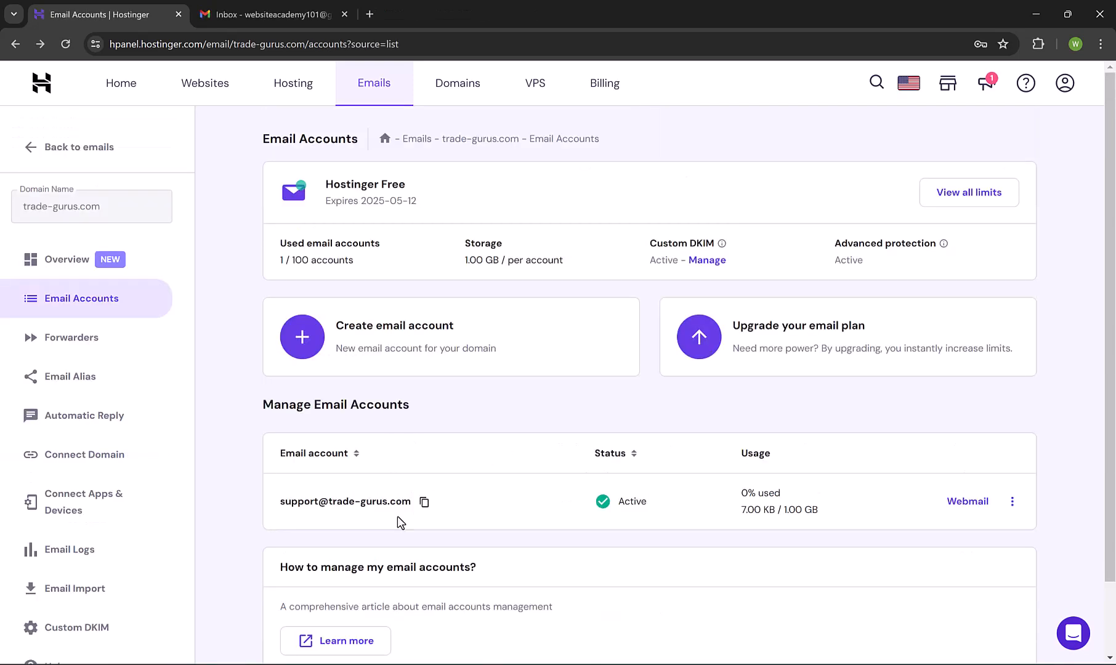
pyautogui.moveTo(395, 519)
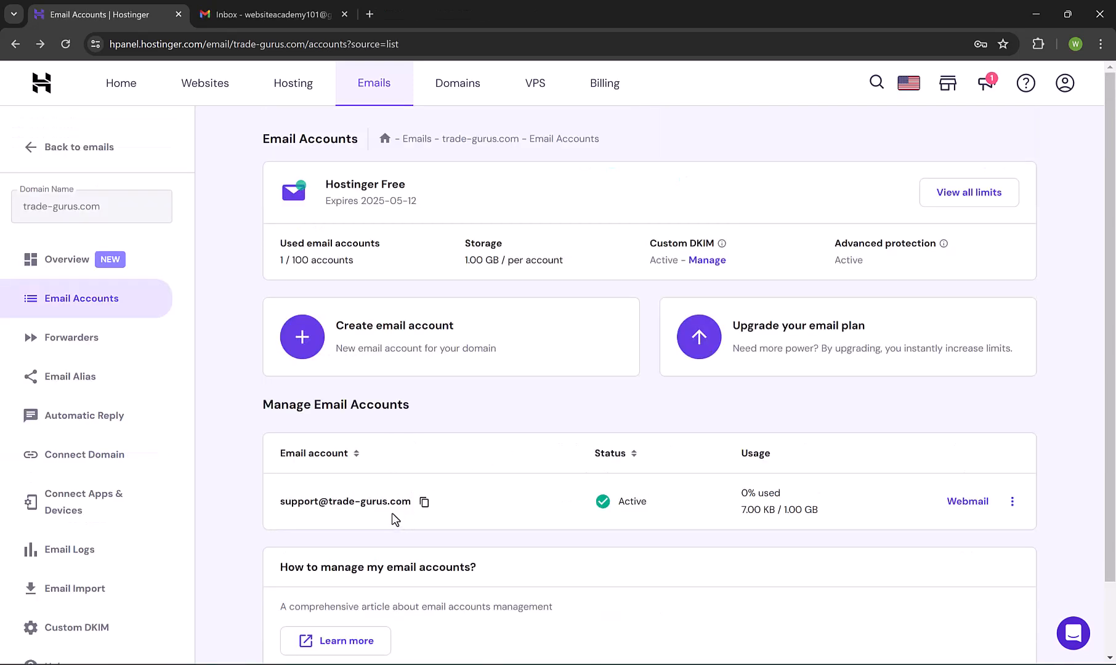
pyautogui.moveTo(389, 515)
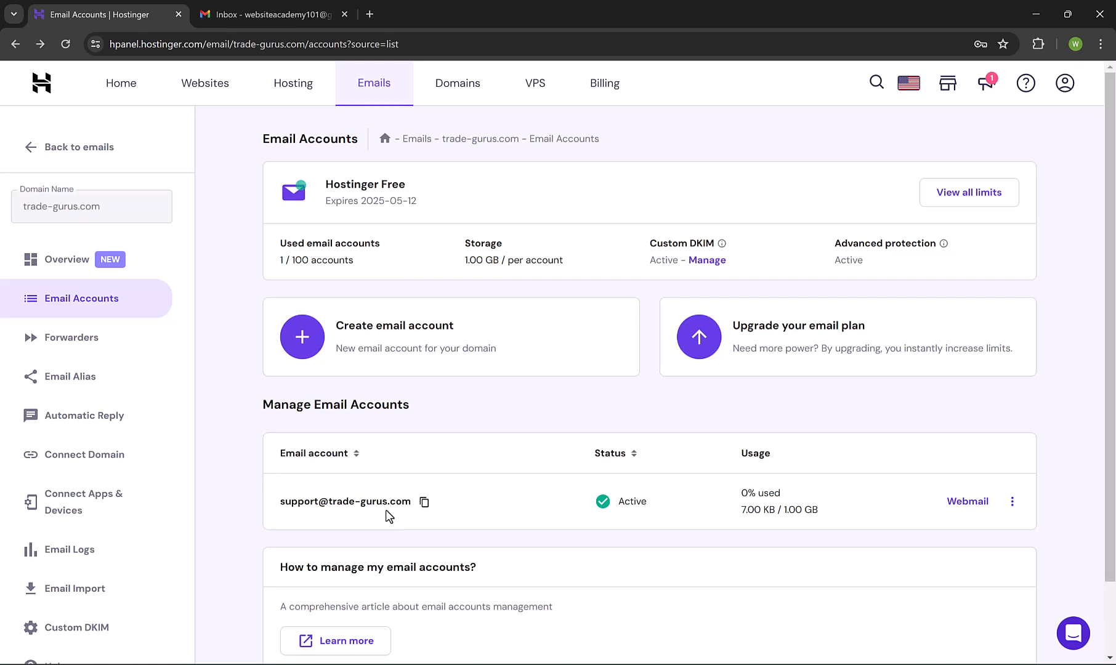
pyautogui.click(270, 14)
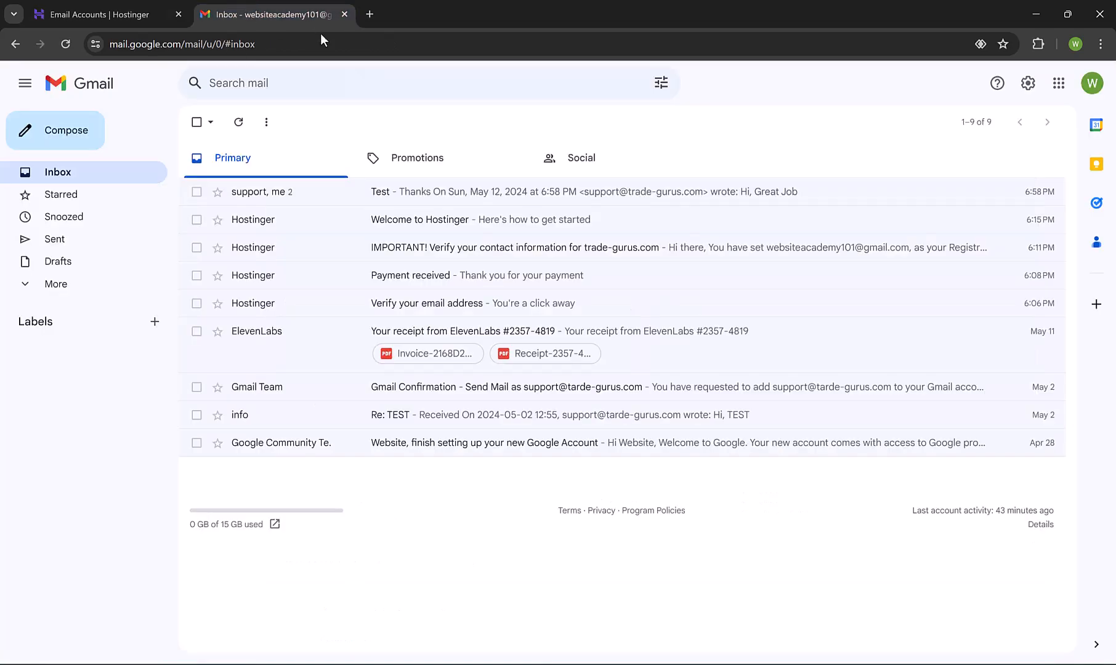
# - Open Gmail's full settings on the Accounts and Import tab
pyautogui.click(1026, 84)
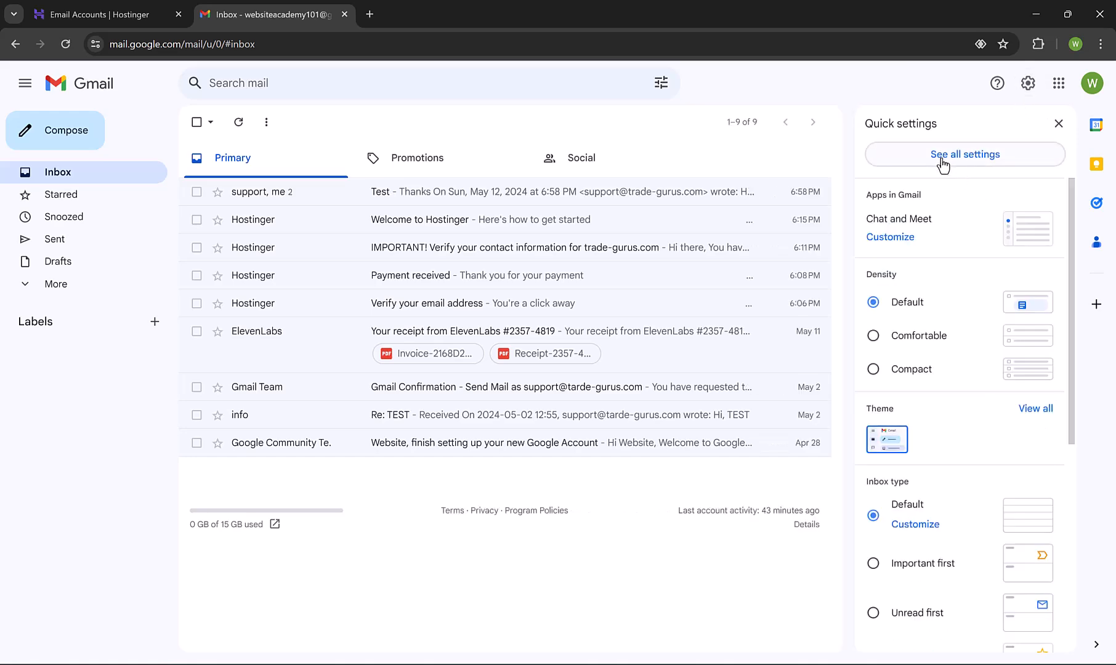
pyautogui.click(964, 154)
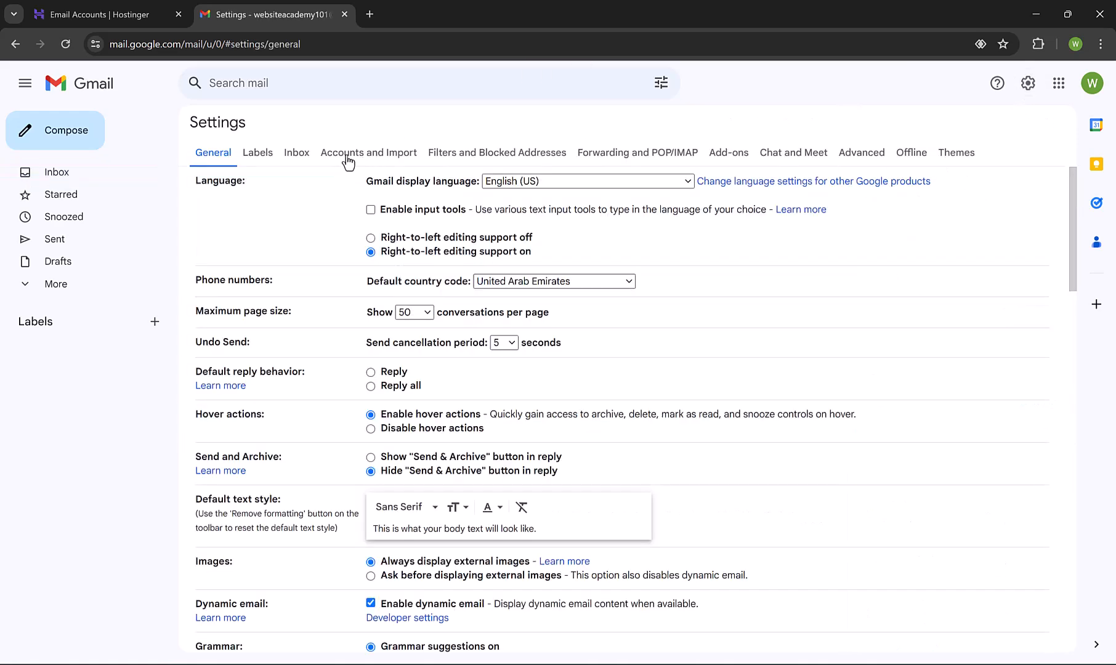
pyautogui.click(368, 152)
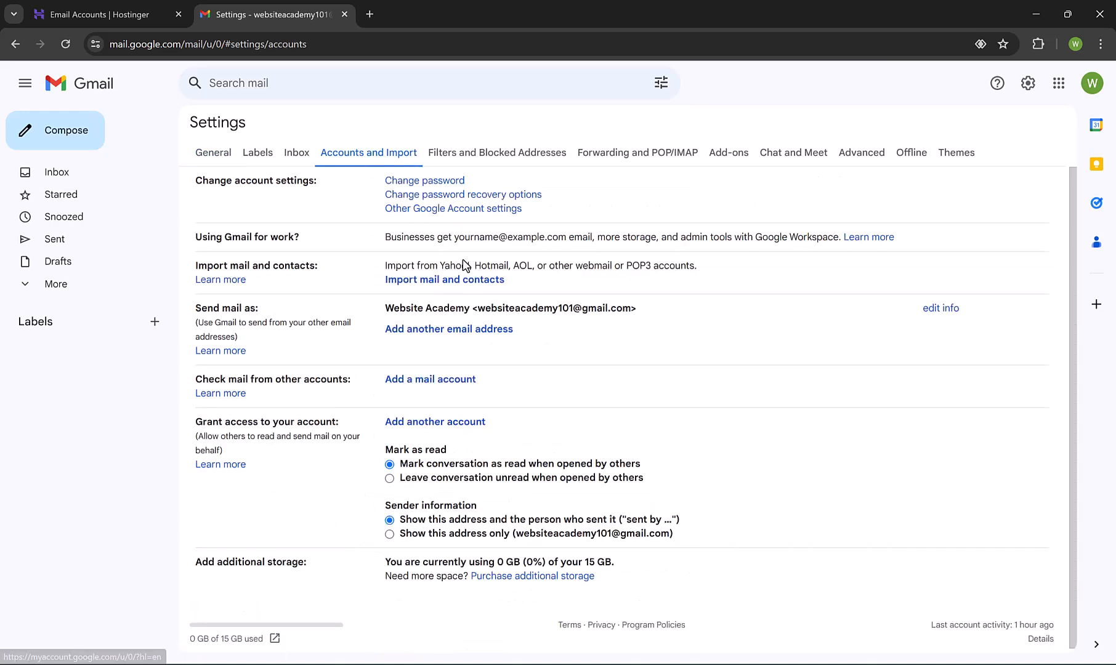
pyautogui.moveTo(204, 313)
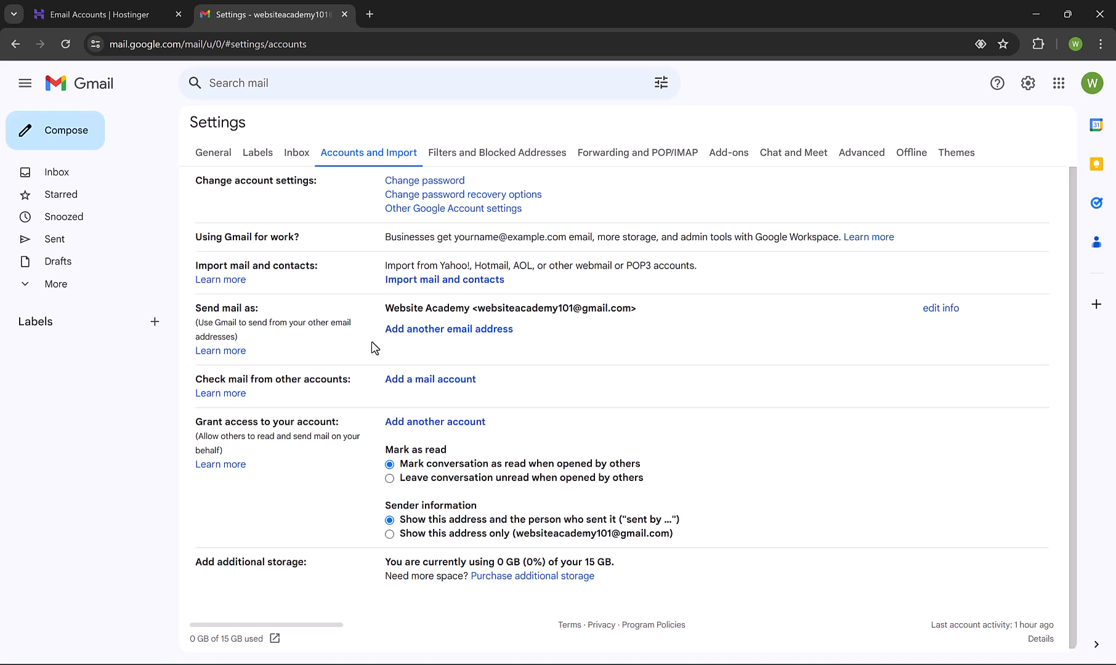
pyautogui.click(448, 328)
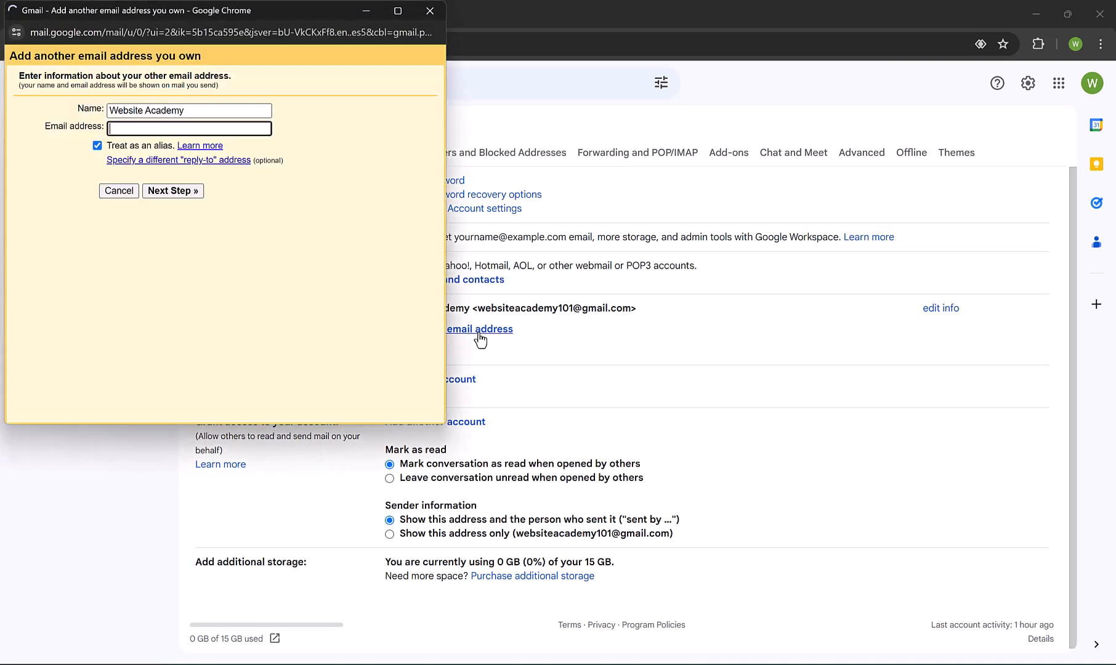
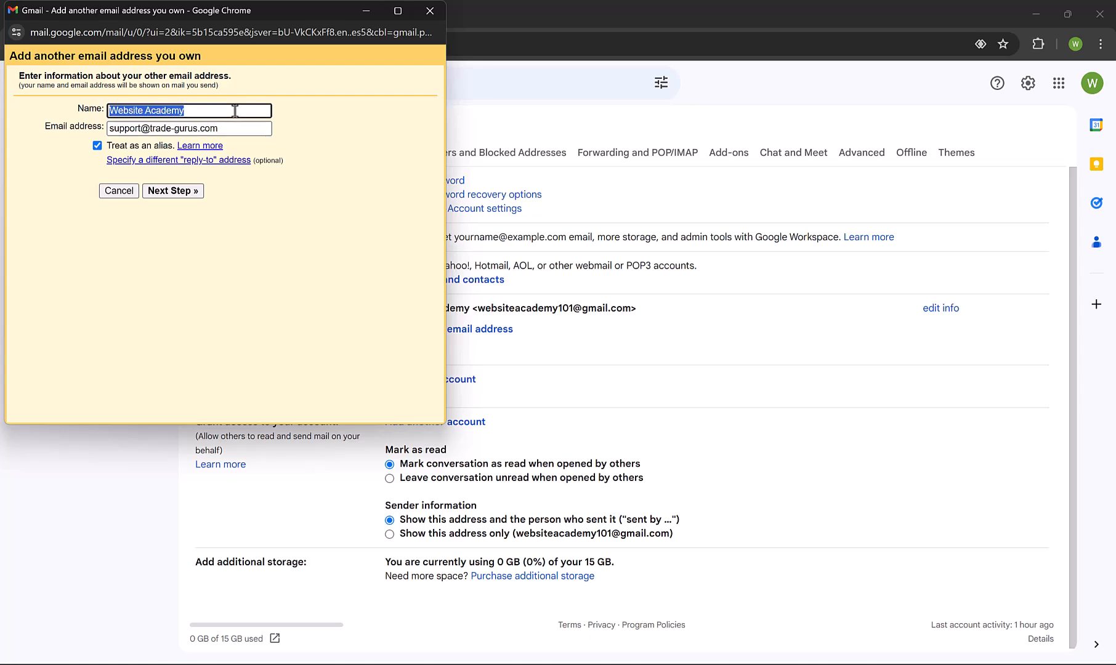
pyautogui.write('Support - Trade Gurus')
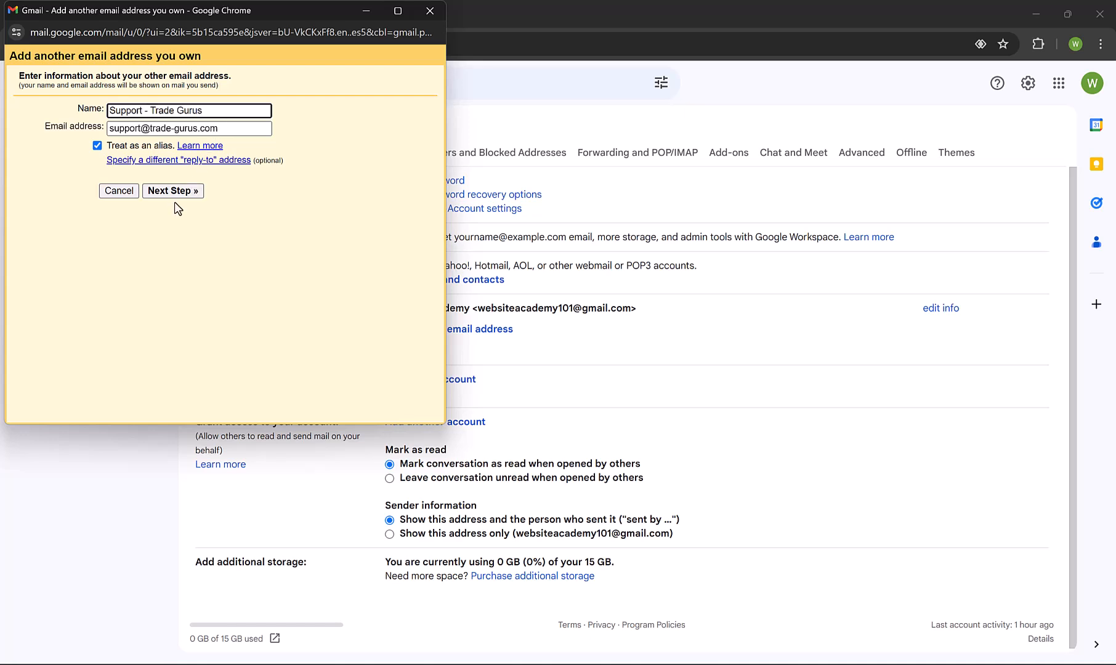
pyautogui.click(173, 190)
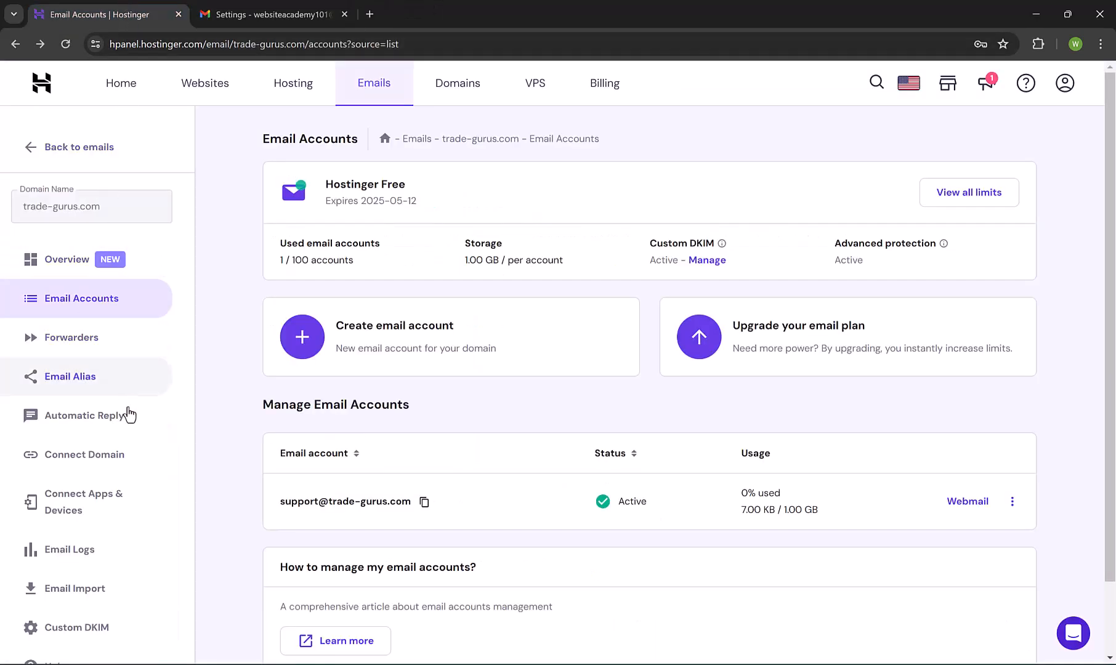
# - Set outgoing server smtp.hostinger.com, port 465 SSL, with the full address, and add the account
pyautogui.click(84, 501)
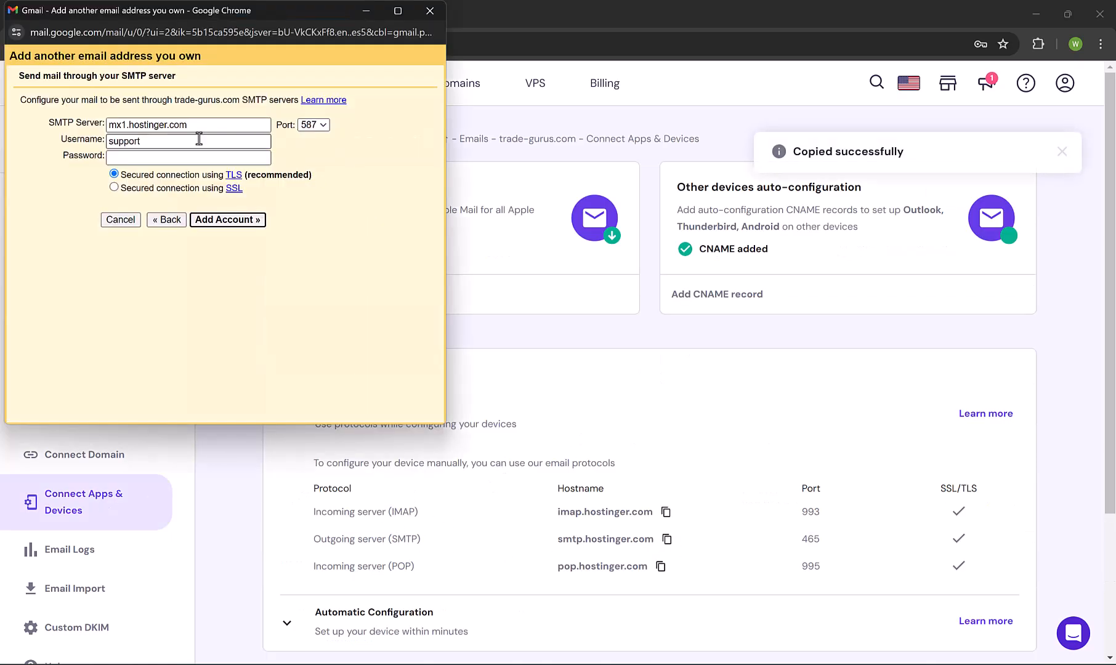
pyautogui.write('smtp.hostinger.com')
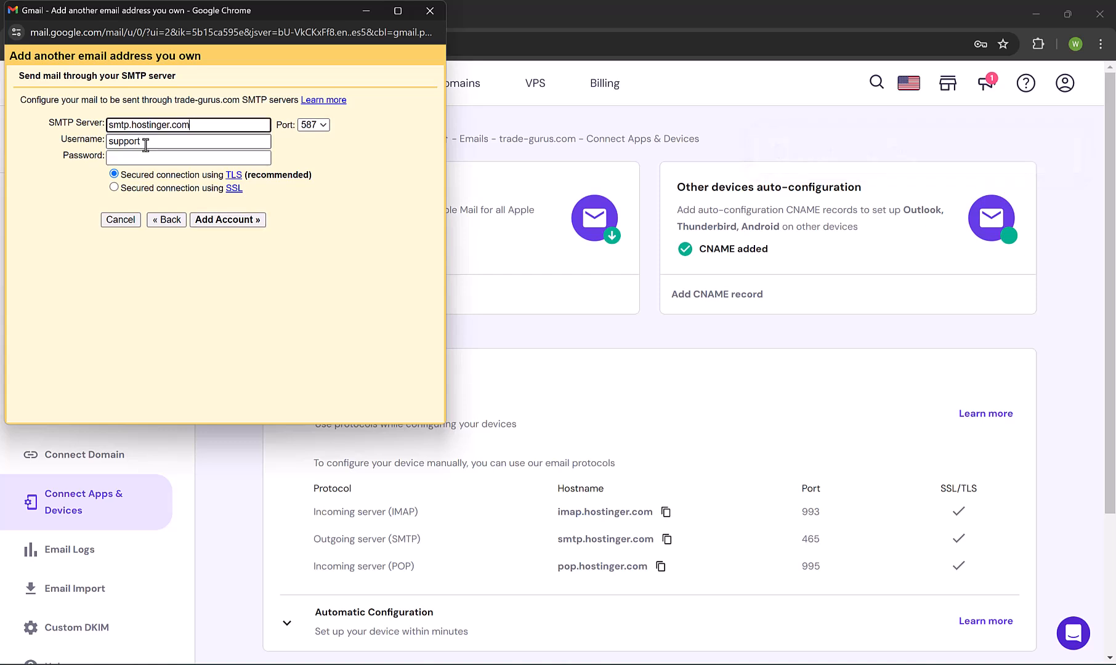
pyautogui.doubleClick(124, 141)
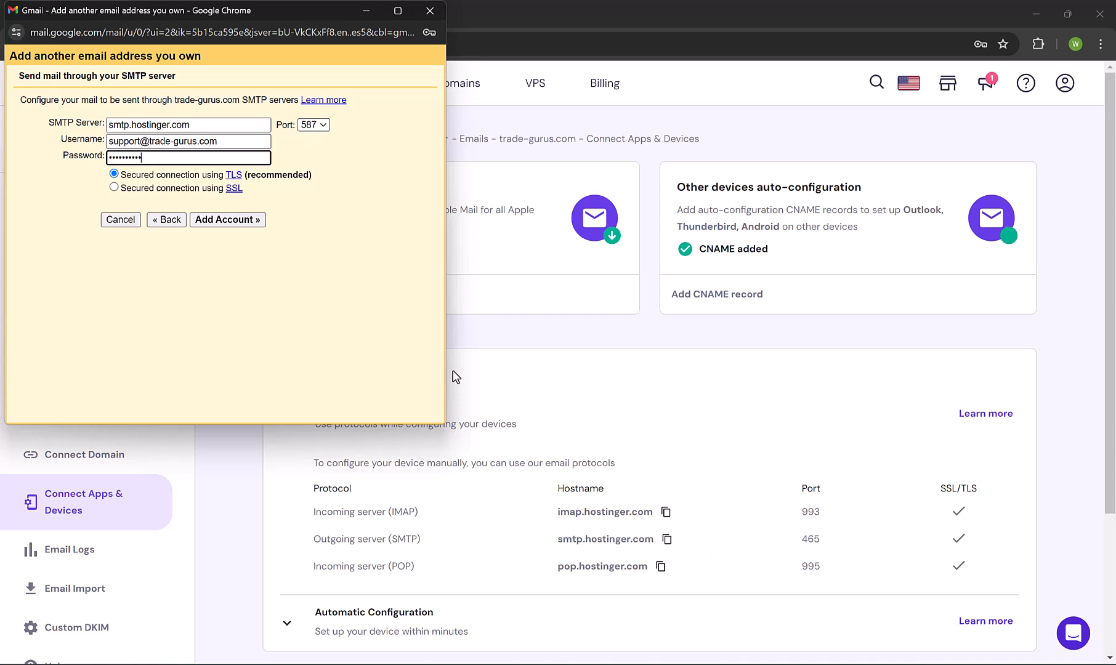
pyautogui.click(311, 124)
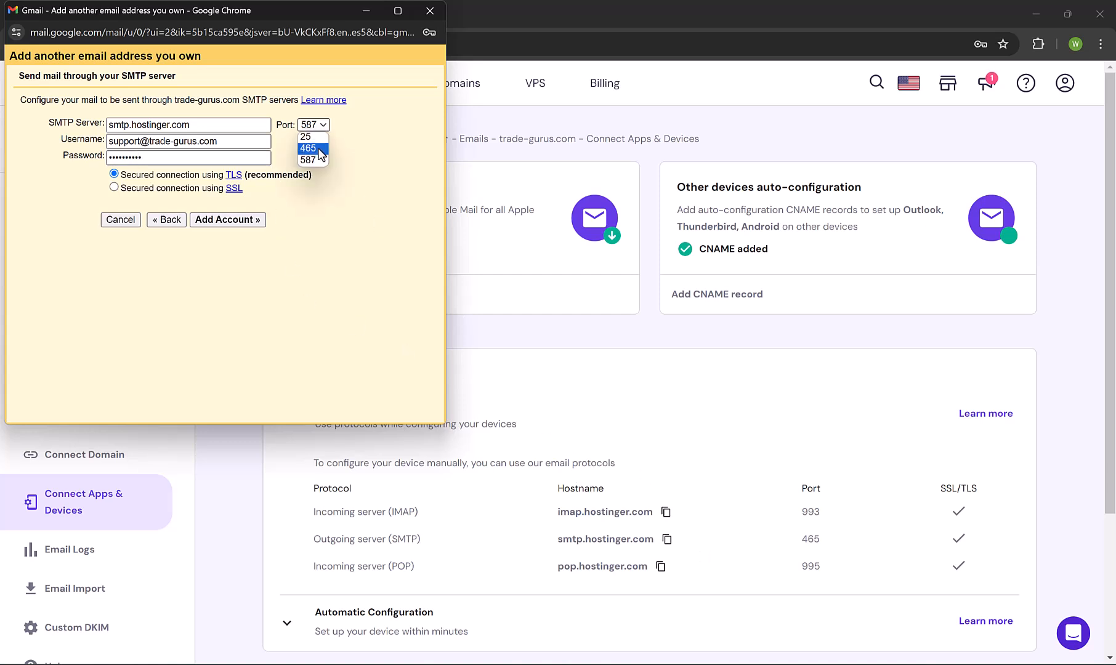
pyautogui.click(308, 147)
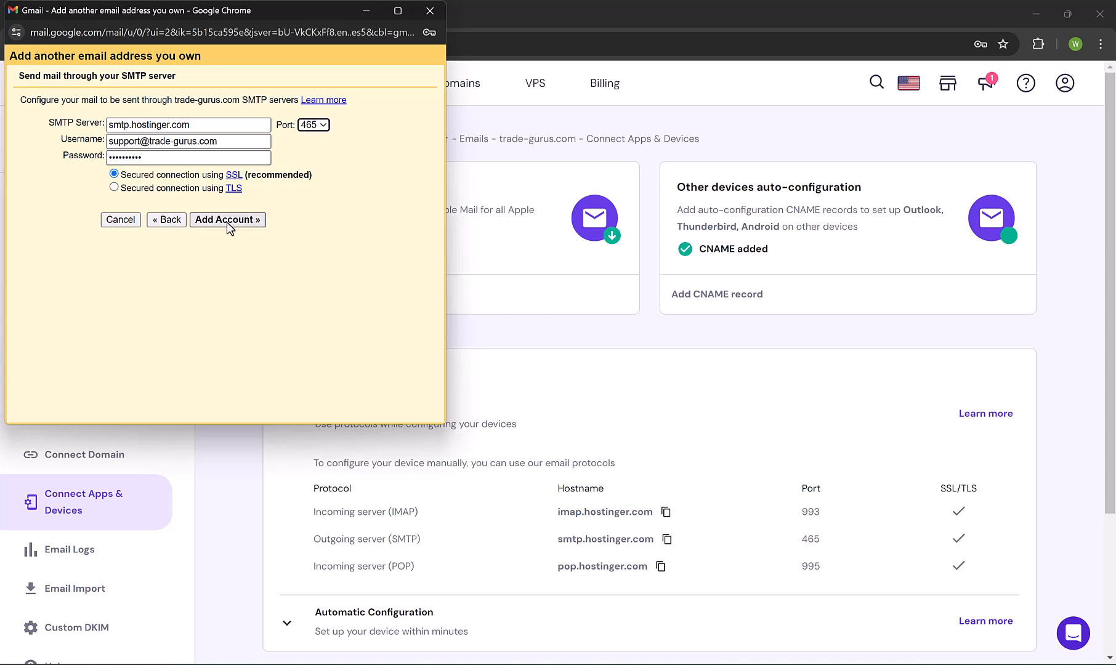
pyautogui.click(227, 220)
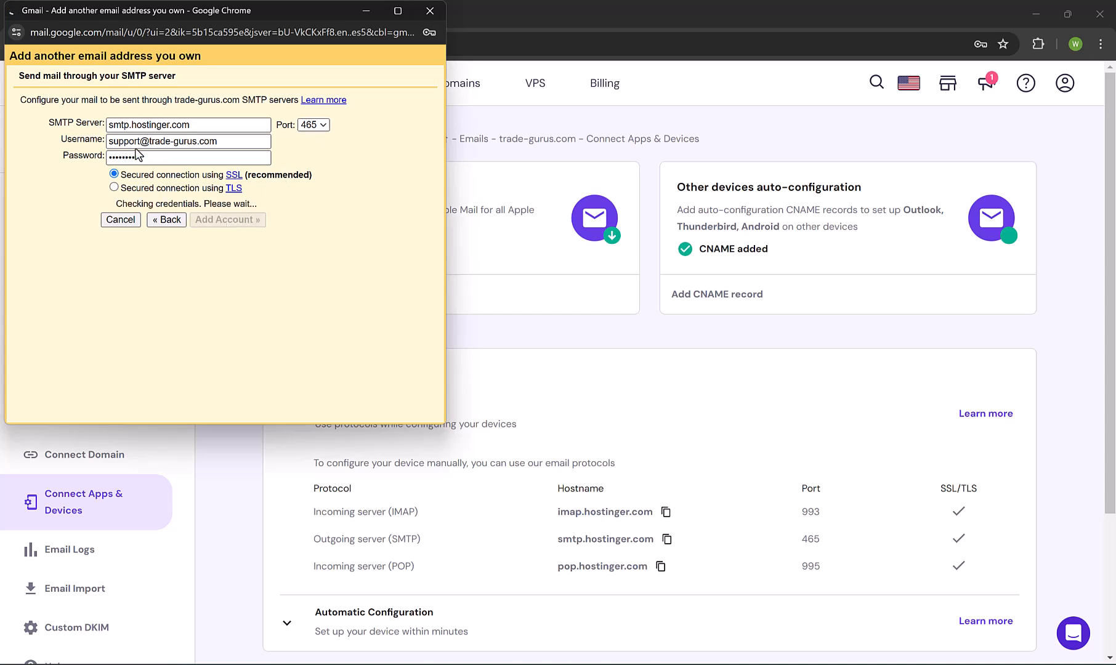
pyautogui.click(228, 219)
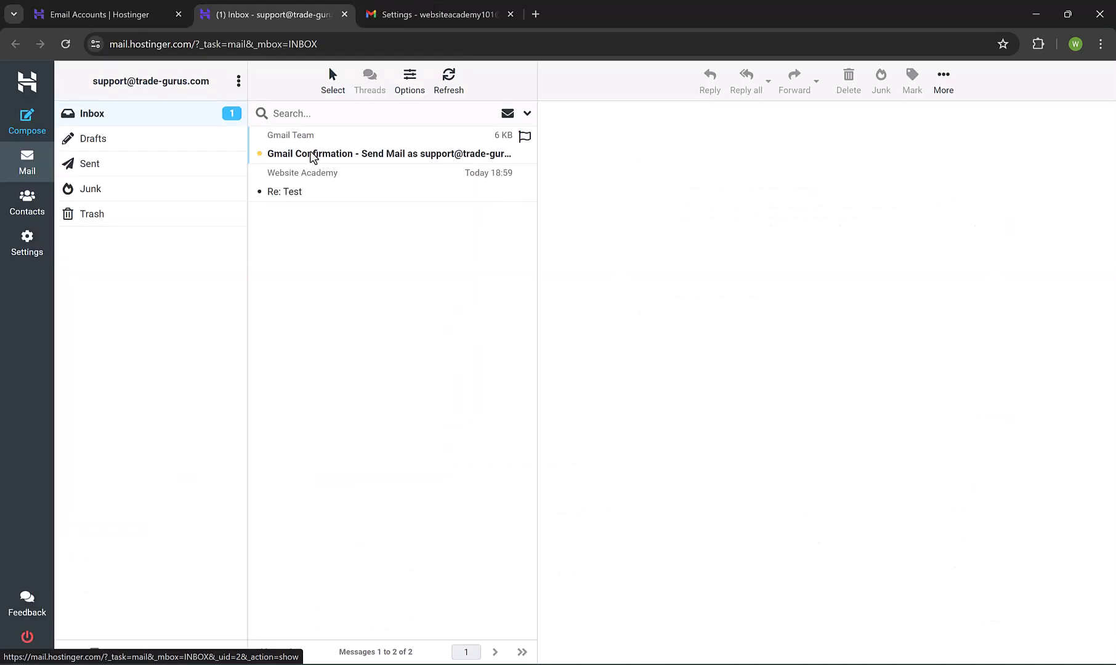
pyautogui.click(388, 153)
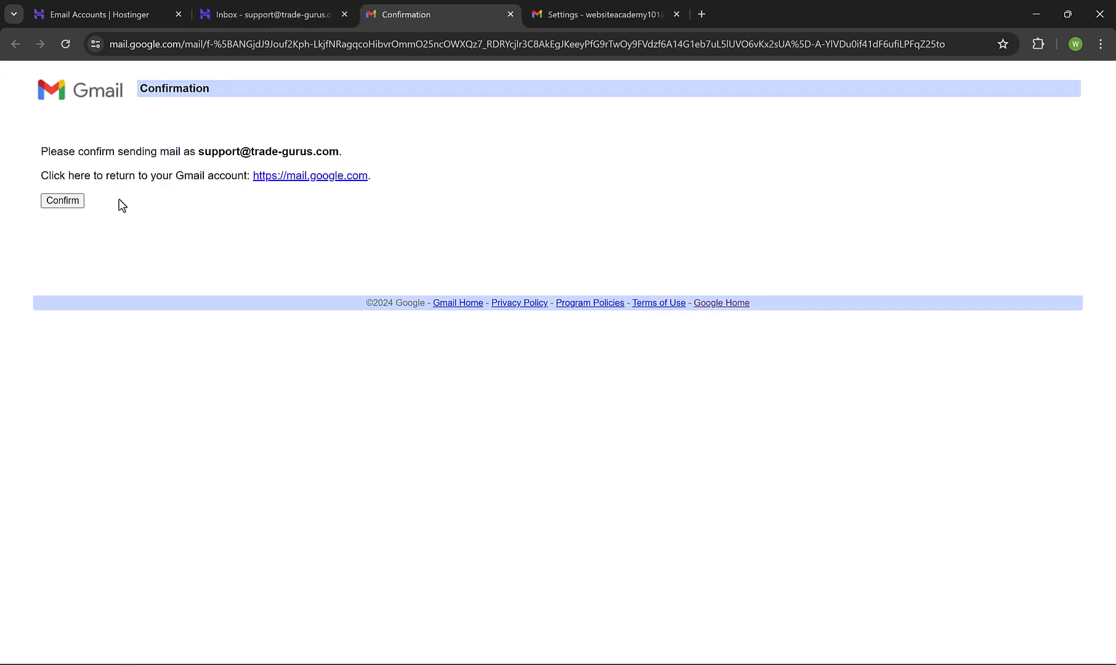
pyautogui.click(62, 200)
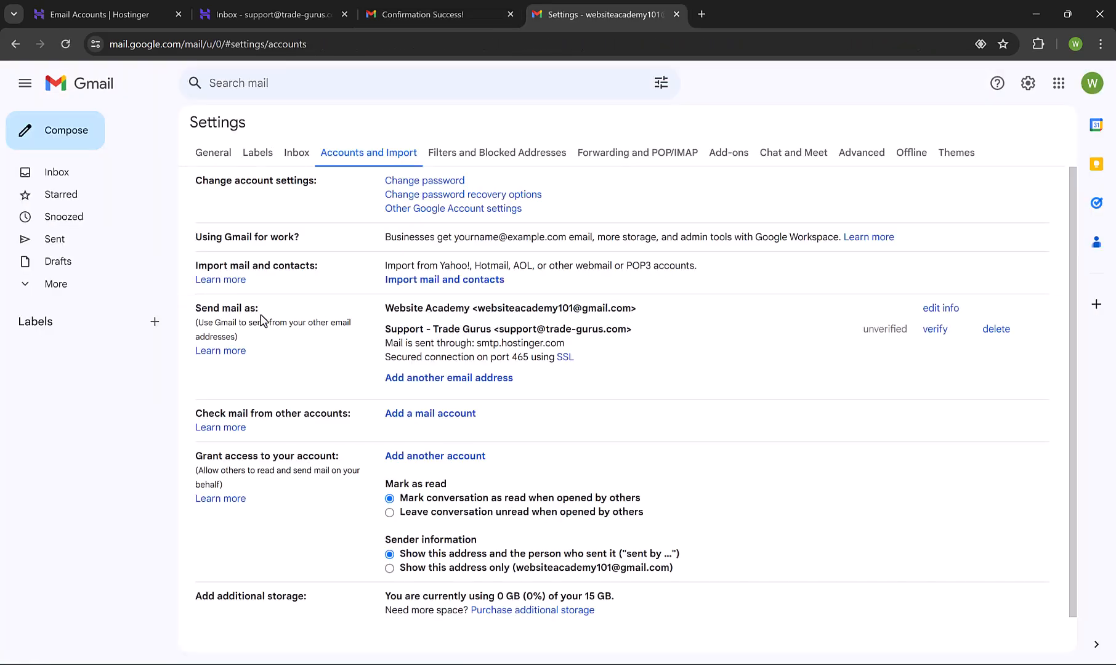
pyautogui.doubleClick(434, 329)
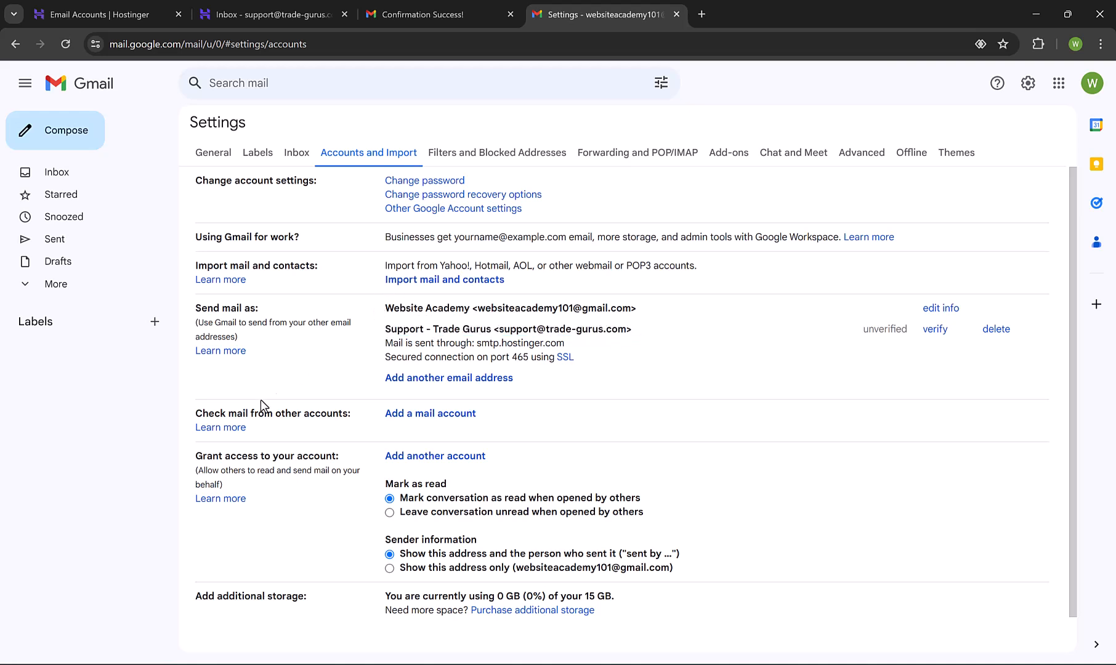
pyautogui.doubleClick(267, 413)
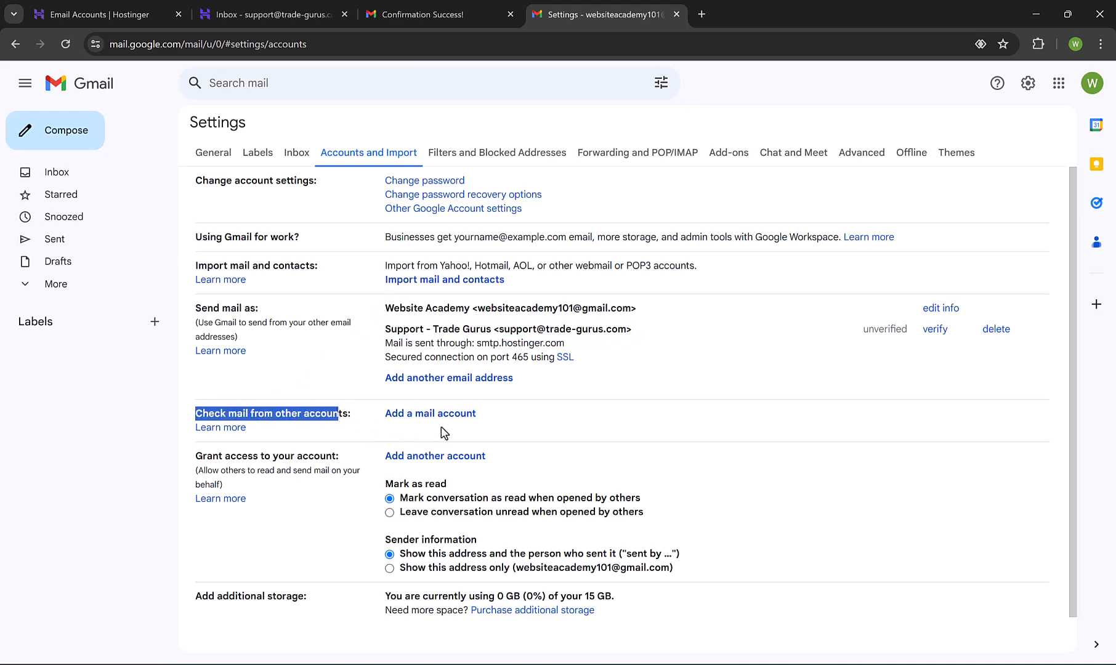
pyautogui.click(430, 414)
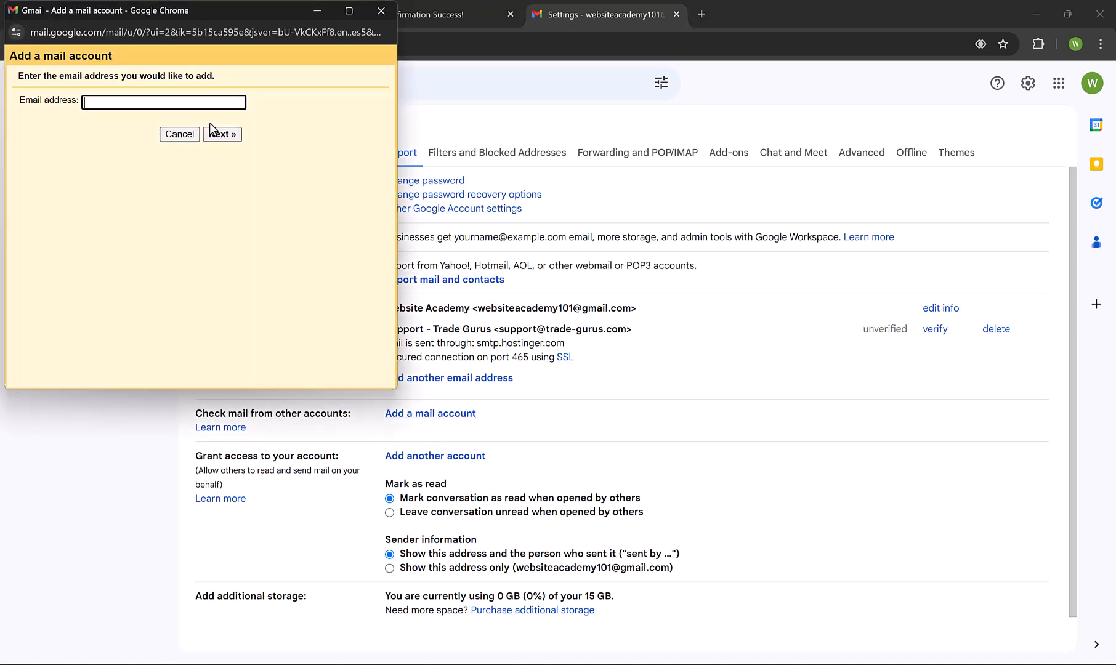
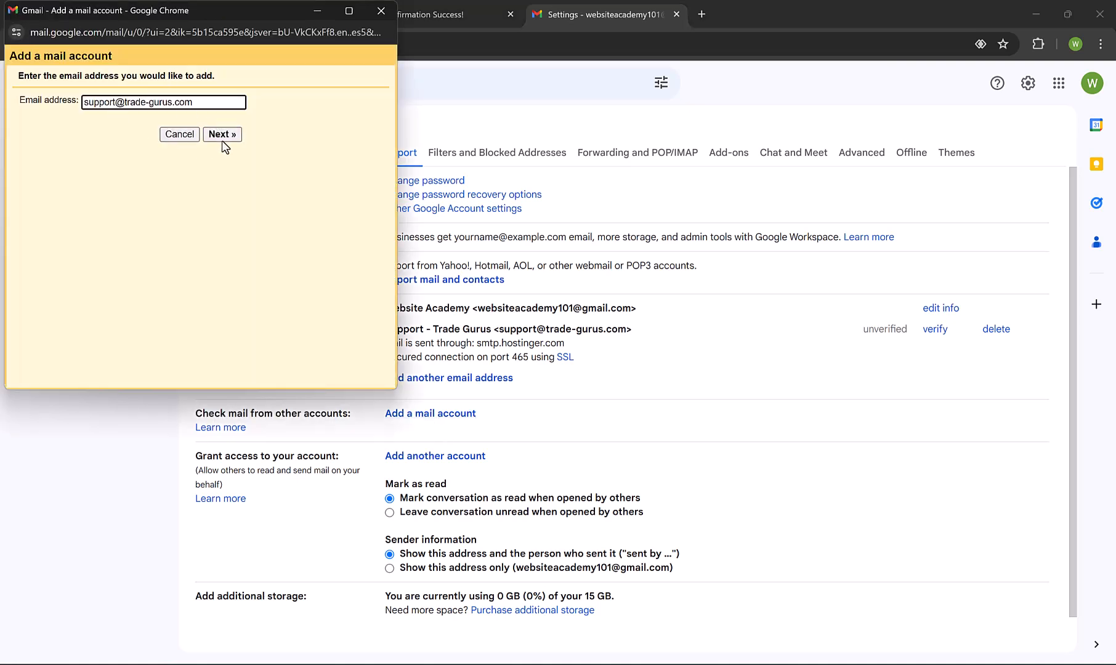
pyautogui.click(222, 134)
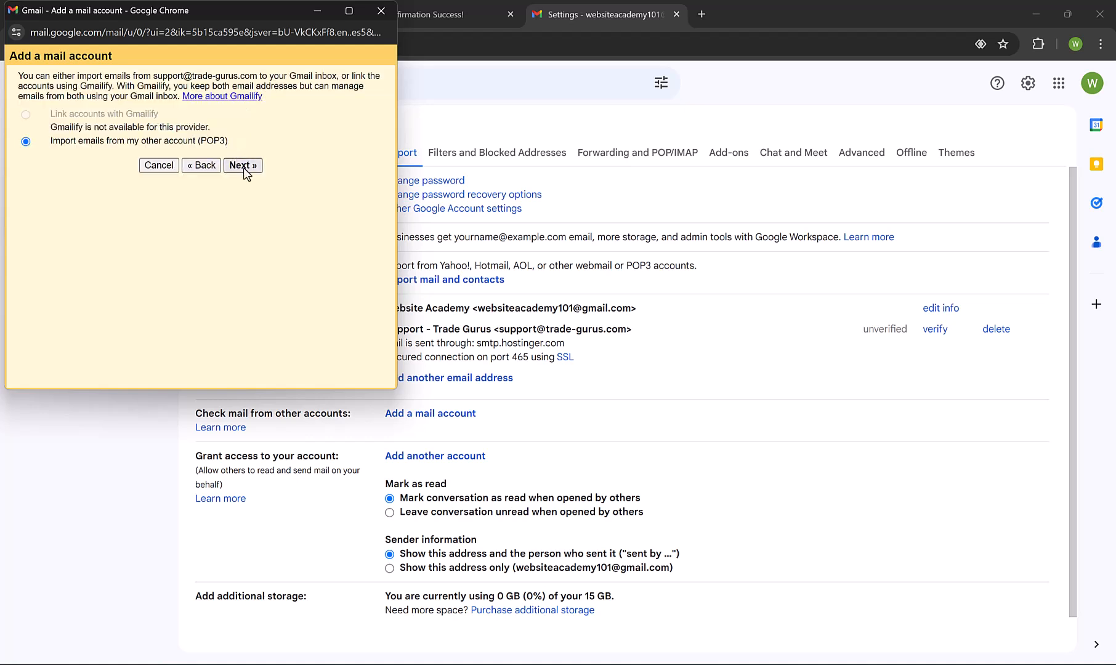
pyautogui.click(242, 165)
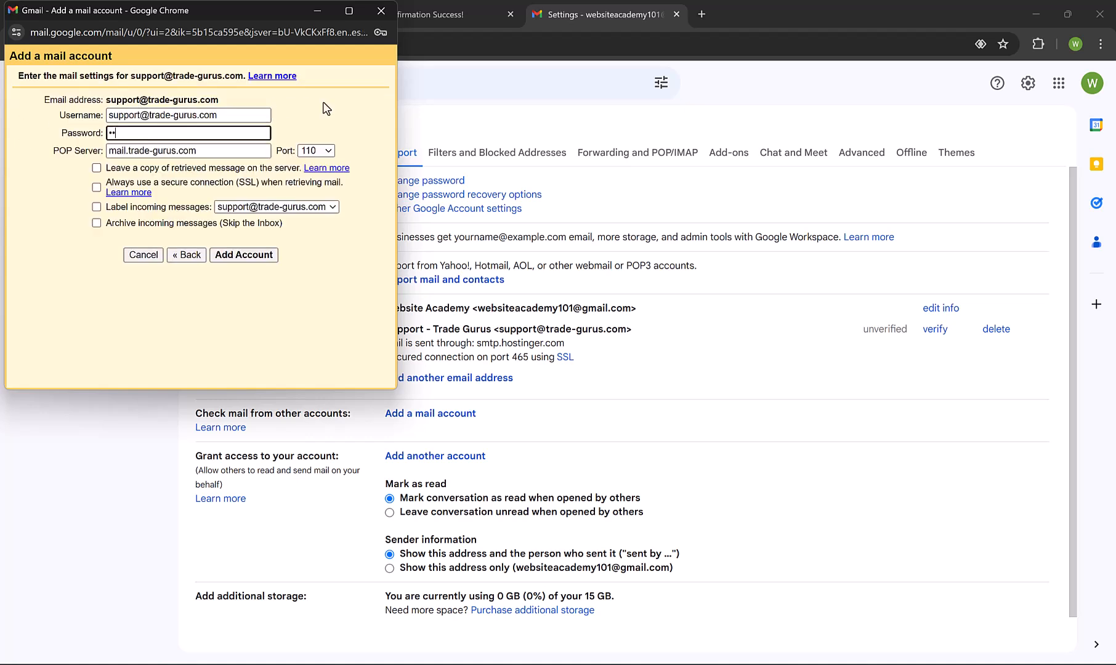
pyautogui.write('password')
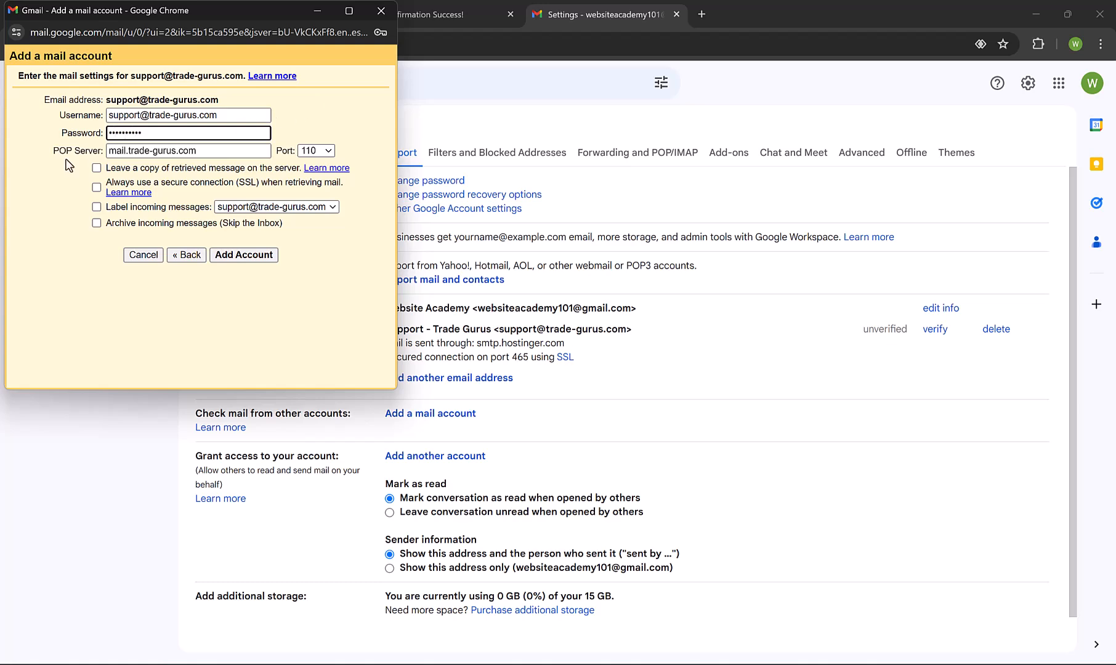
pyautogui.click(243, 255)
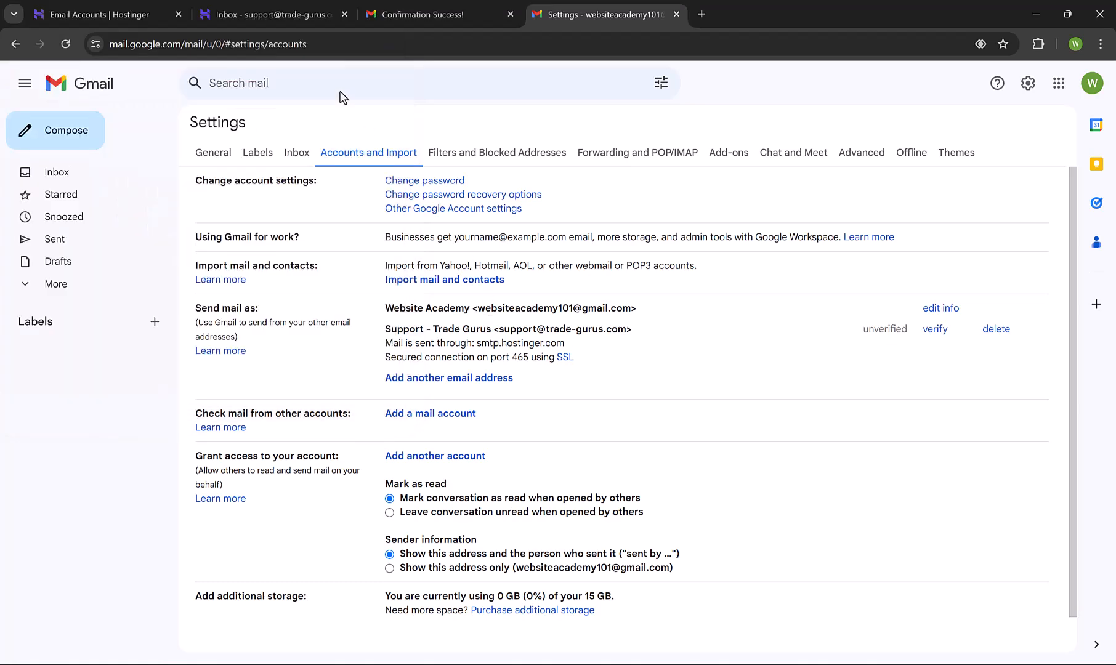
# - Use POP server pop.hostinger.com, port 995, SSL, leave copies on server, and add the account
pyautogui.click(99, 14)
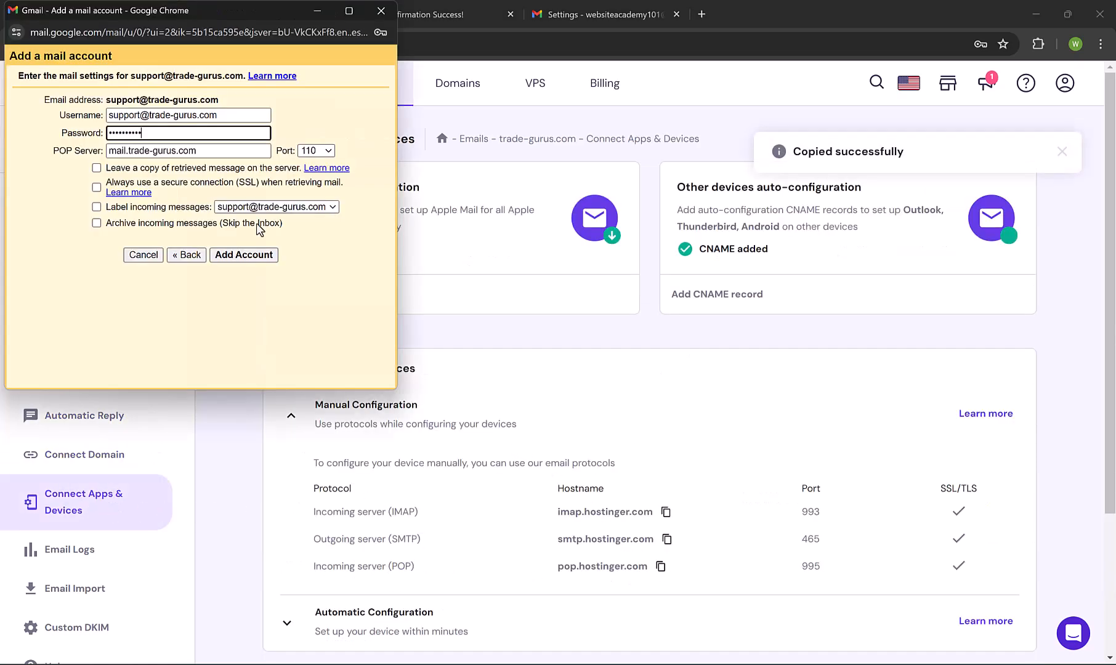
pyautogui.write('pop.hostinger.com')
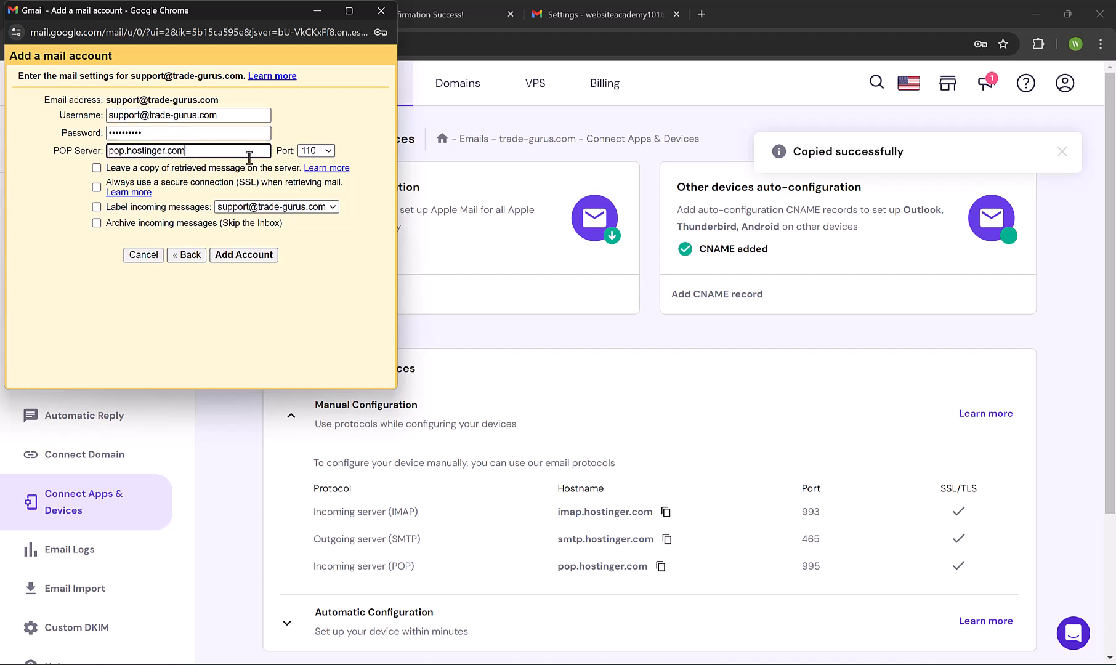
pyautogui.moveTo(546, 292)
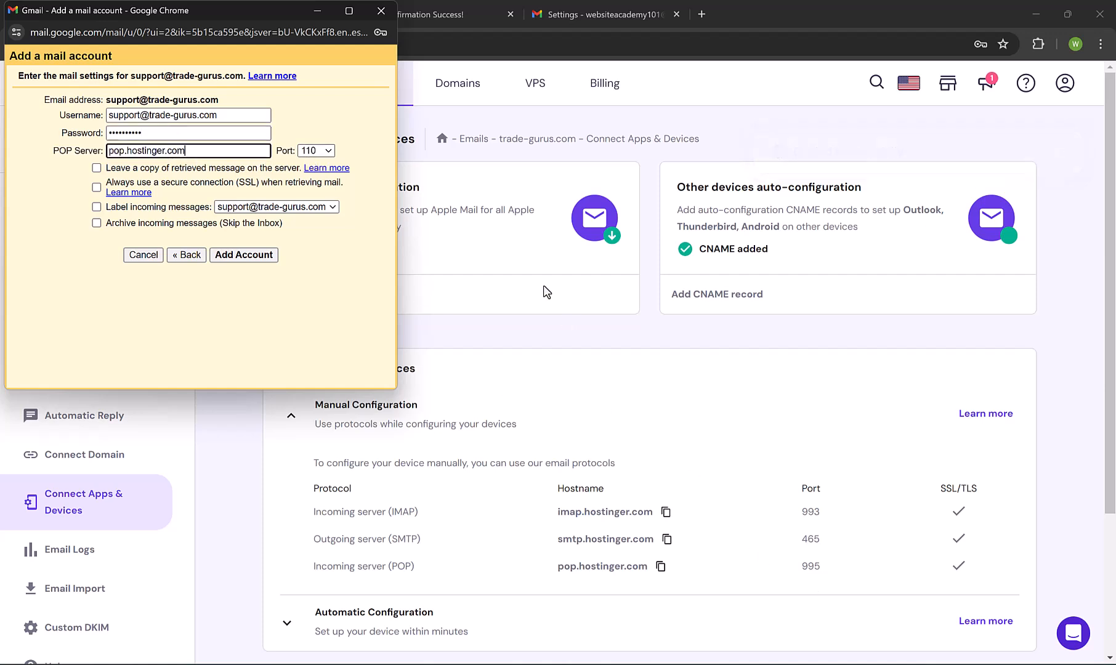
pyautogui.click(315, 150)
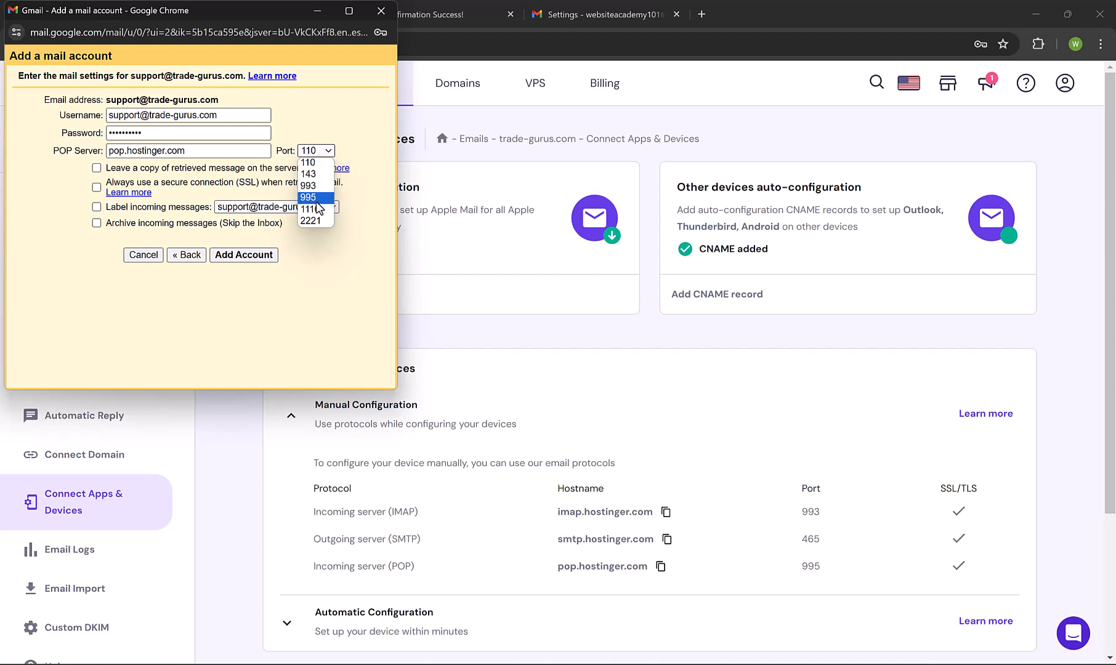
pyautogui.click(307, 197)
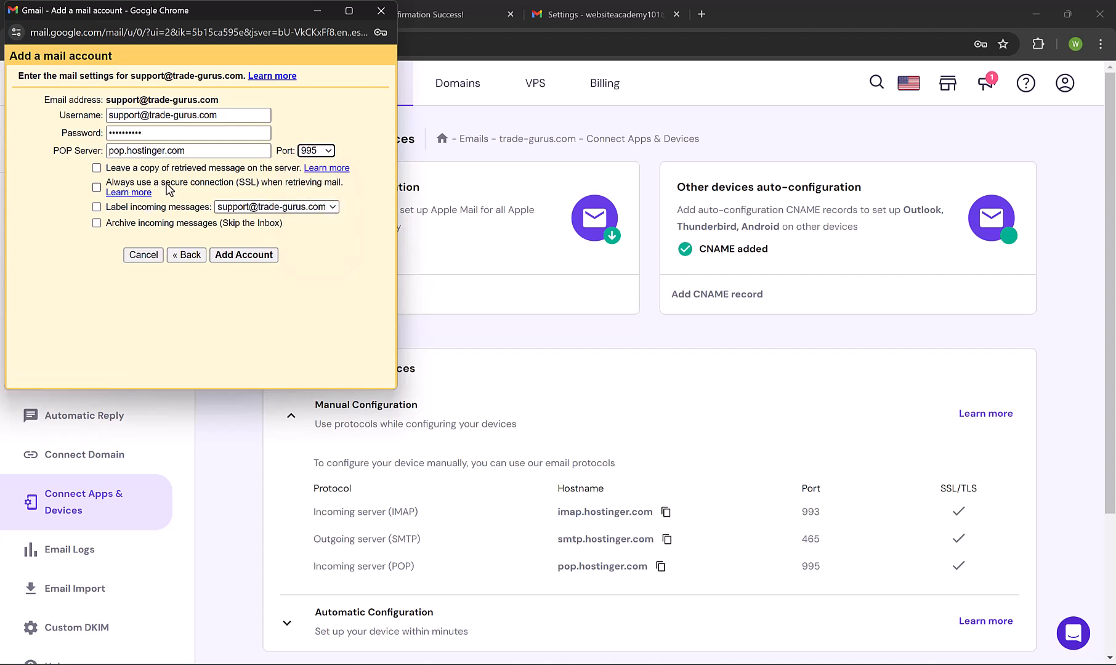
pyautogui.click(97, 187)
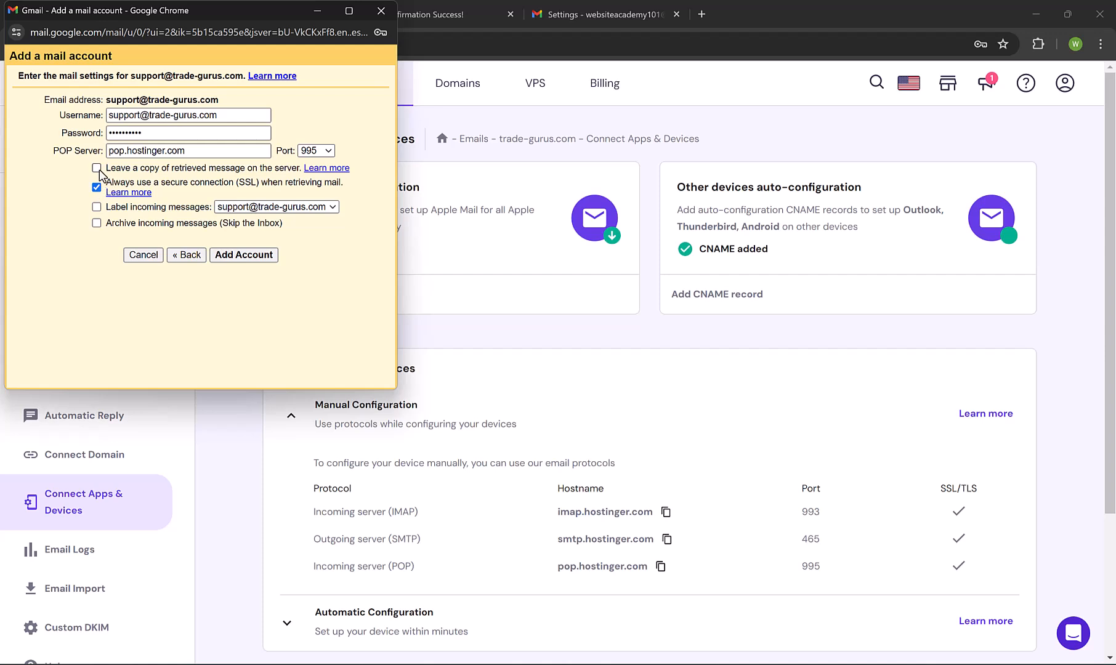
pyautogui.click(96, 168)
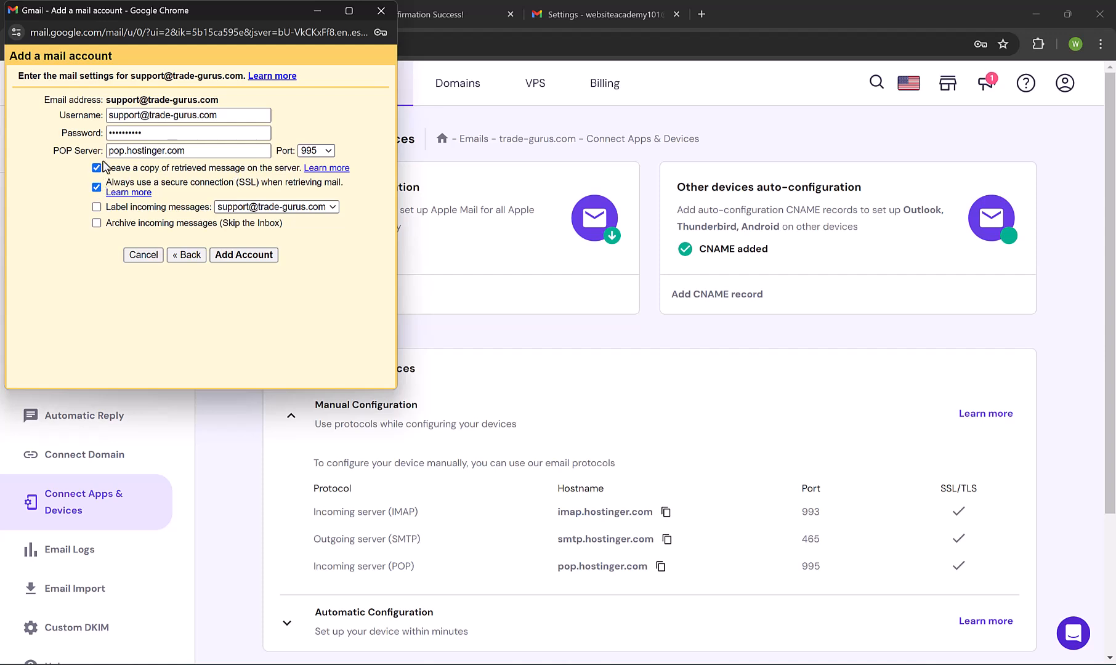
pyautogui.moveTo(180, 187)
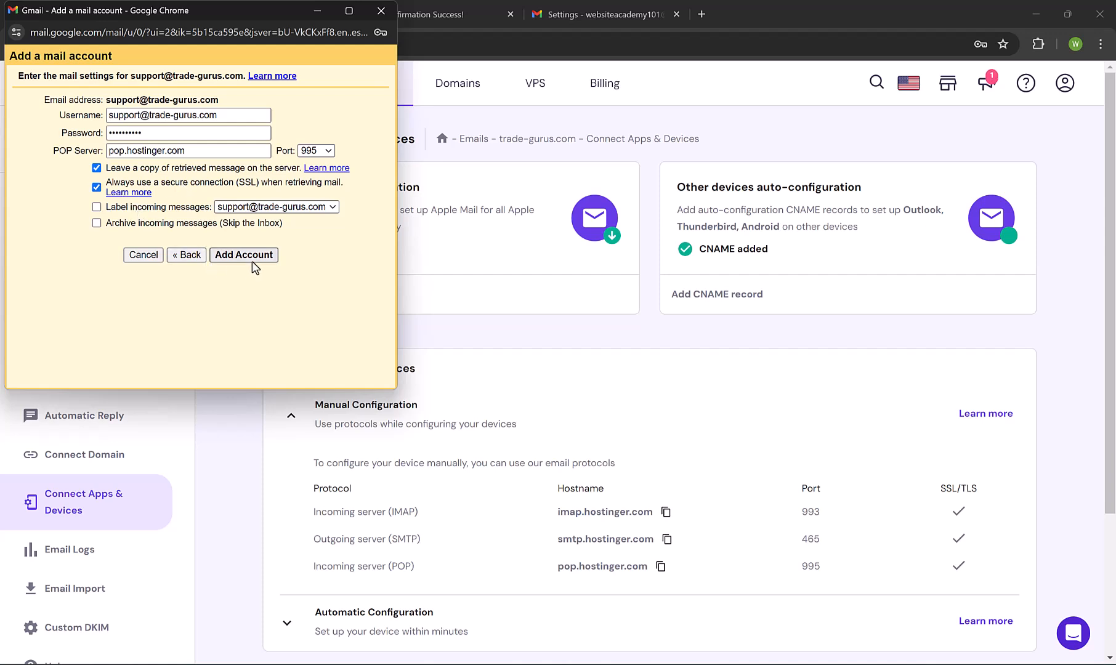
pyautogui.click(243, 255)
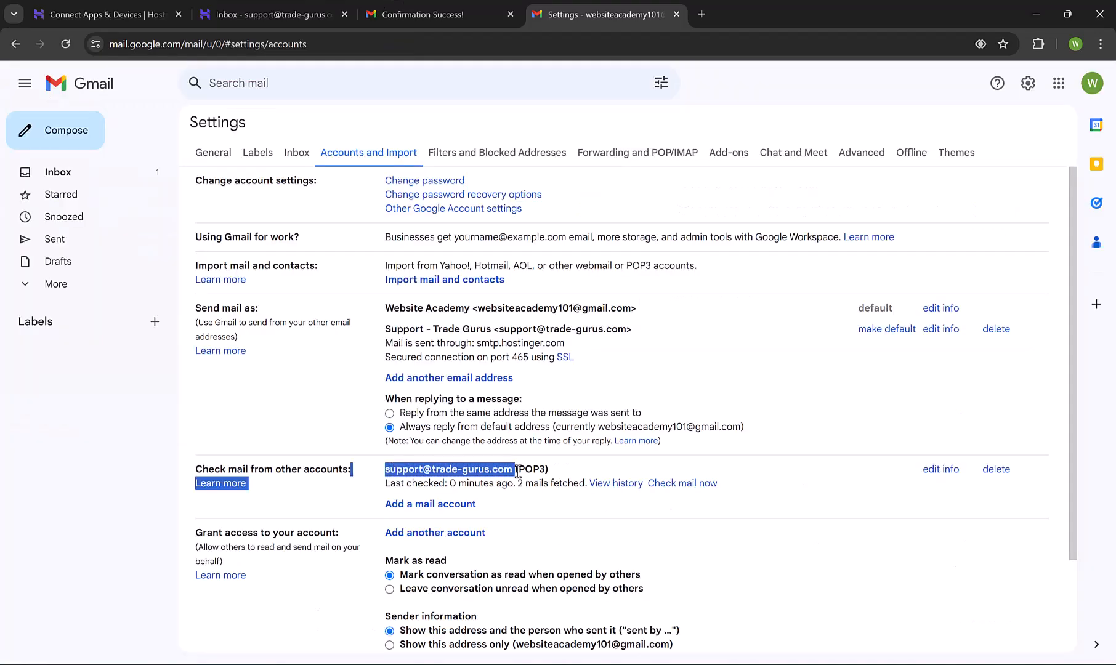
# - Check that a new draft's From list offers Support - Trade Gurus, then return to Inbox
pyautogui.click(509, 454)
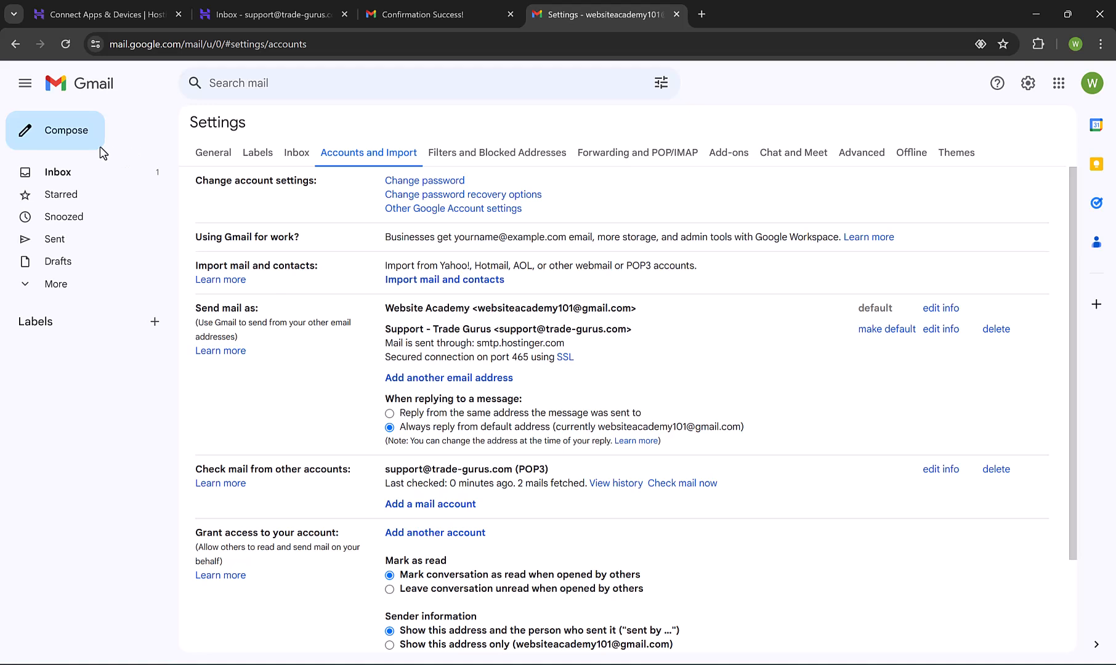
pyautogui.moveTo(64, 139)
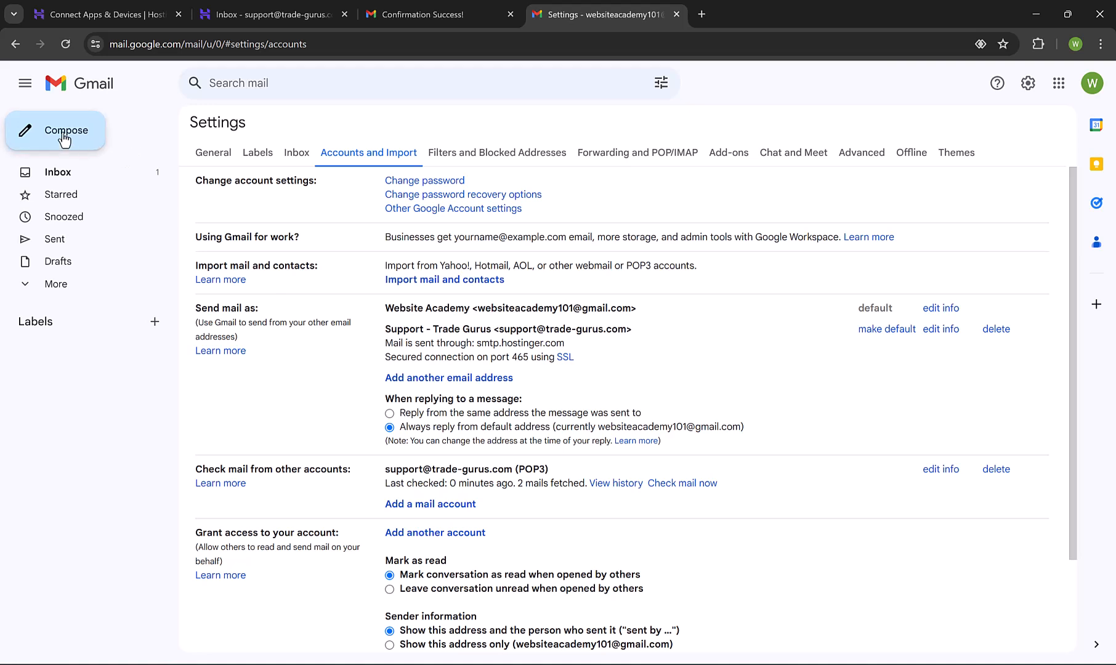
pyautogui.click(64, 130)
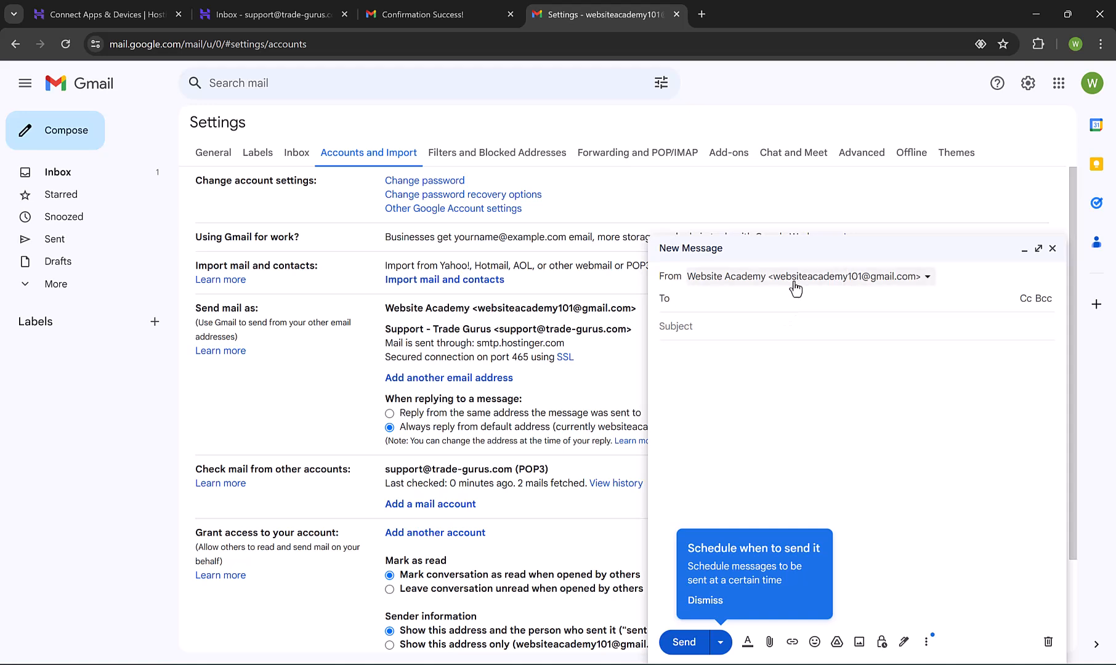
pyautogui.click(926, 275)
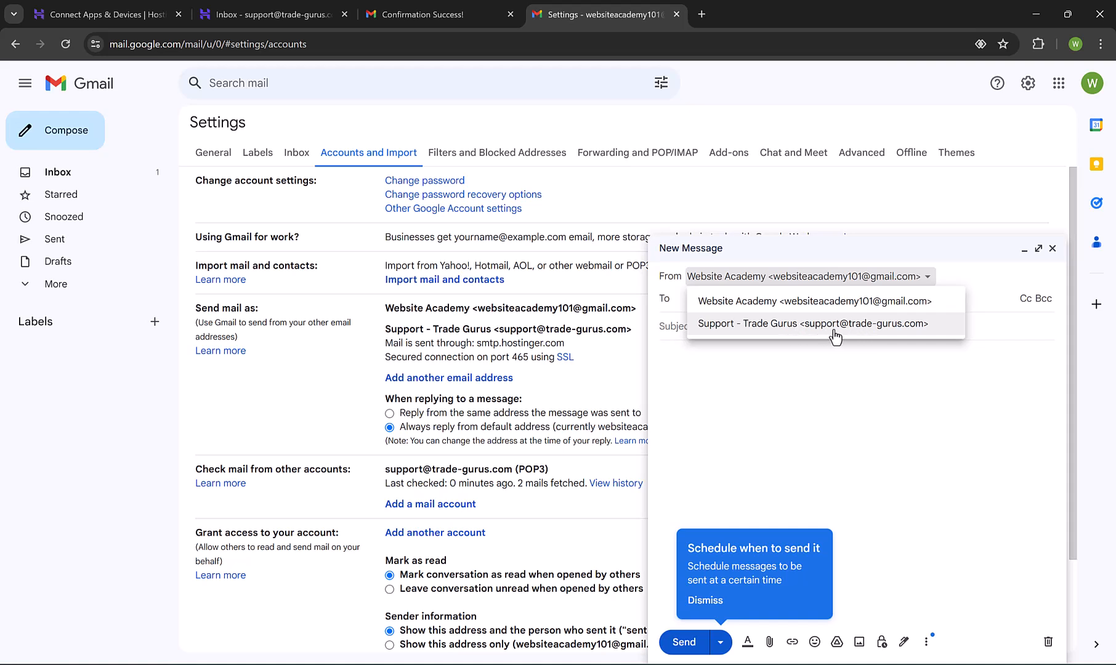
pyautogui.click(811, 324)
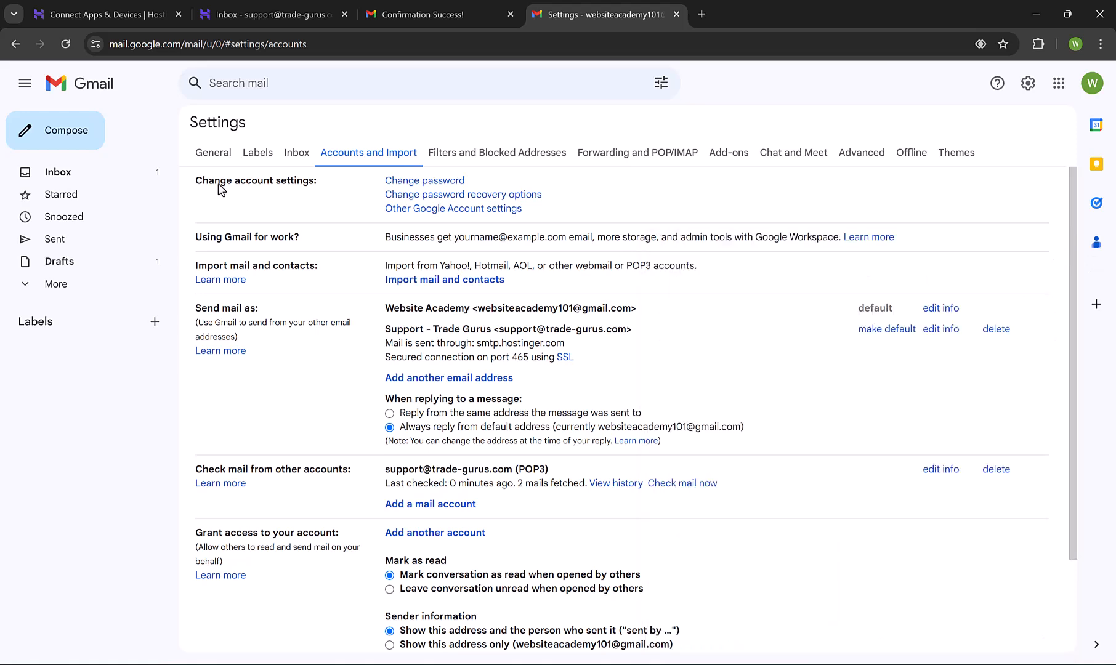
pyautogui.click(58, 173)
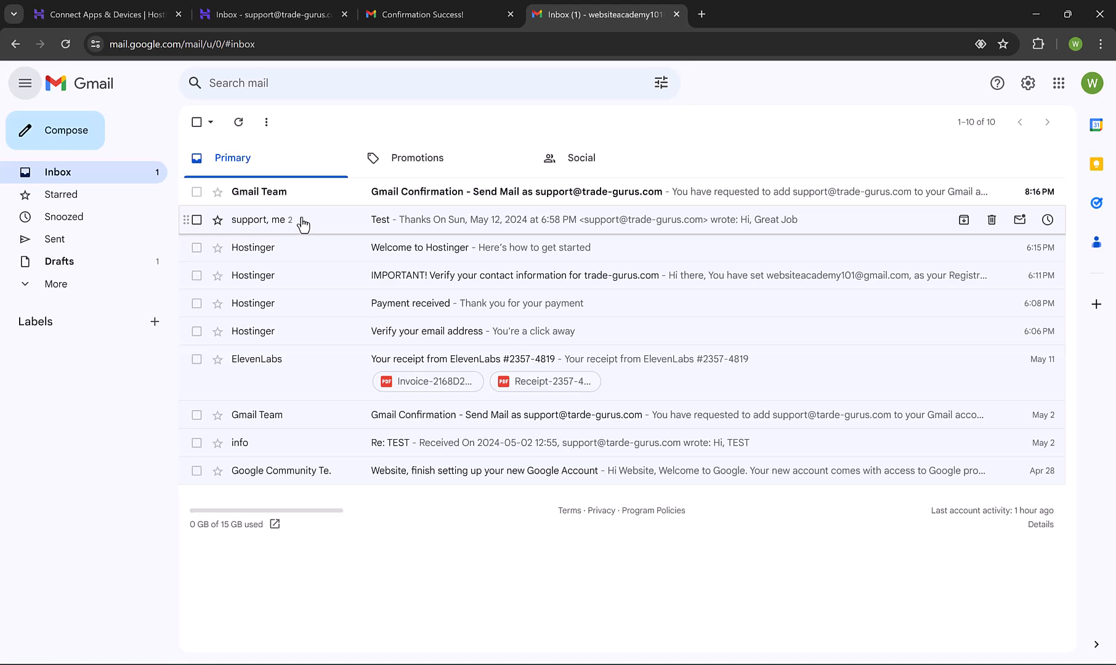
pyautogui.moveTo(407, 66)
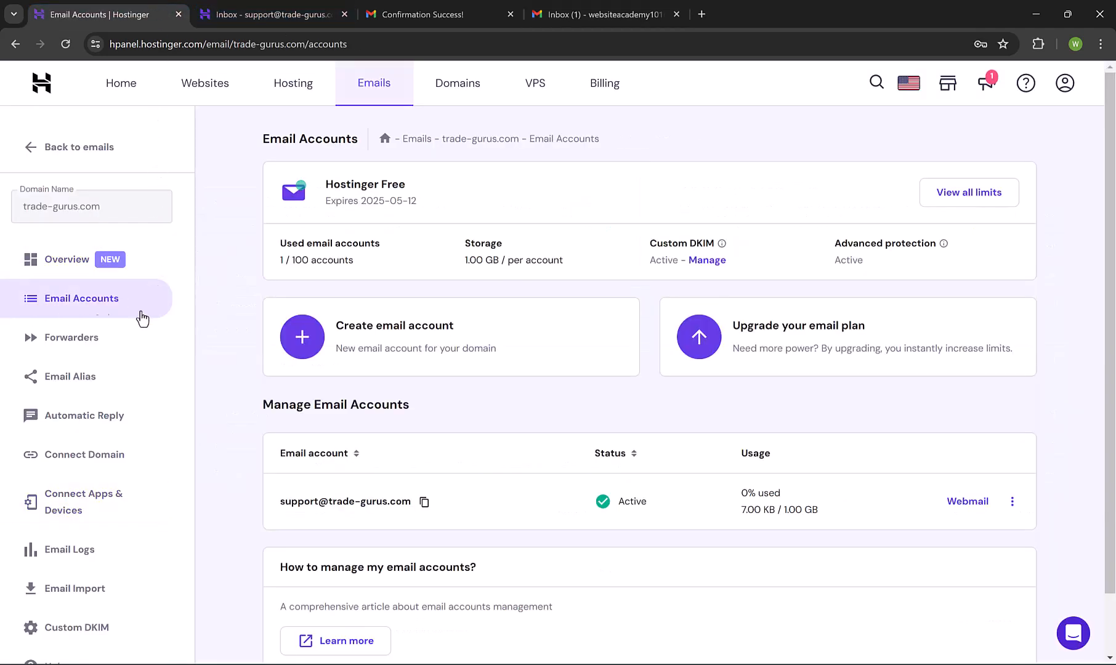
pyautogui.scroll(-3)
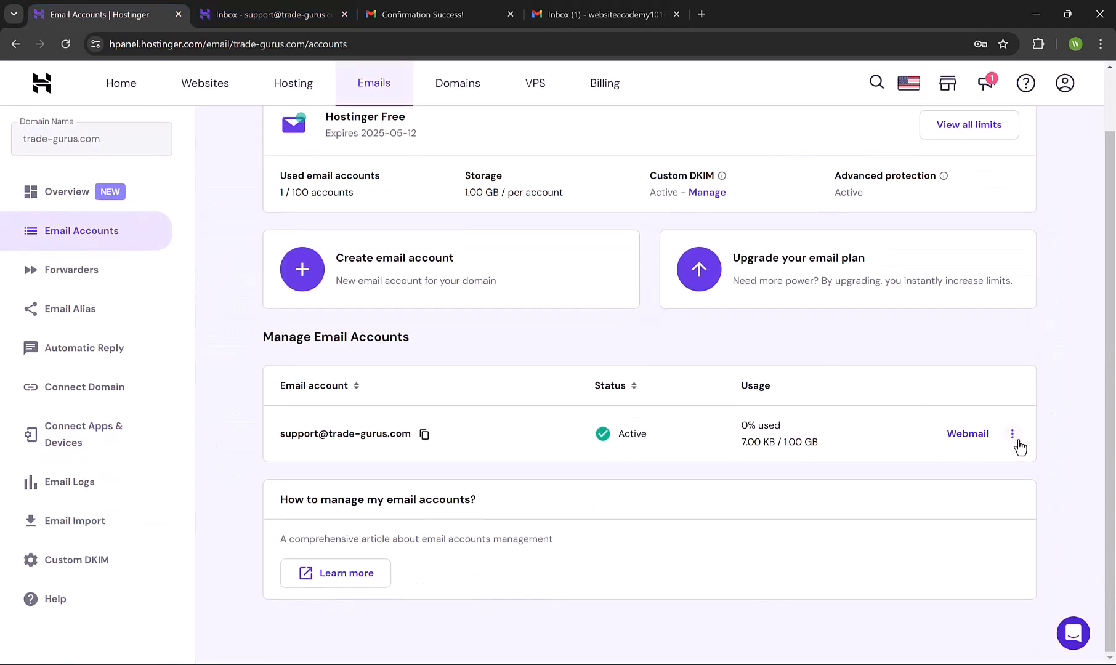
pyautogui.click(1012, 433)
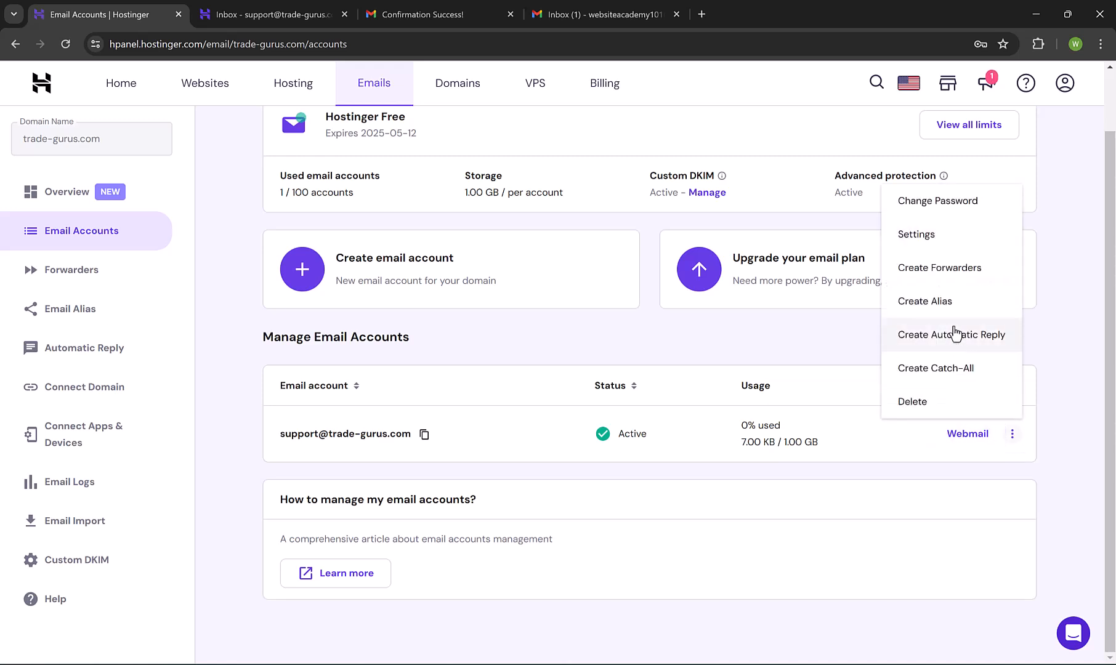
pyautogui.moveTo(938, 201)
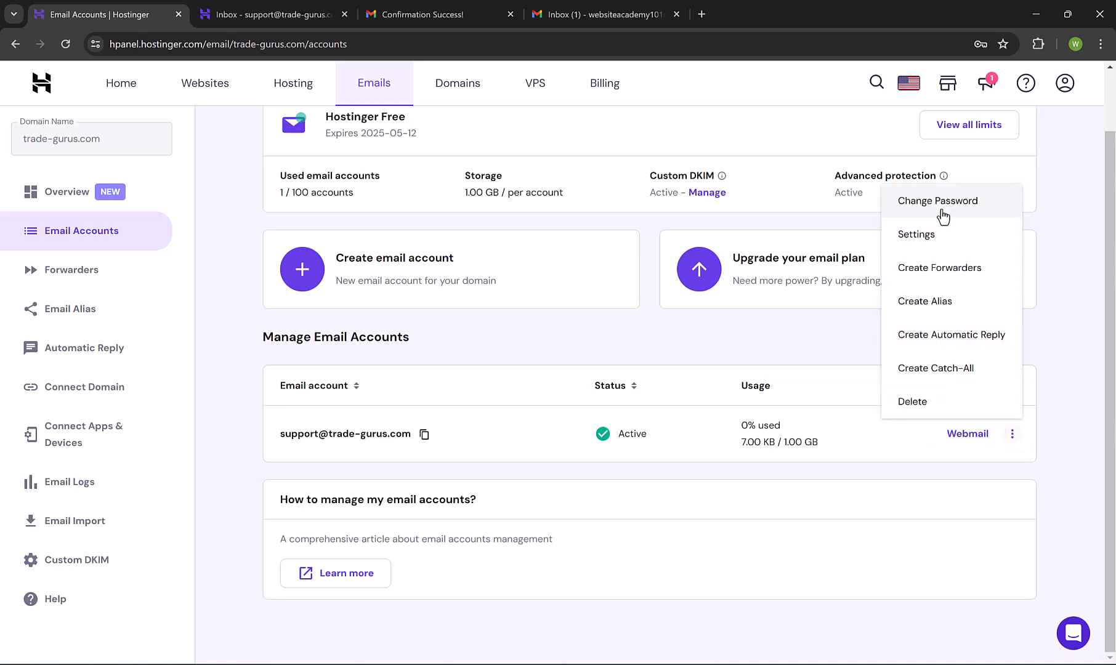
pyautogui.moveTo(966, 285)
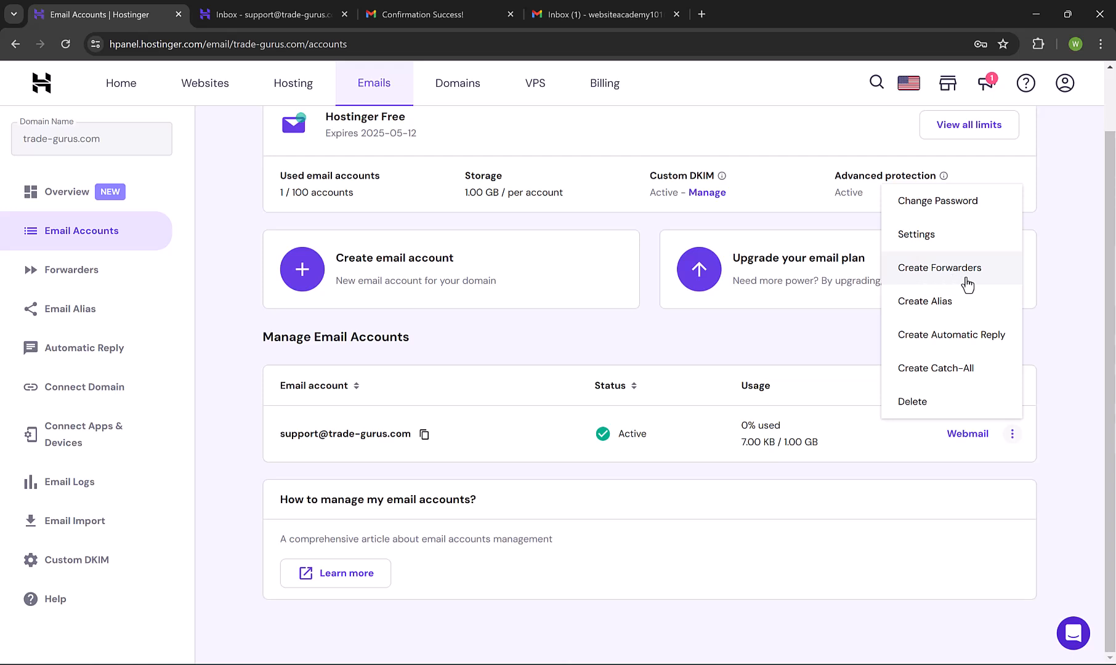
pyautogui.click(939, 267)
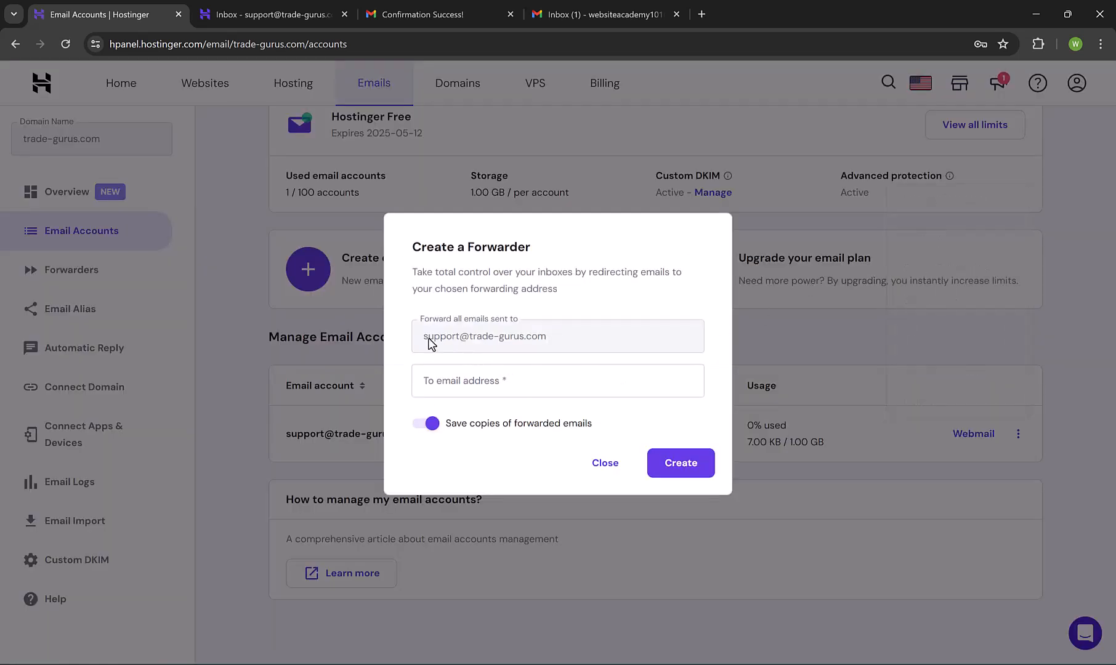
pyautogui.click(558, 380)
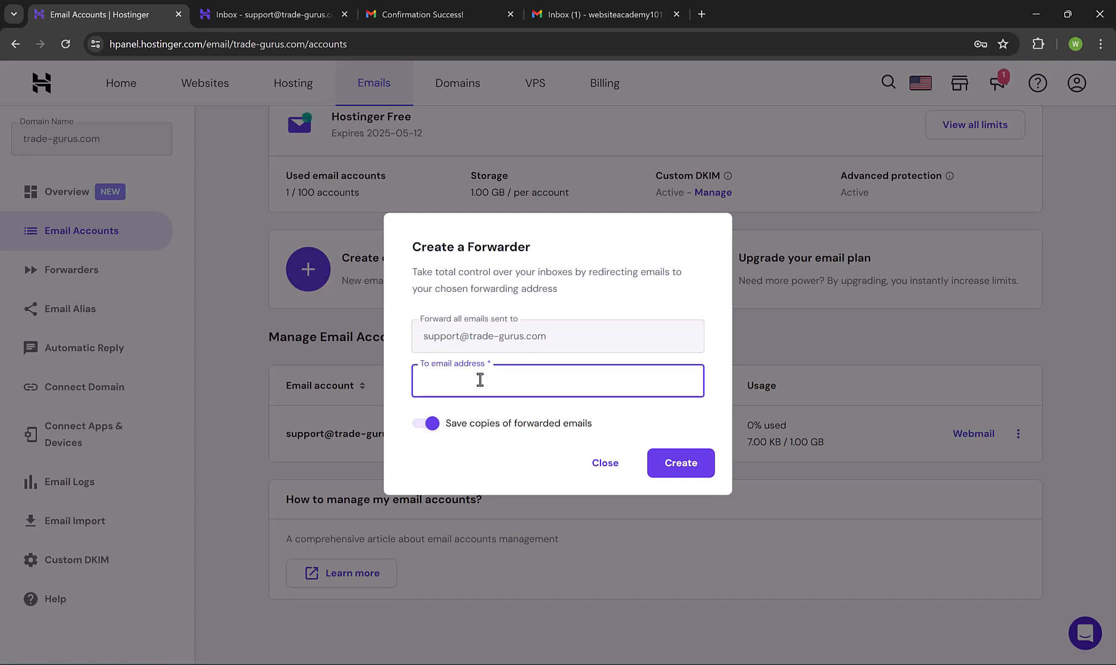
pyautogui.click(604, 463)
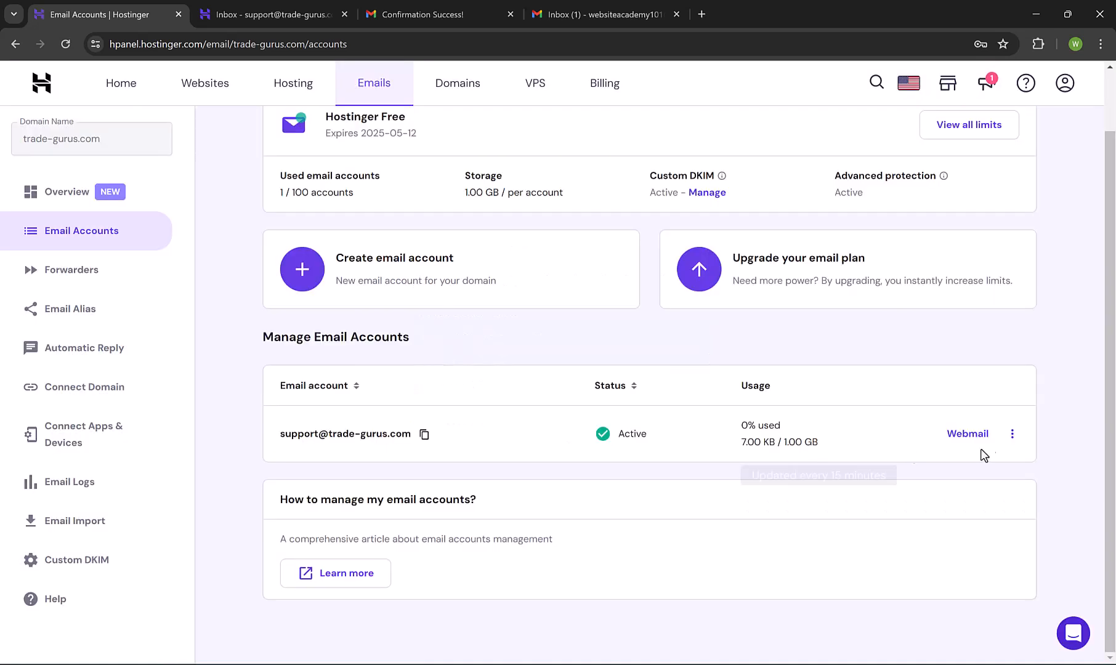
pyautogui.click(1011, 434)
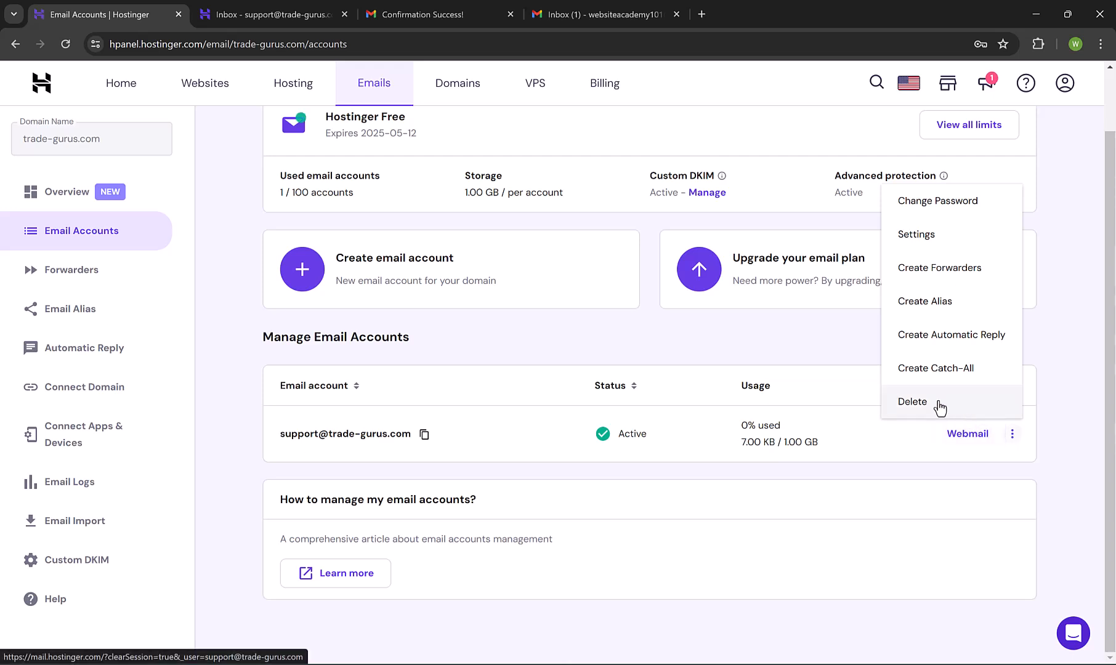
pyautogui.moveTo(762, 345)
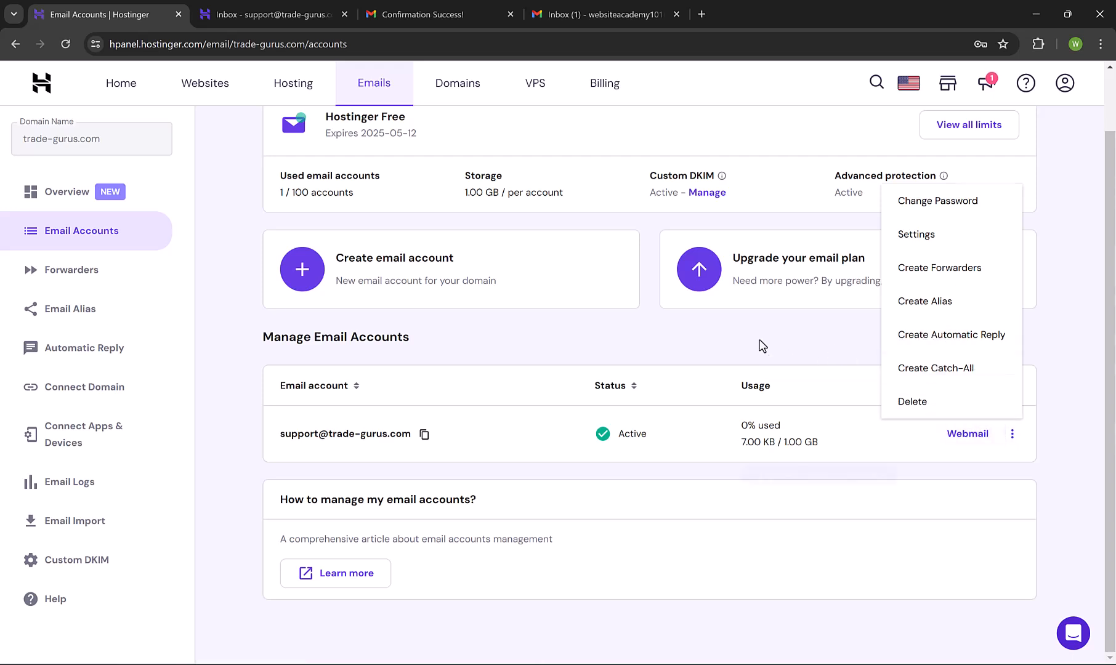